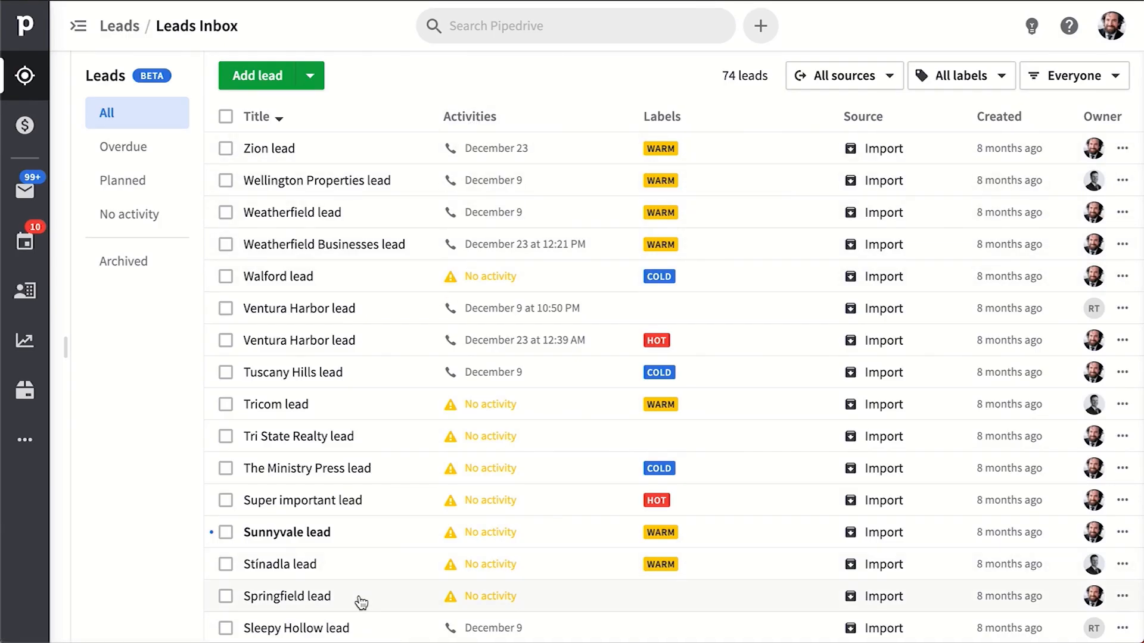
# Step: Scroll the current view and go to the Deals pipeline board
pyautogui.scroll(-3)
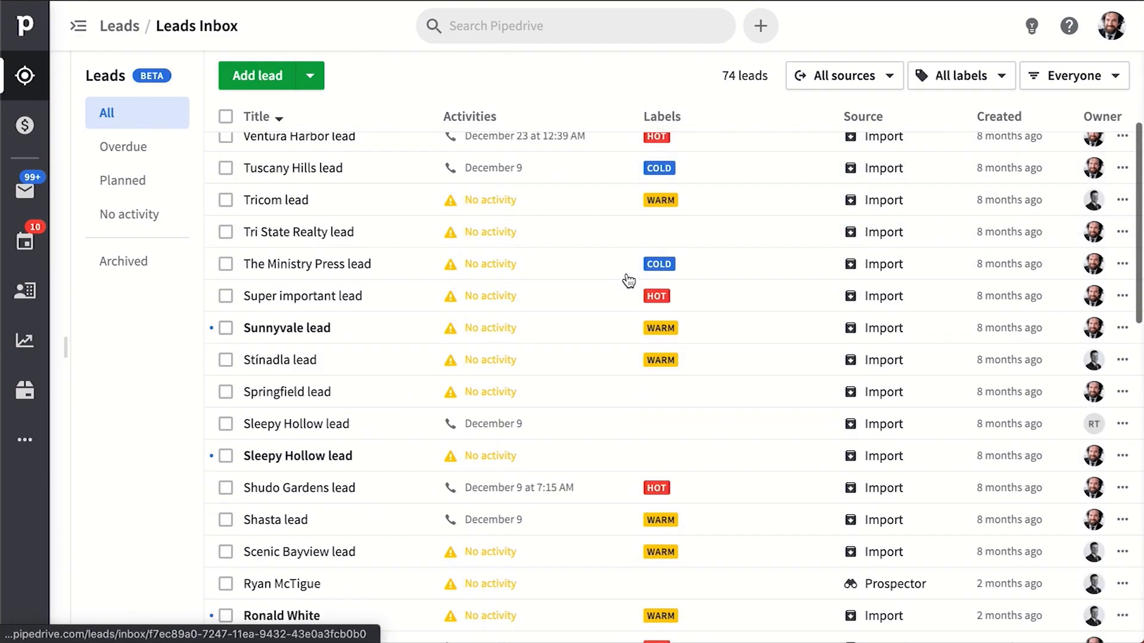
pyautogui.scroll(-3)
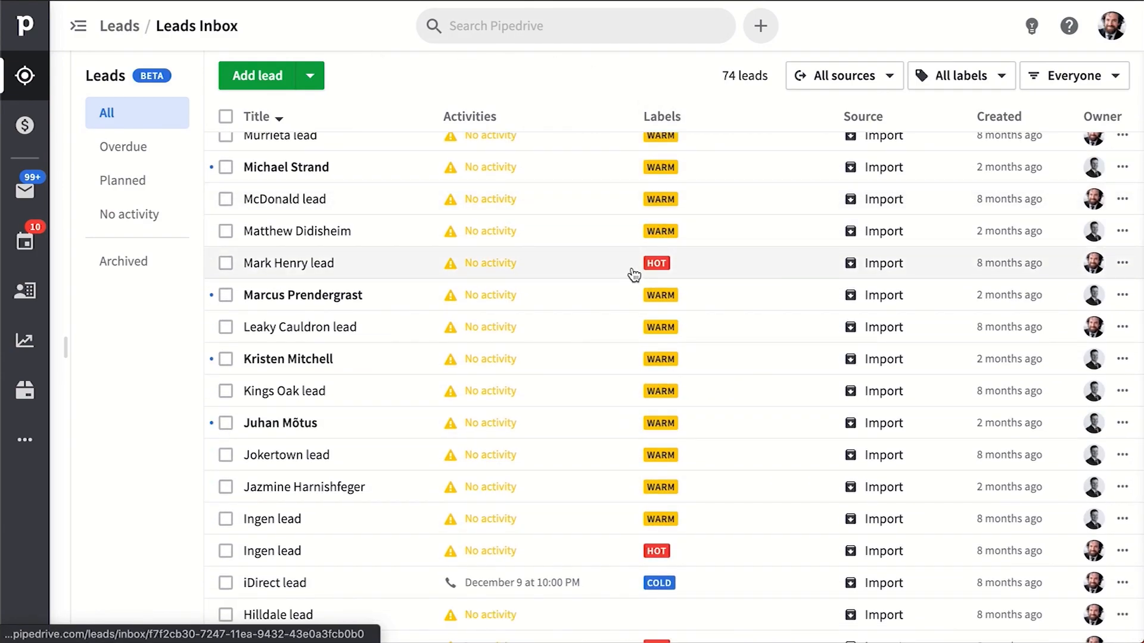
pyautogui.click(24, 125)
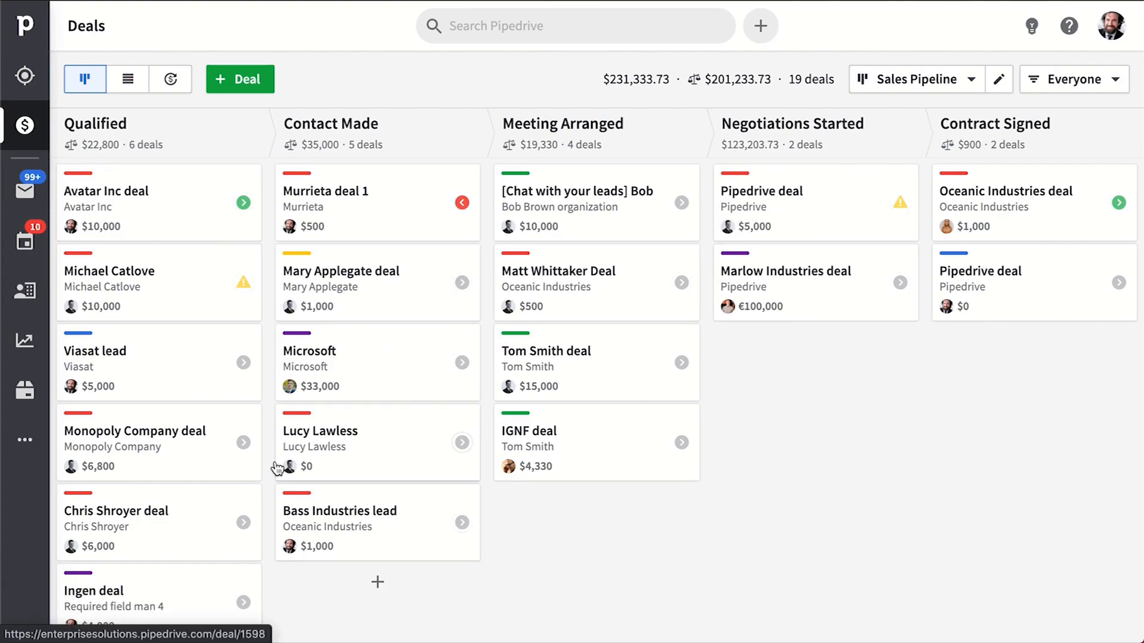
pyautogui.moveTo(297, 179)
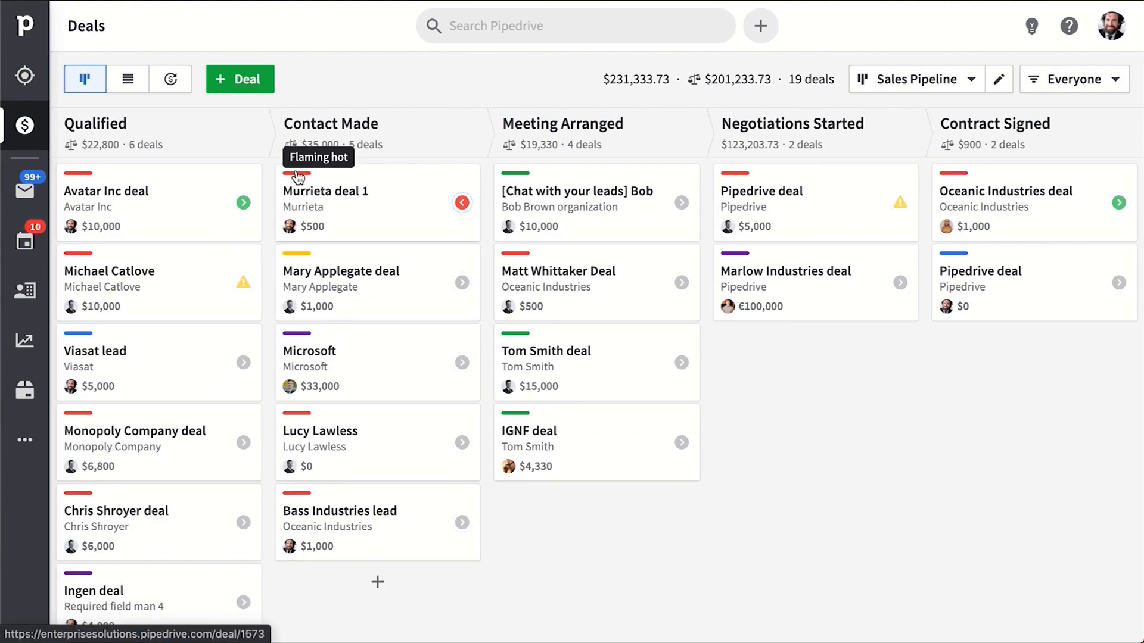
pyautogui.moveTo(526, 181)
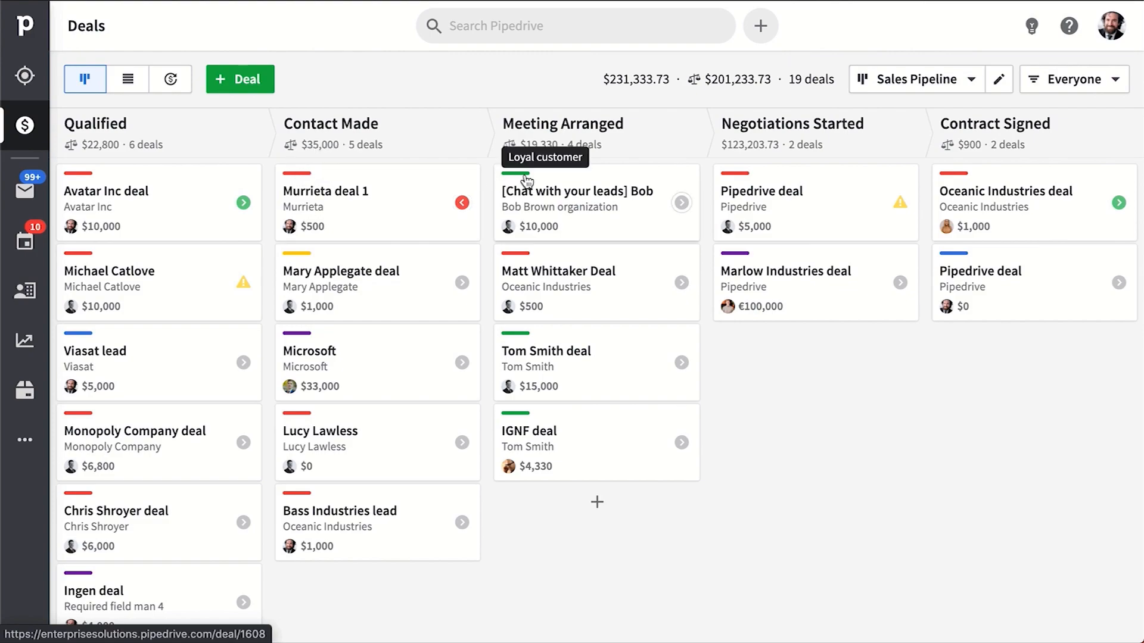
pyautogui.moveTo(516, 427)
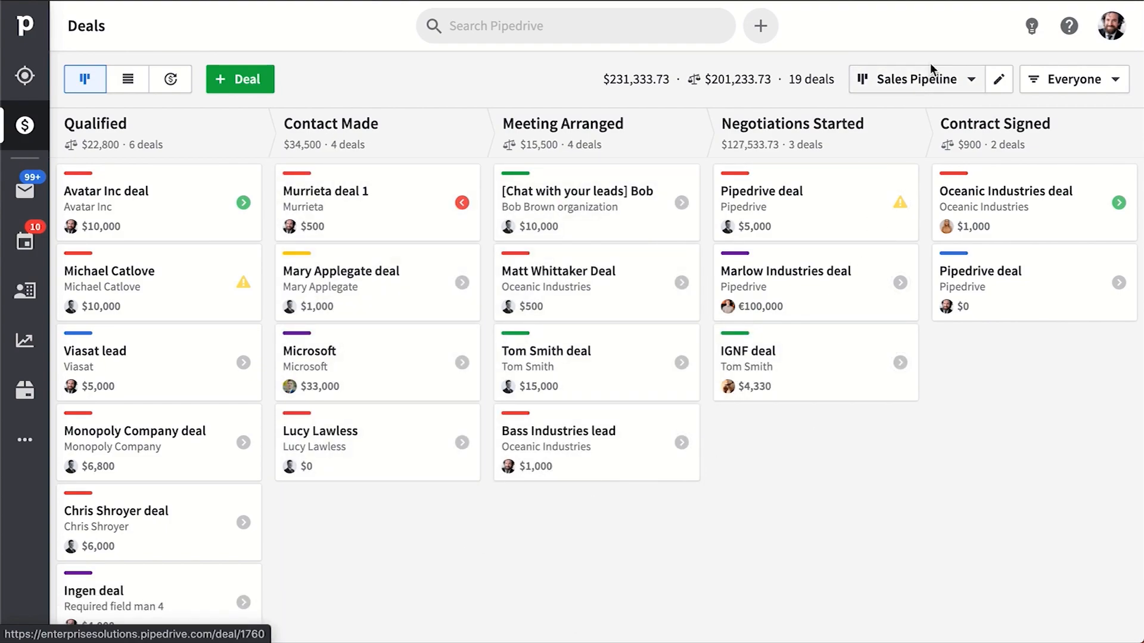
# Step: Switch through the Customer Success and Booking Process pipelines and view Booking Process stages
pyautogui.click(916, 78)
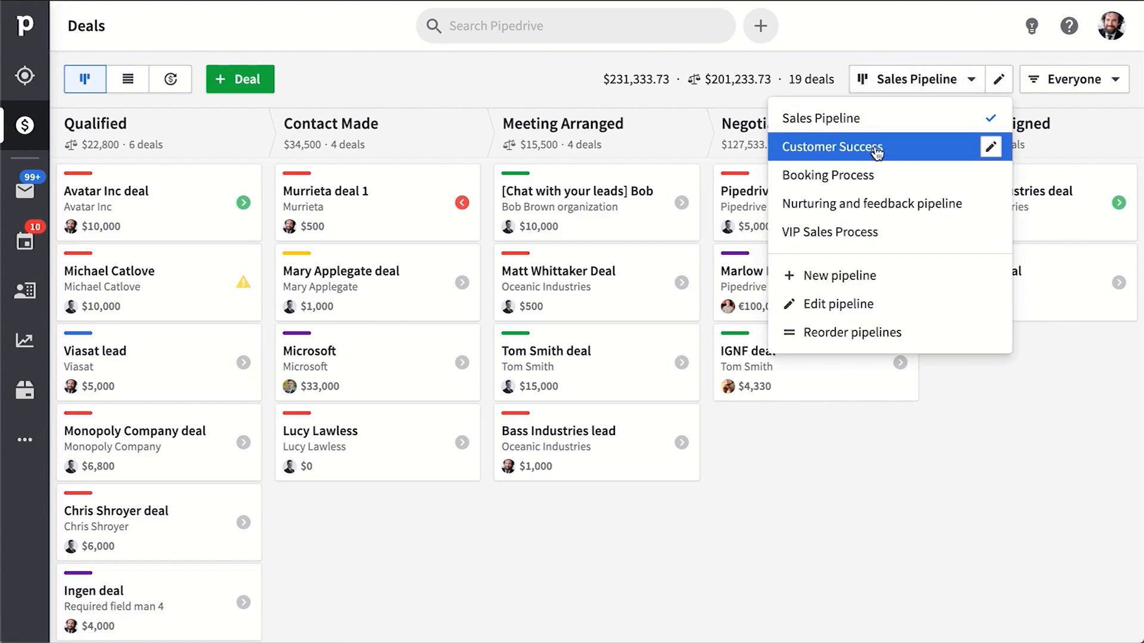
pyautogui.click(831, 147)
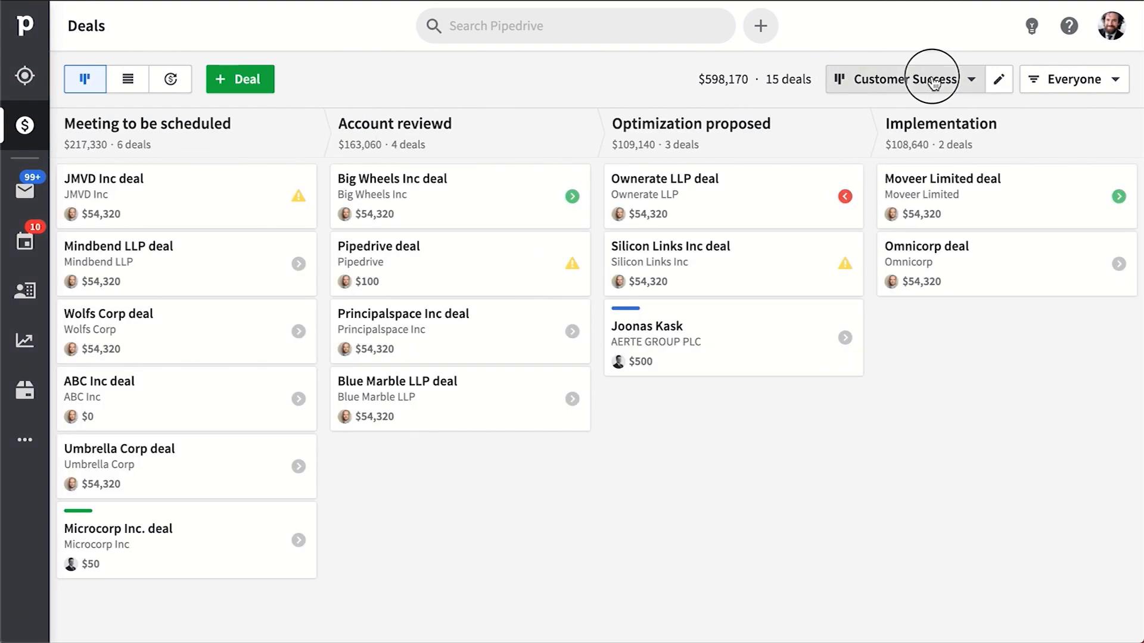
pyautogui.click(908, 79)
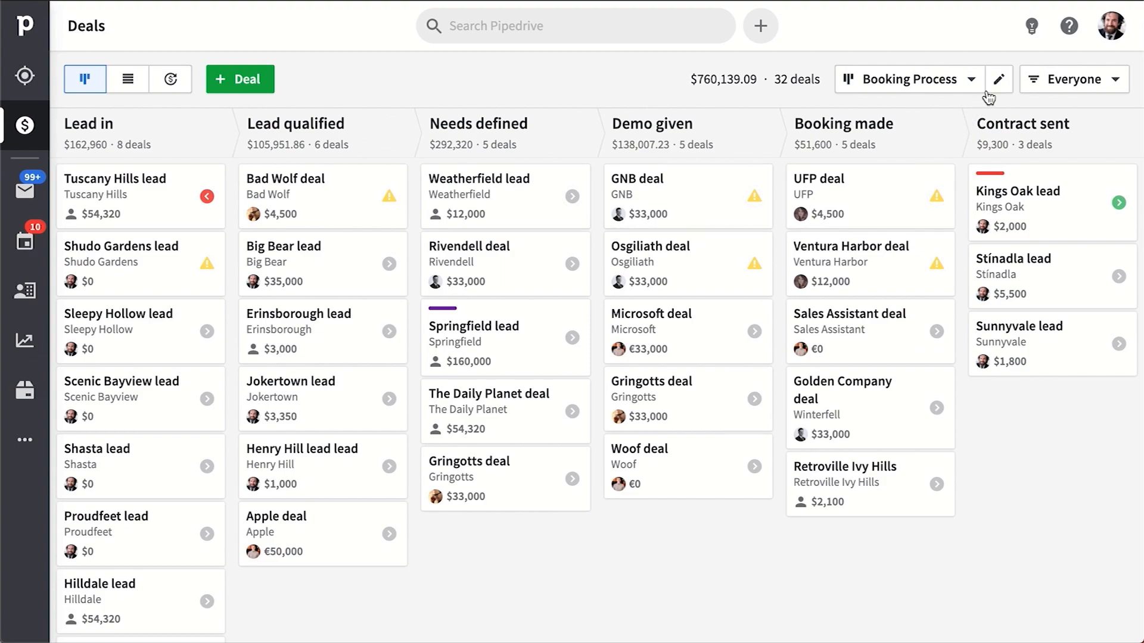
pyautogui.click(999, 79)
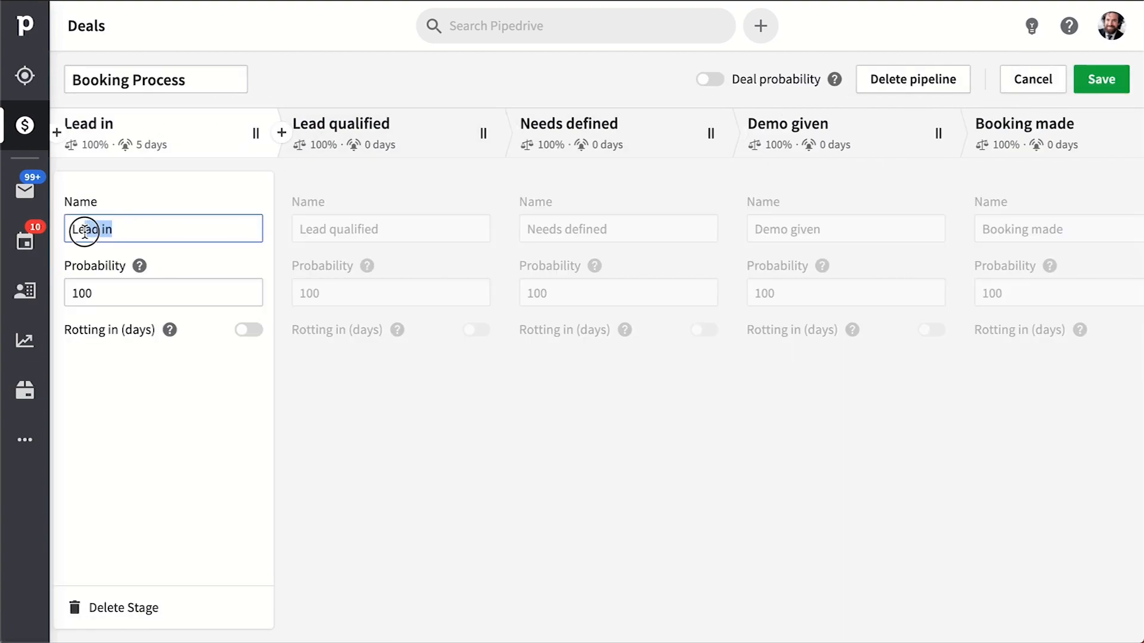
pyautogui.hscroll(3)
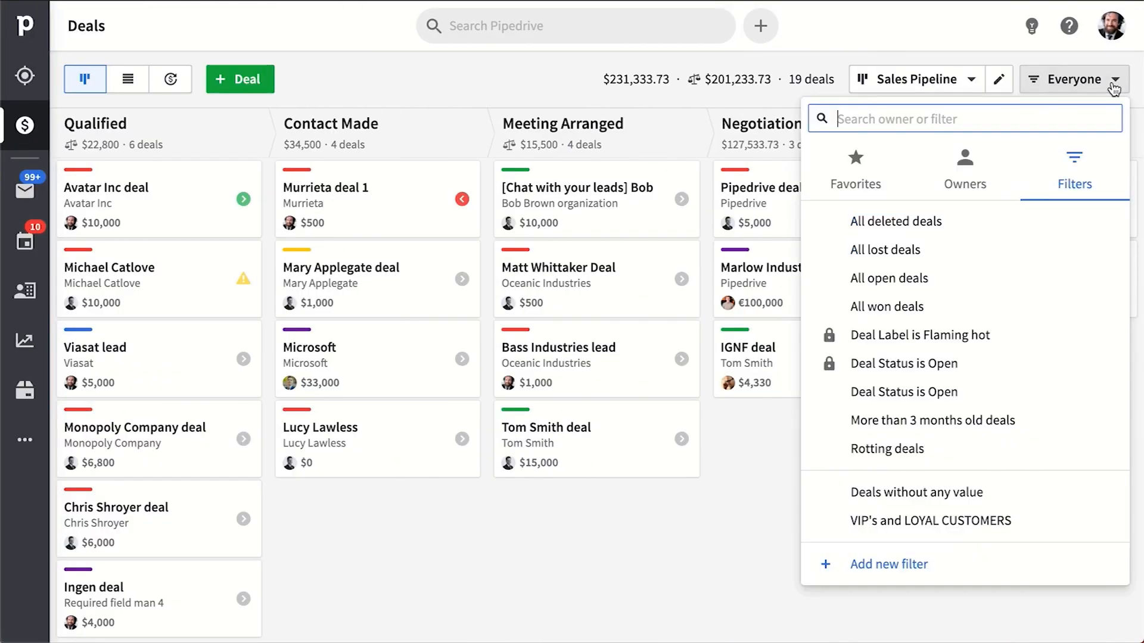
pyautogui.moveTo(888, 306)
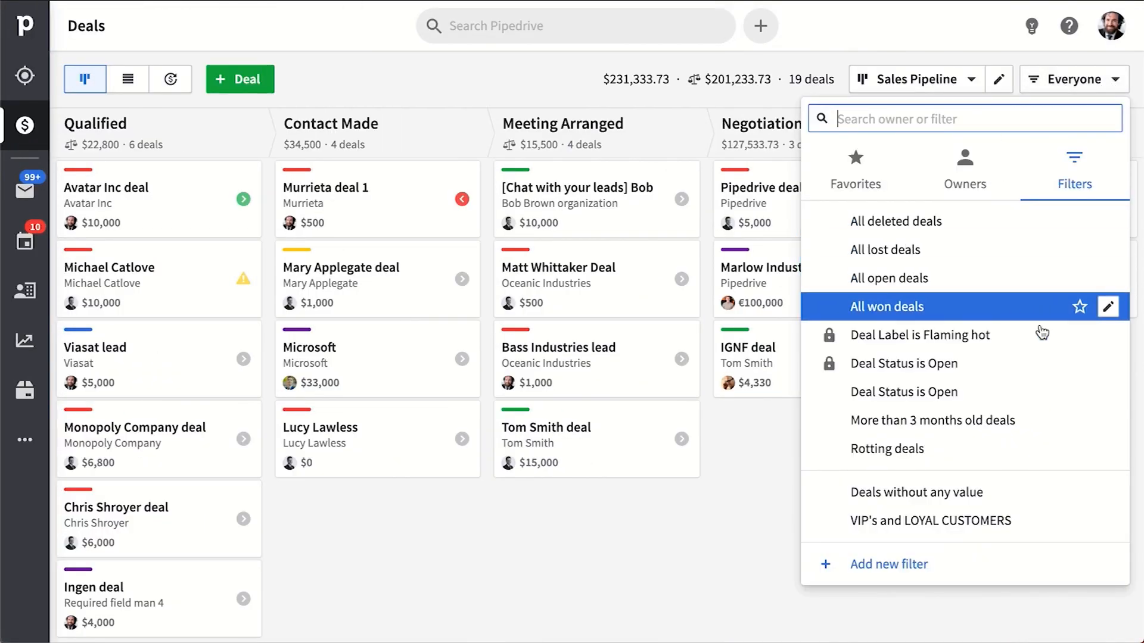
# Step: Start a new deals filter, return to the board and pick Customer Success from the pipeline list
pyautogui.click(888, 563)
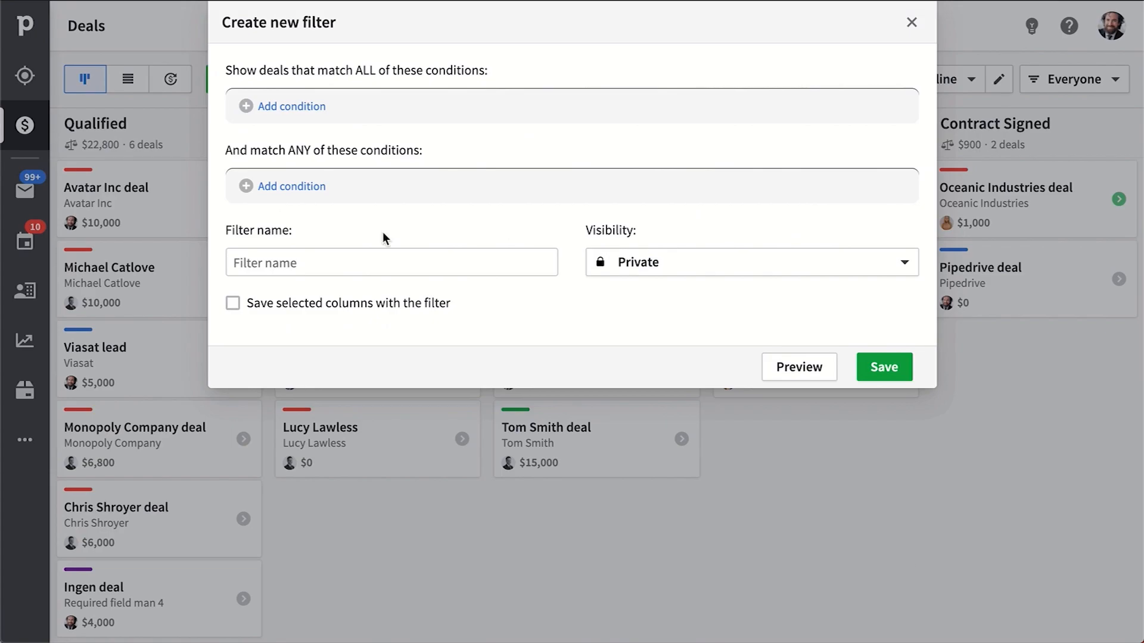
pyautogui.click(911, 21)
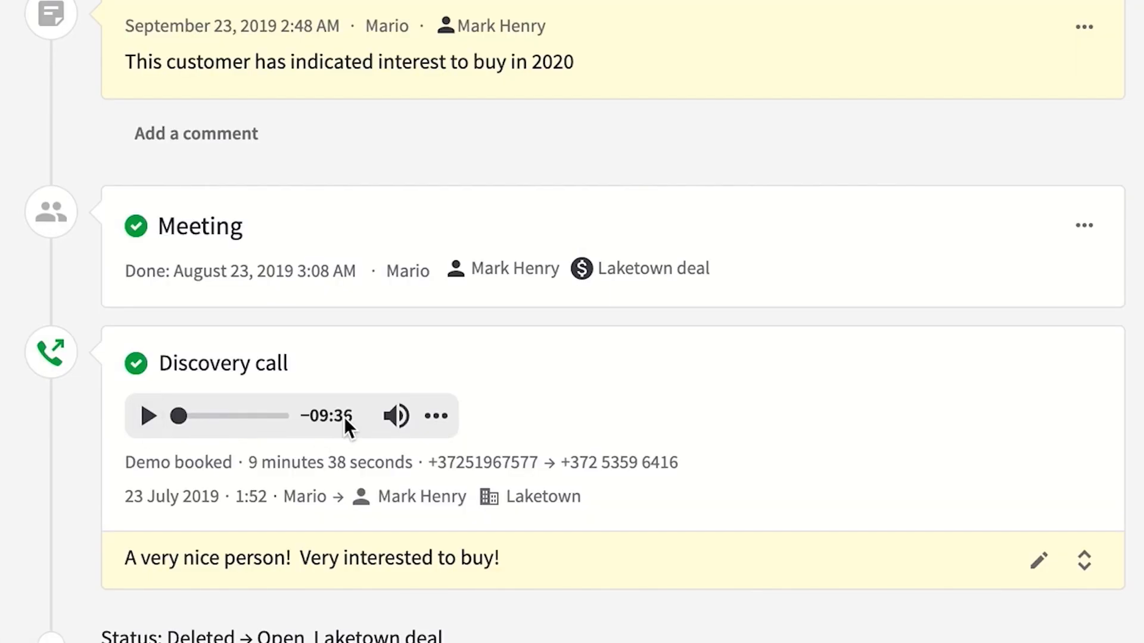
pyautogui.scroll(3)
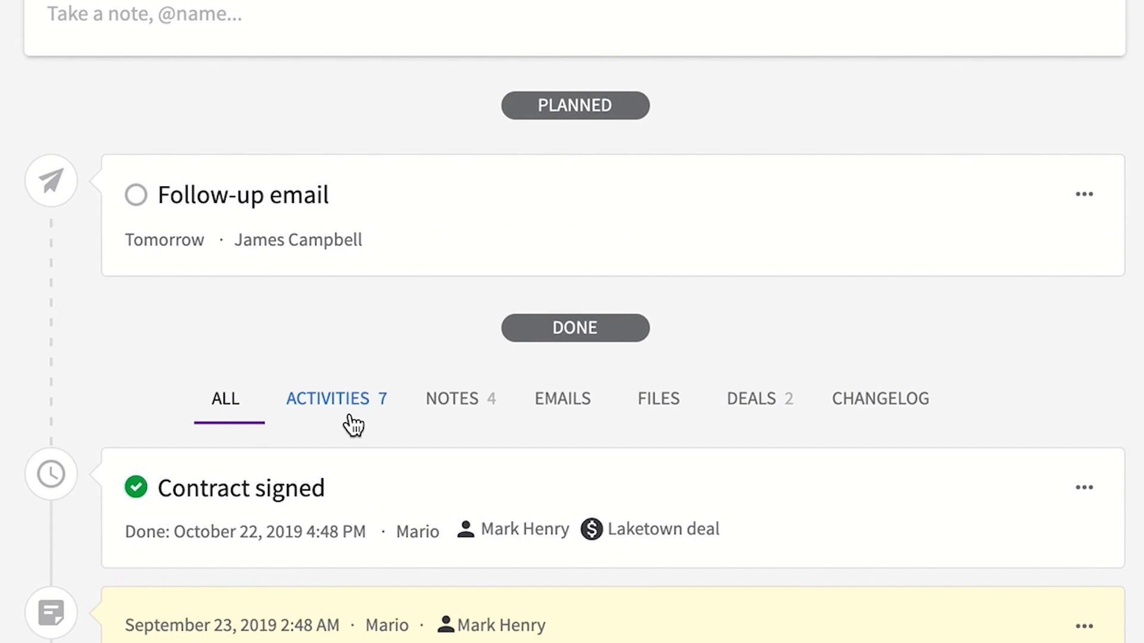
pyautogui.moveTo(560, 135)
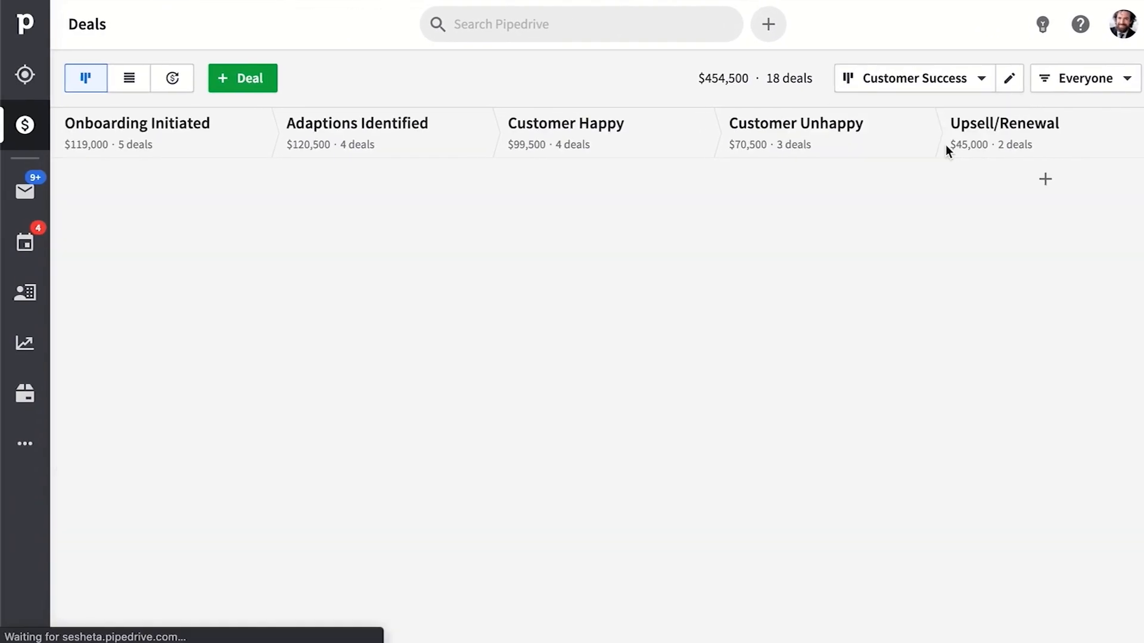
pyautogui.click(981, 79)
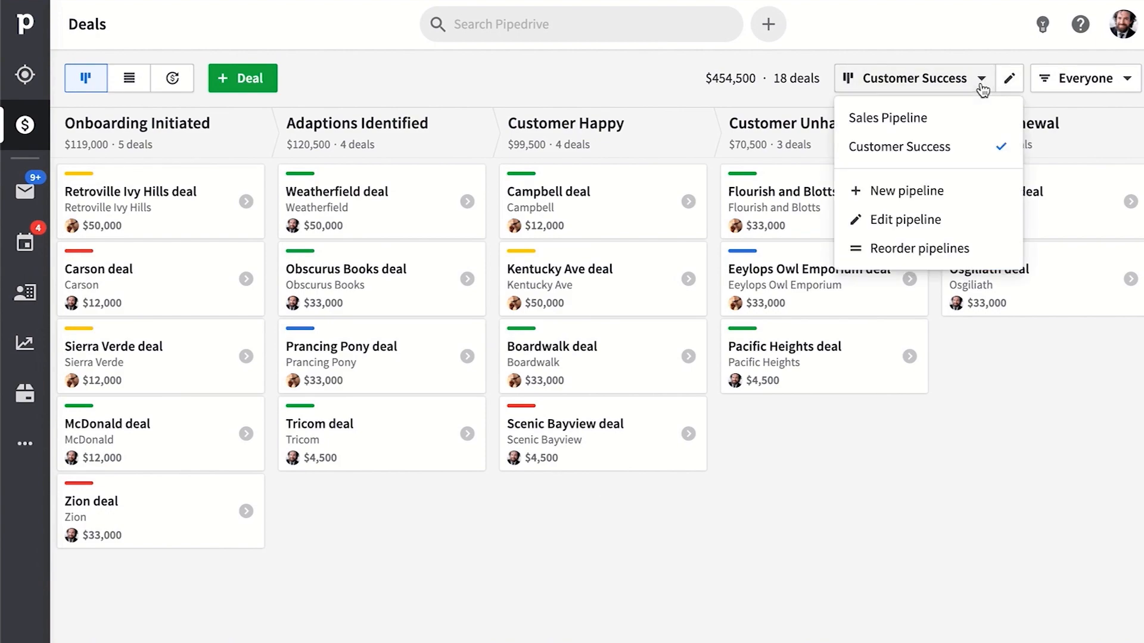
pyautogui.click(907, 190)
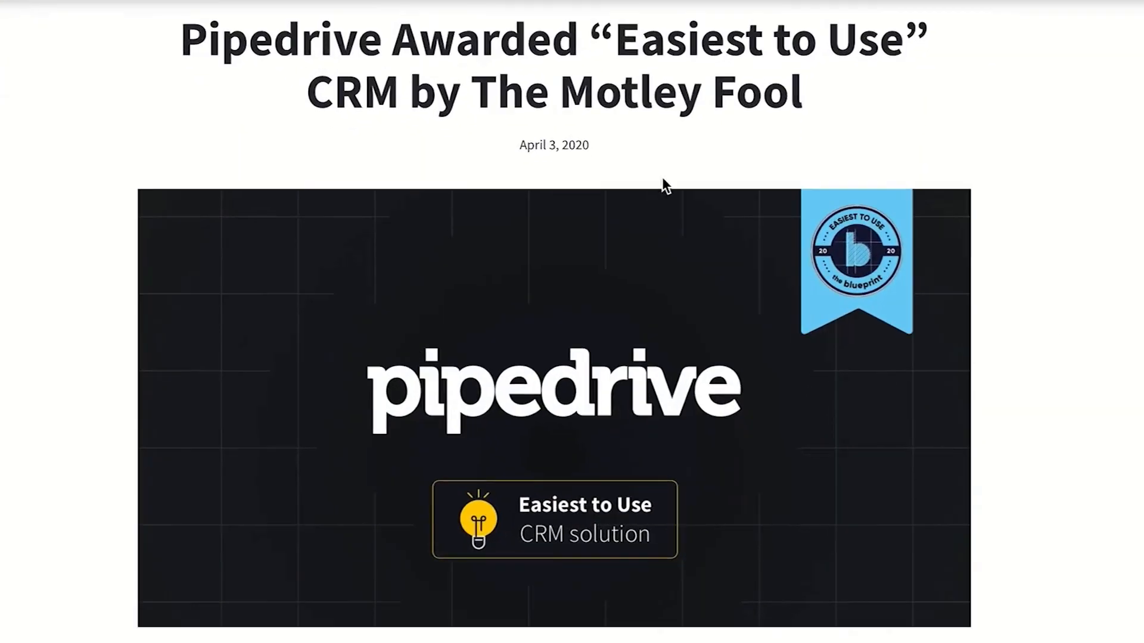
# Step: Show the Pipedrive blog post about the Motley Fool 'Easiest to Use' CRM award
pyautogui.click(661, 183)
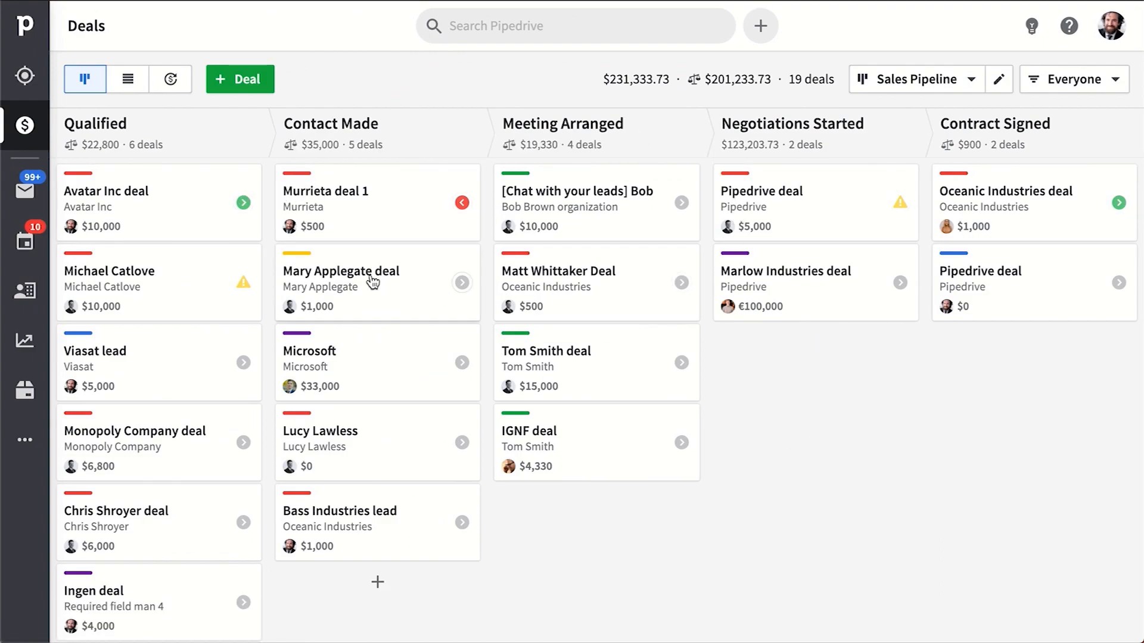
pyautogui.moveTo(25, 125)
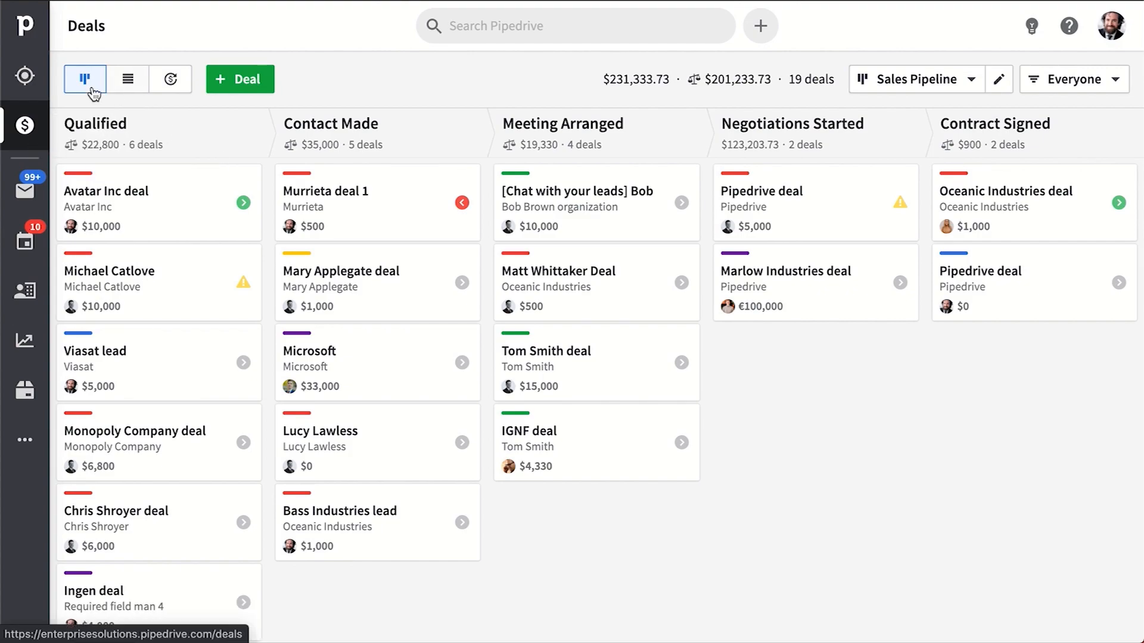
# Step: Browse the Leads Inbox of imported leads, then return to the Deals pipeline board
pyautogui.click(25, 77)
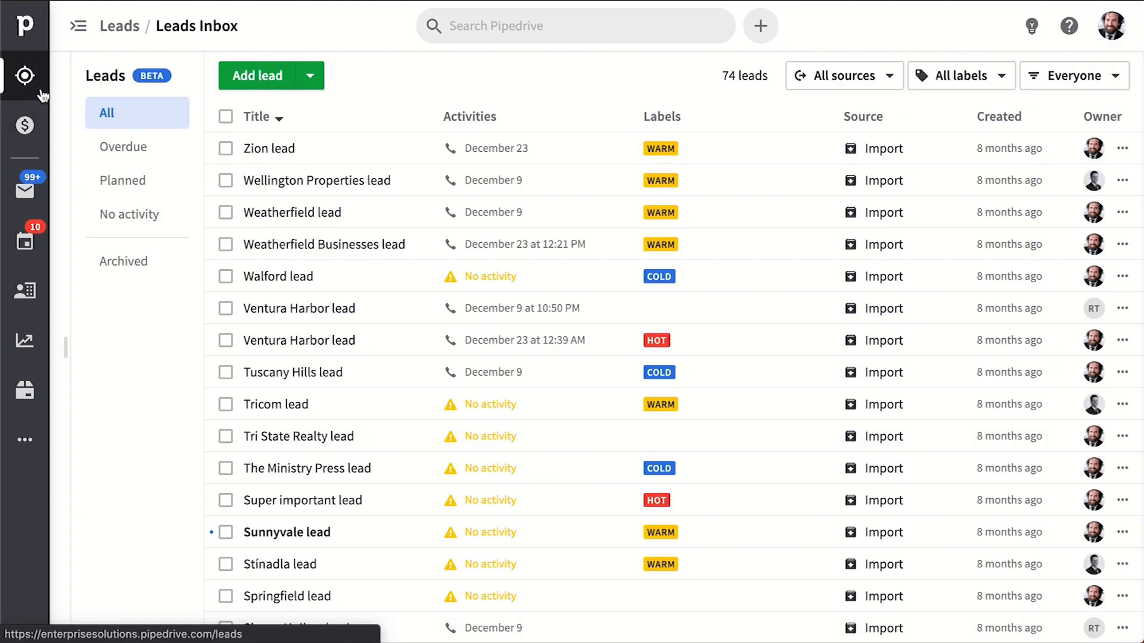
pyautogui.moveTo(362, 597)
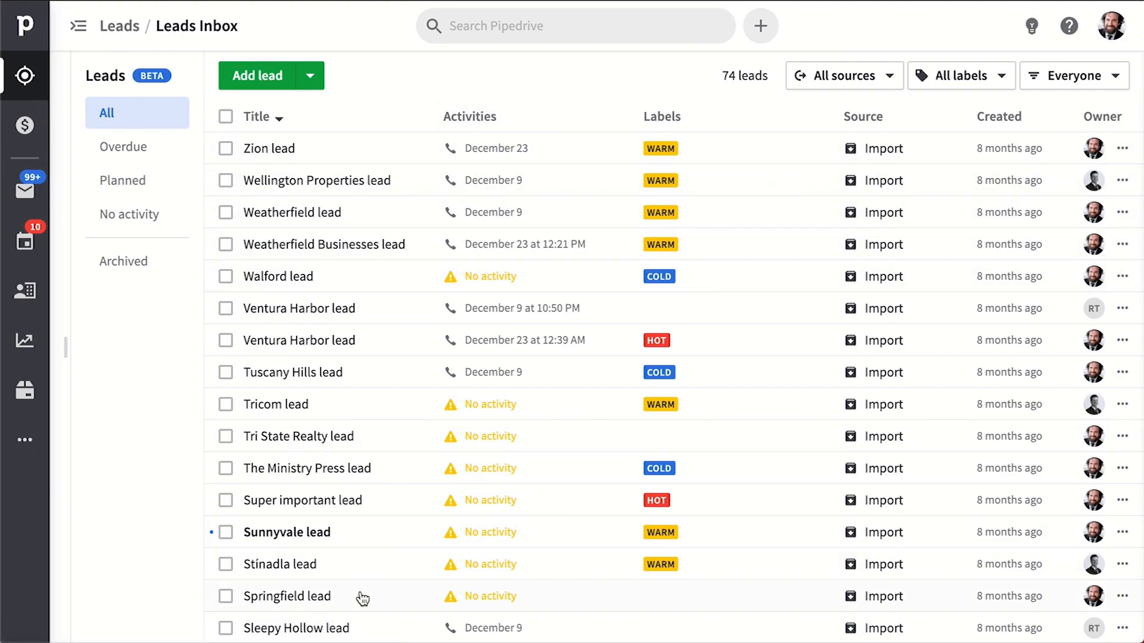
pyautogui.scroll(-3)
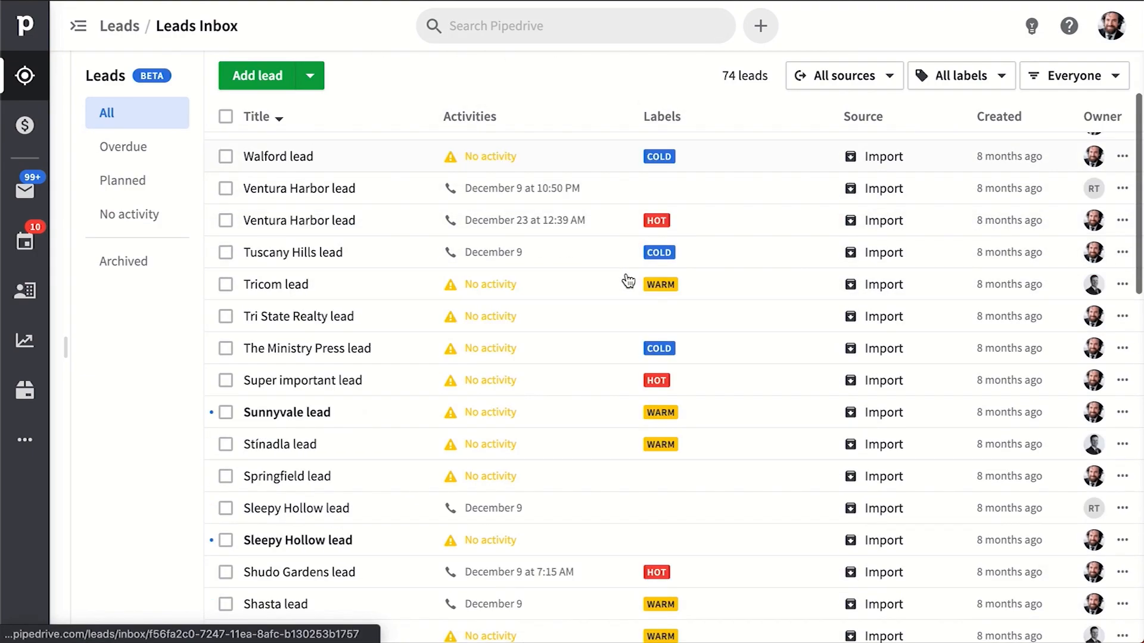
pyautogui.scroll(-3)
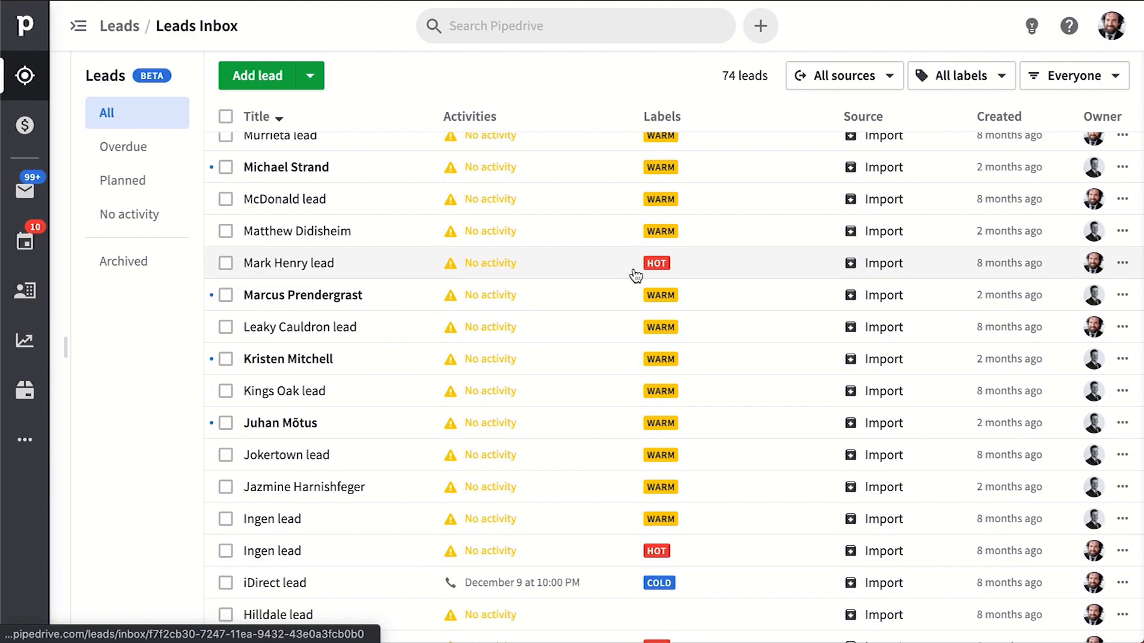
pyautogui.click(24, 125)
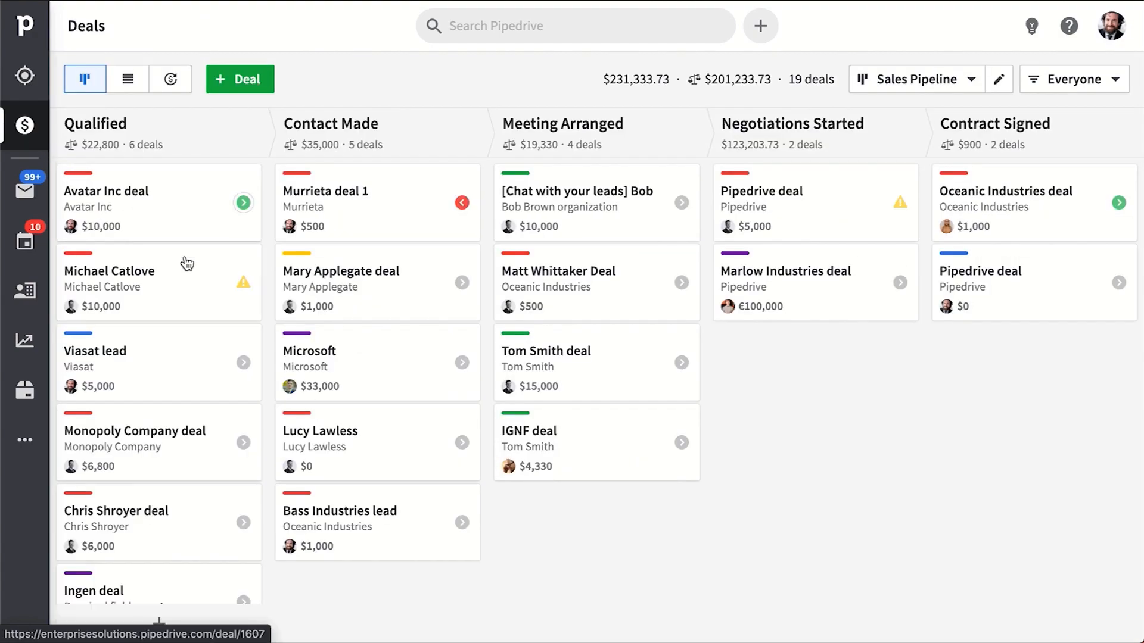
pyautogui.moveTo(285, 470)
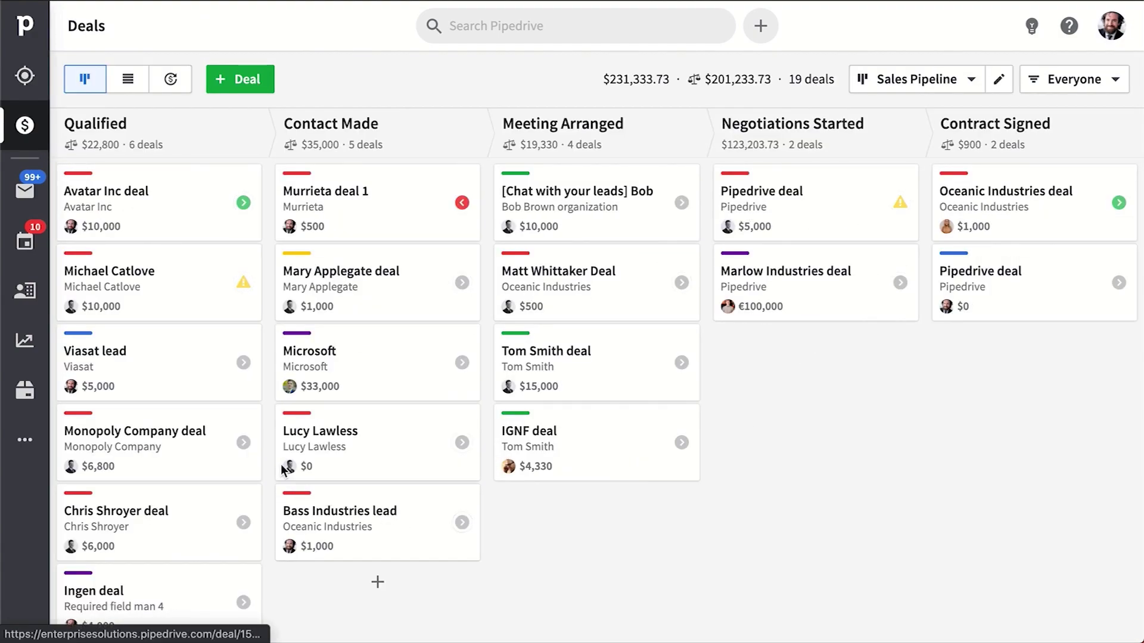
pyautogui.moveTo(297, 175)
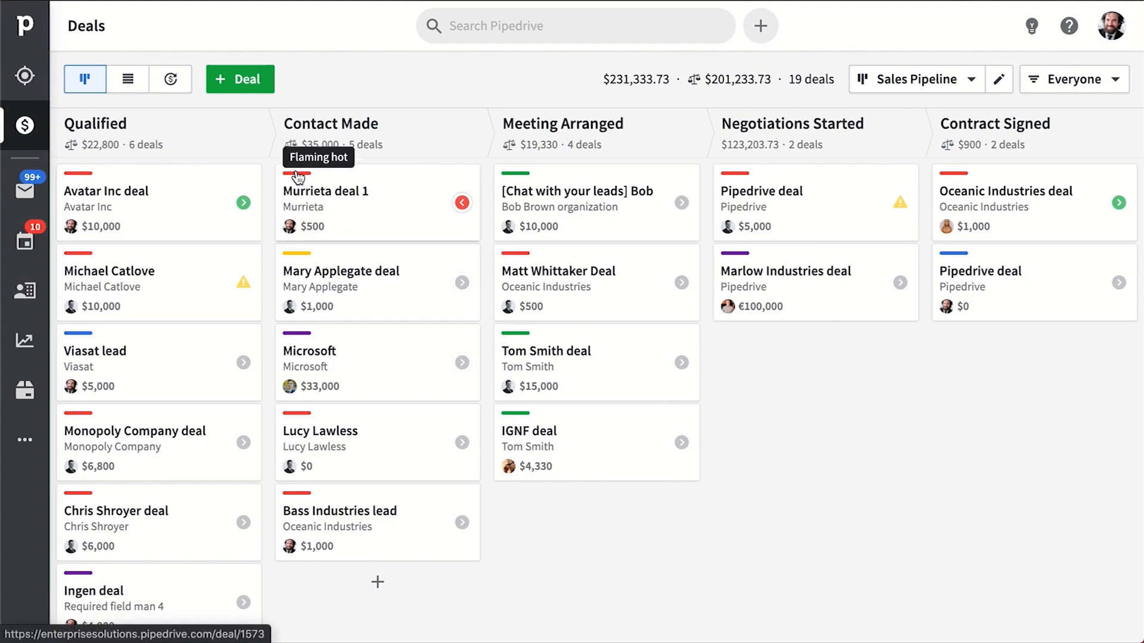
pyautogui.moveTo(526, 181)
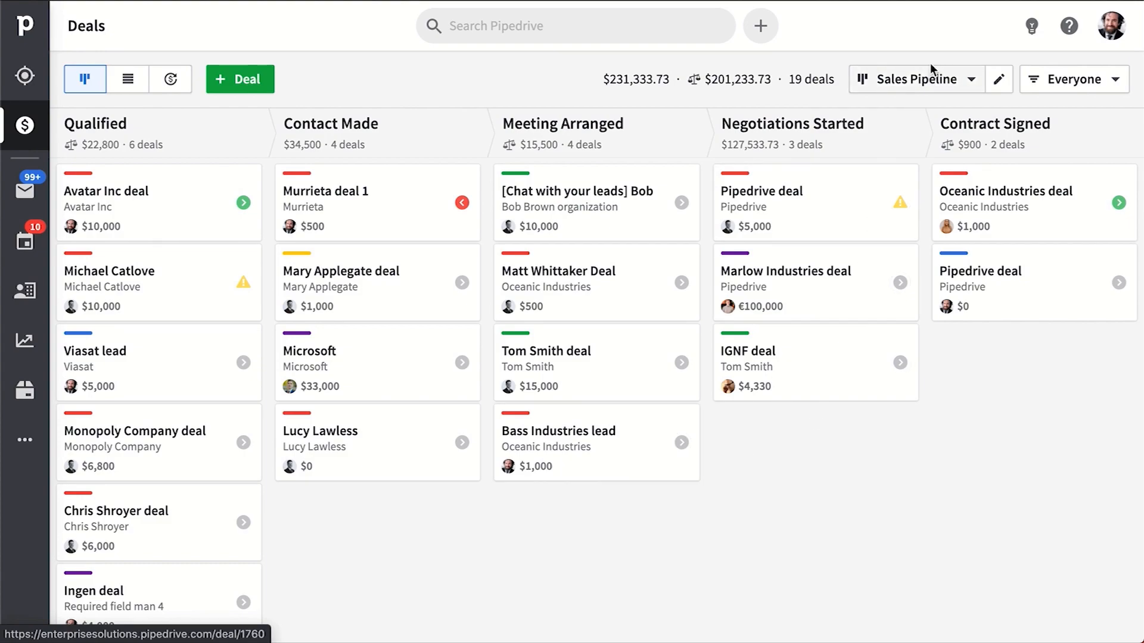
# Step: Switch to the Booking Process pipeline and scroll through its stages in edit mode
pyautogui.click(922, 79)
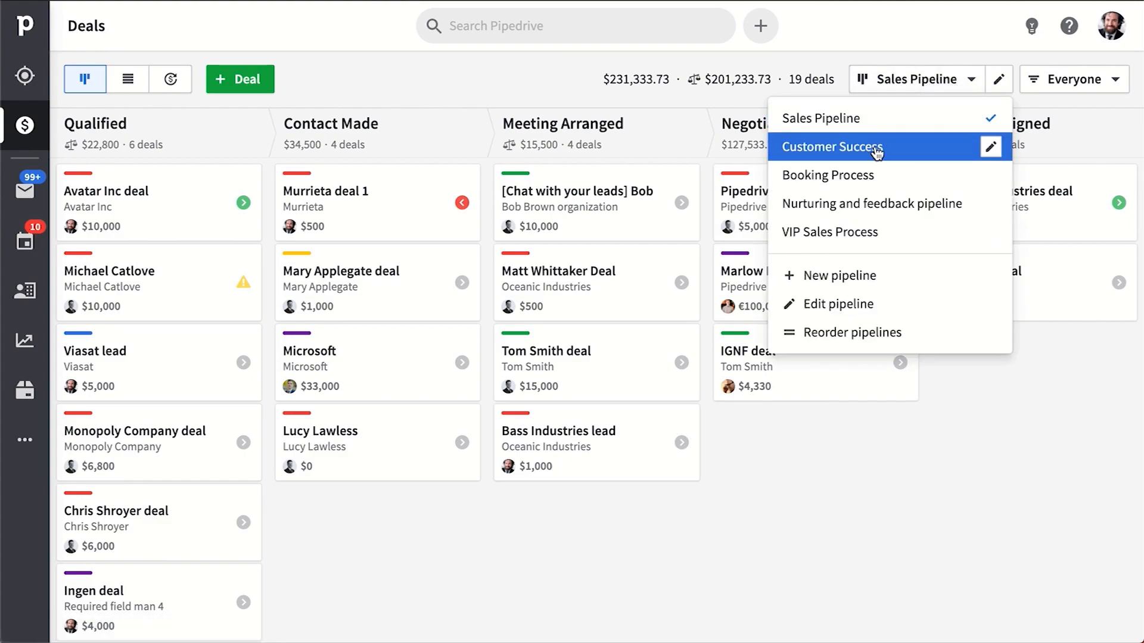
pyautogui.click(831, 146)
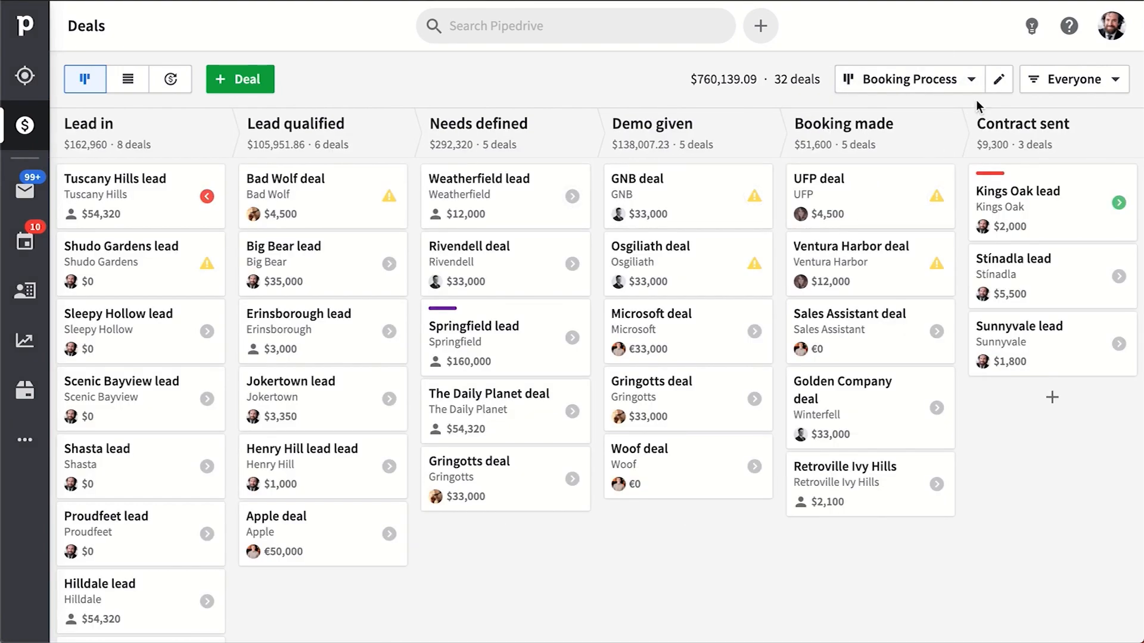
pyautogui.click(999, 78)
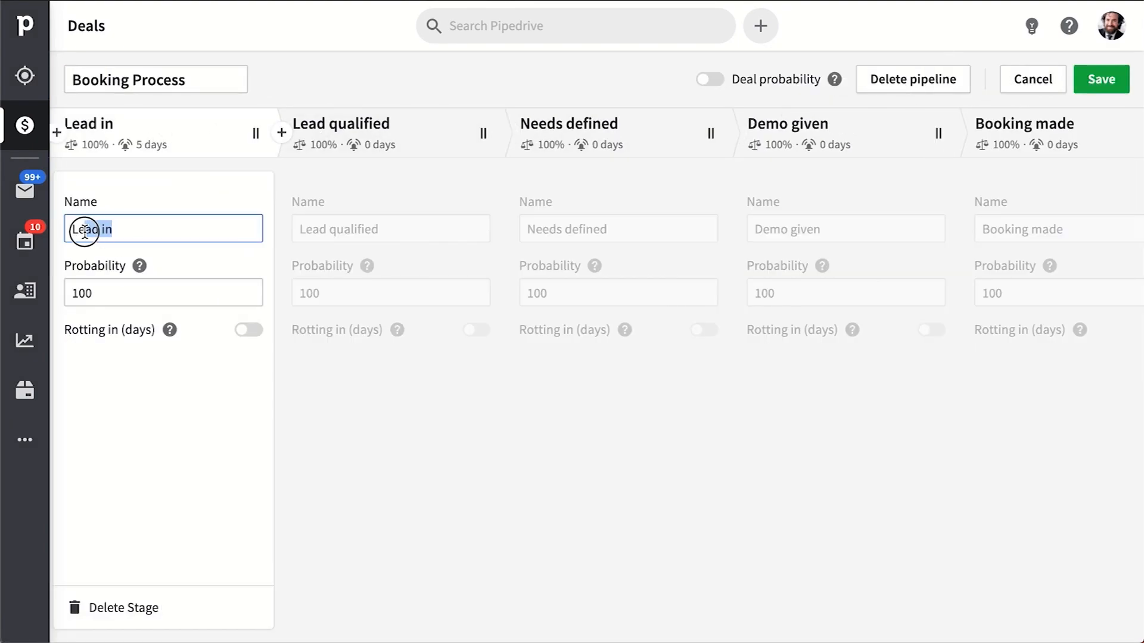
pyautogui.hscroll(3)
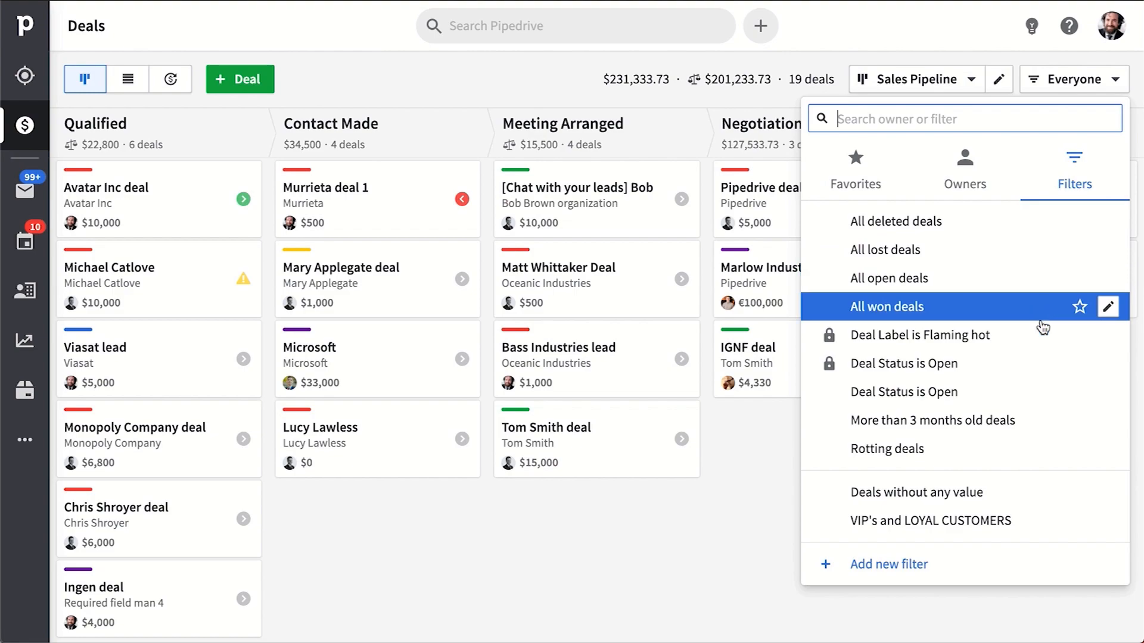
# Step: Save a filter for Status Open with Label LOYAL CUSTOMER, then show Everyone's deals again
pyautogui.click(889, 563)
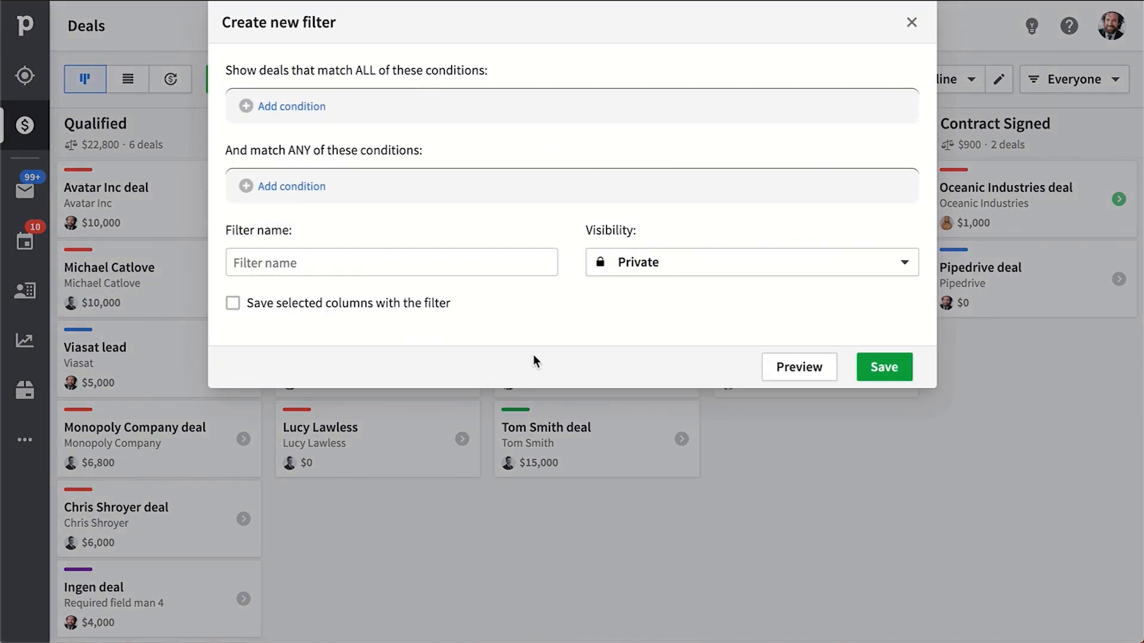
pyautogui.click(289, 107)
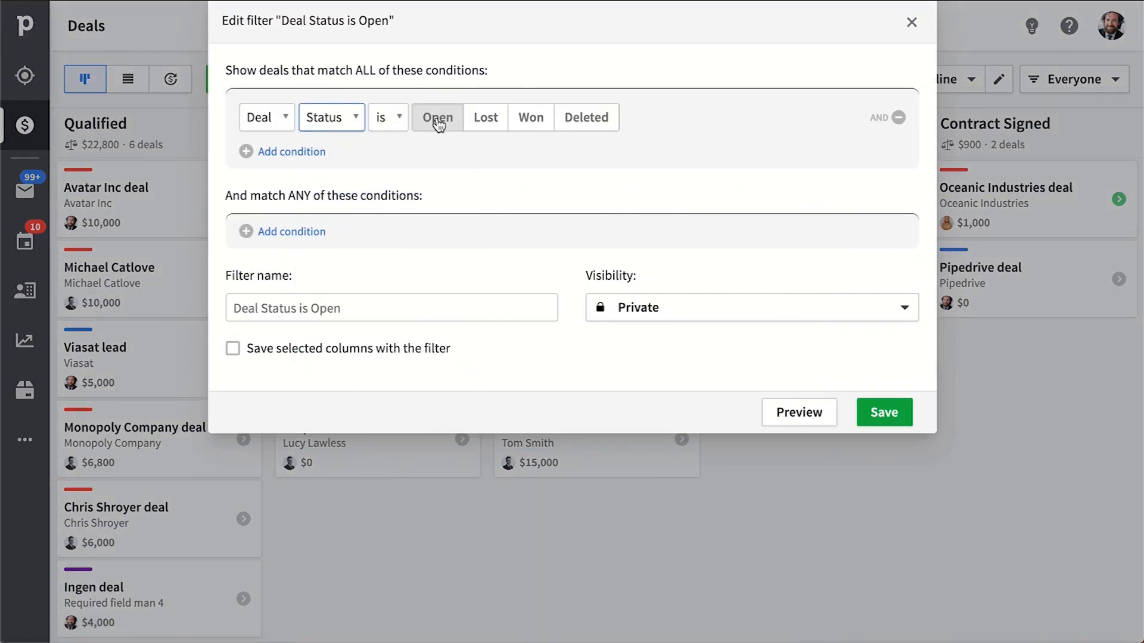
pyautogui.click(291, 152)
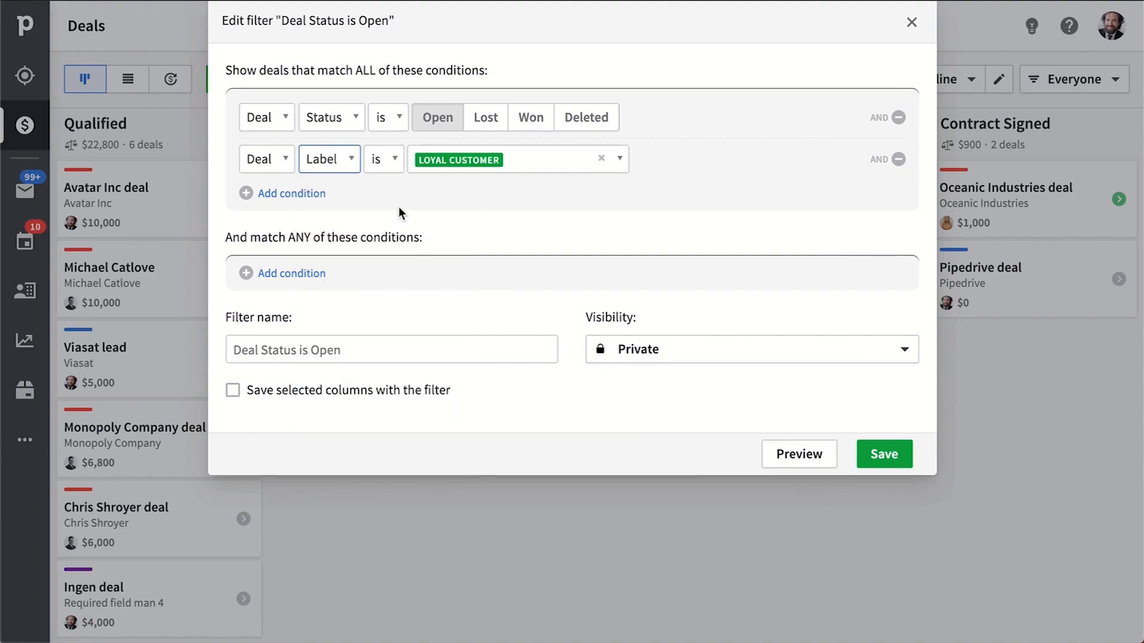
pyautogui.click(883, 454)
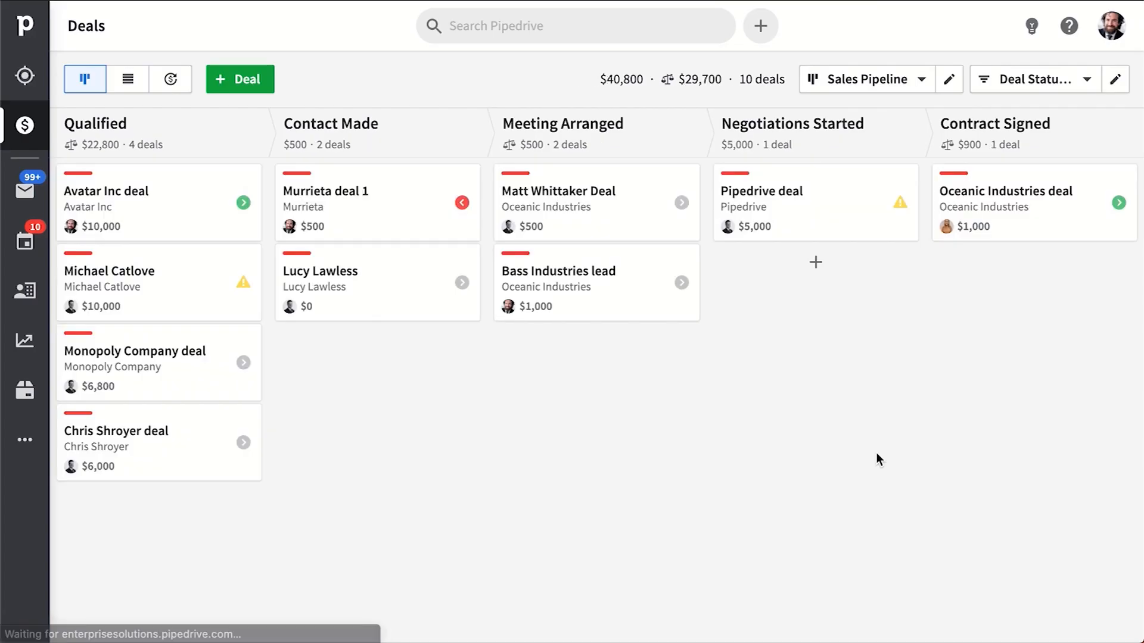
pyautogui.moveTo(299, 175)
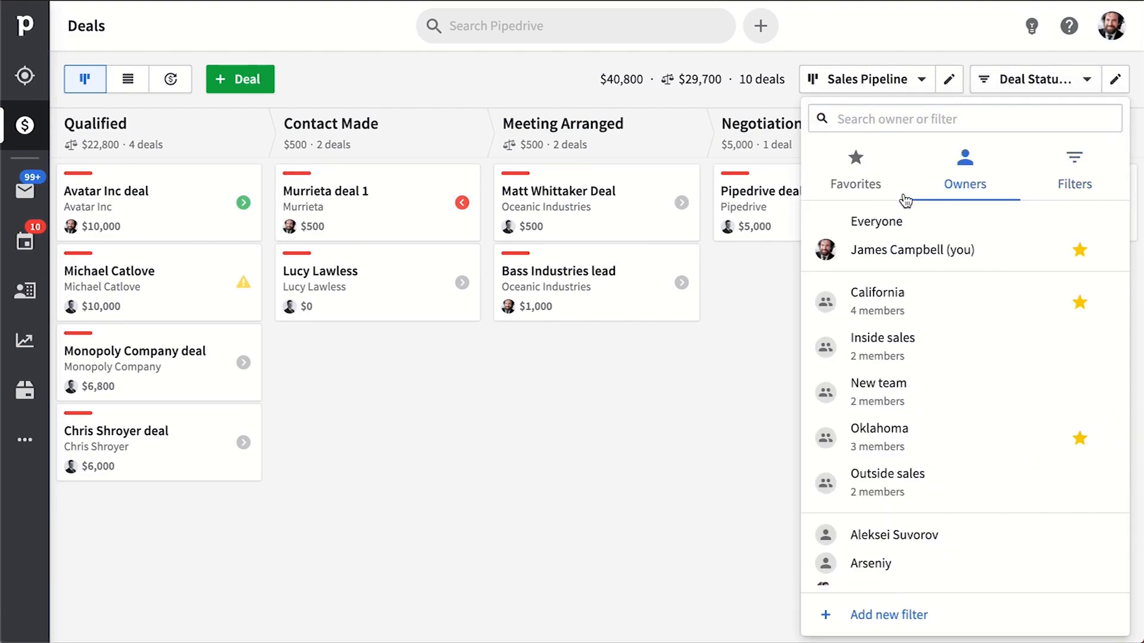
pyautogui.click(876, 222)
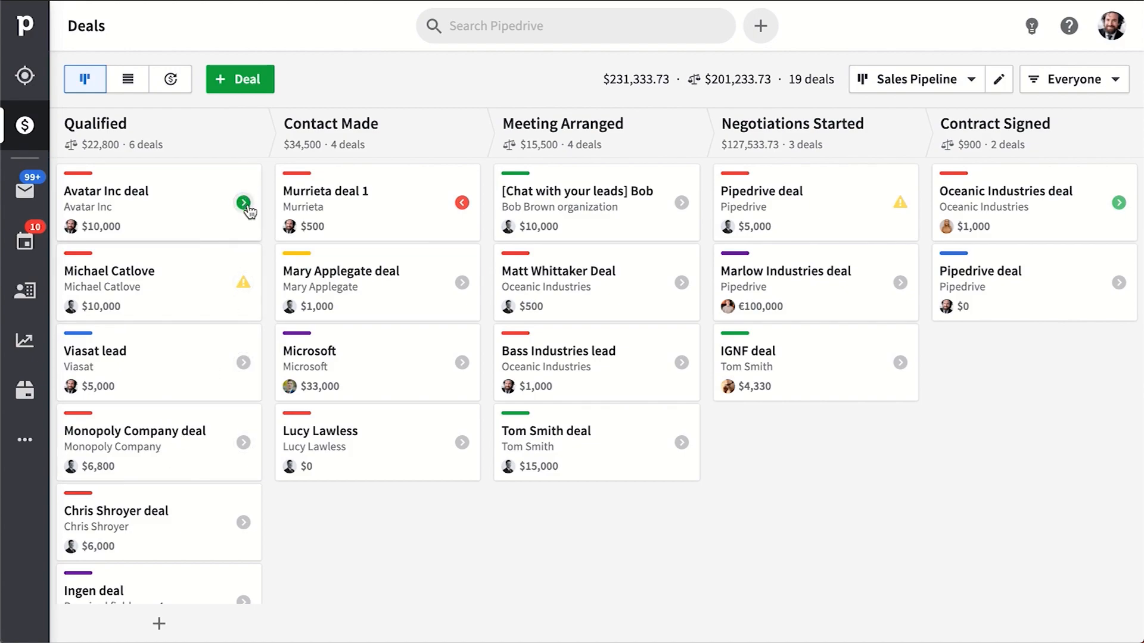
# Step: Mark the IGNF deal as lost with the Too Expensive lost reason
pyautogui.click(243, 202)
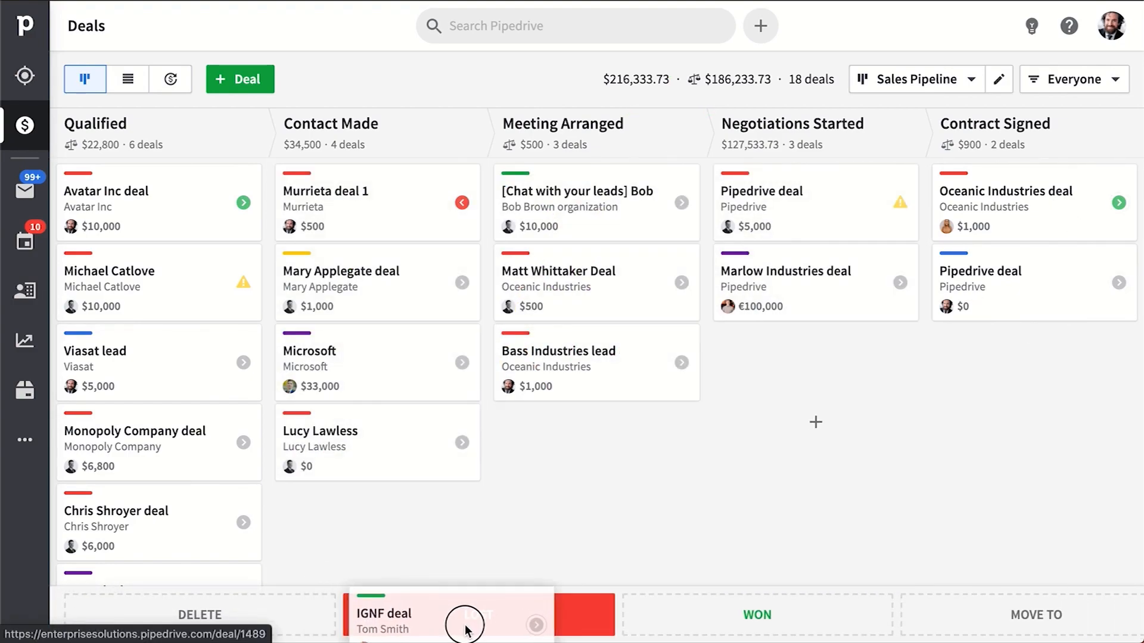
pyautogui.click(584, 615)
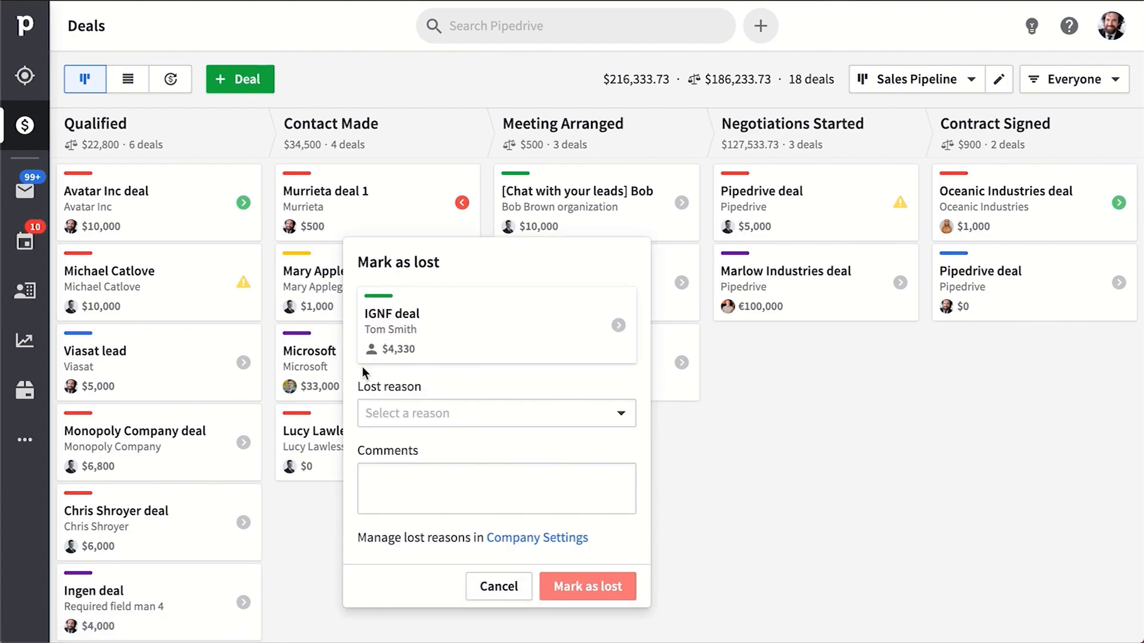
pyautogui.click(495, 413)
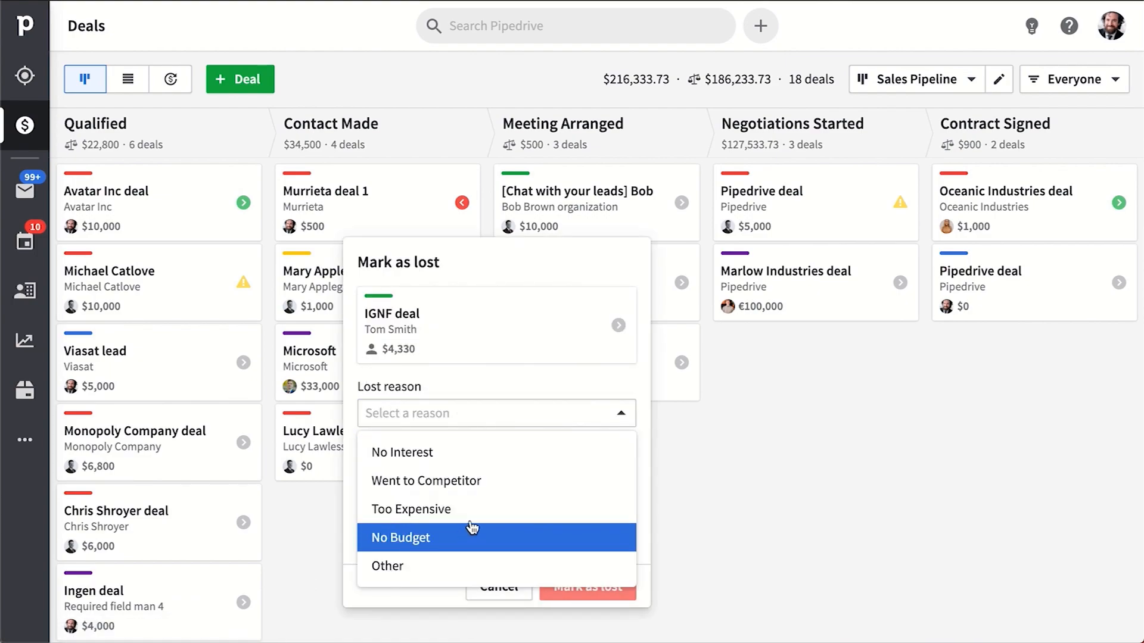
pyautogui.click(410, 509)
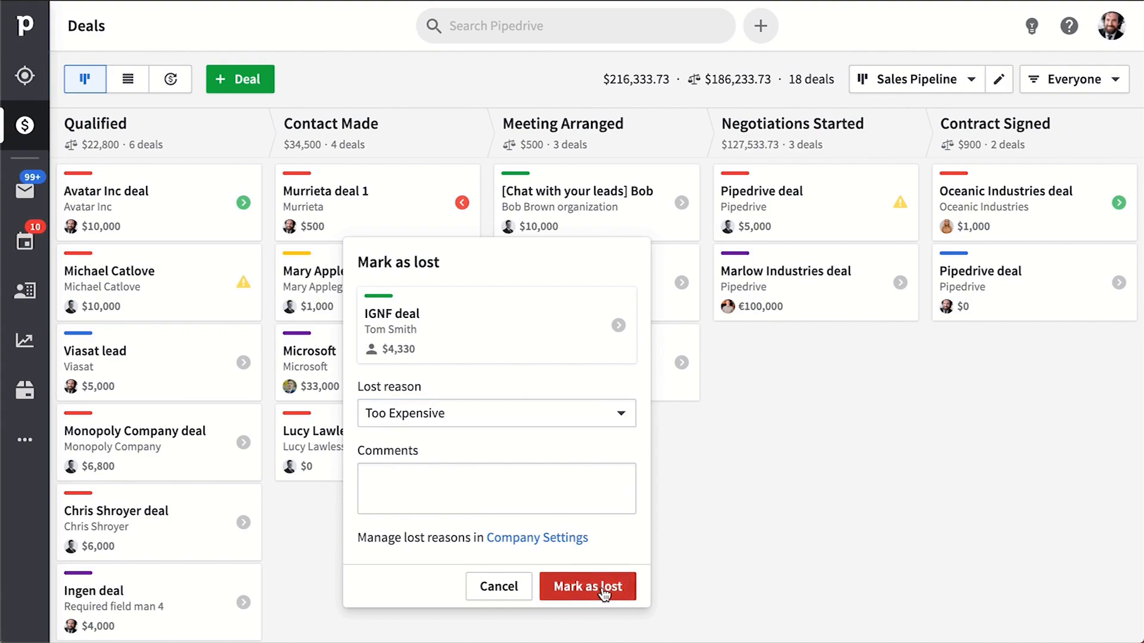
# Step: Go to Insights and view the lost deals report by lost reason
pyautogui.click(24, 341)
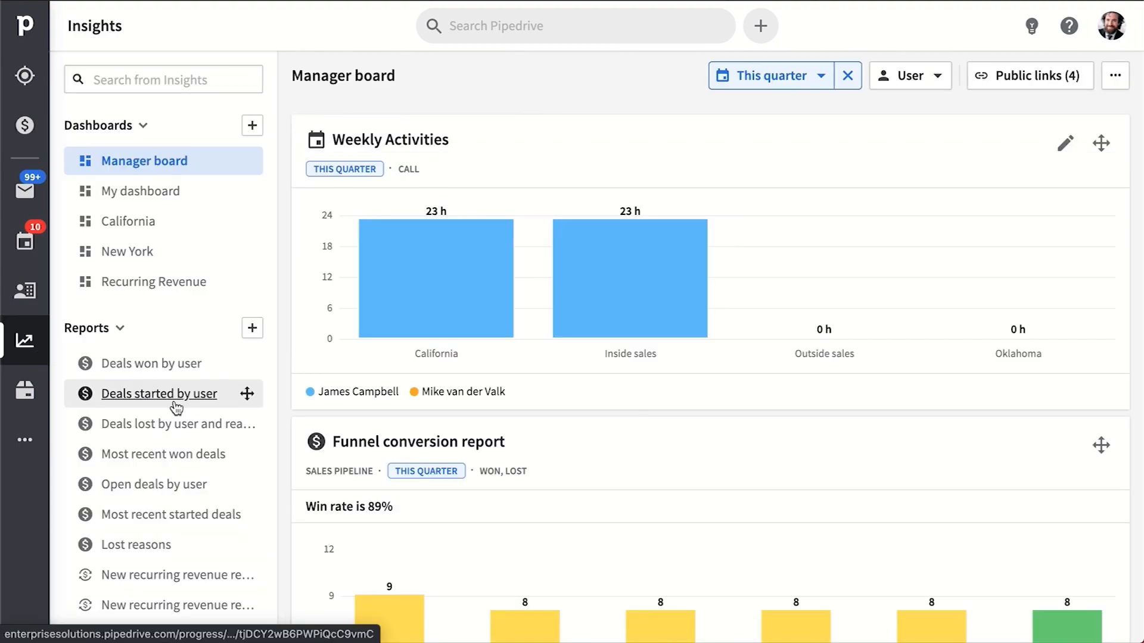
pyautogui.click(180, 424)
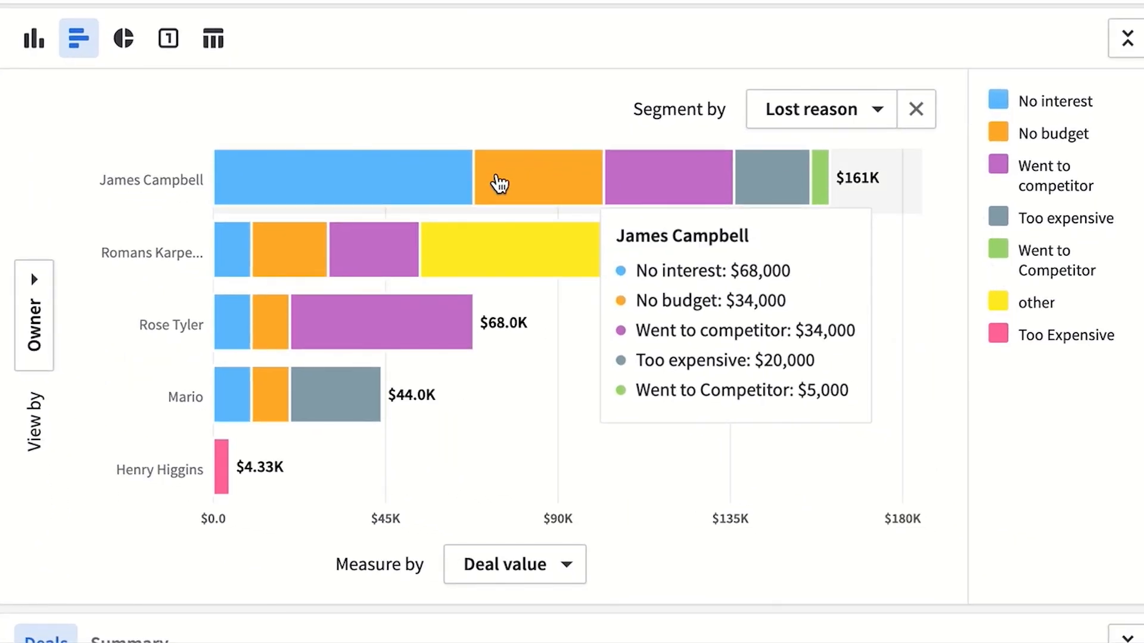
pyautogui.moveTo(405, 244)
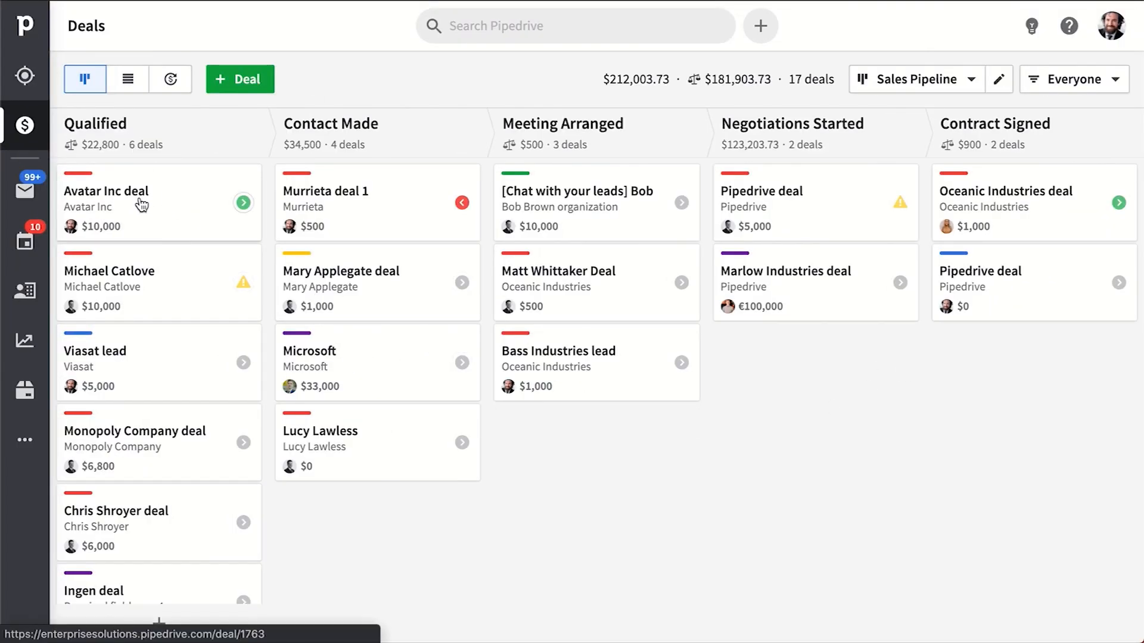
# Step: Open the Avatar Inc deal, view its calling options and then its Documents section
pyautogui.click(106, 191)
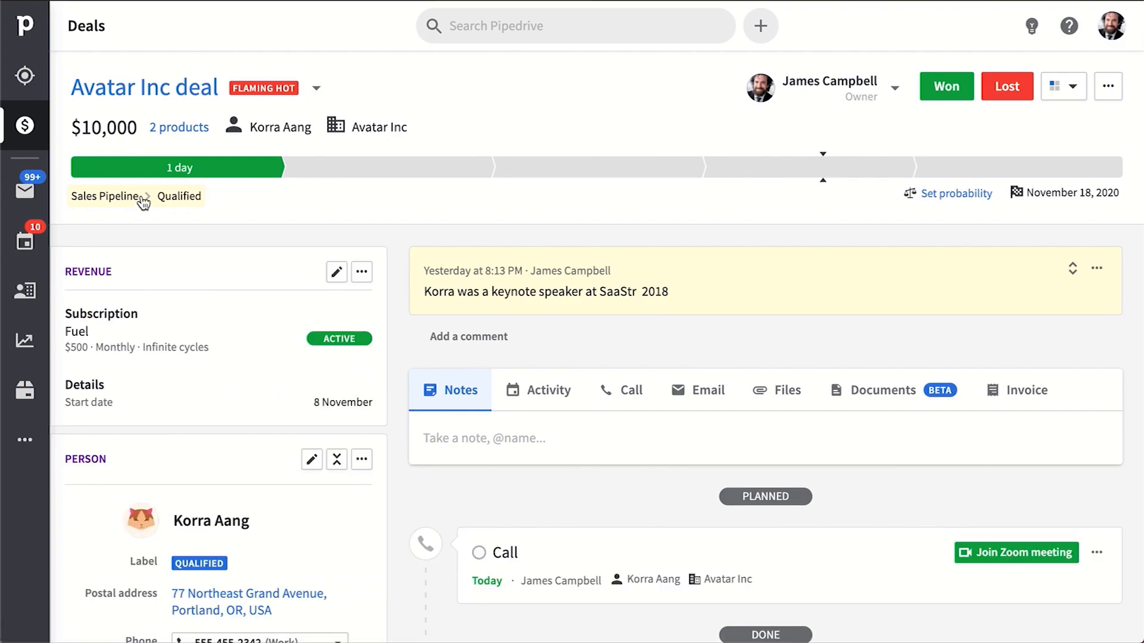
pyautogui.moveTo(779, 230)
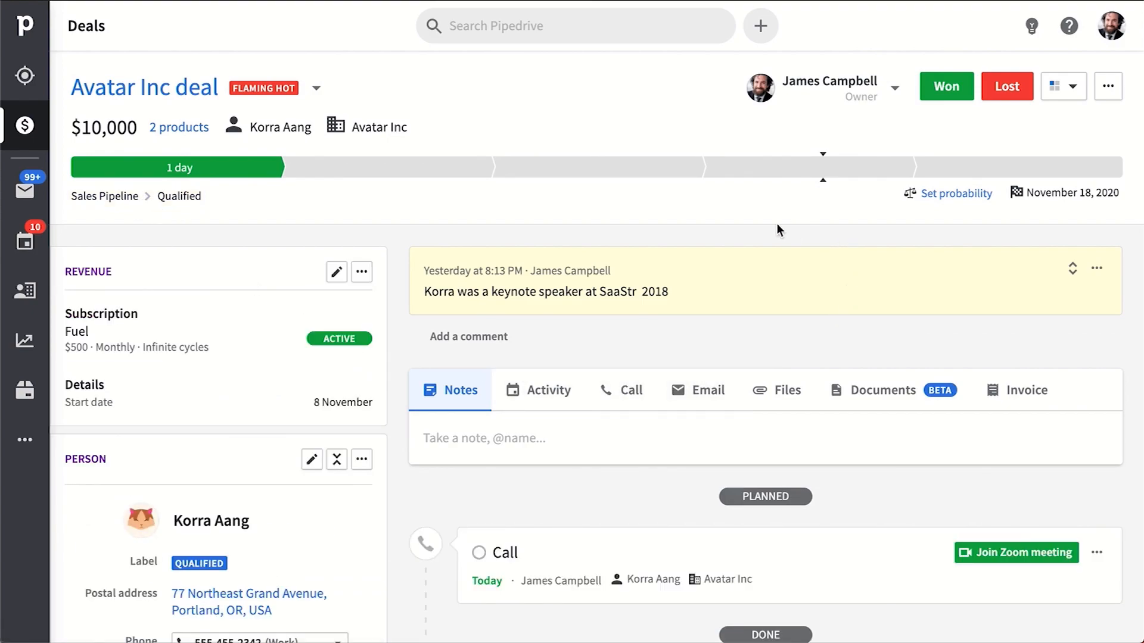
pyautogui.click(620, 390)
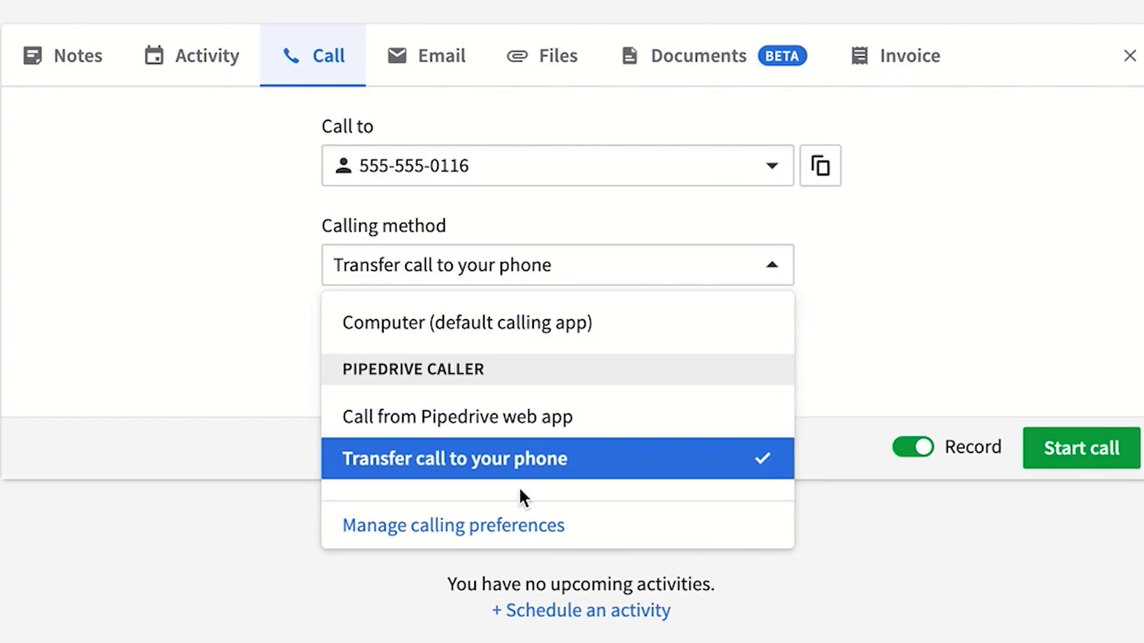
pyautogui.moveTo(436, 529)
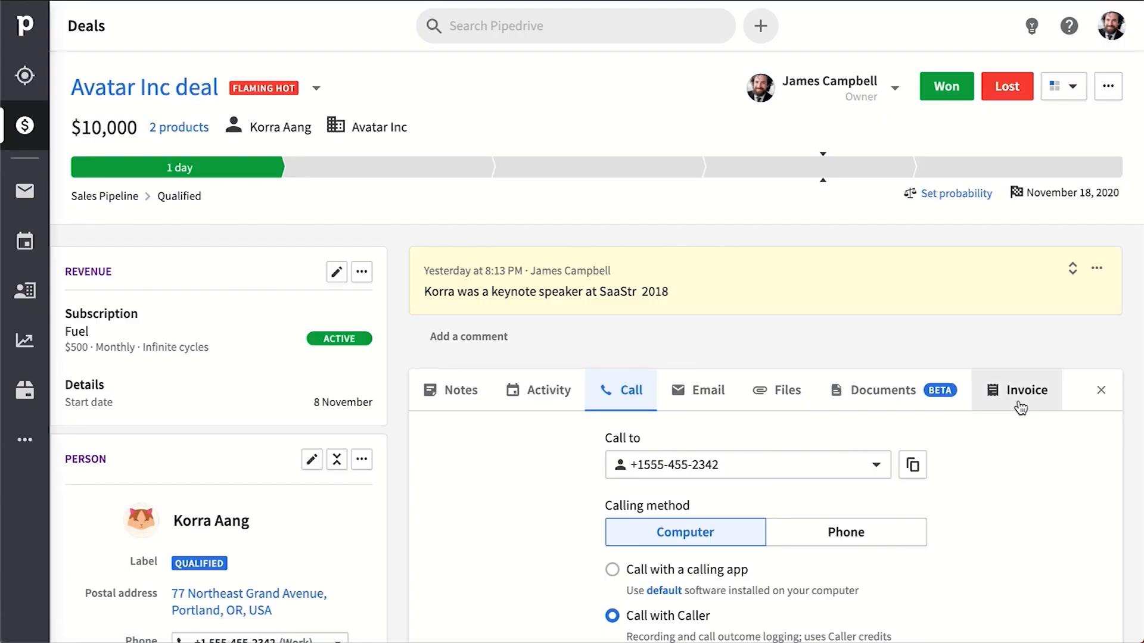
pyautogui.click(883, 389)
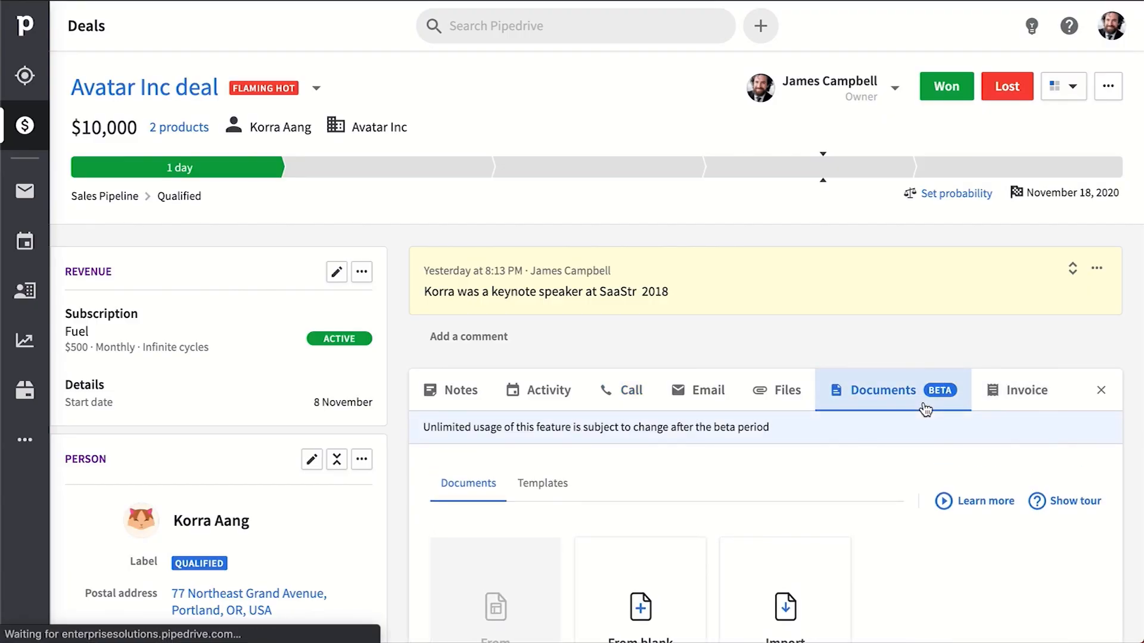
# Step: Browse the document templates for Avatar Inc and return to its deal details
pyautogui.click(542, 482)
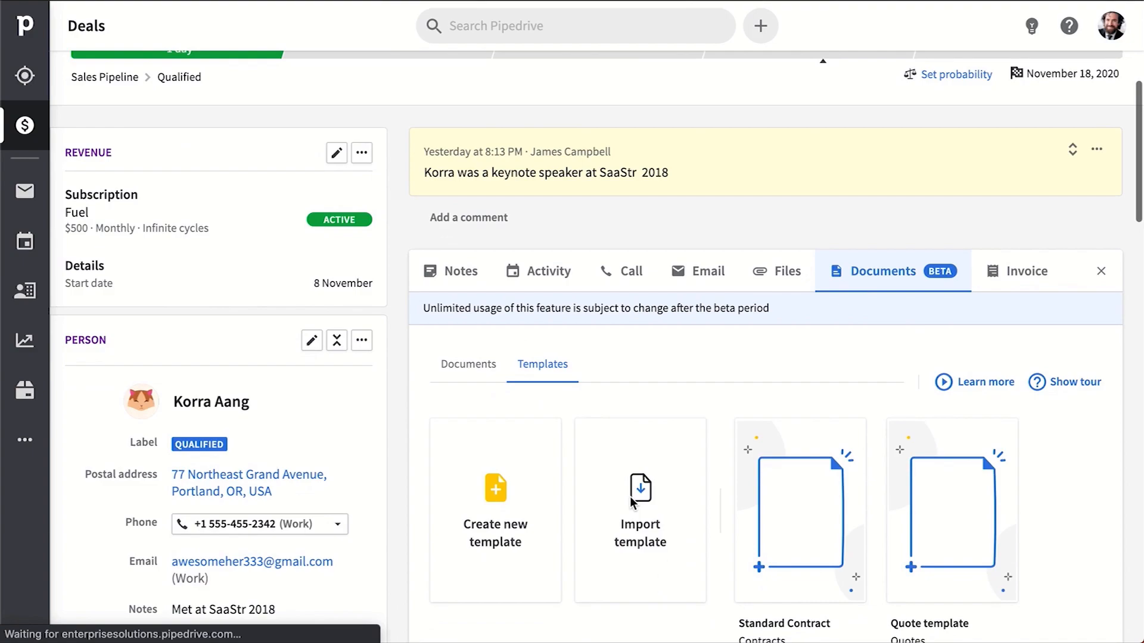
pyautogui.scroll(-3)
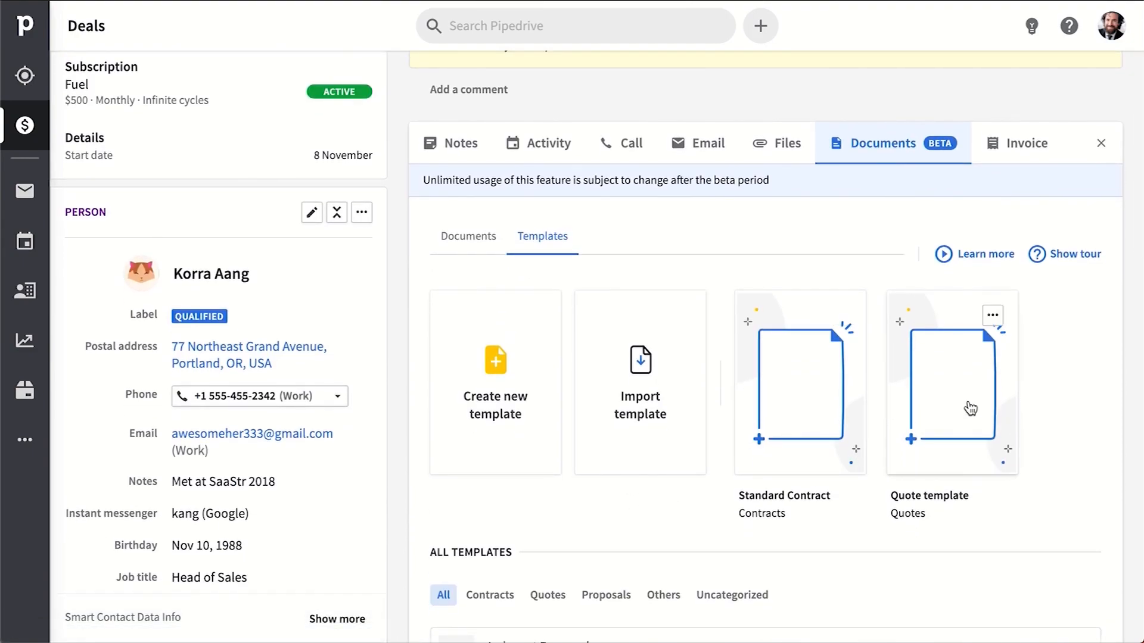
pyautogui.scroll(3)
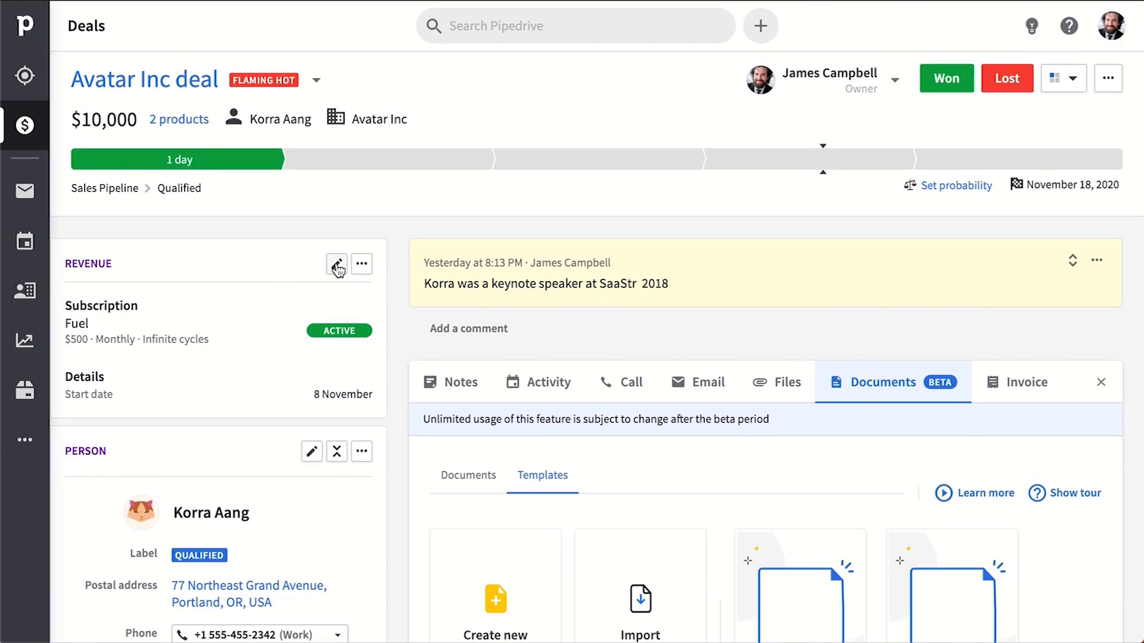
pyautogui.moveTo(313, 348)
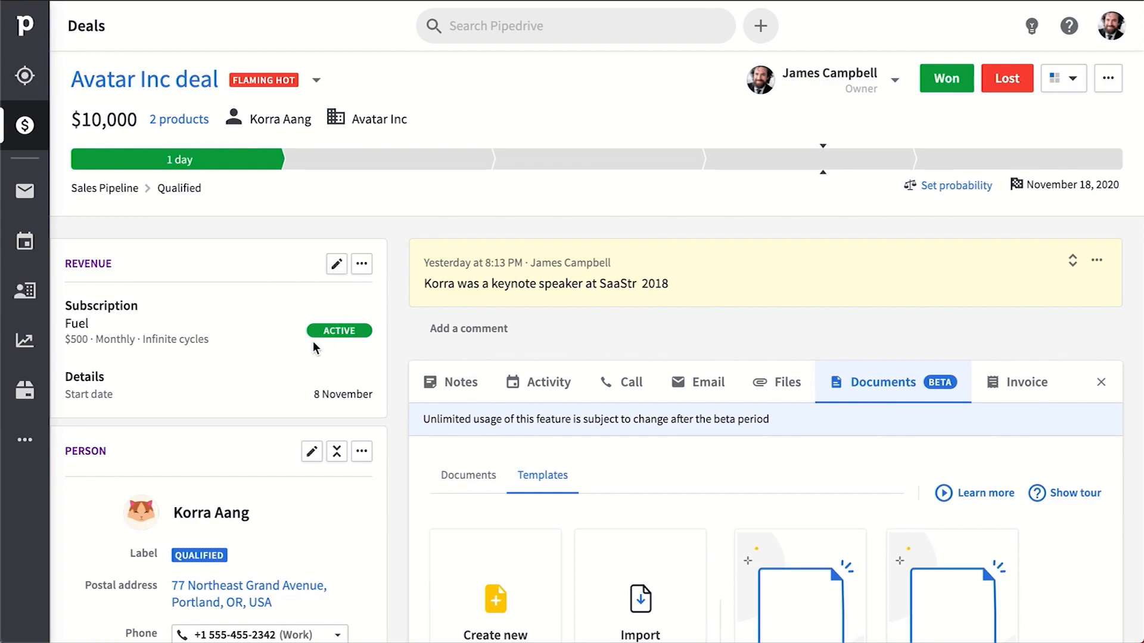
pyautogui.moveTo(131, 355)
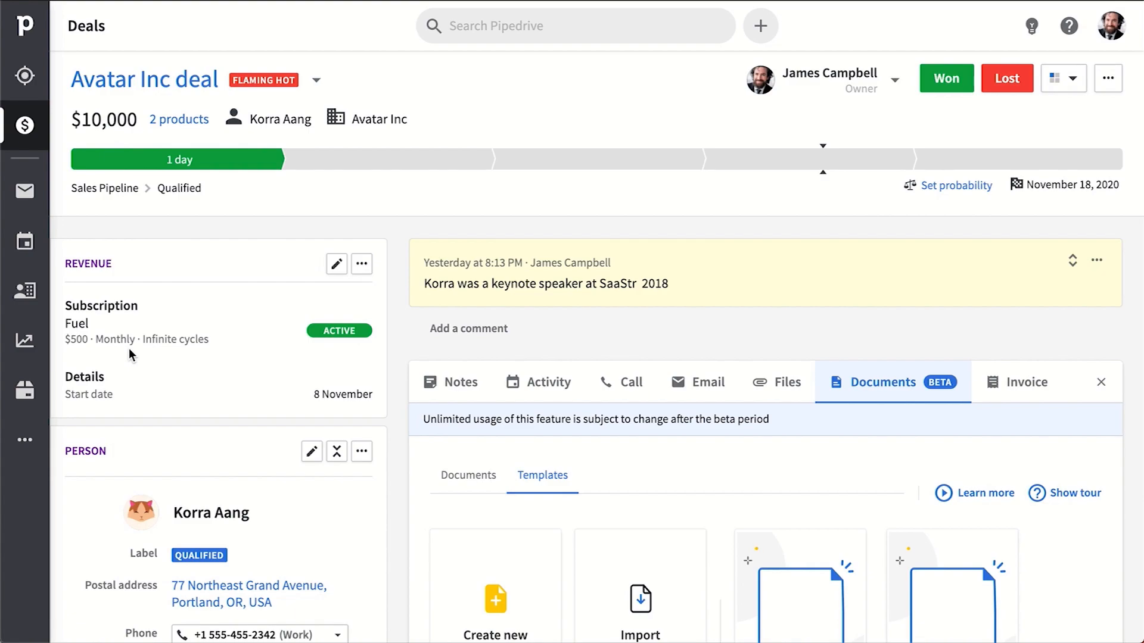
pyautogui.click(451, 381)
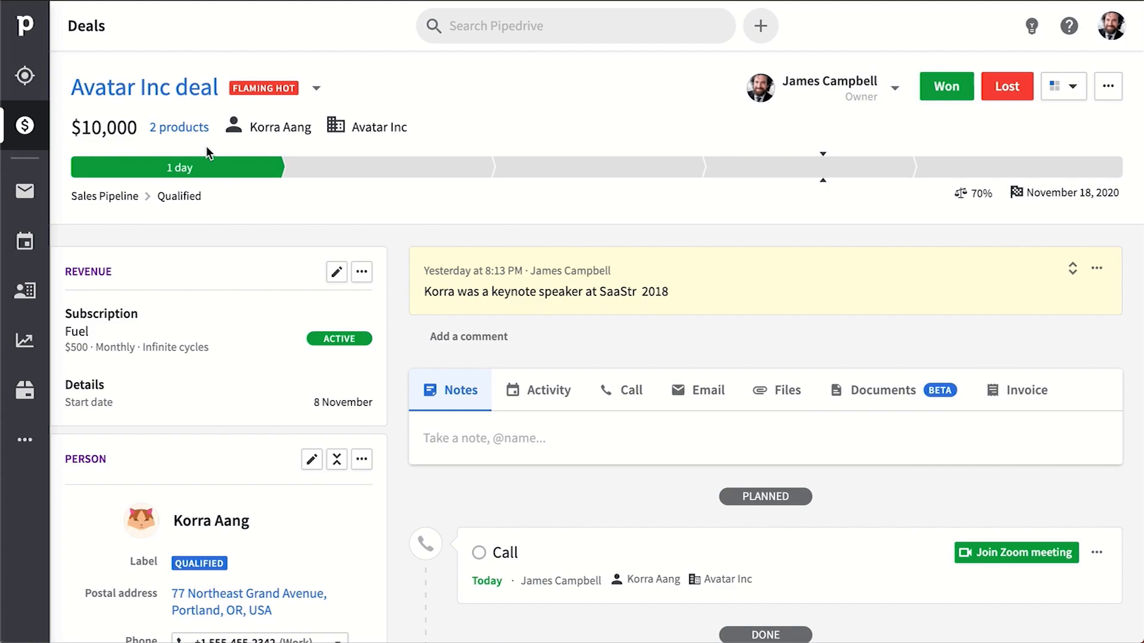
pyautogui.moveTo(708, 390)
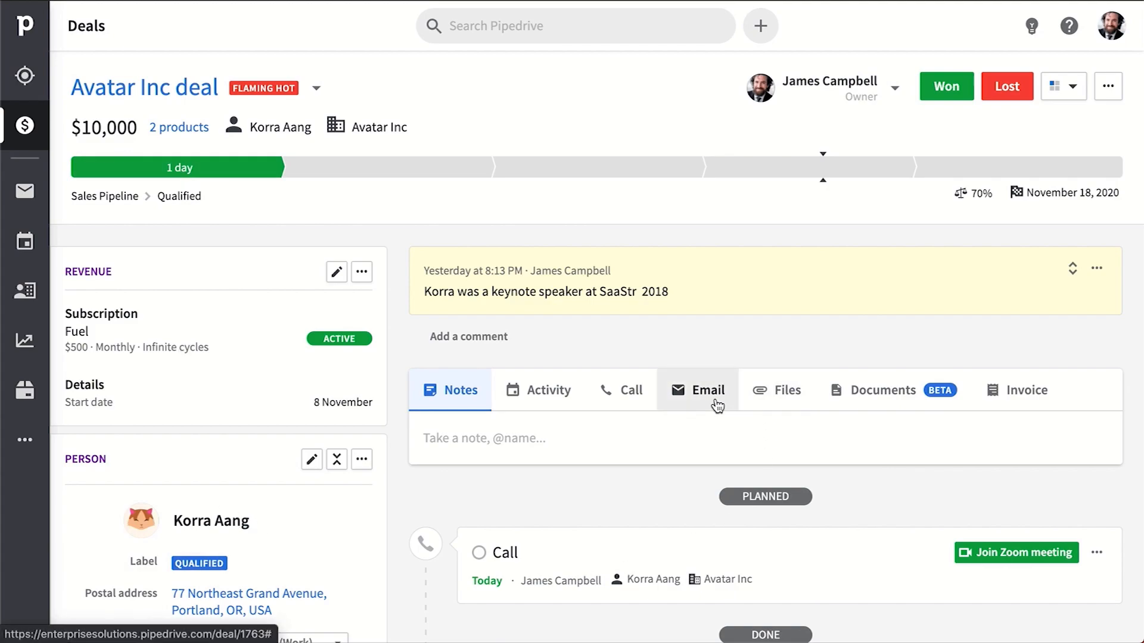
# Step: Filter the Avatar Inc timeline to emails and start a reply to Korra's latest email
pyautogui.scroll(-3)
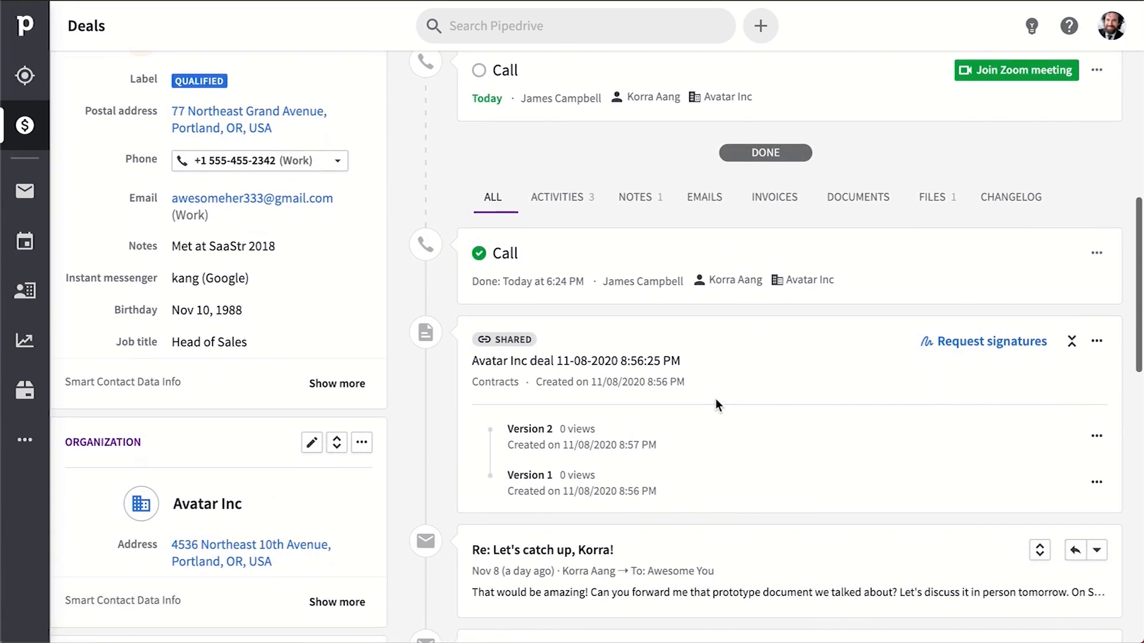
pyautogui.click(703, 196)
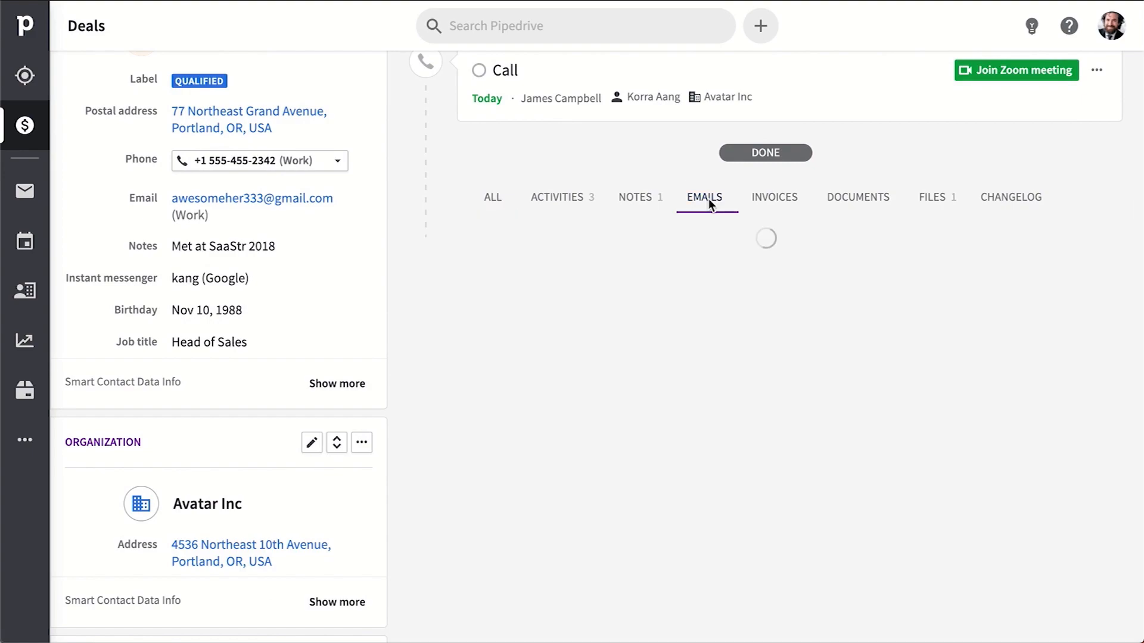
pyautogui.click(703, 196)
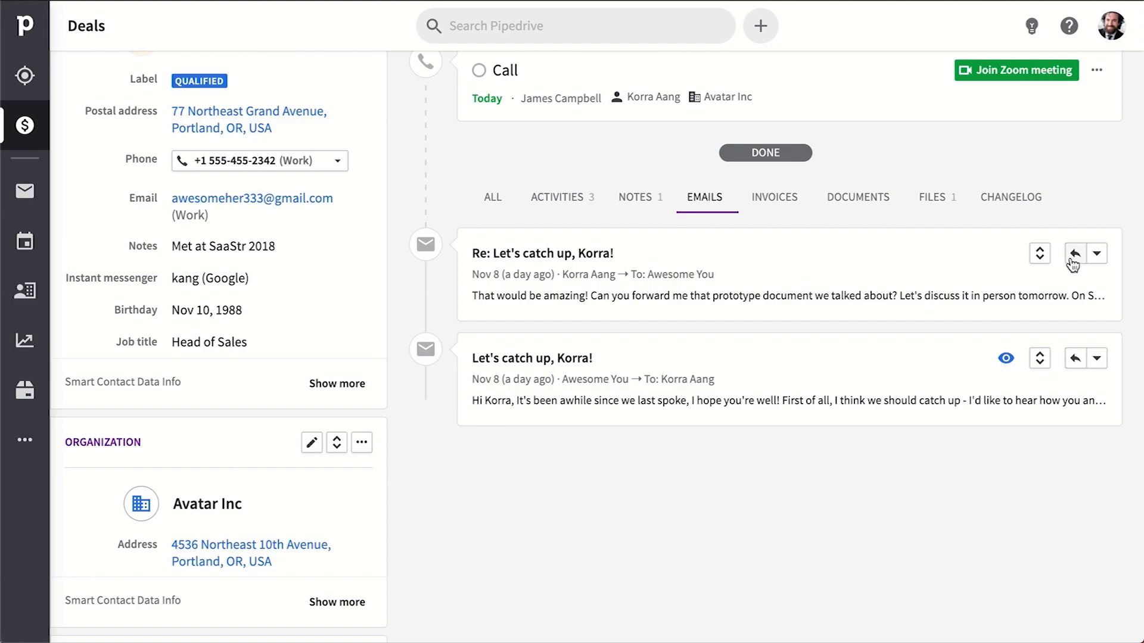
pyautogui.click(1074, 253)
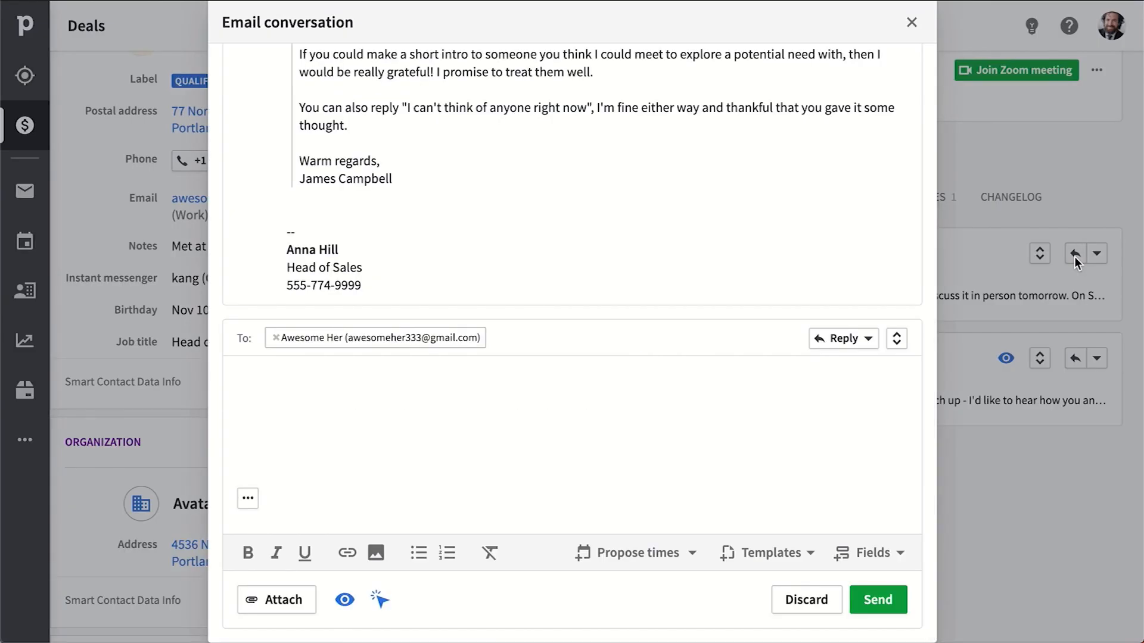
# Step: Show deals in List view and save the chosen table columns
pyautogui.click(912, 21)
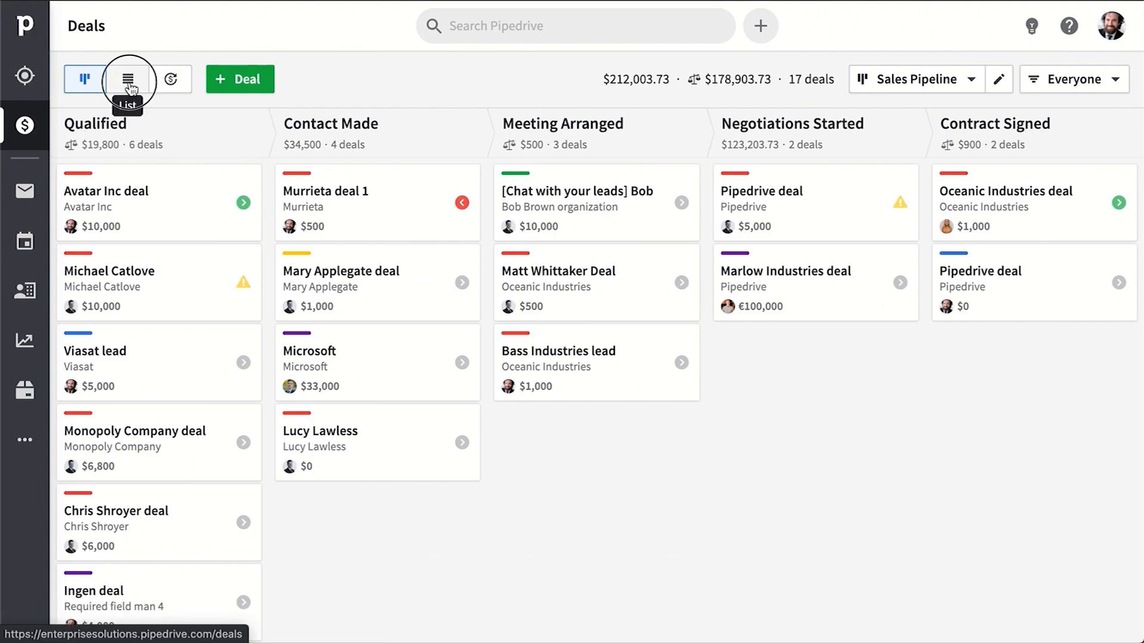
pyautogui.click(127, 78)
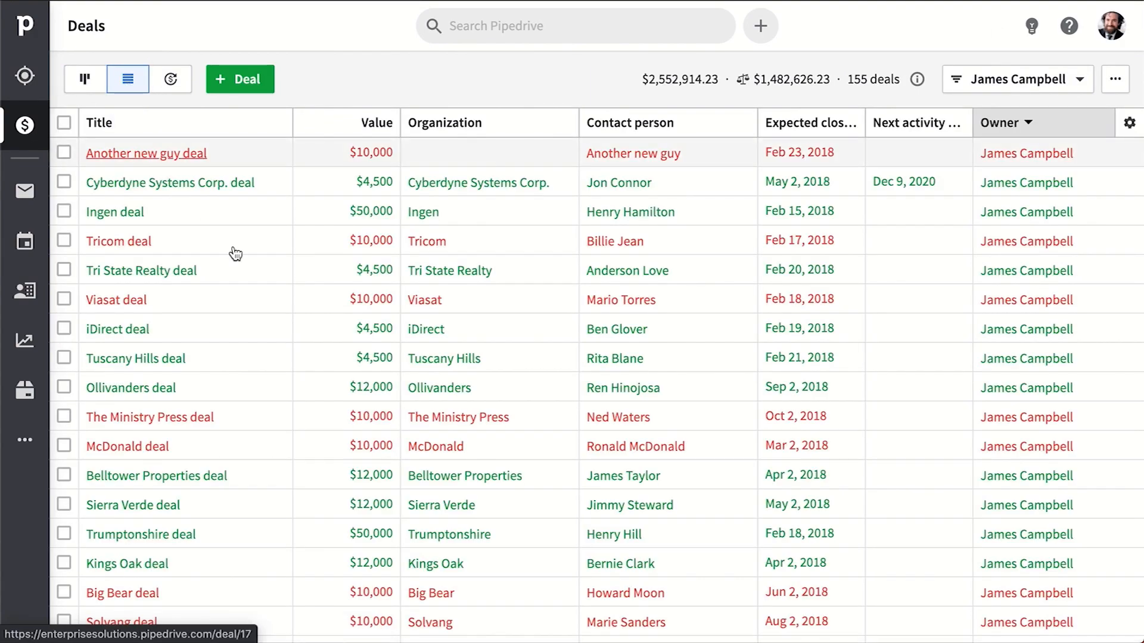
pyautogui.click(1130, 122)
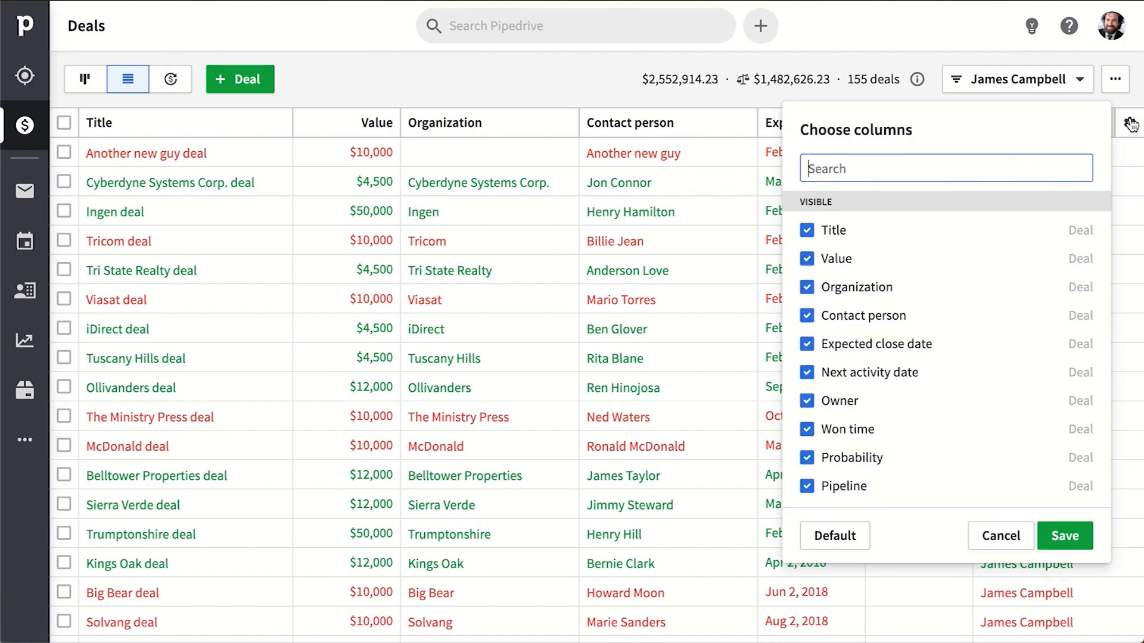
pyautogui.scroll(-3)
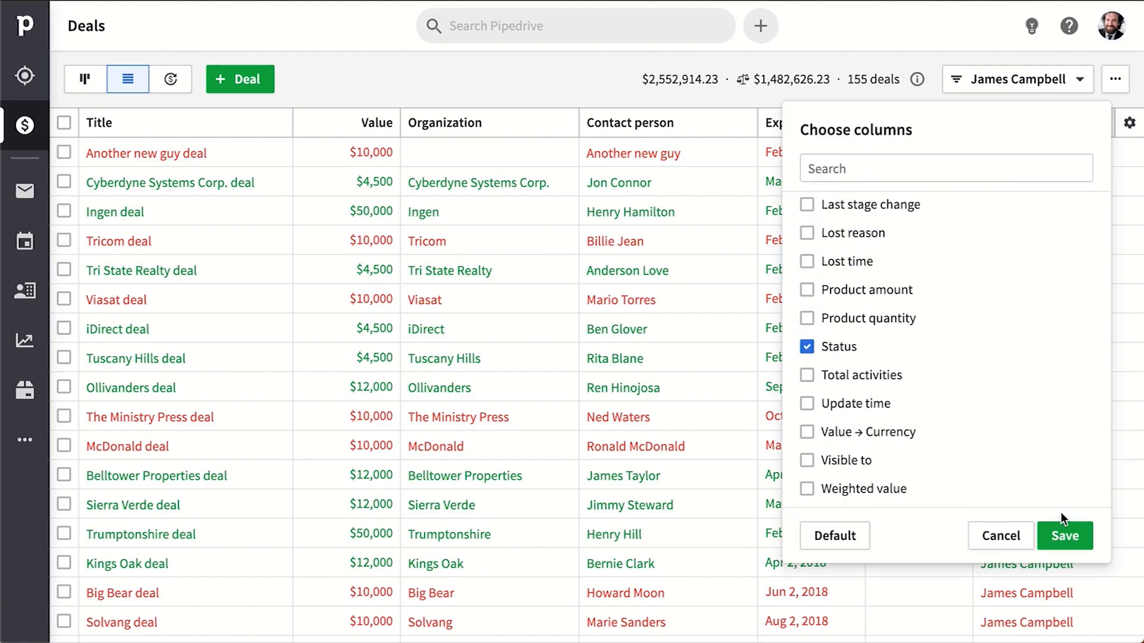
pyautogui.click(1064, 535)
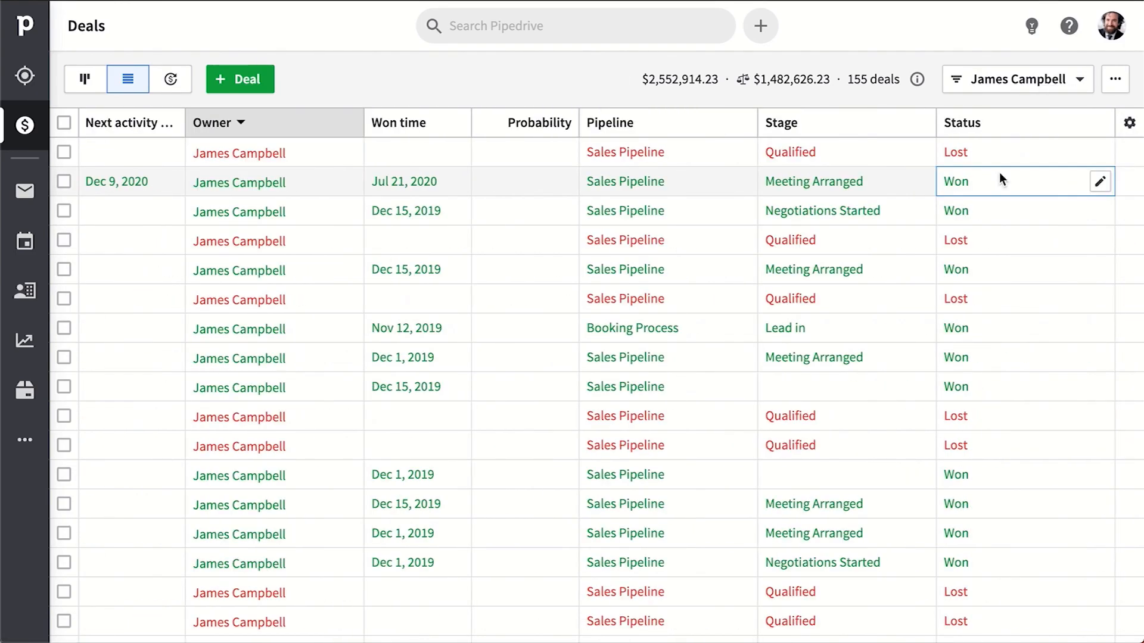
# Step: Apply the VIP's and LOYAL CUSTOMERS filter listing 92 deals and select all rows
pyautogui.click(1016, 79)
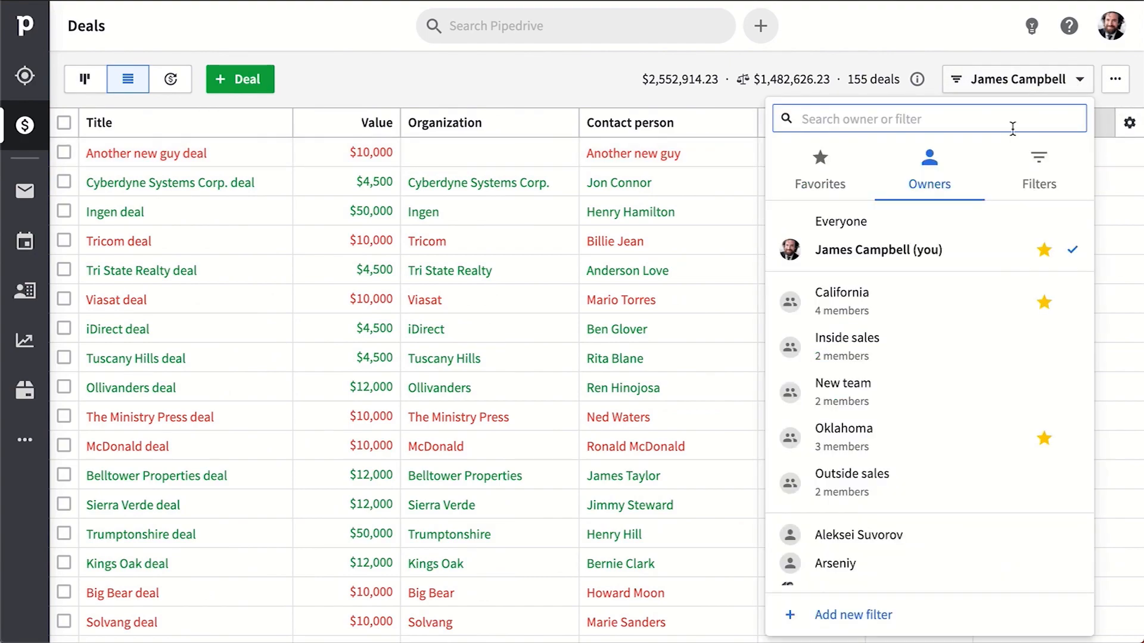
pyautogui.click(1038, 169)
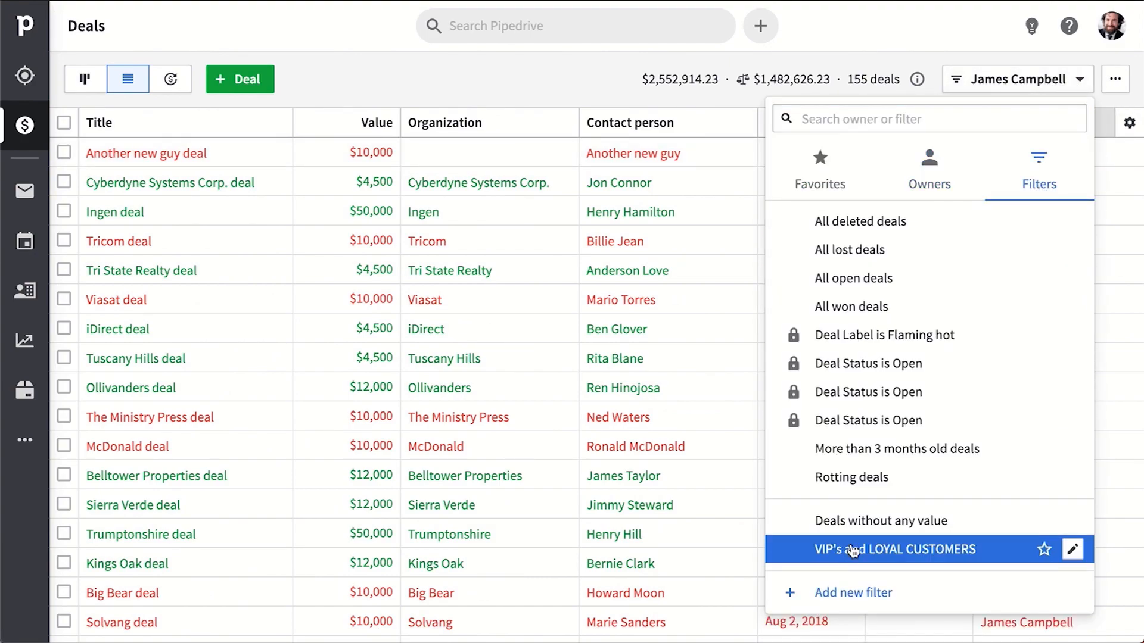
pyautogui.click(895, 550)
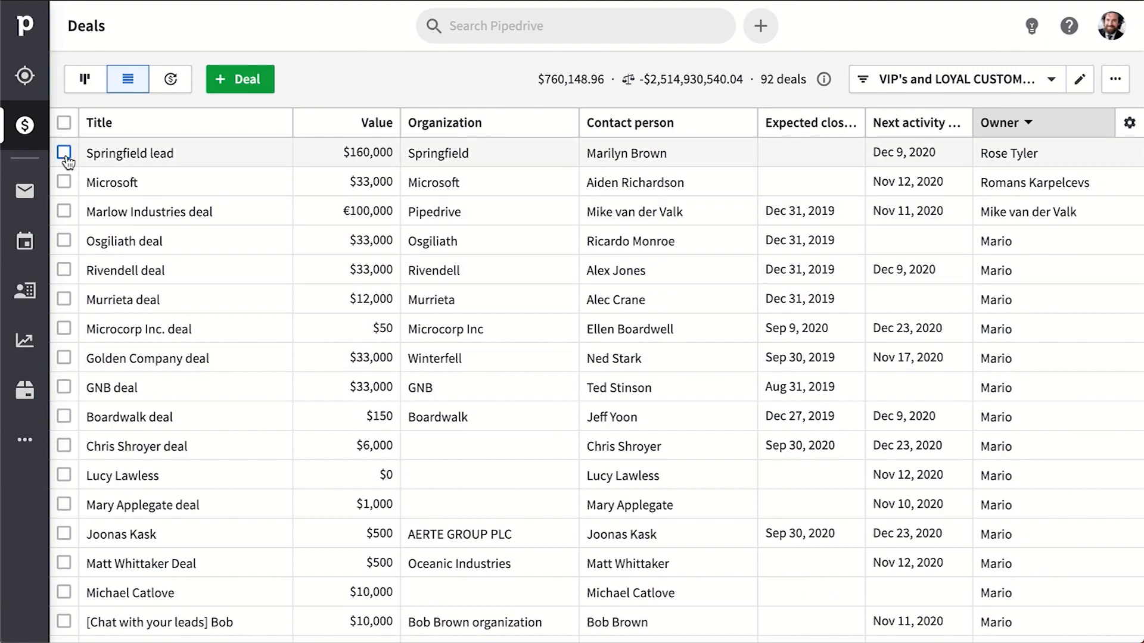
pyautogui.click(64, 122)
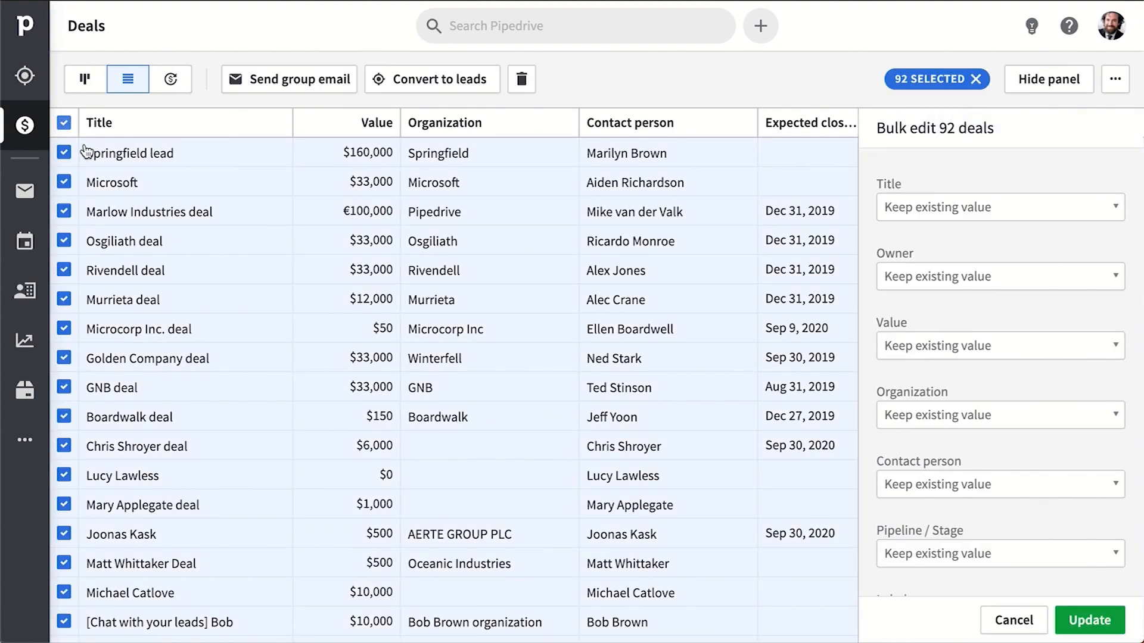
pyautogui.scroll(-3)
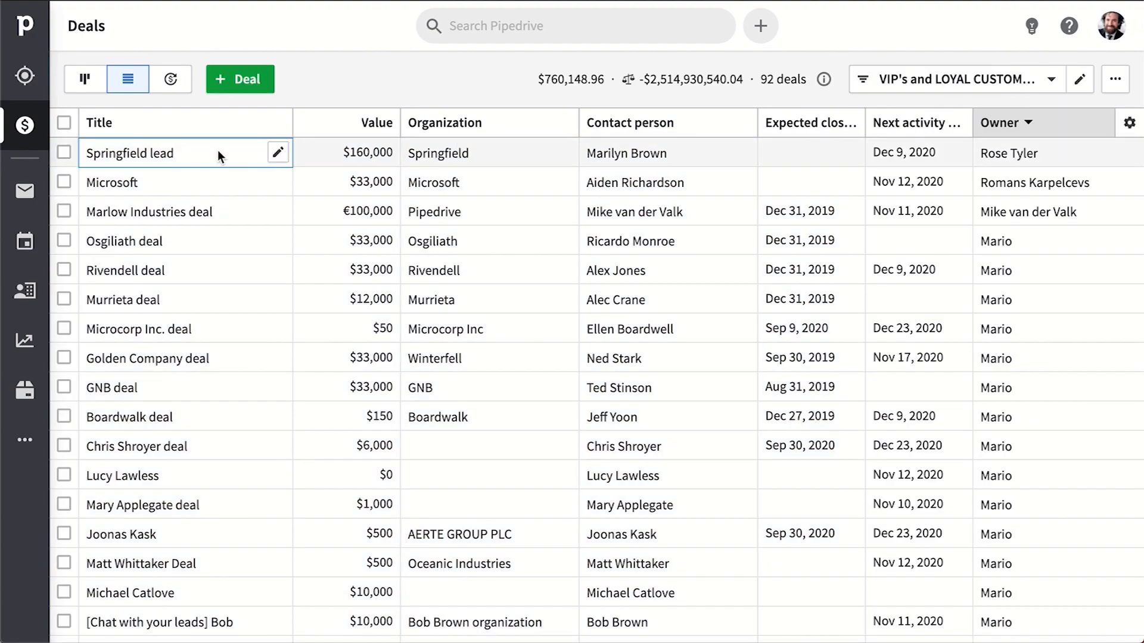
pyautogui.moveTo(25, 76)
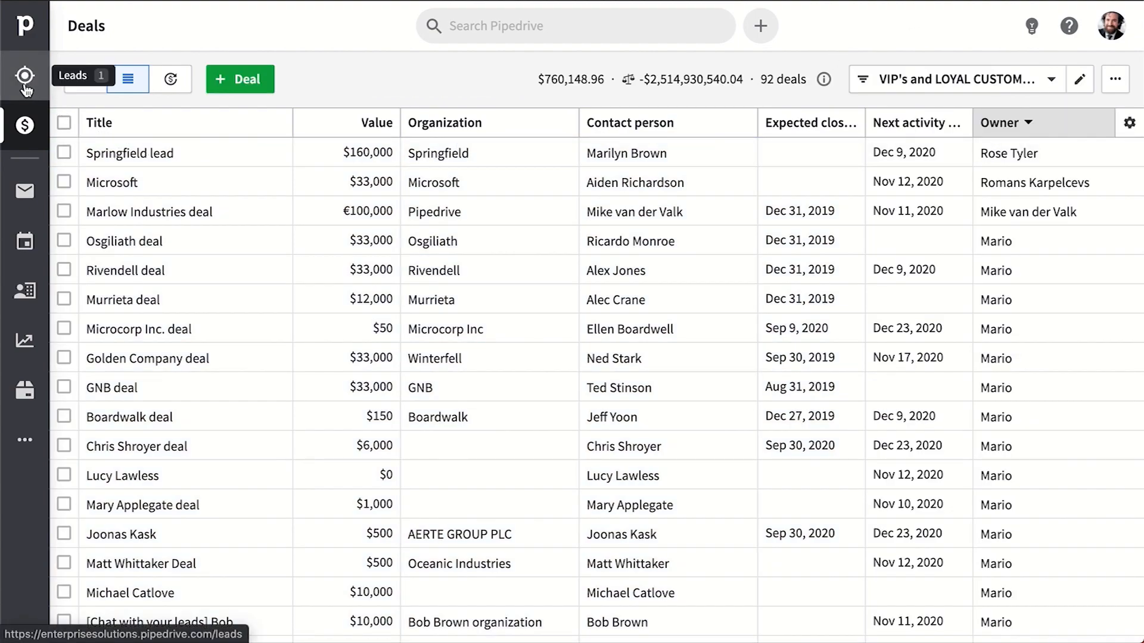
pyautogui.click(23, 75)
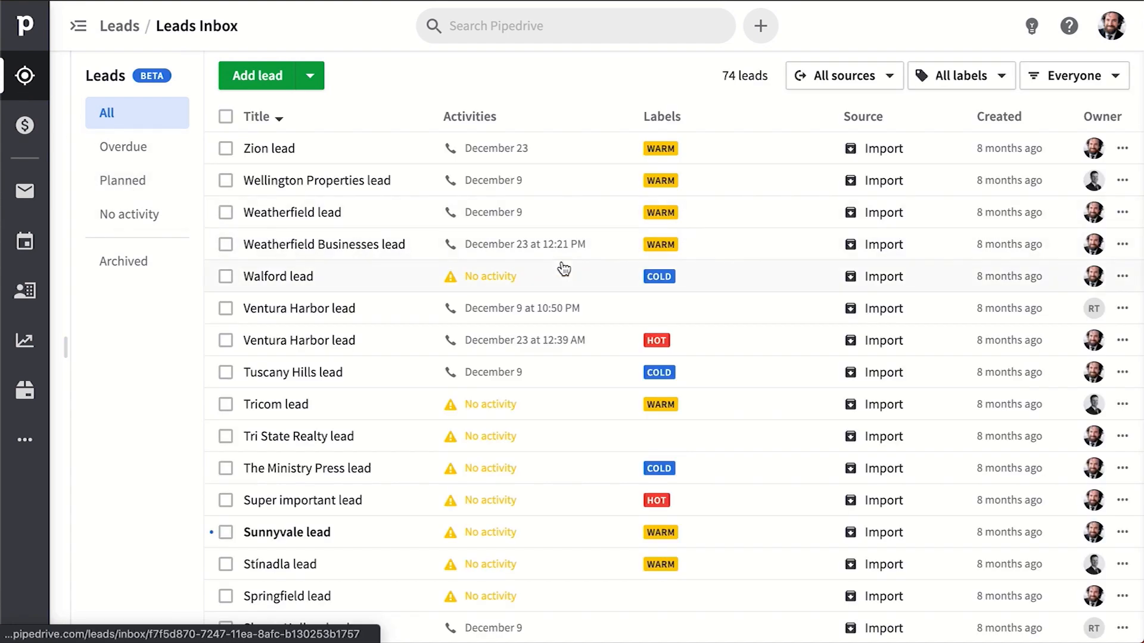
pyautogui.scroll(-3)
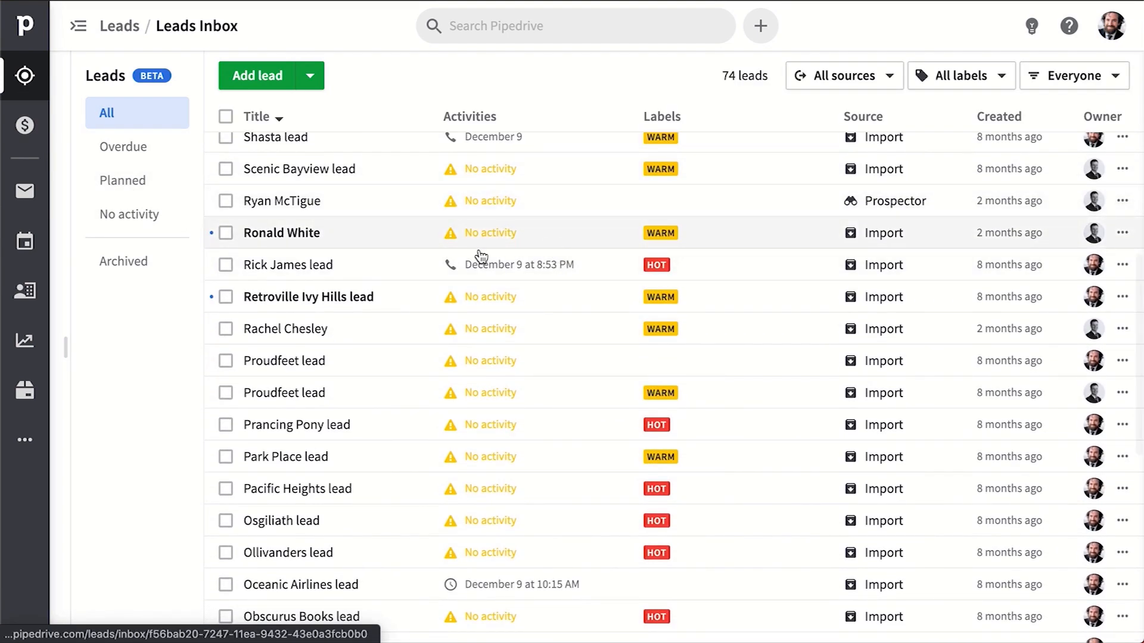
pyautogui.click(281, 232)
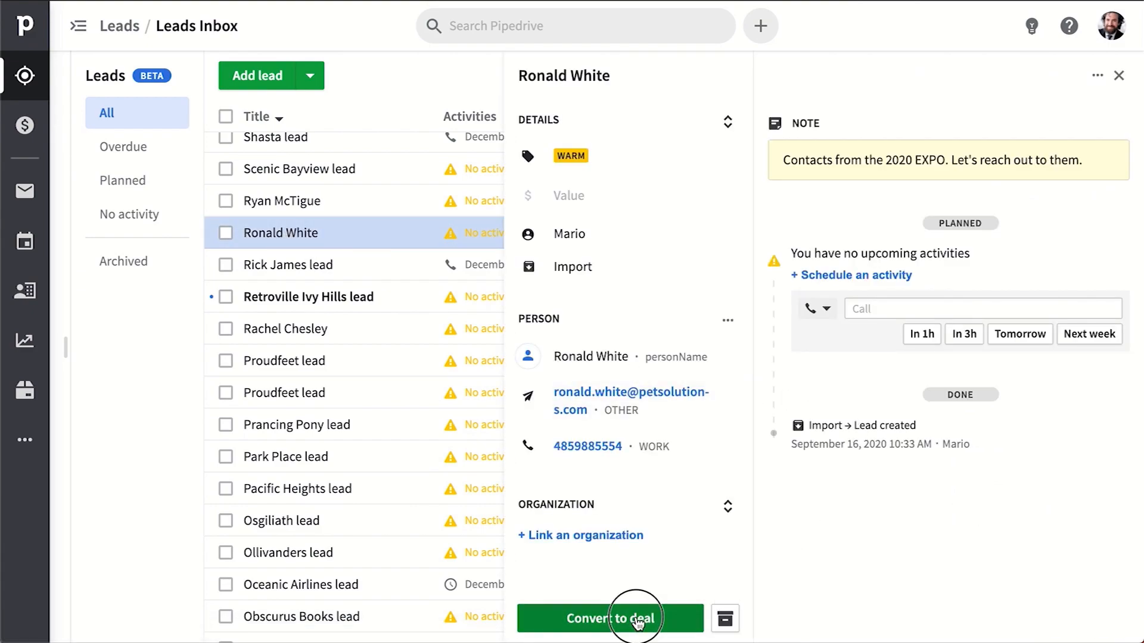
pyautogui.click(610, 619)
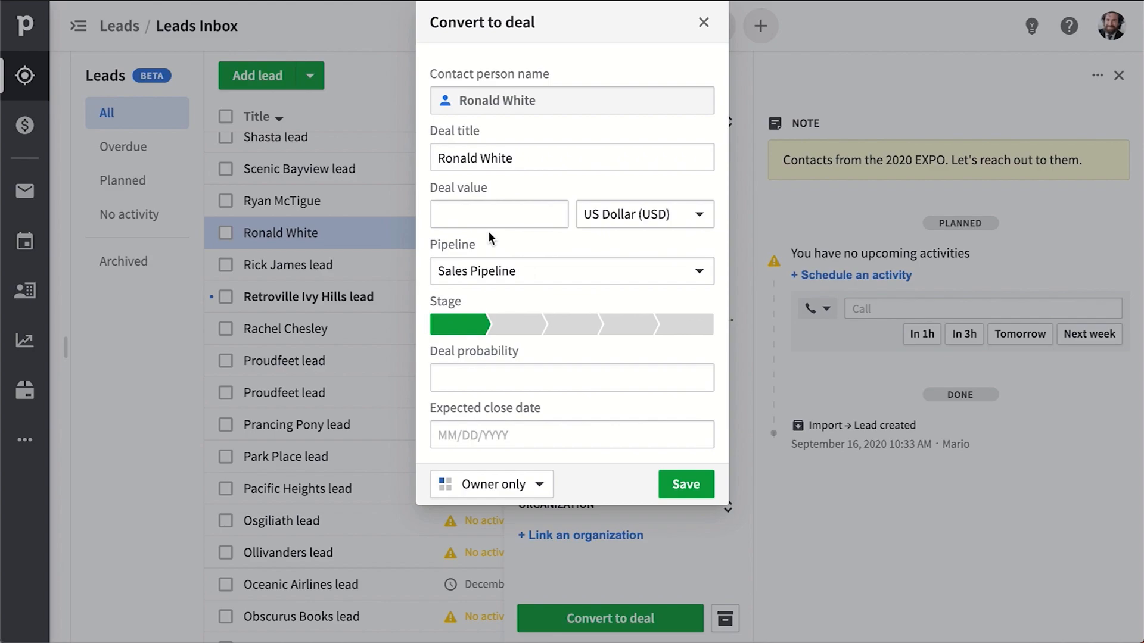
pyautogui.click(703, 23)
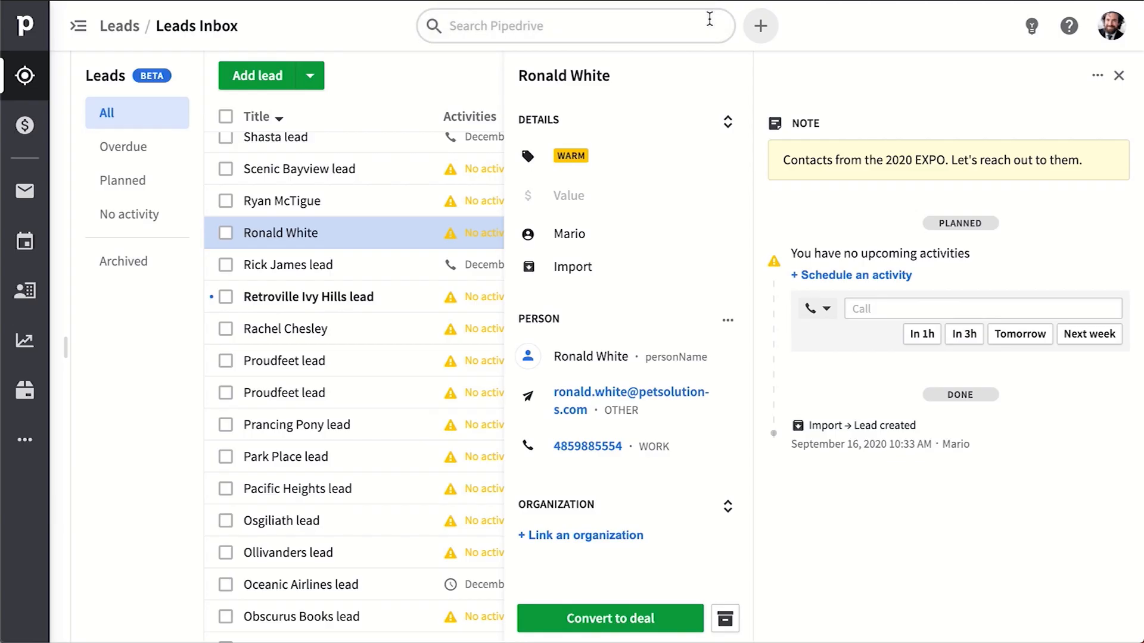
pyautogui.click(1118, 75)
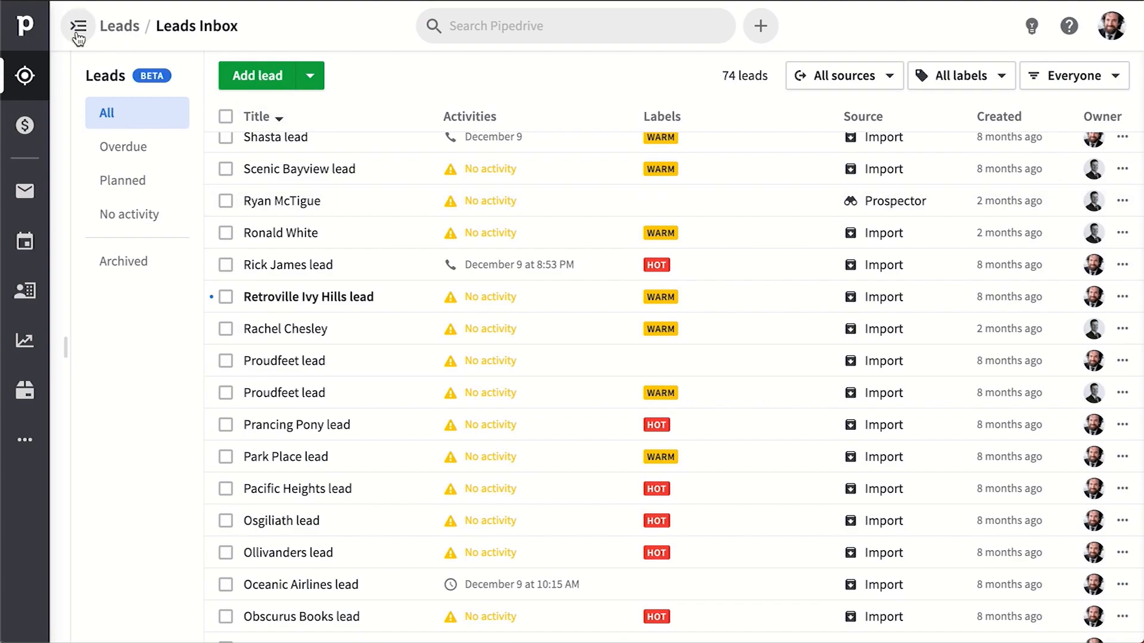
# Step: Expand the Leads menu and view the Prospector, Live Chat and Chatbot introductions
pyautogui.click(77, 25)
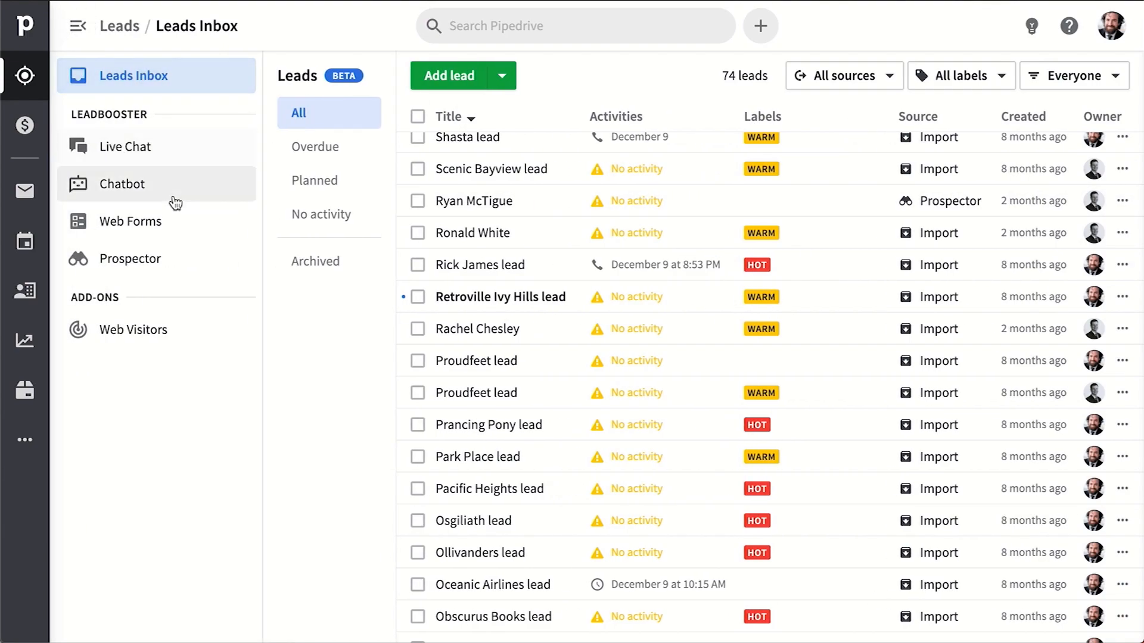
pyautogui.click(134, 259)
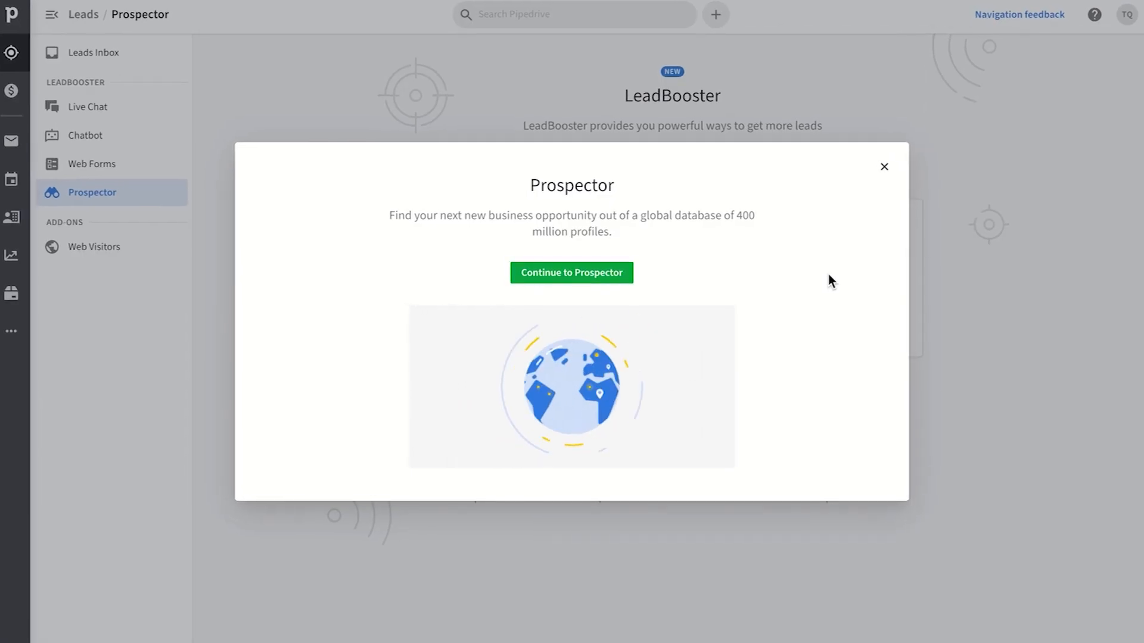
pyautogui.click(86, 106)
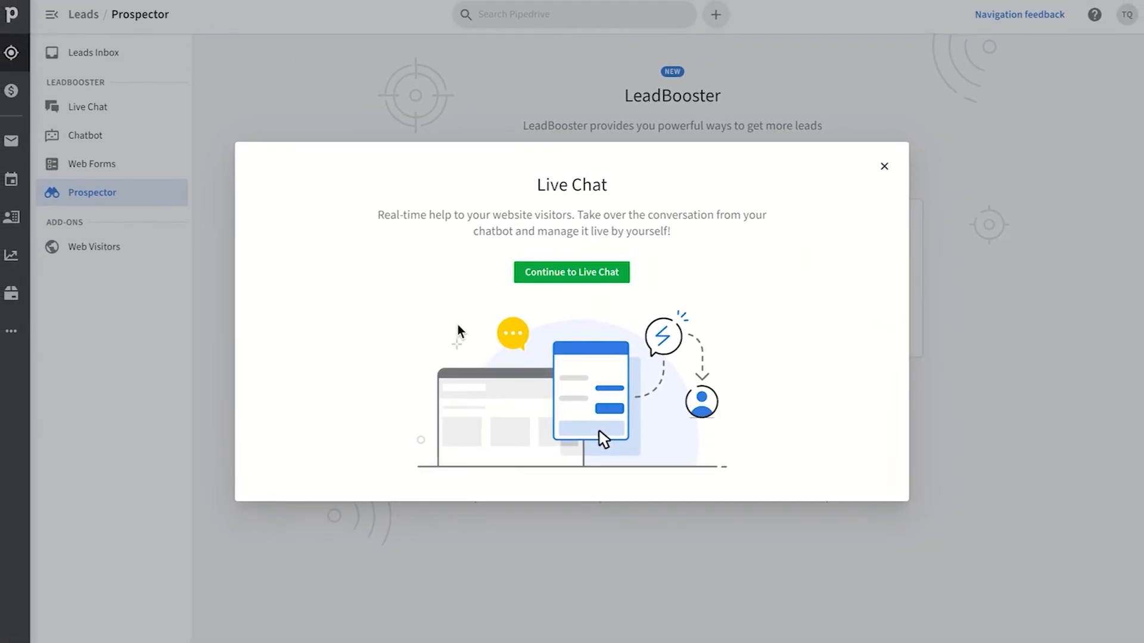
pyautogui.click(85, 138)
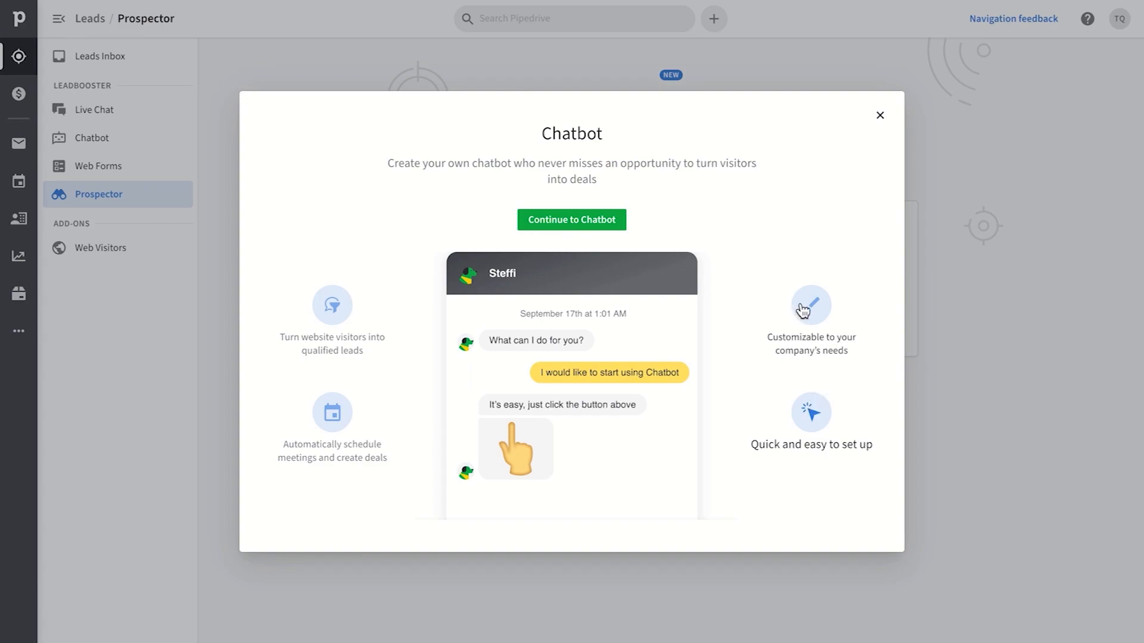
pyautogui.click(751, 385)
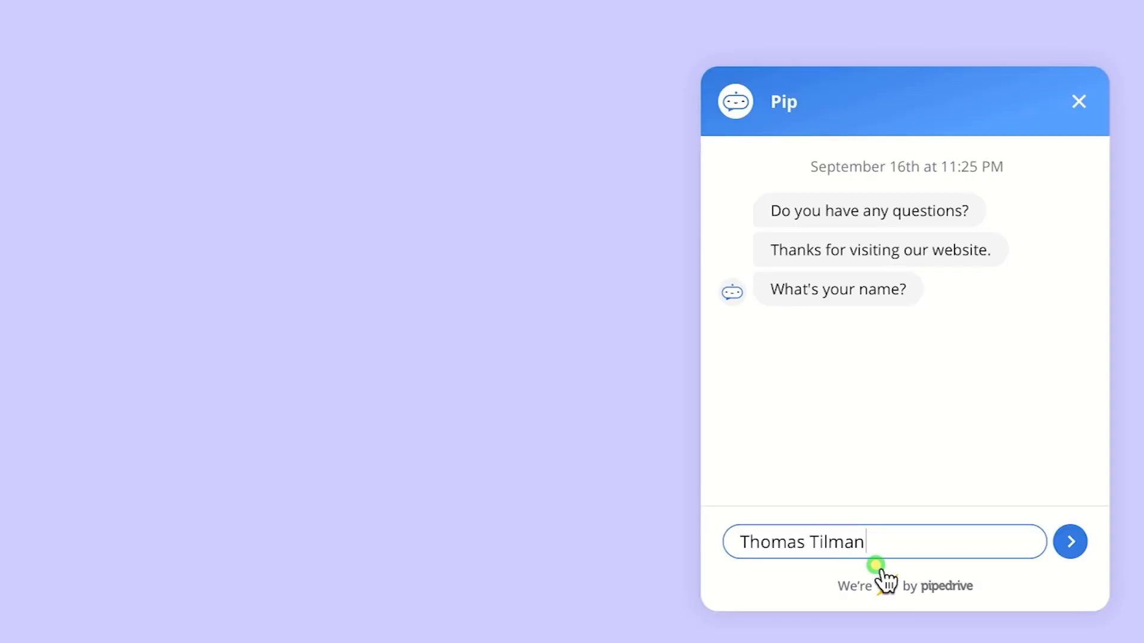
pyautogui.click(1070, 542)
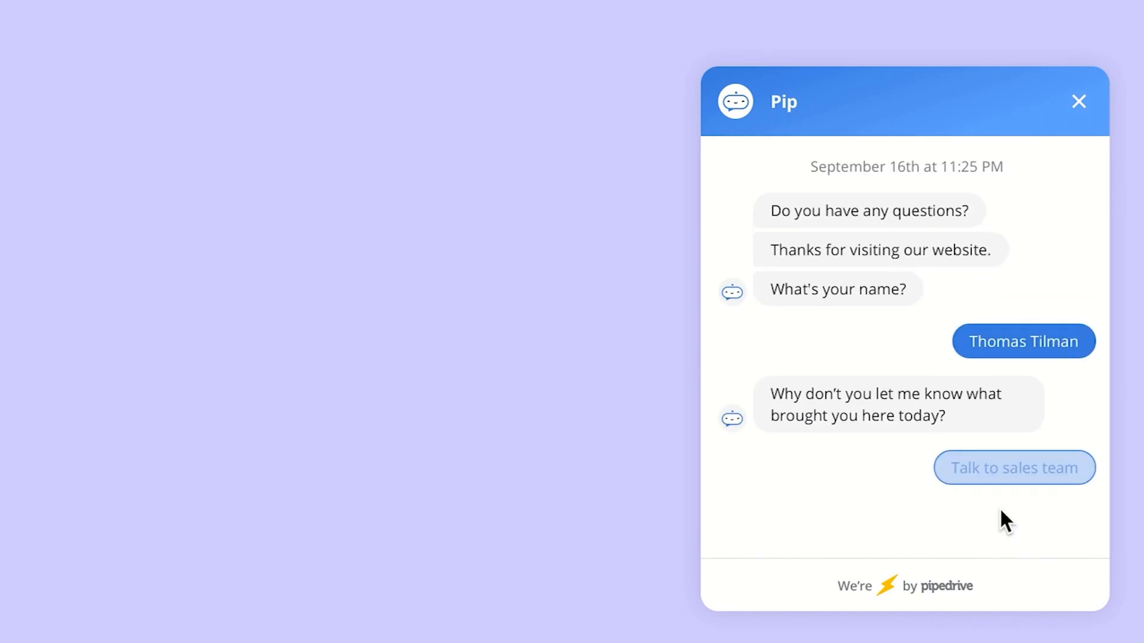
pyautogui.click(1013, 467)
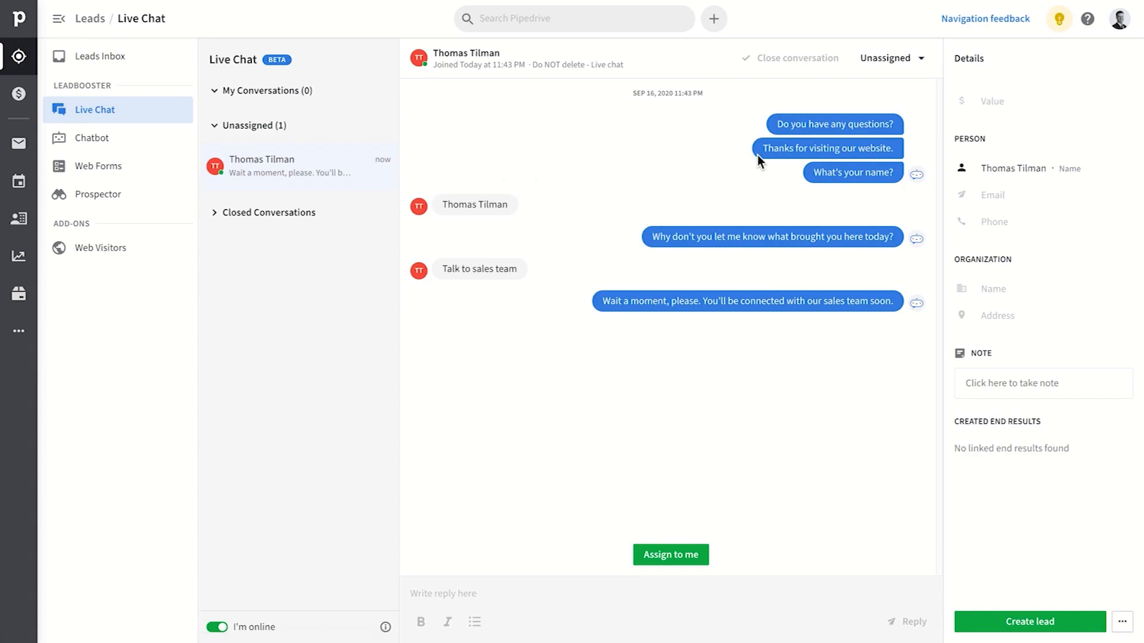
pyautogui.click(885, 59)
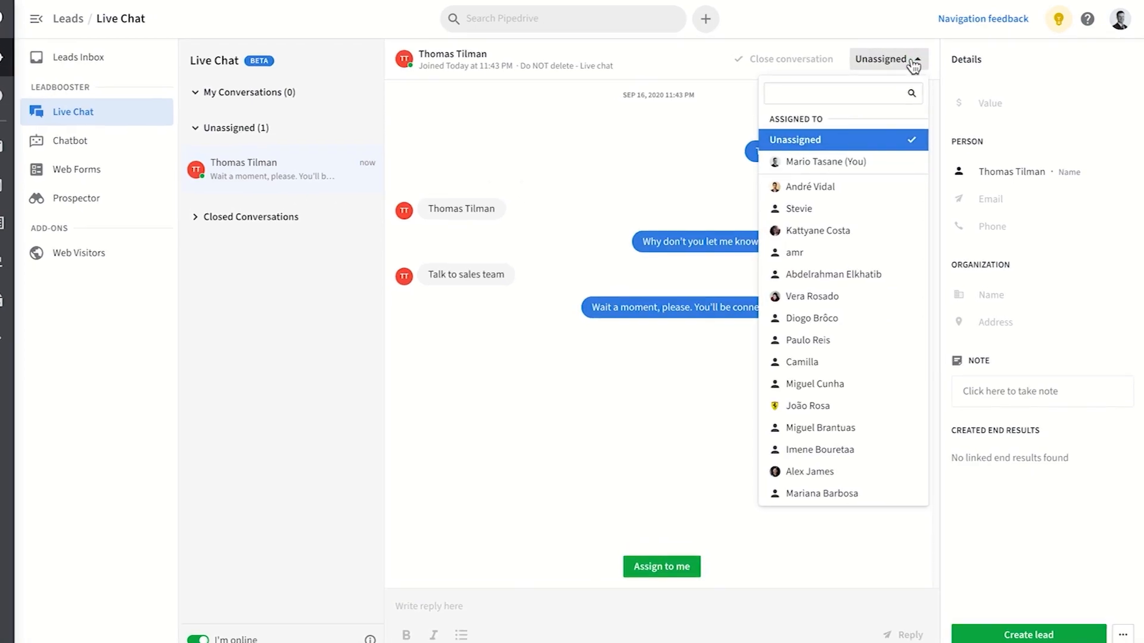
# Step: Expand Cognism's description and add 'success' as a job title criterion in the Prospector search
pyautogui.click(98, 194)
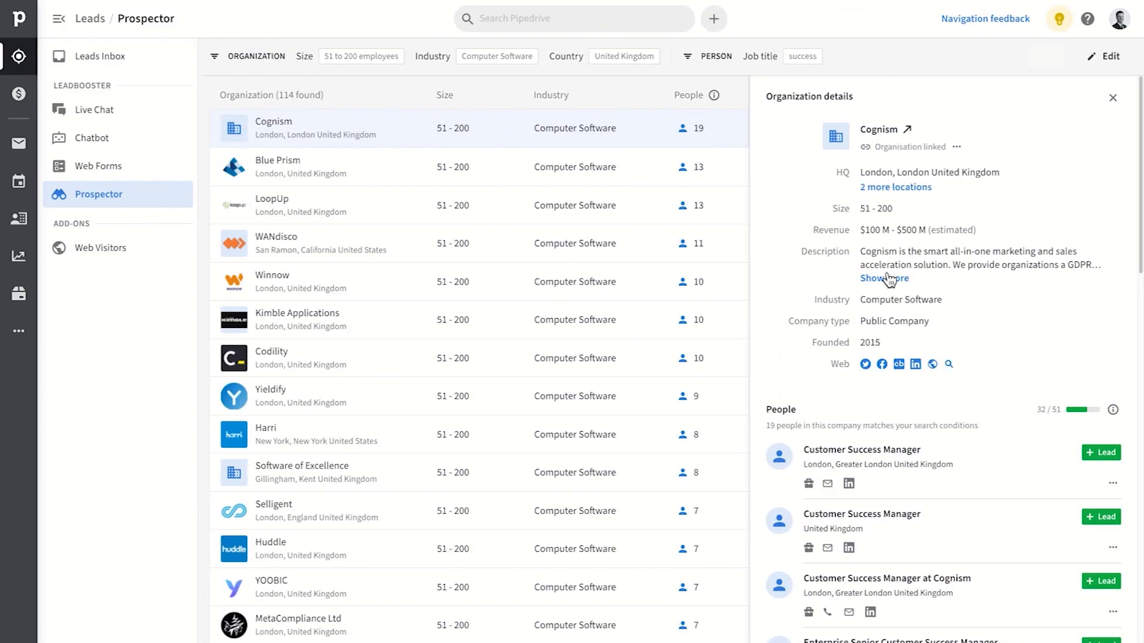
pyautogui.click(883, 278)
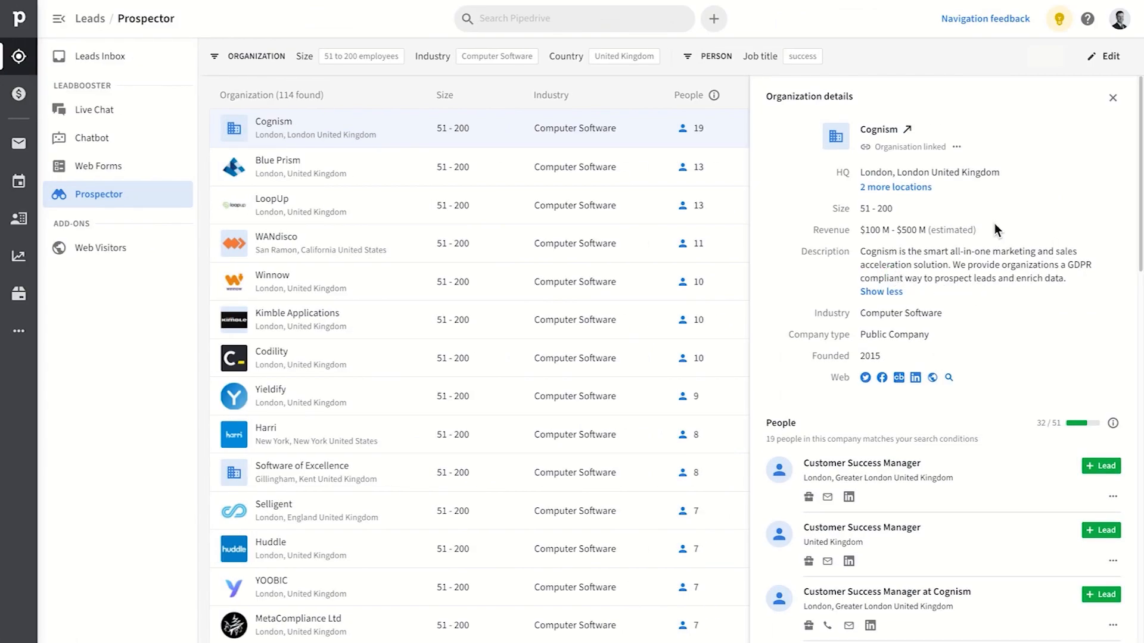
pyautogui.click(1109, 56)
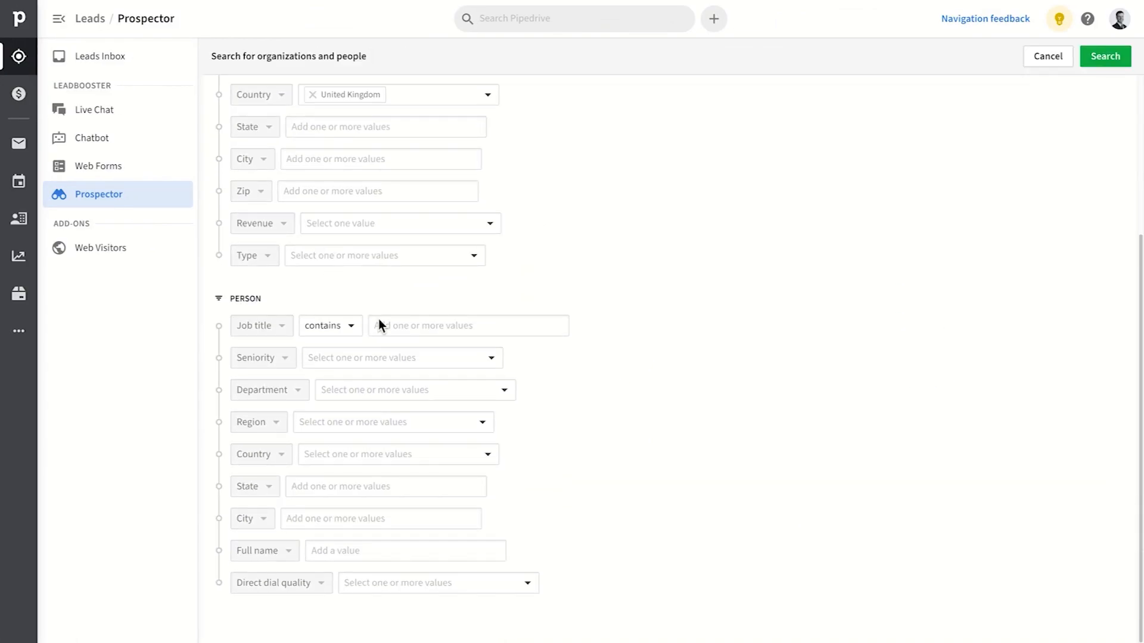
pyautogui.write('success')
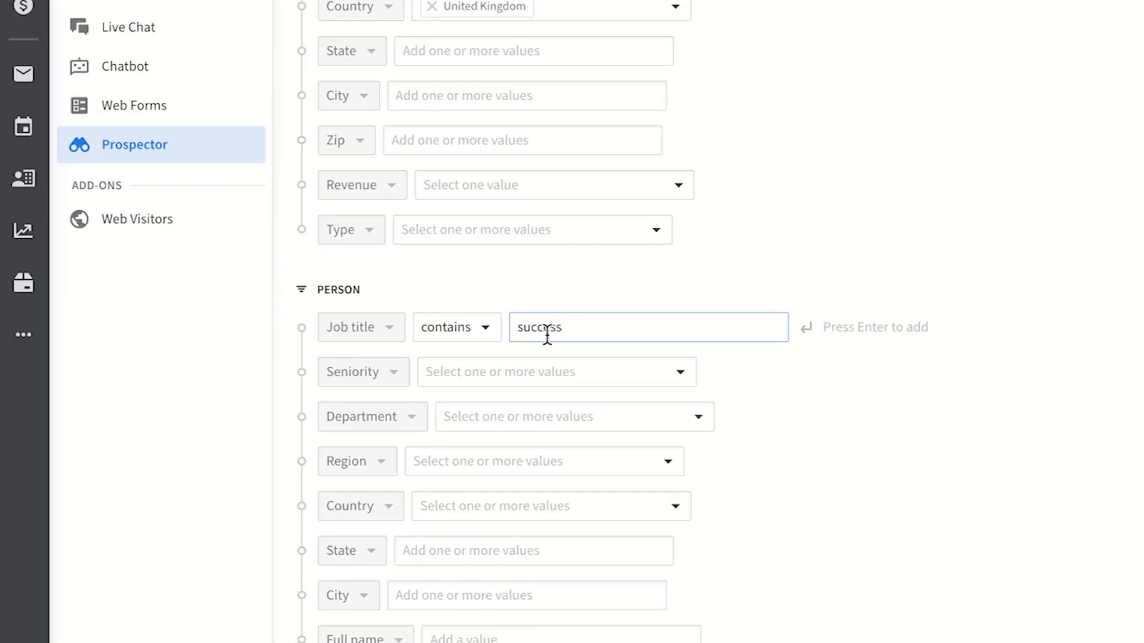
pyautogui.press('Return')
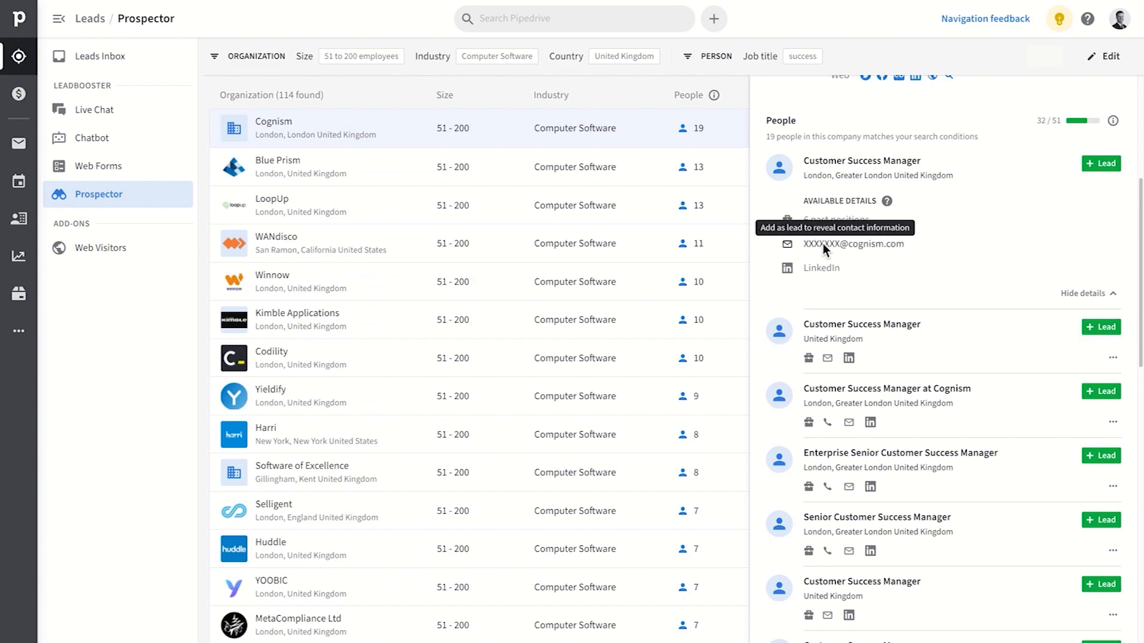
pyautogui.moveTo(992, 252)
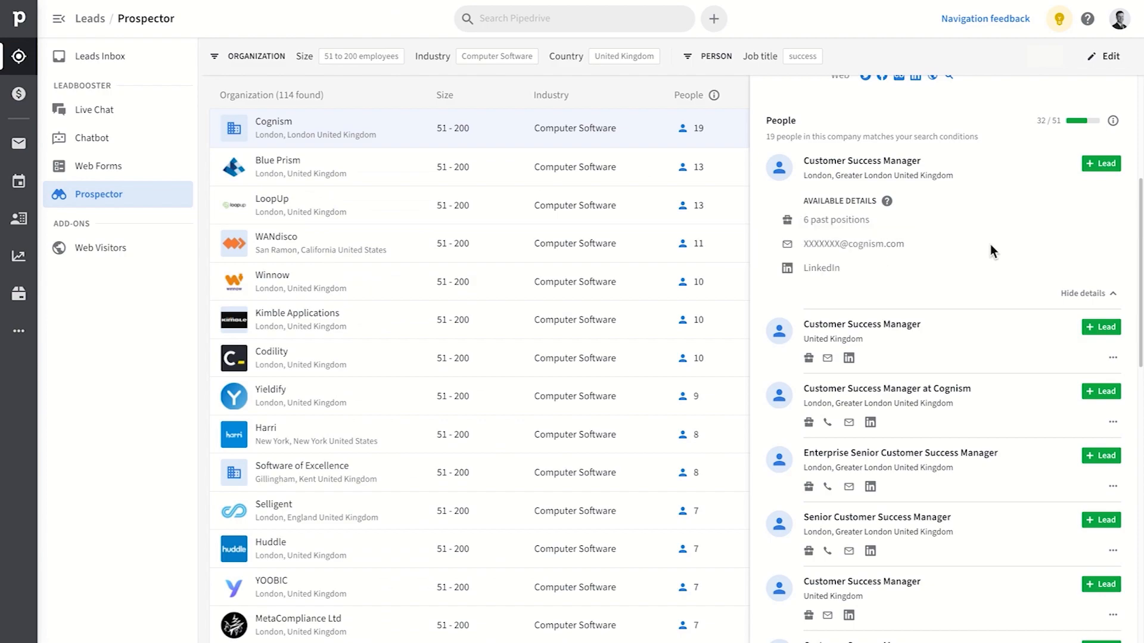
pyautogui.moveTo(1101, 171)
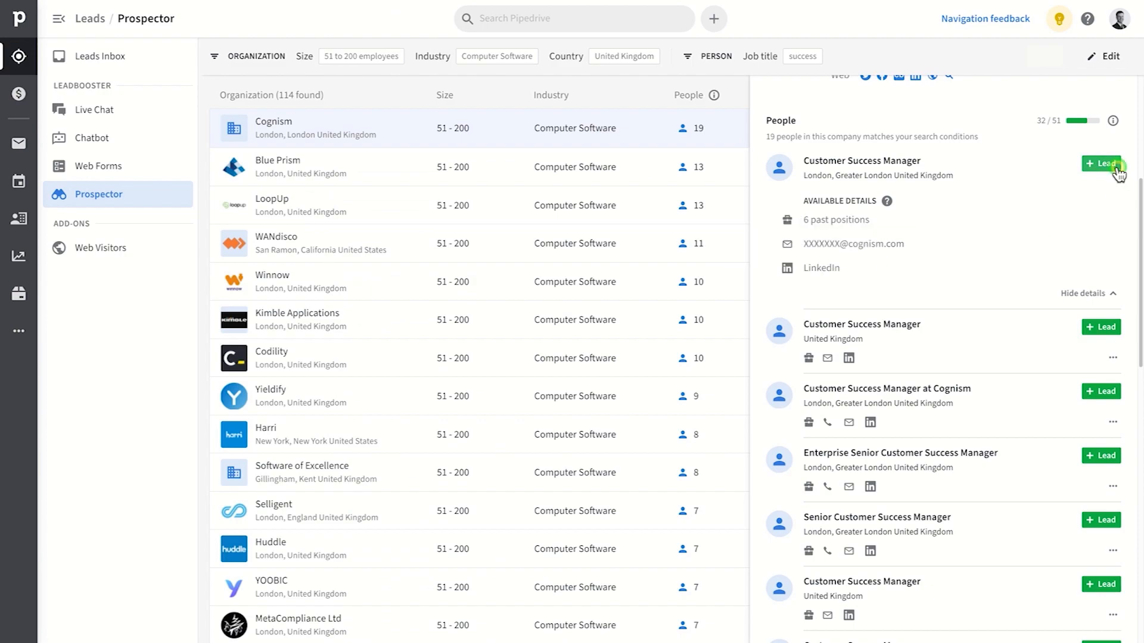
# Step: Add Cognism's Customer Success Manager as a lead
pyautogui.click(1102, 163)
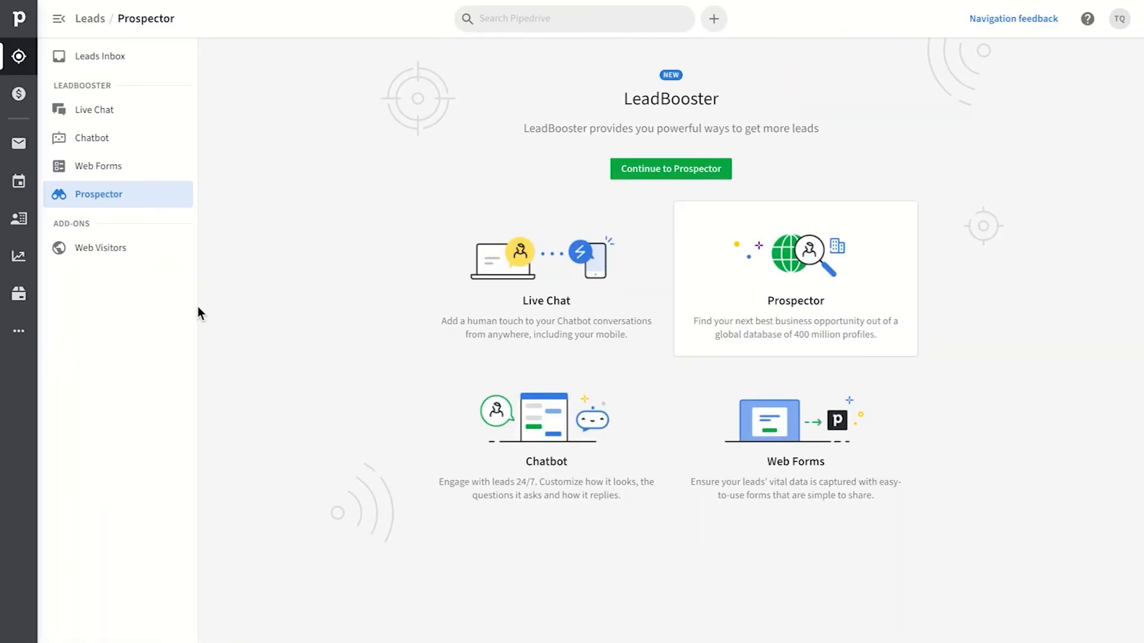
pyautogui.moveTo(106, 277)
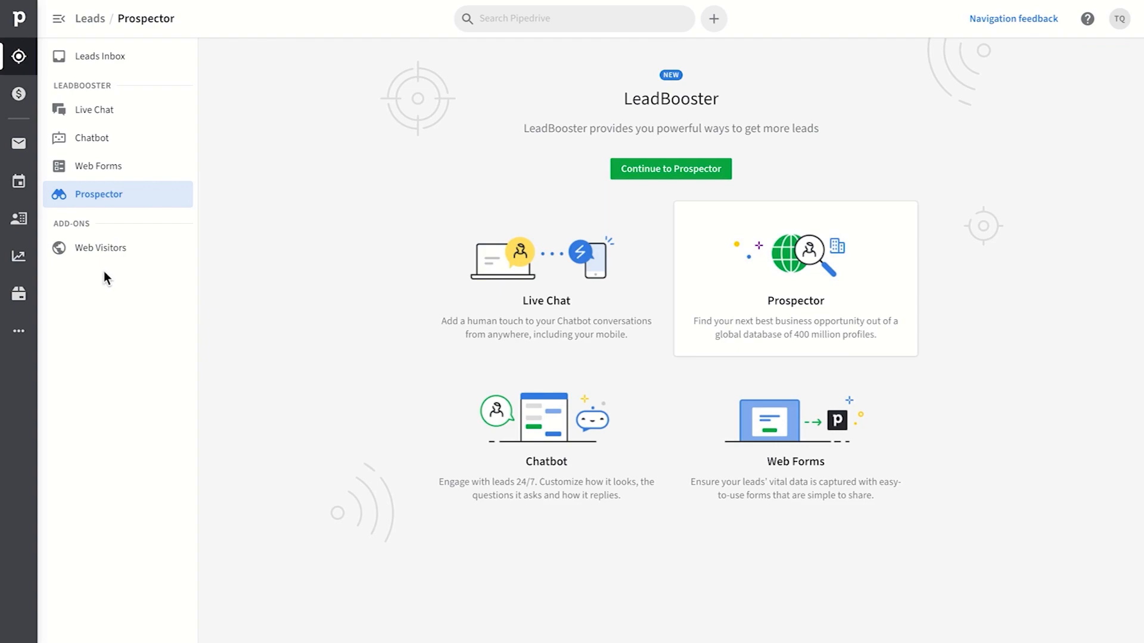
pyautogui.moveTo(99, 248)
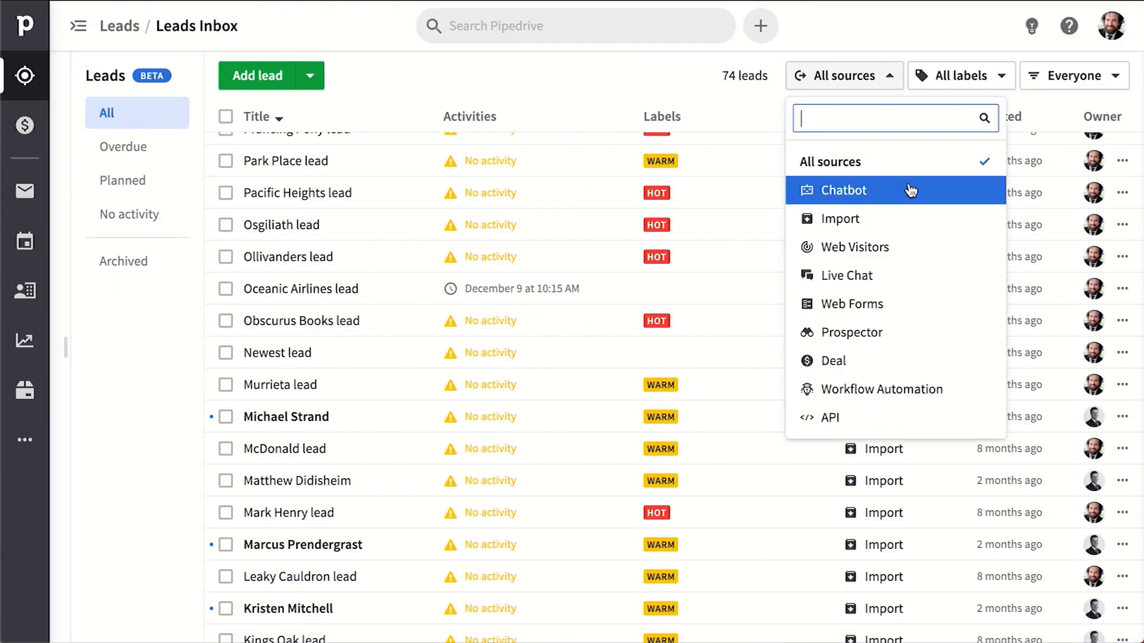
# Step: Filter the Leads Inbox to HOT leads, open Shudo Gardens and convert it to a deal
pyautogui.click(958, 75)
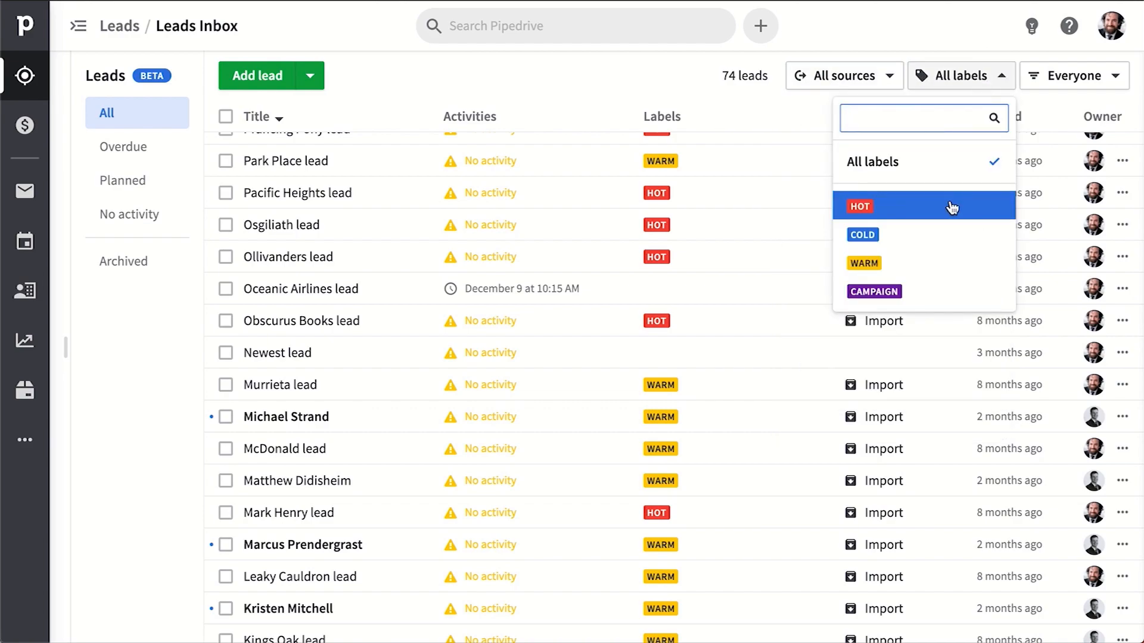
pyautogui.click(859, 206)
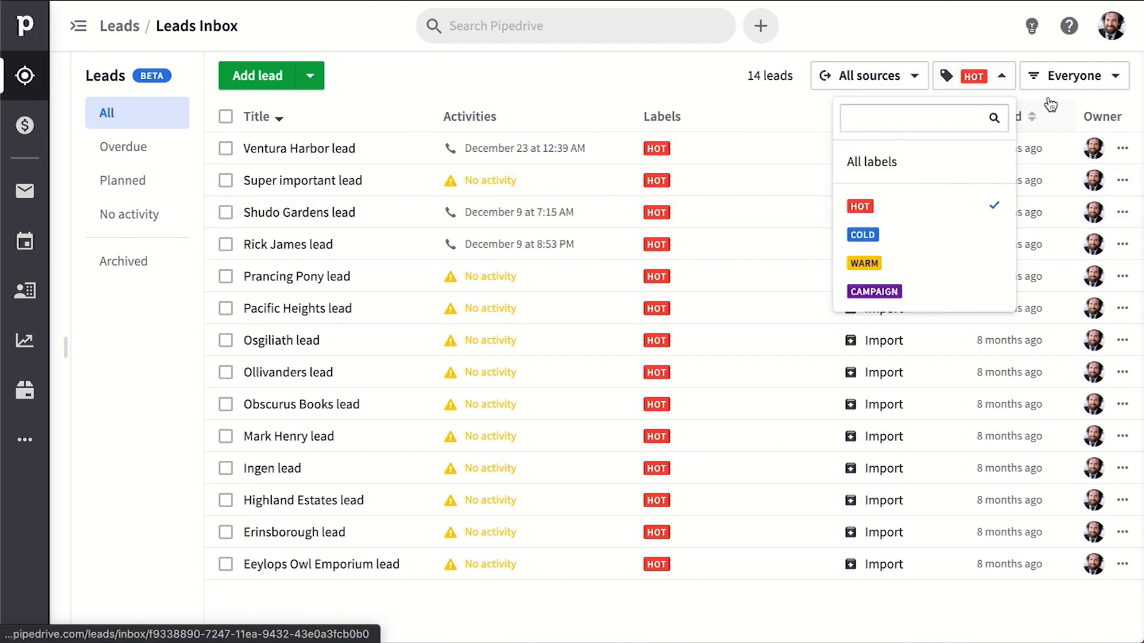
pyautogui.click(1073, 75)
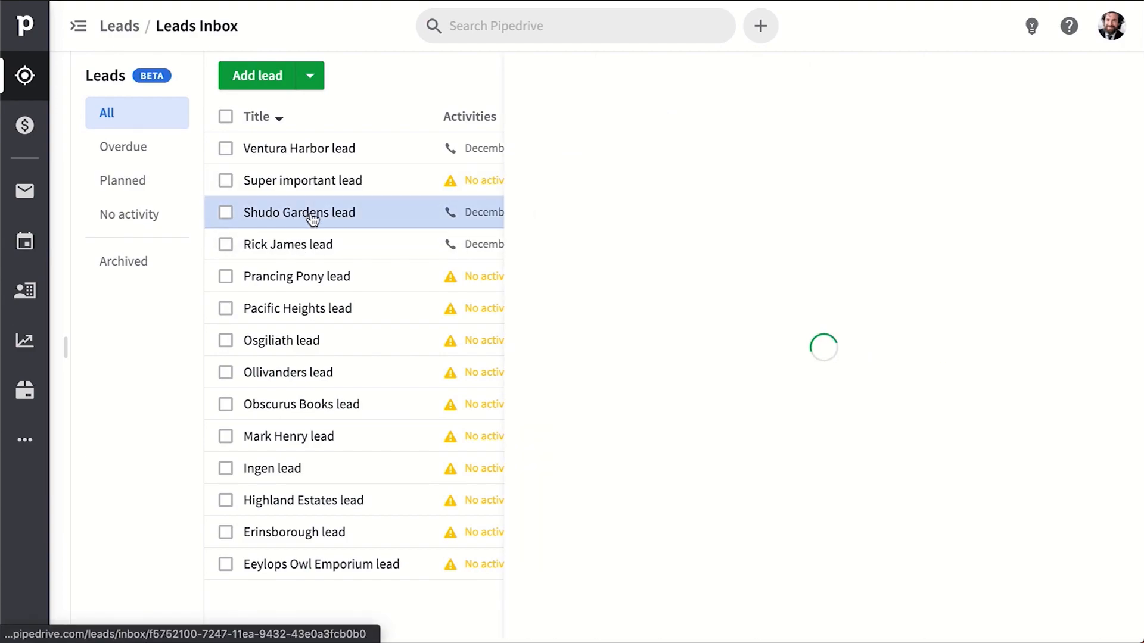
pyautogui.click(299, 212)
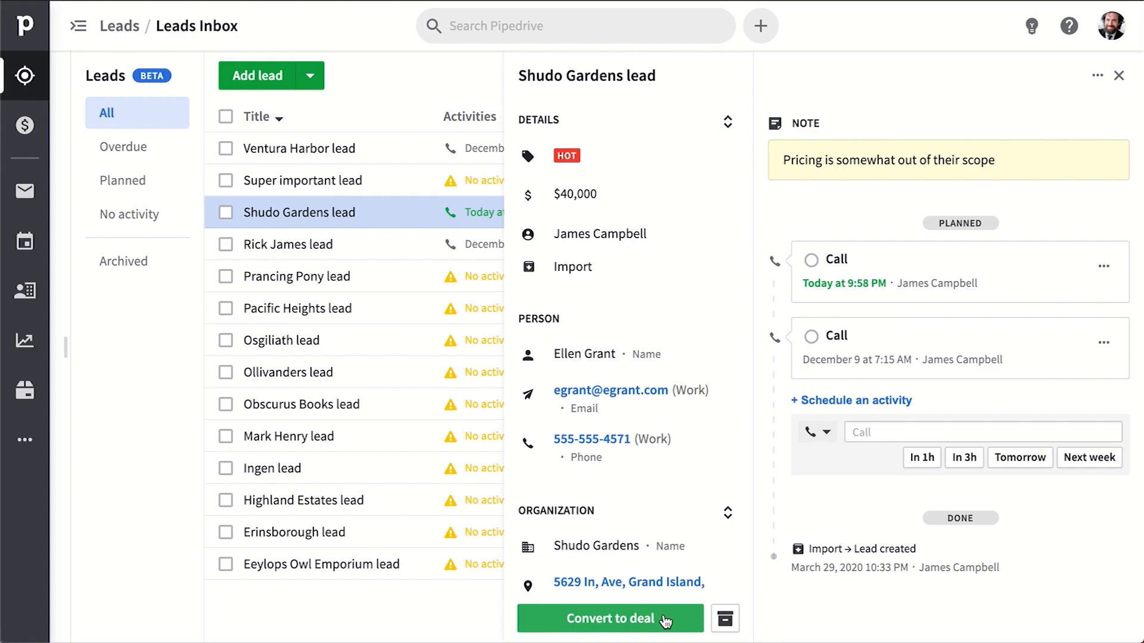
pyautogui.click(610, 619)
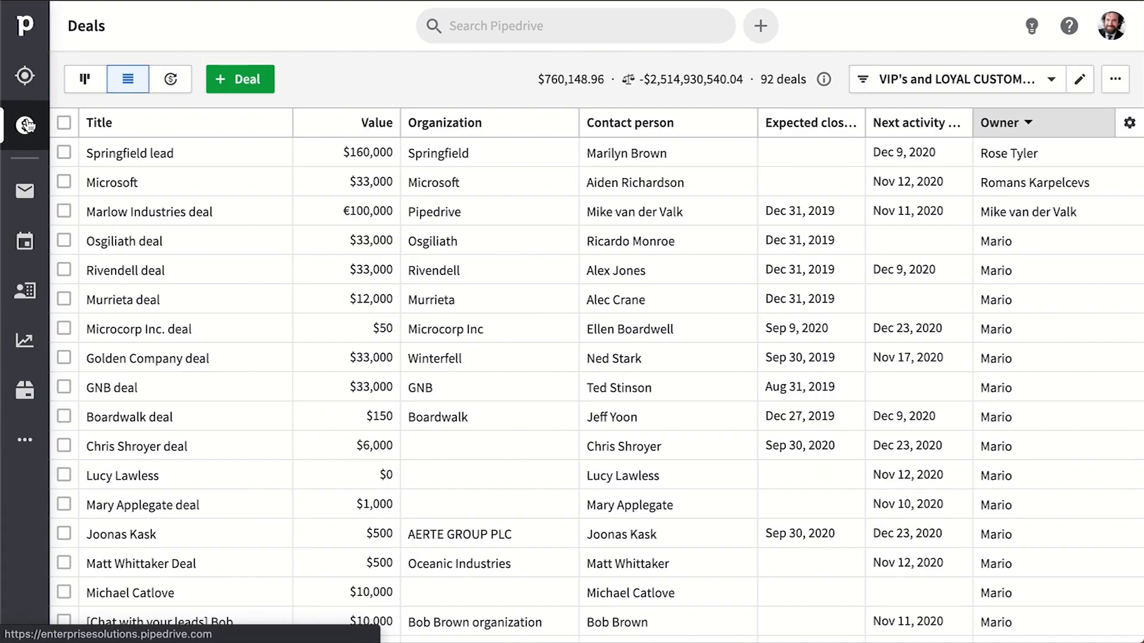
# Step: Switch deals to the Sales Pipeline board, then open Korra's 'Let's catch up' email in Mail
pyautogui.click(83, 79)
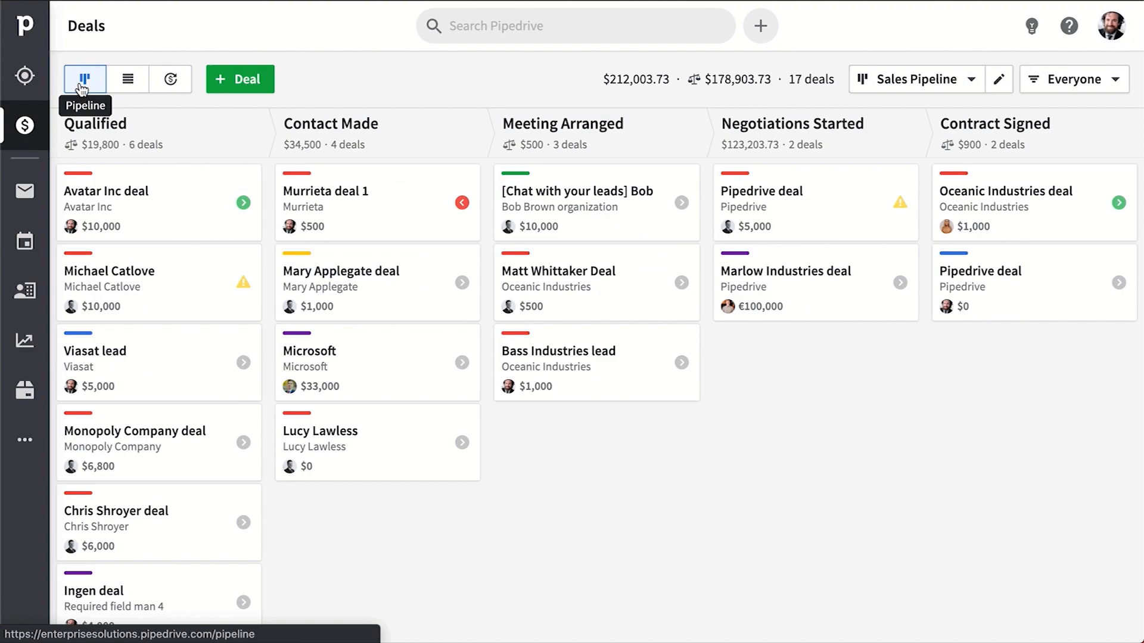
pyautogui.moveTo(25, 191)
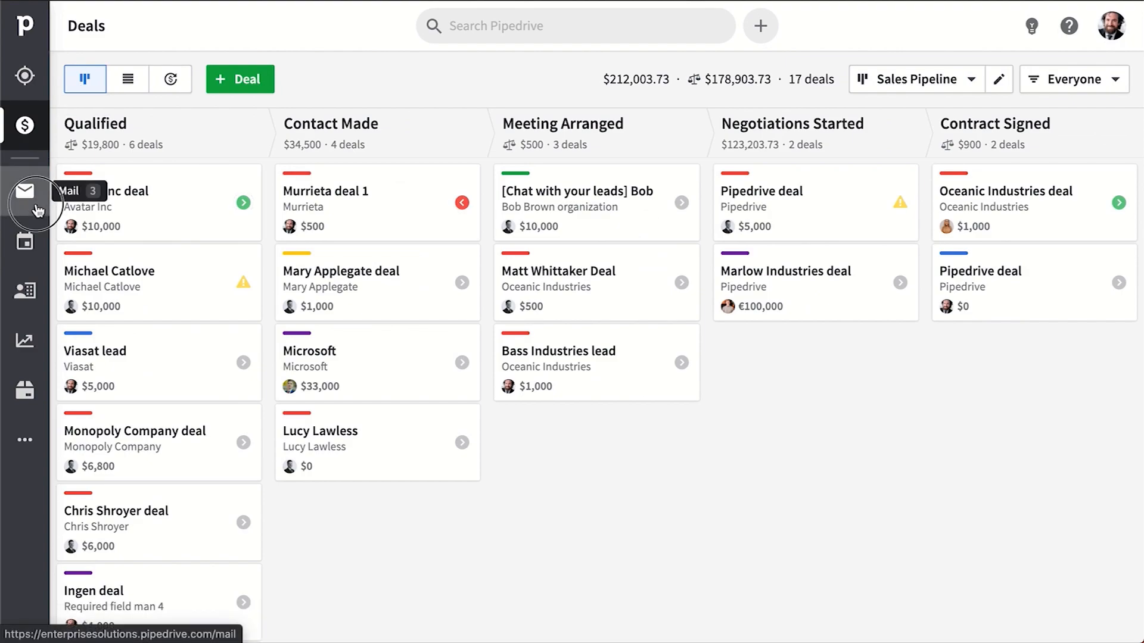
pyautogui.click(25, 191)
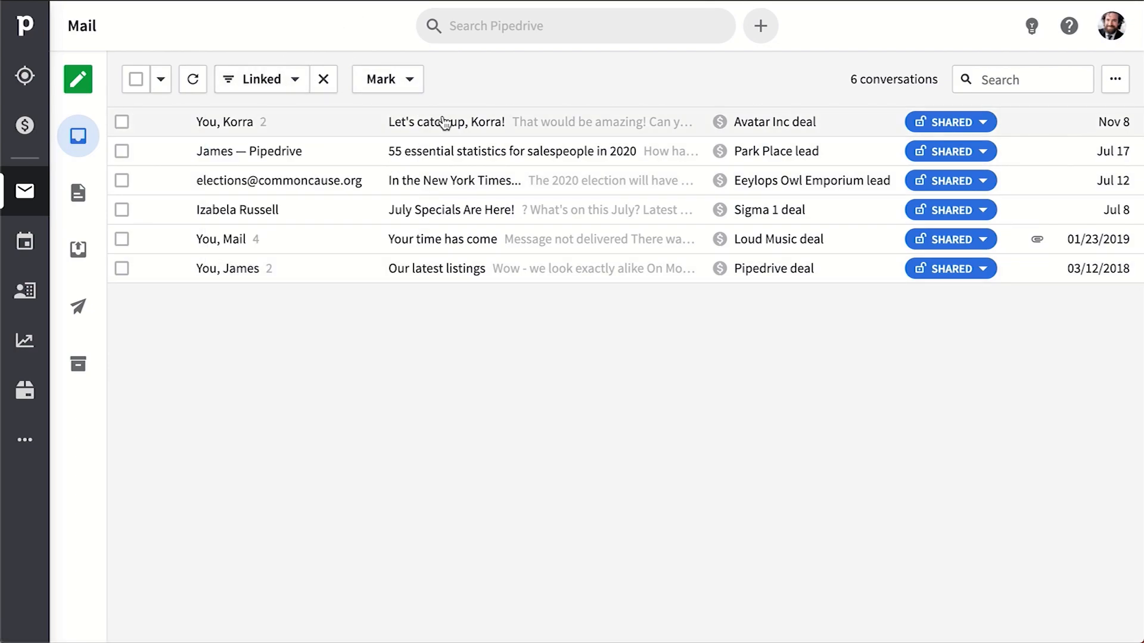
pyautogui.click(446, 122)
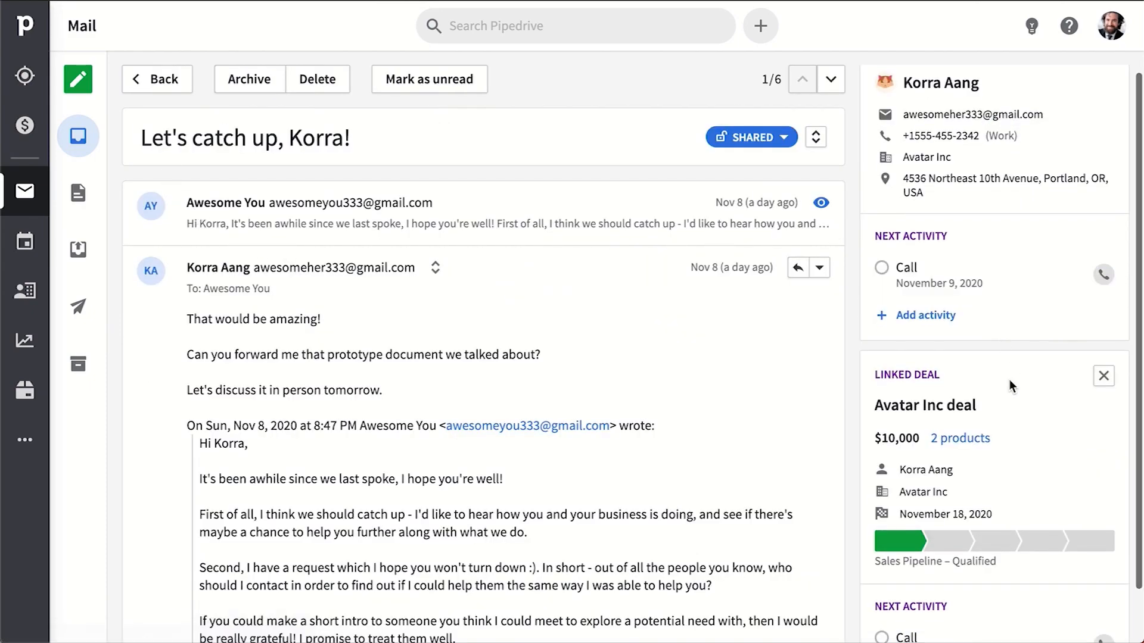
# Step: Open the linked Avatar Inc deal and filter its history to emails only
pyautogui.click(926, 405)
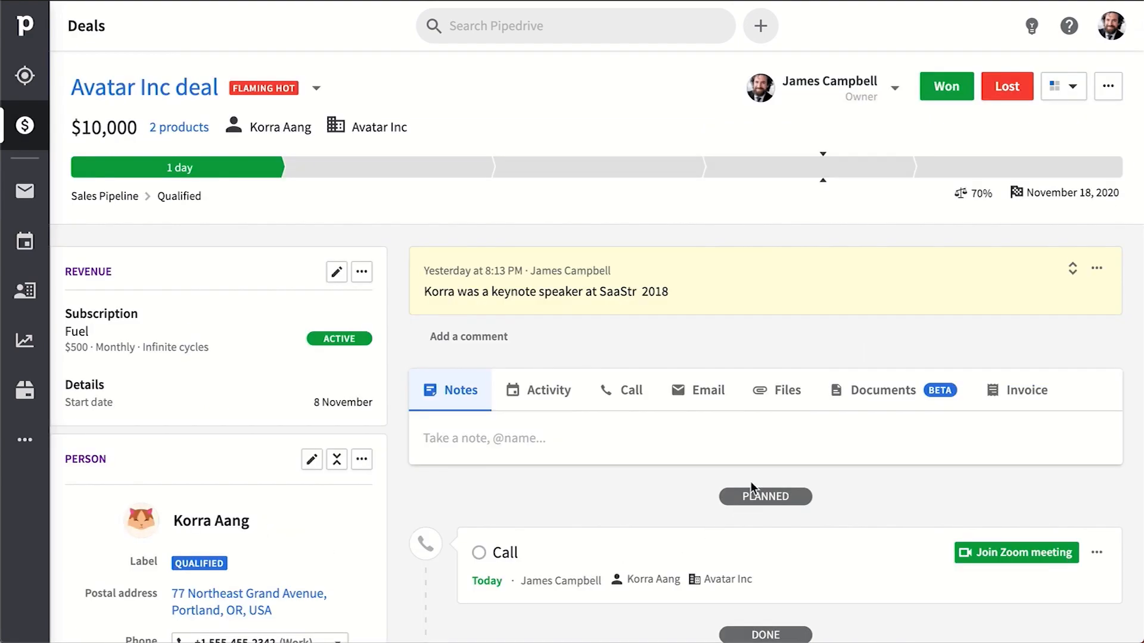
pyautogui.scroll(-3)
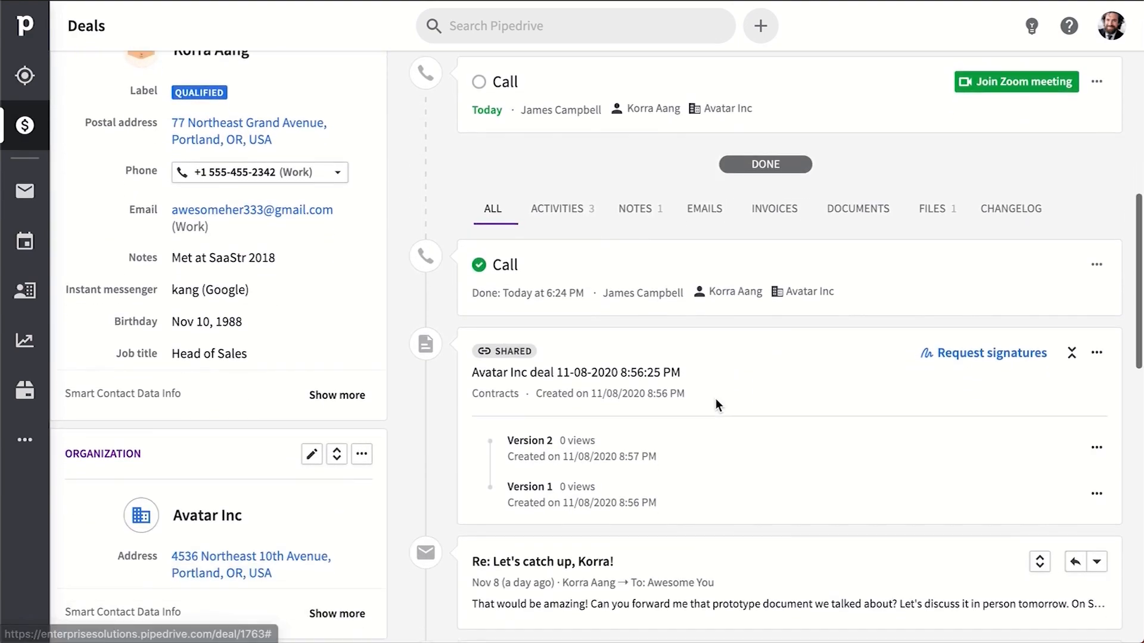
pyautogui.click(703, 207)
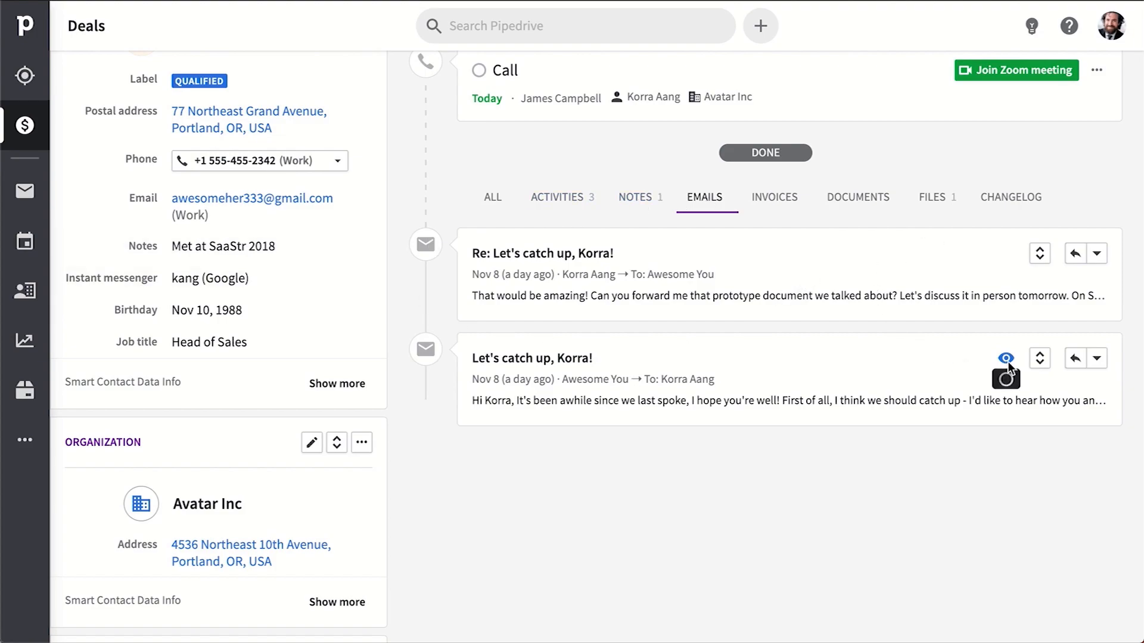
pyautogui.moveTo(1006, 359)
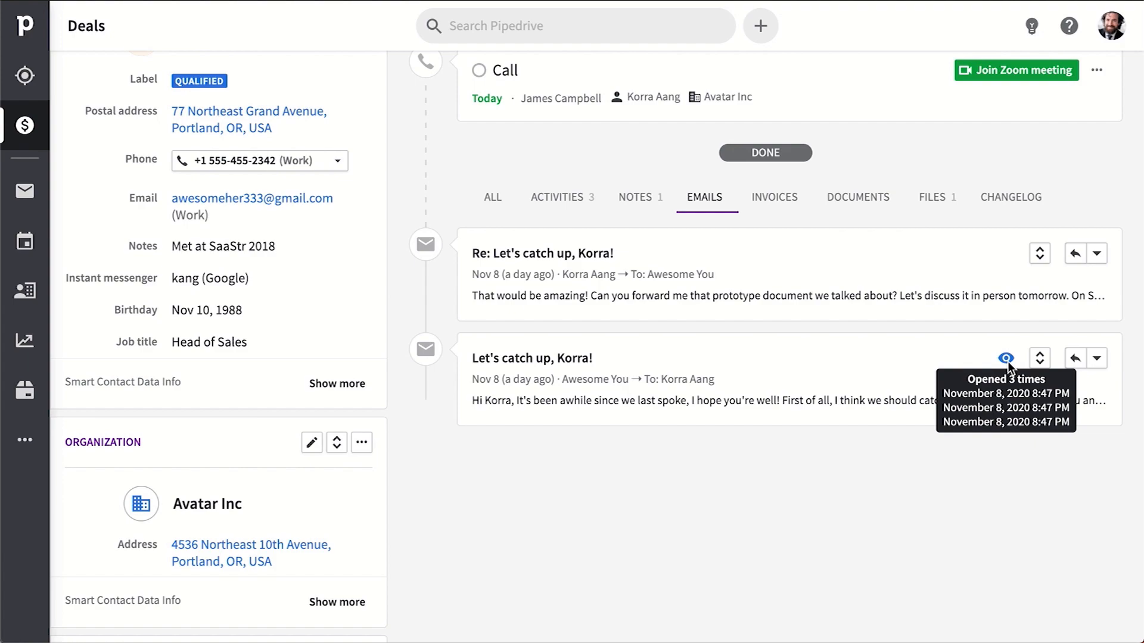
# Step: Draft a templated reply to the 'Let's catch up, Korra!' email, then close the conversation
pyautogui.click(532, 359)
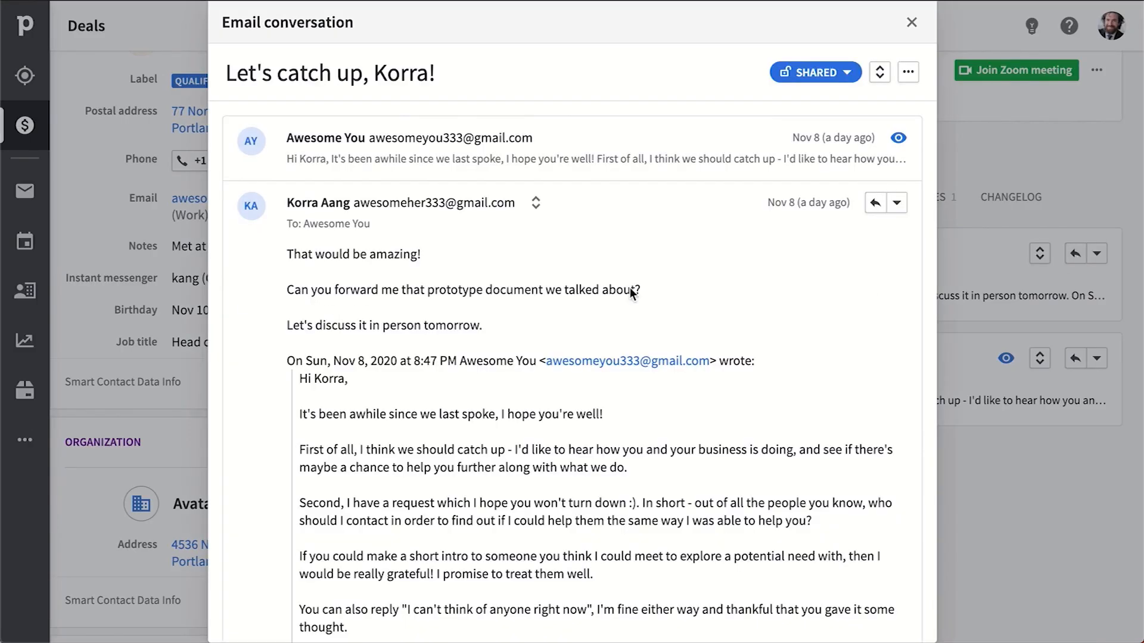
pyautogui.click(874, 202)
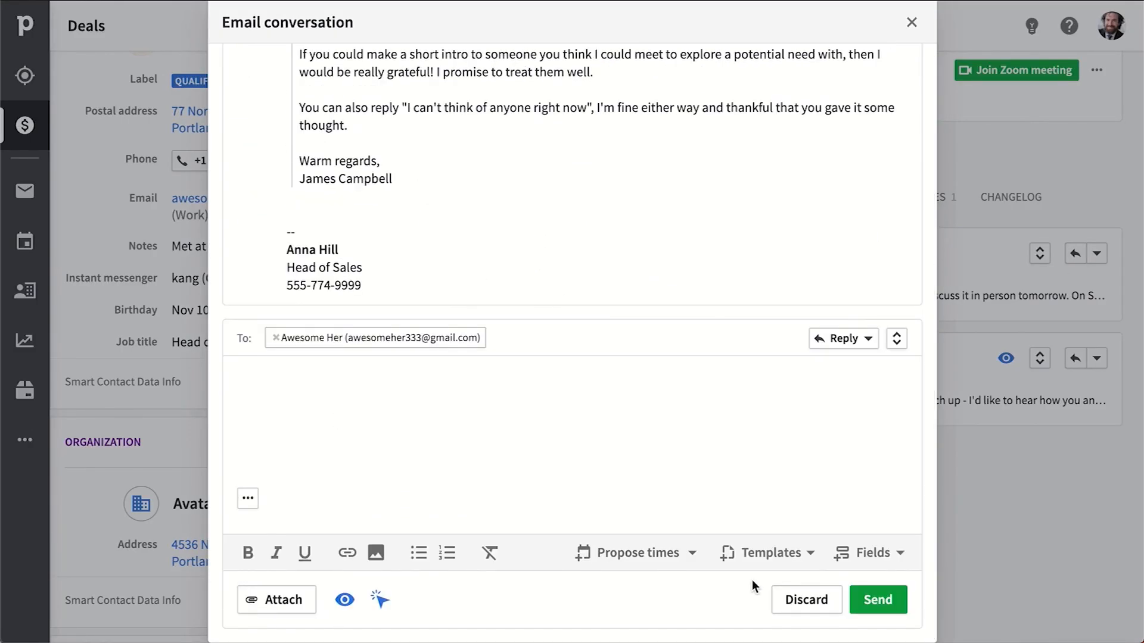
pyautogui.click(766, 551)
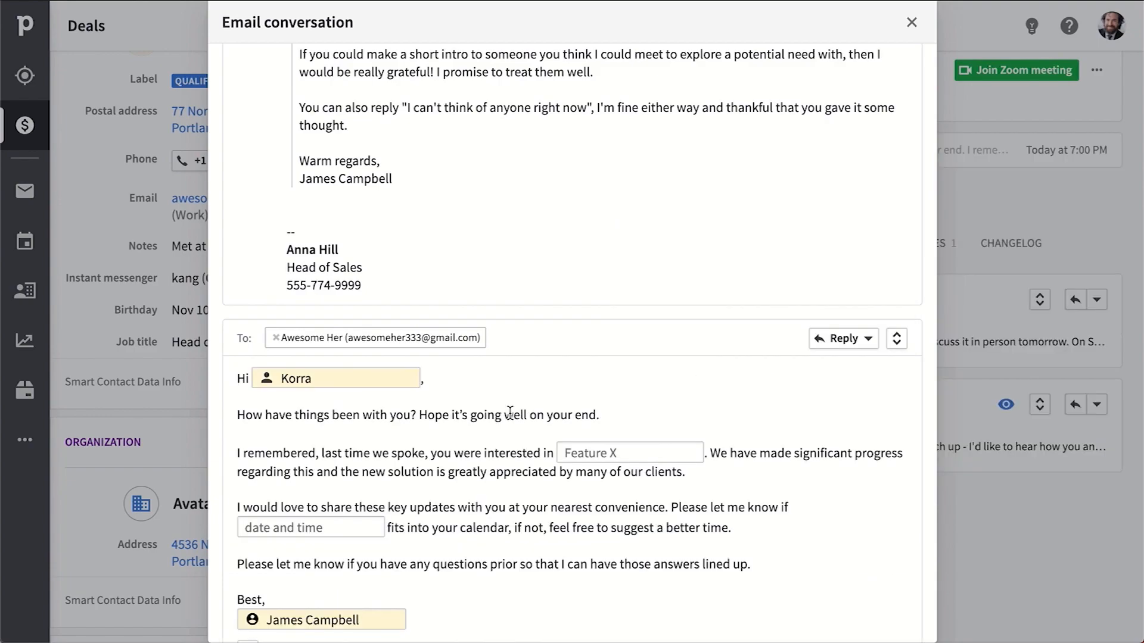
pyautogui.click(912, 22)
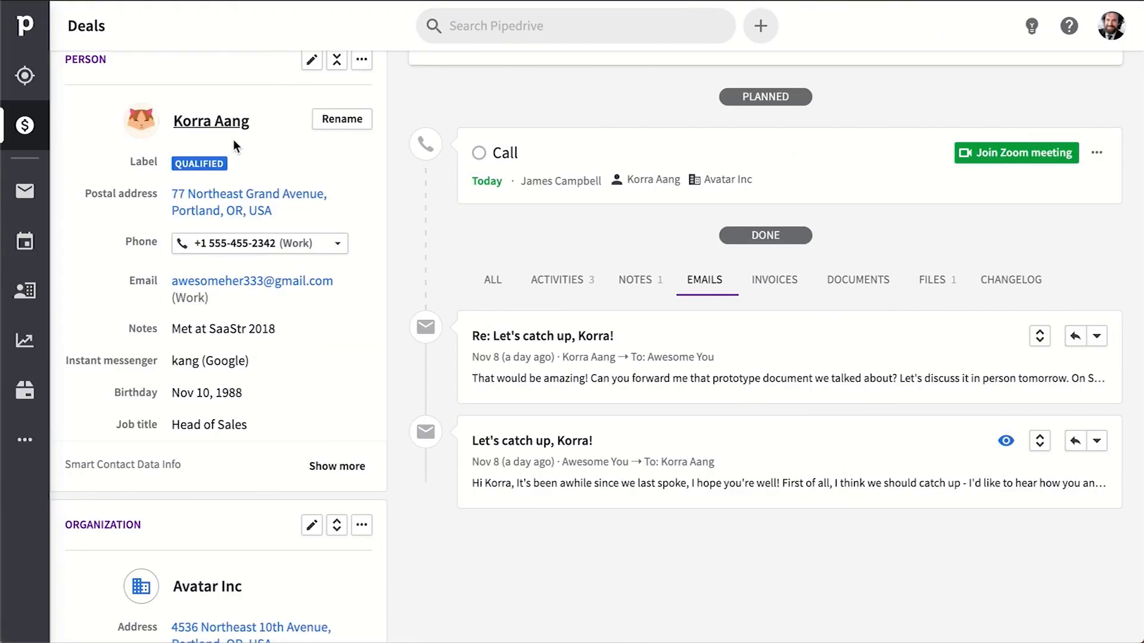
pyautogui.moveTo(25, 241)
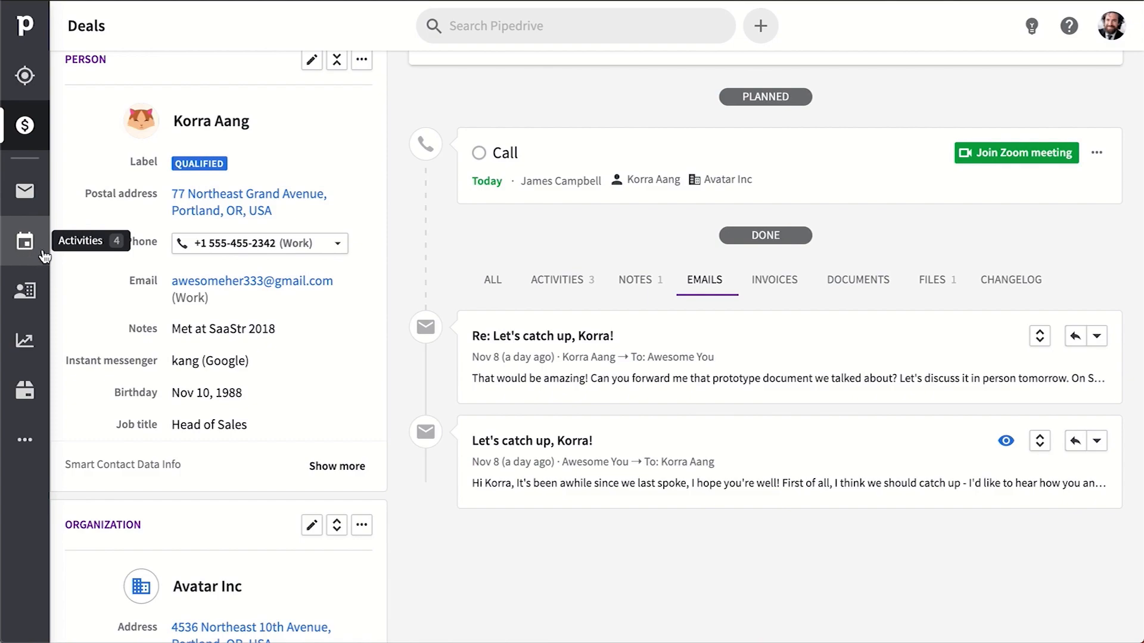
# Step: Make the Avatar Inc call a Zoom meeting, then show activities as a weekly calendar
pyautogui.click(25, 241)
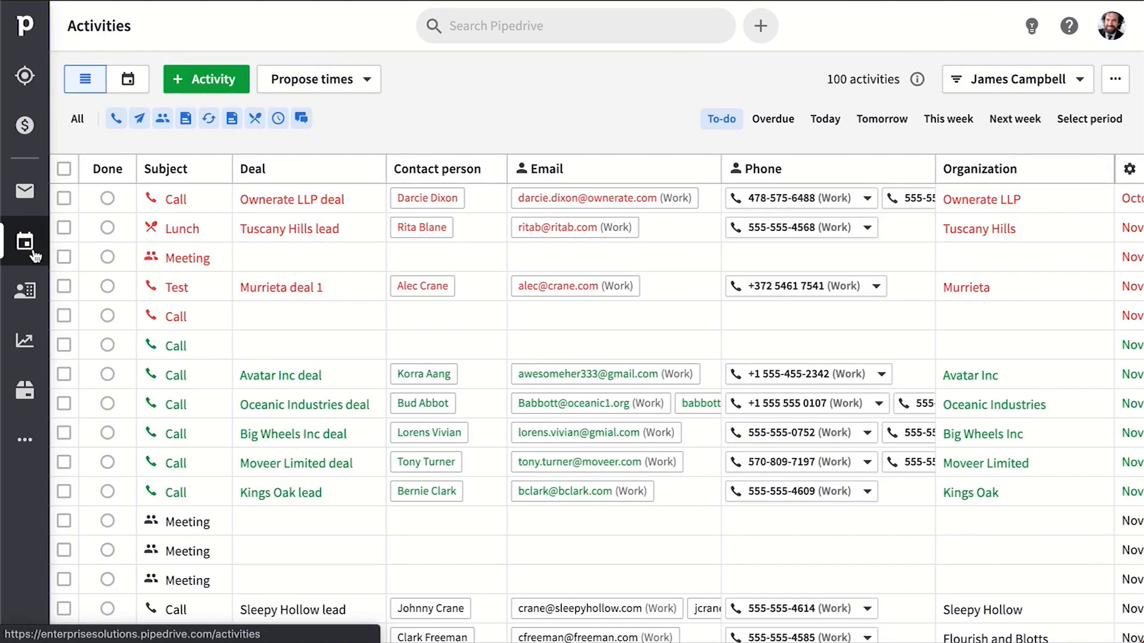
pyautogui.click(438, 257)
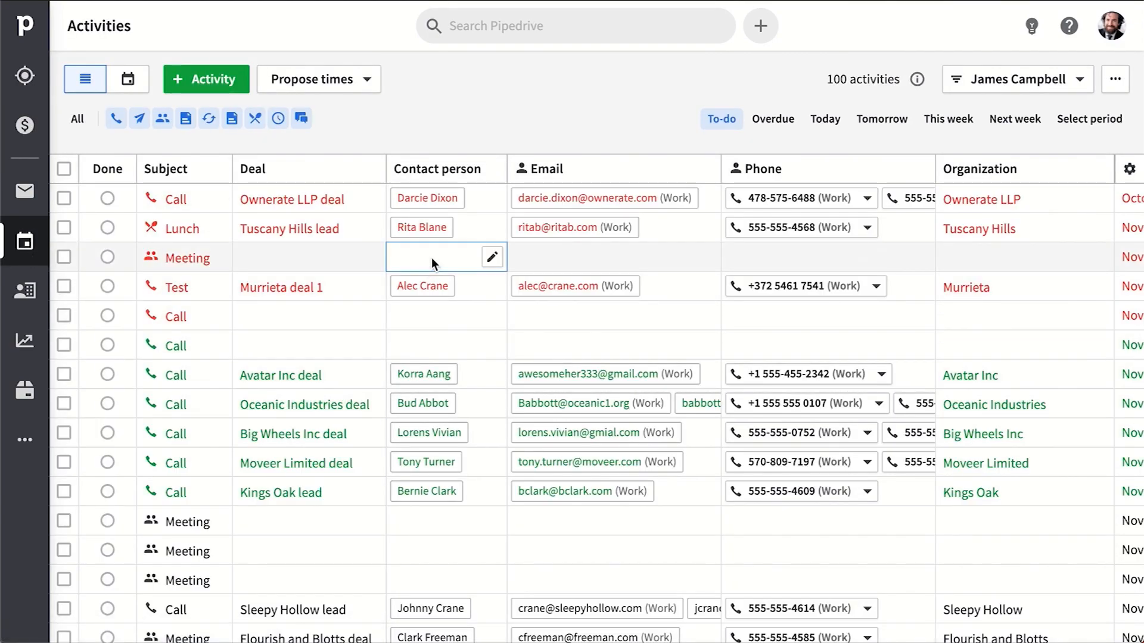
pyautogui.click(493, 258)
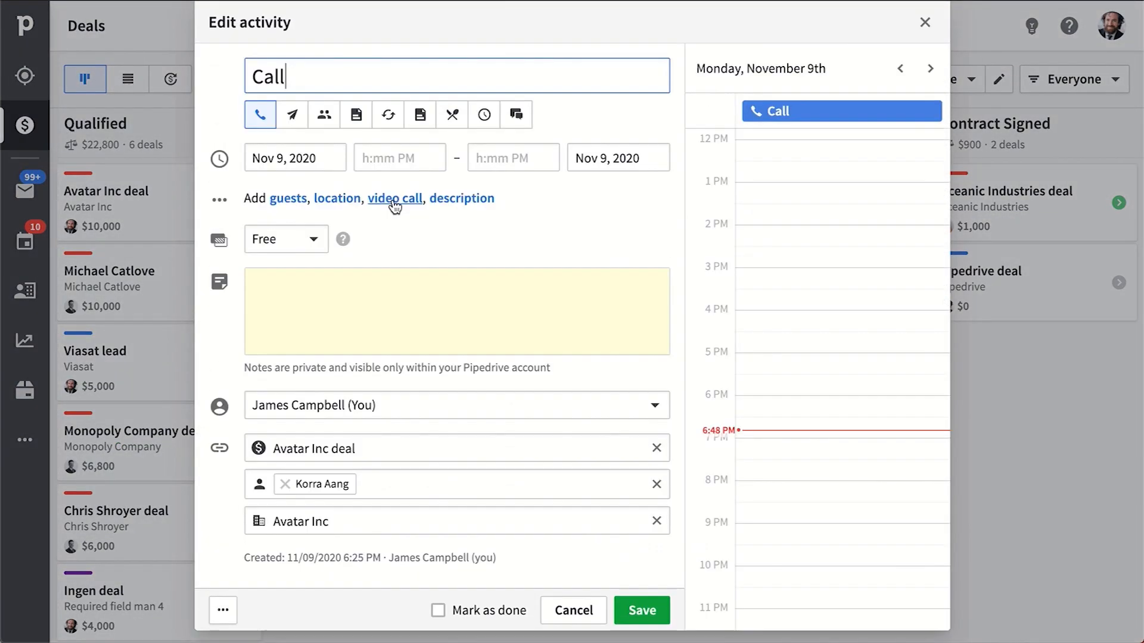
pyautogui.click(394, 199)
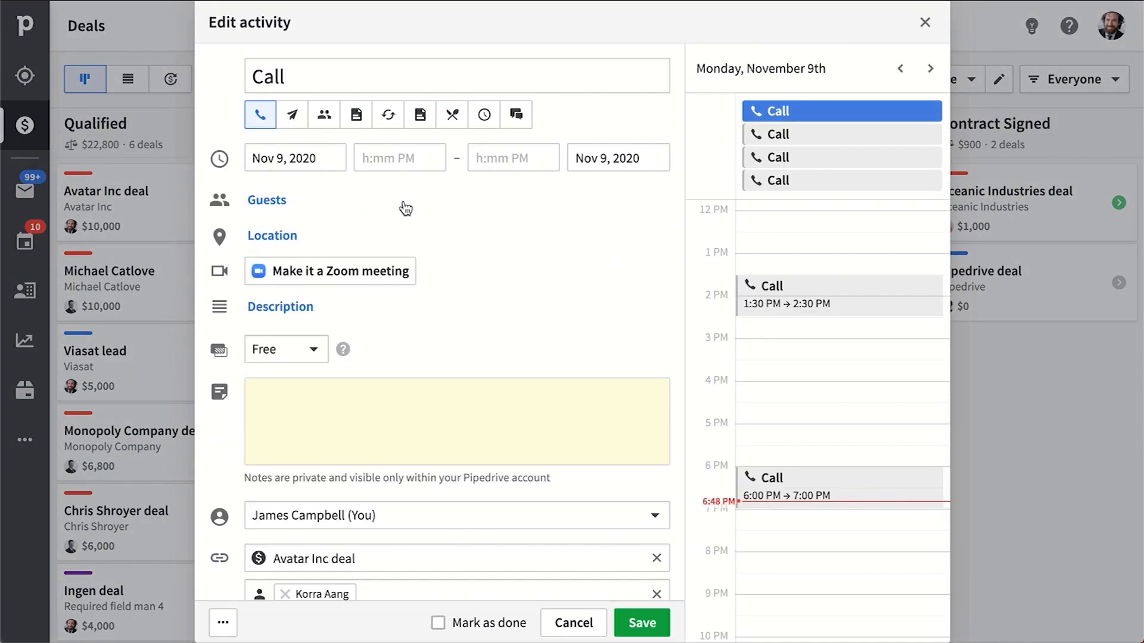
pyautogui.click(330, 270)
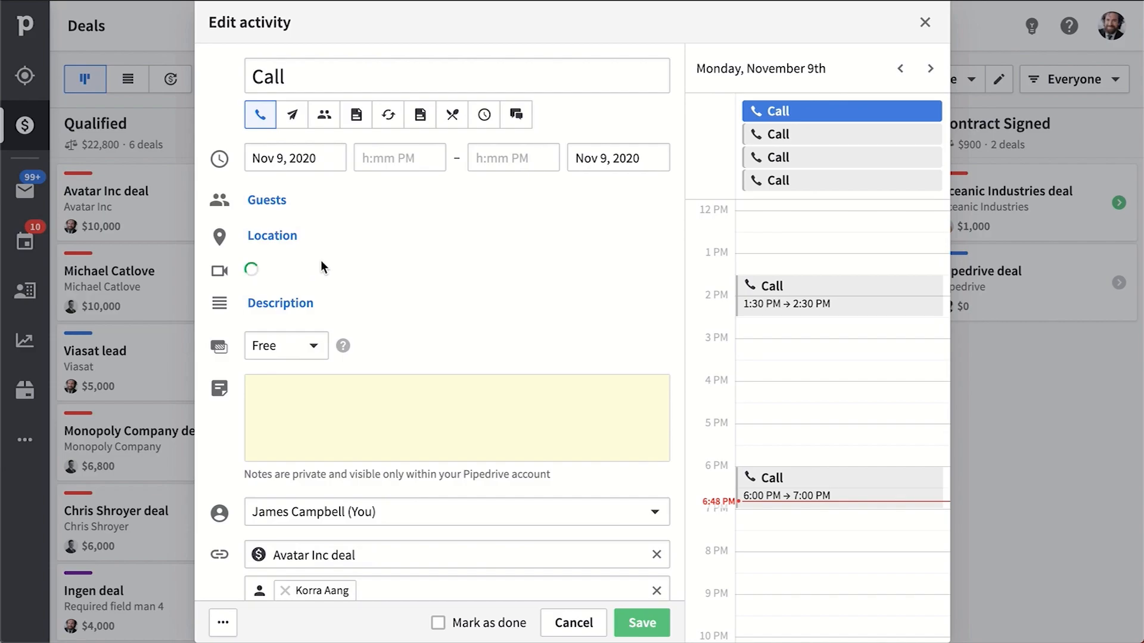
pyautogui.click(573, 622)
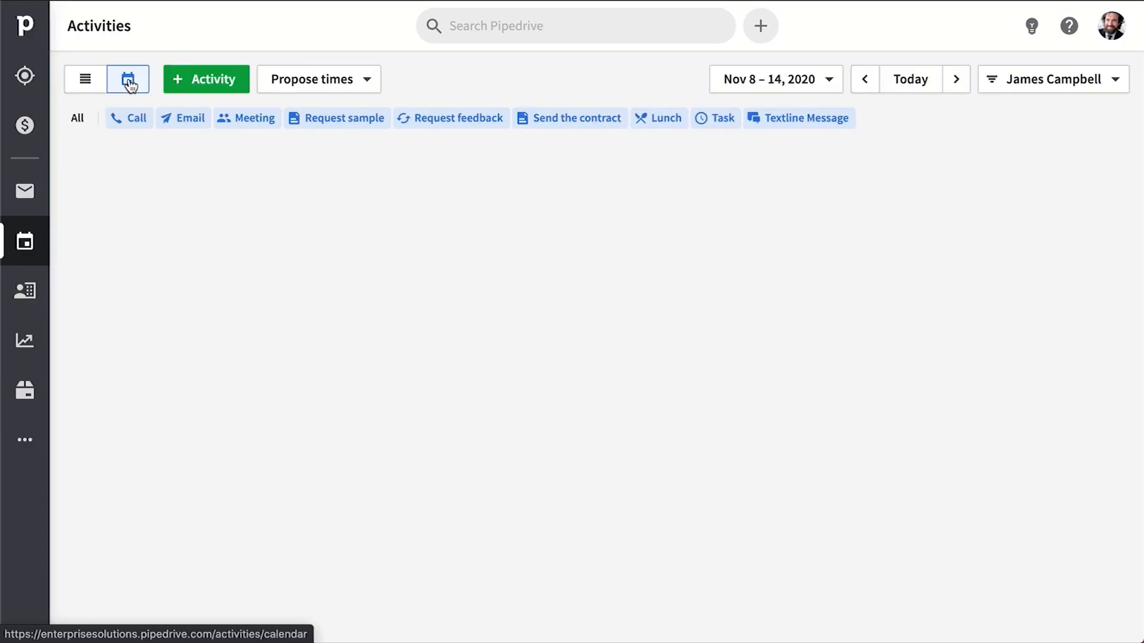
# Step: View the Nov 8–14 weekly calendar and open the account and company settings menu
pyautogui.click(128, 78)
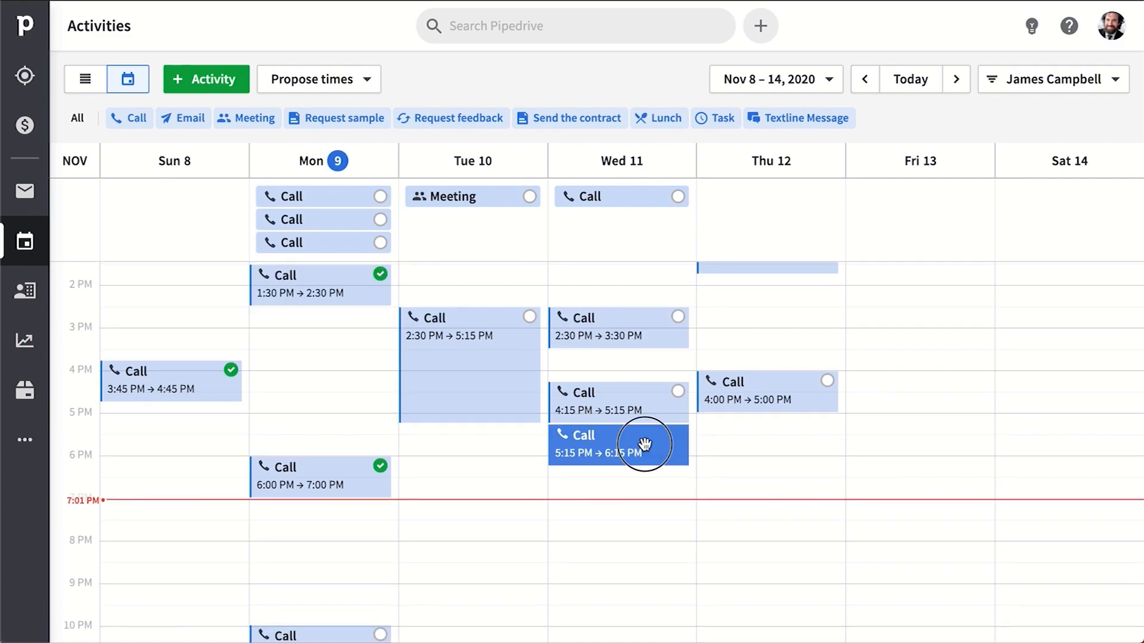
pyautogui.click(1109, 25)
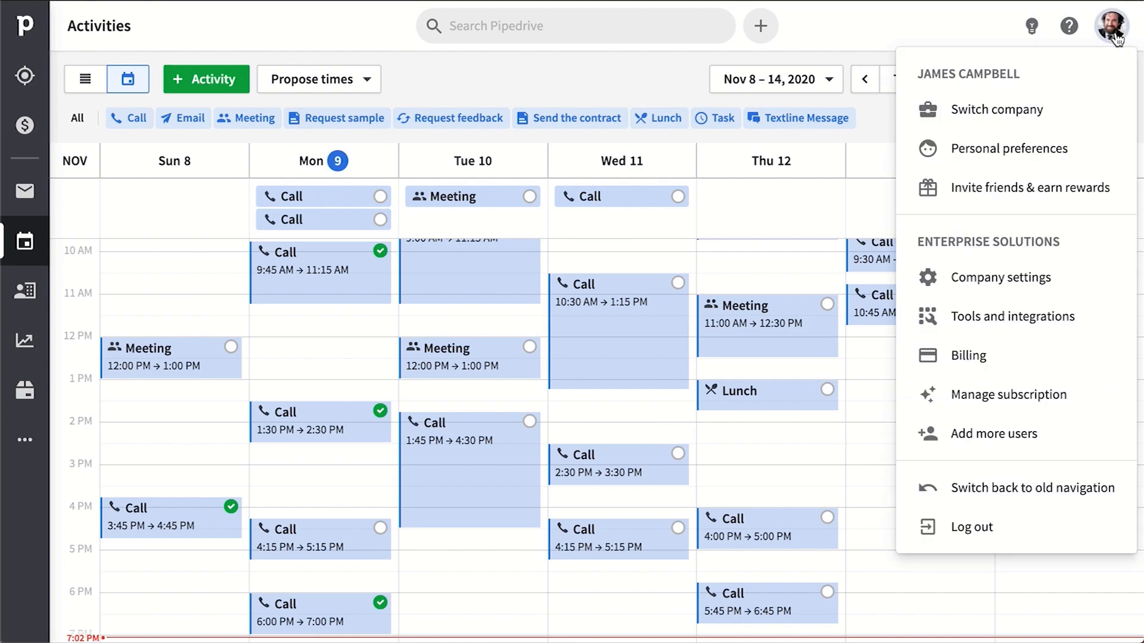
pyautogui.moveTo(1009, 148)
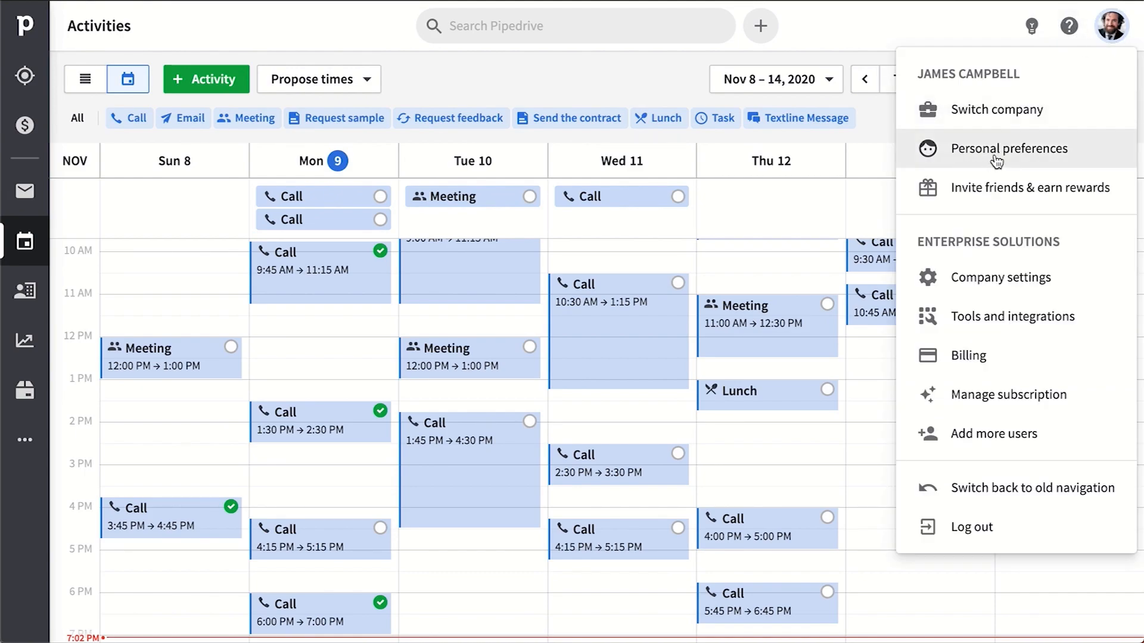
# Step: Browse Personal preferences and Company settings' activity types, then return to the deals pipeline
pyautogui.click(1009, 148)
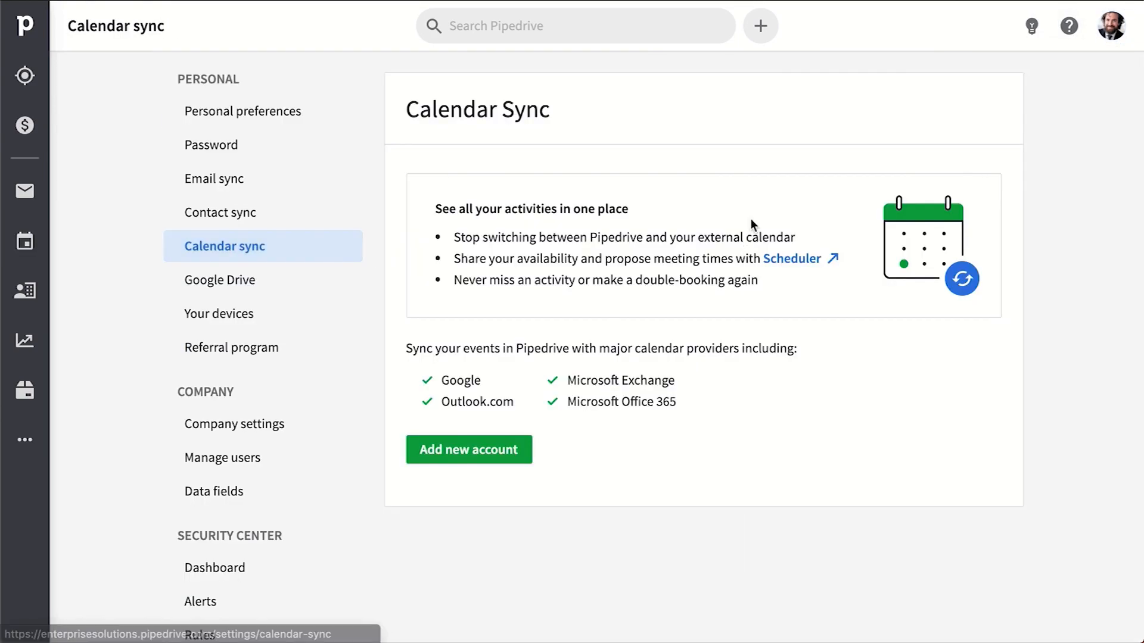
pyautogui.click(235, 424)
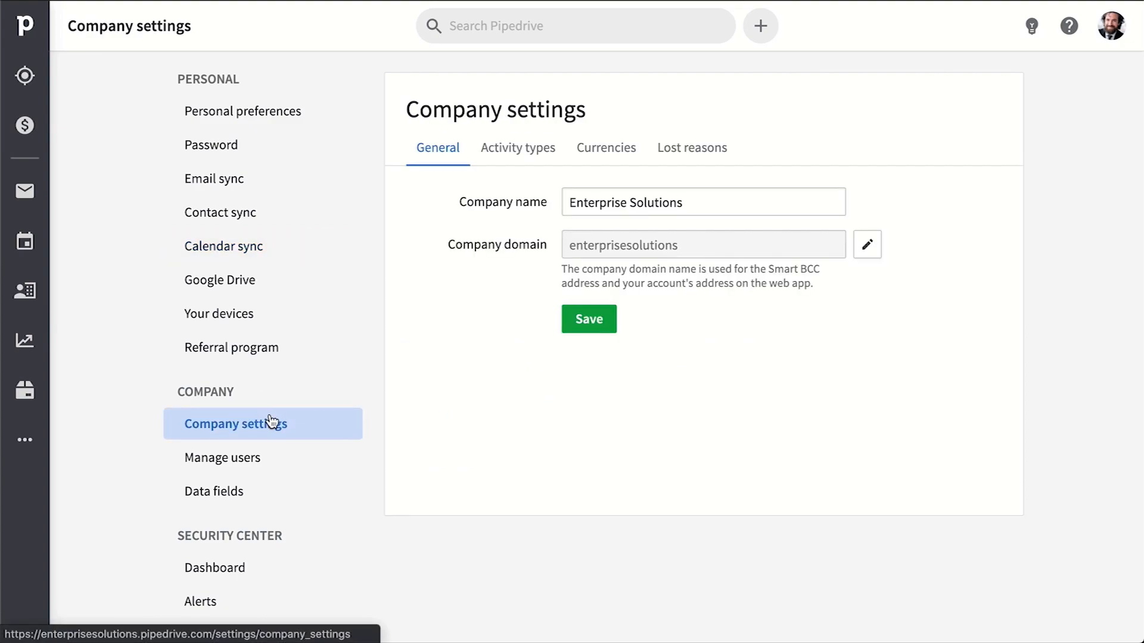
pyautogui.click(517, 148)
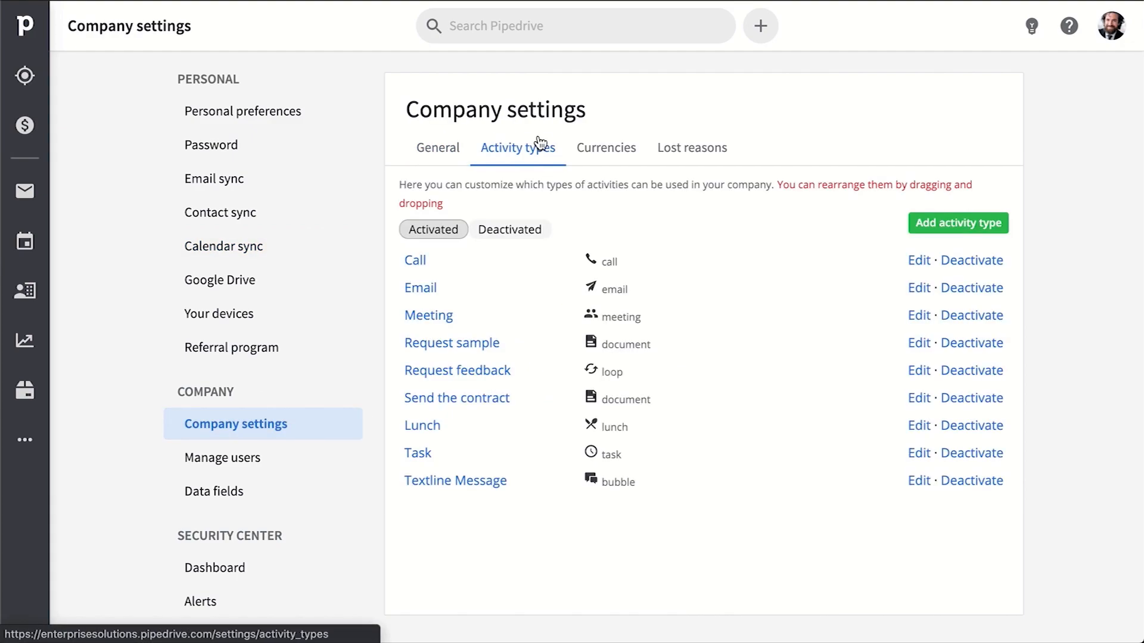
pyautogui.moveTo(847, 322)
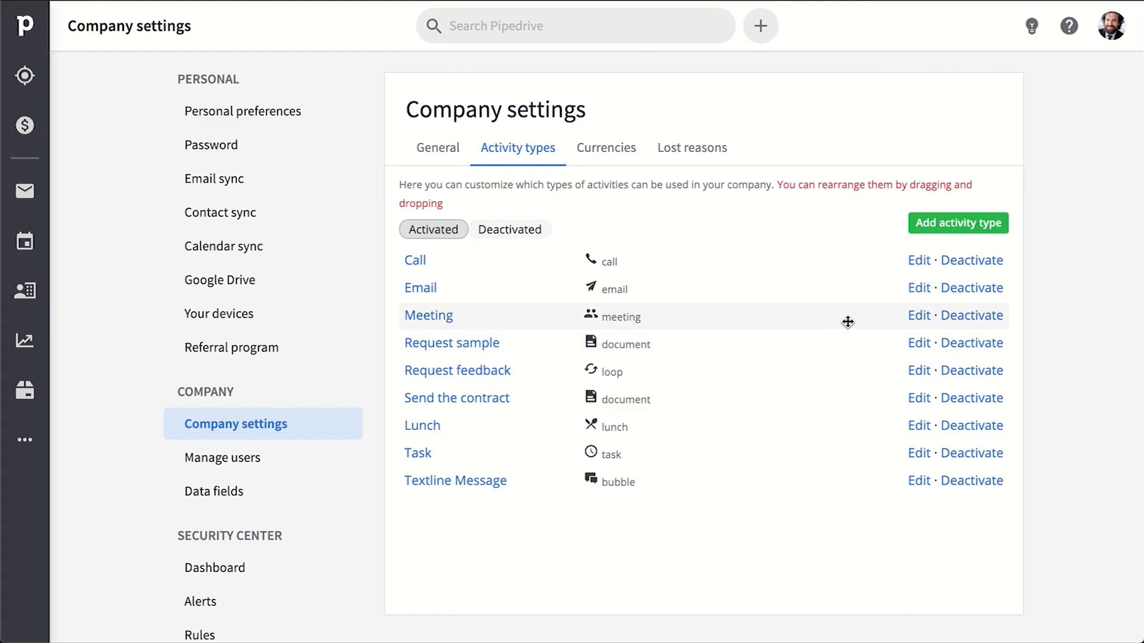
pyautogui.click(24, 125)
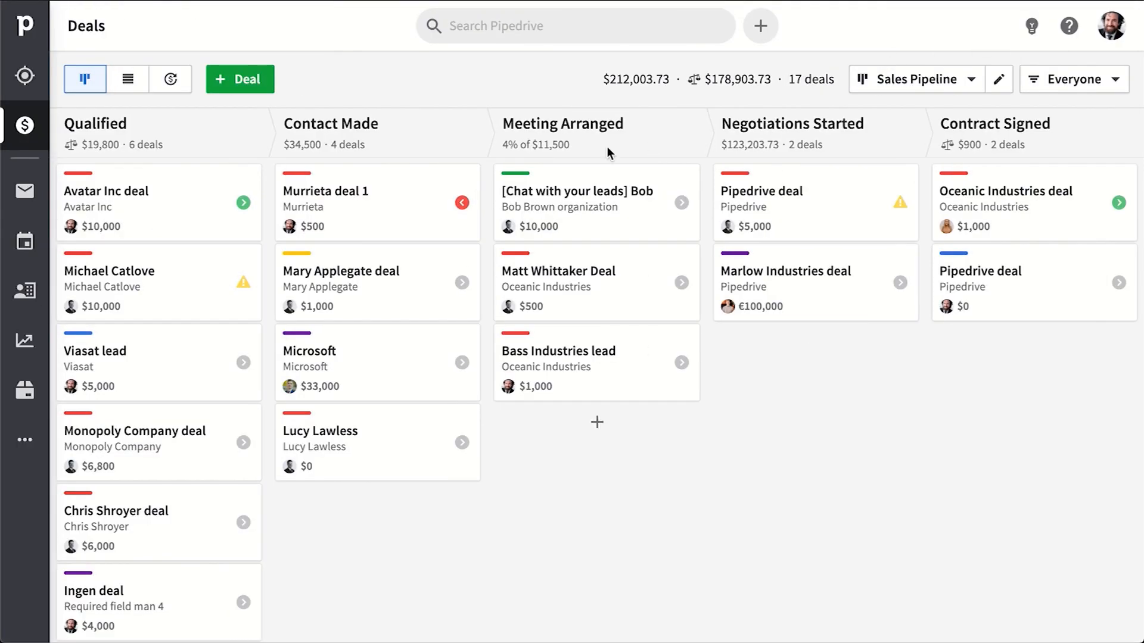
pyautogui.moveTo(24, 290)
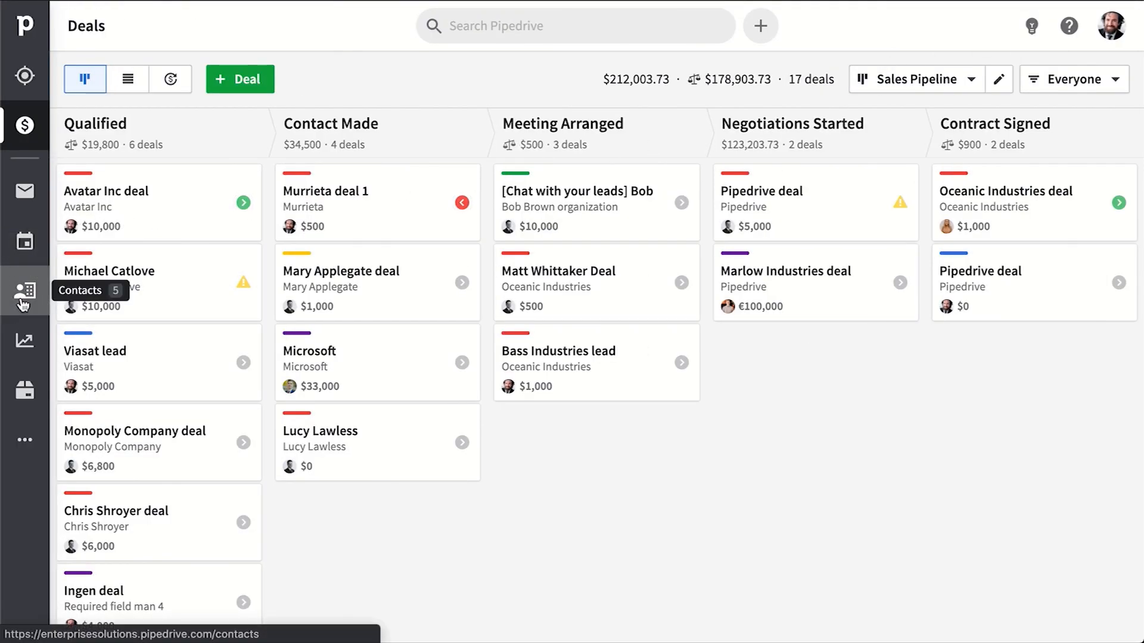
pyautogui.click(24, 290)
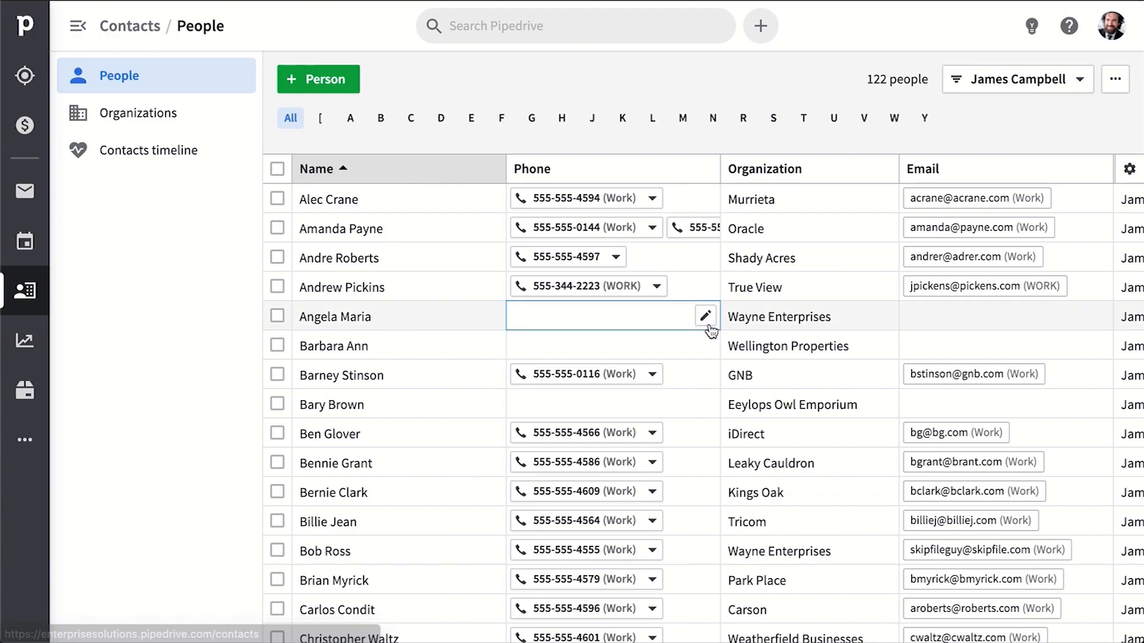
pyautogui.scroll(-3)
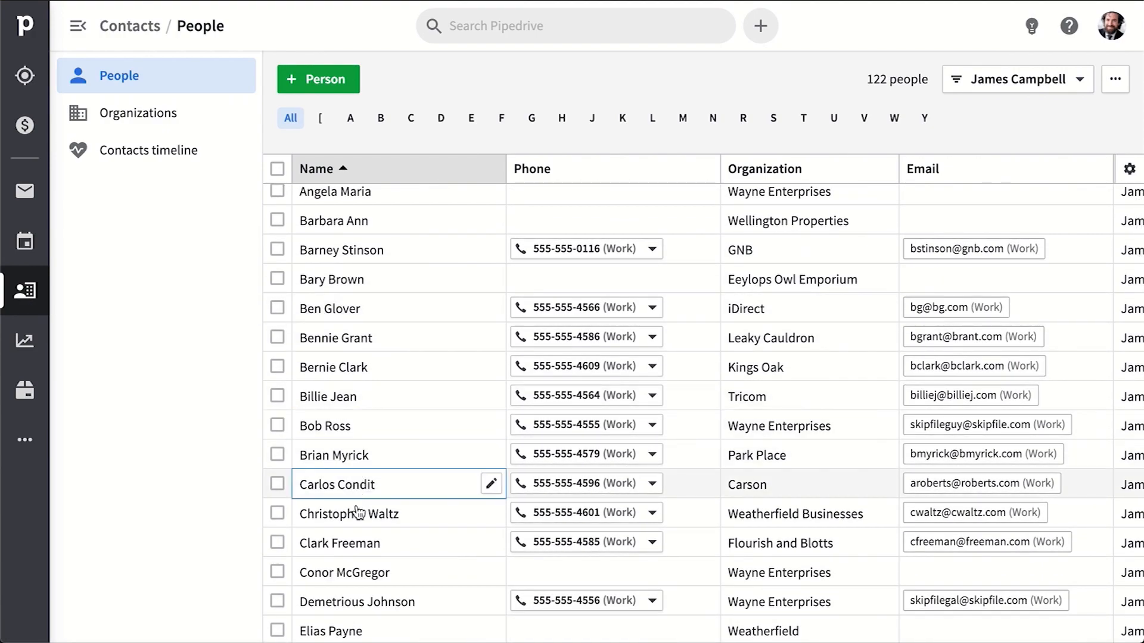
pyautogui.click(340, 543)
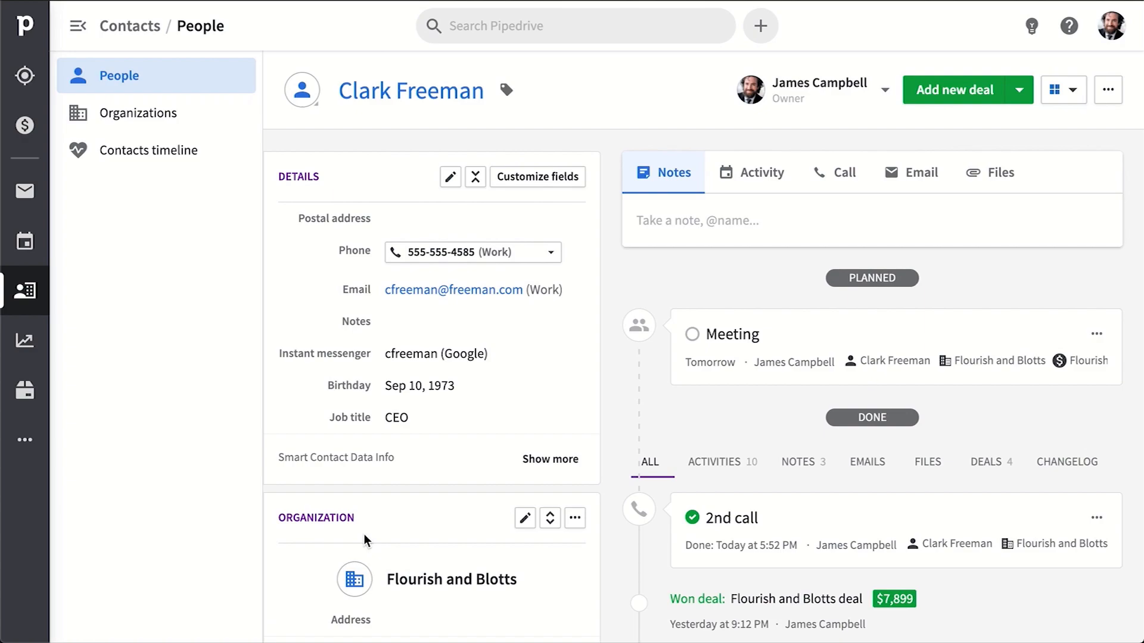
pyautogui.moveTo(320, 309)
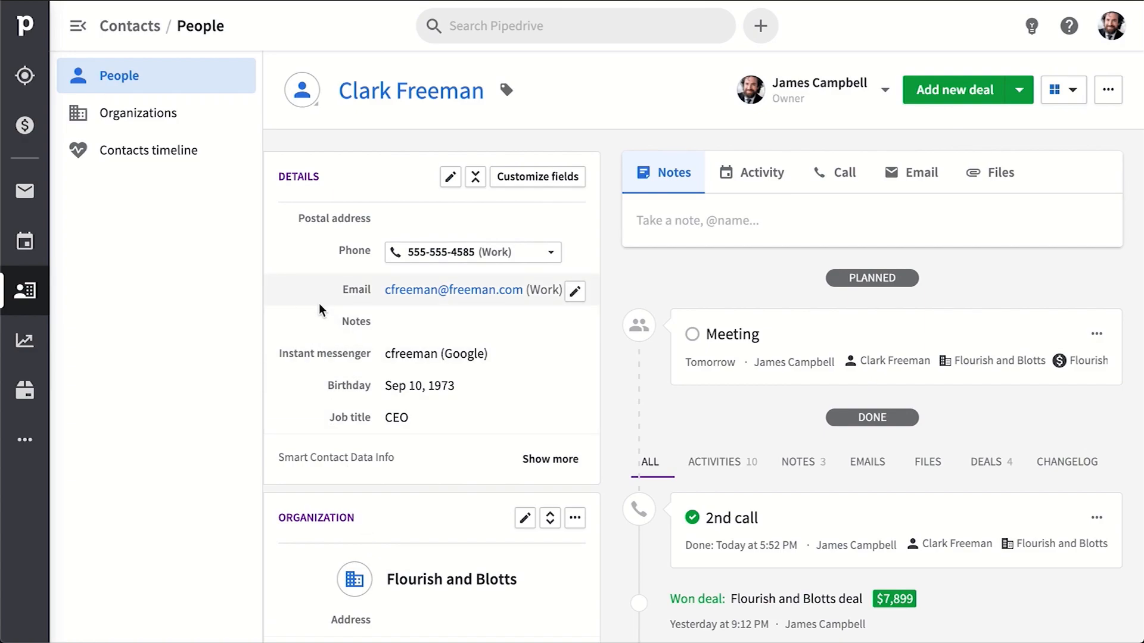
pyautogui.scroll(-3)
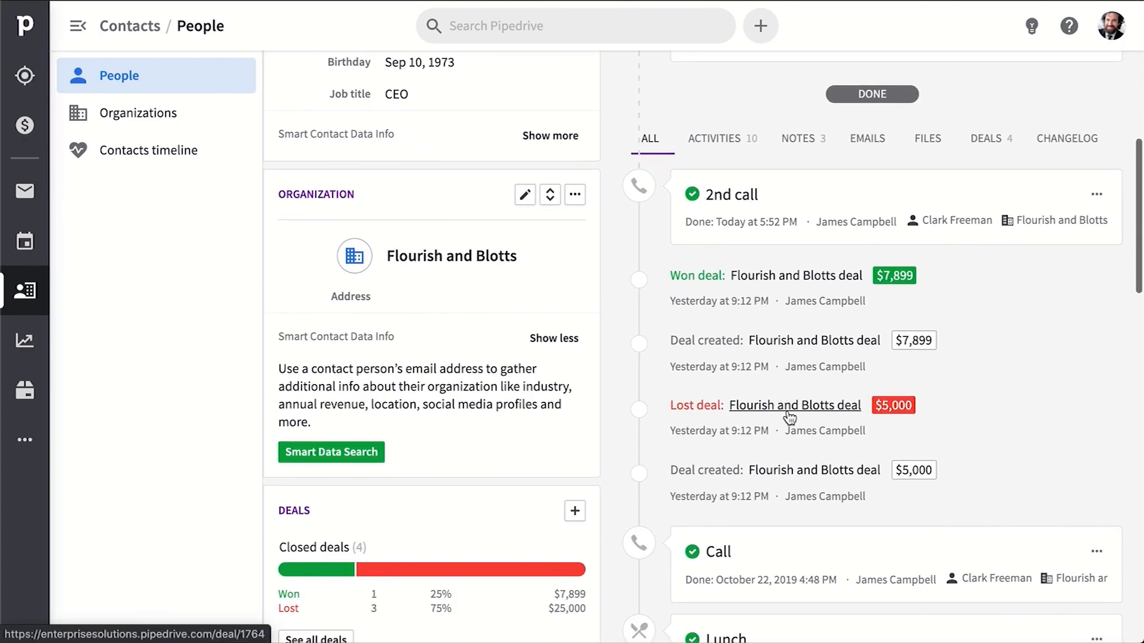
pyautogui.scroll(-3)
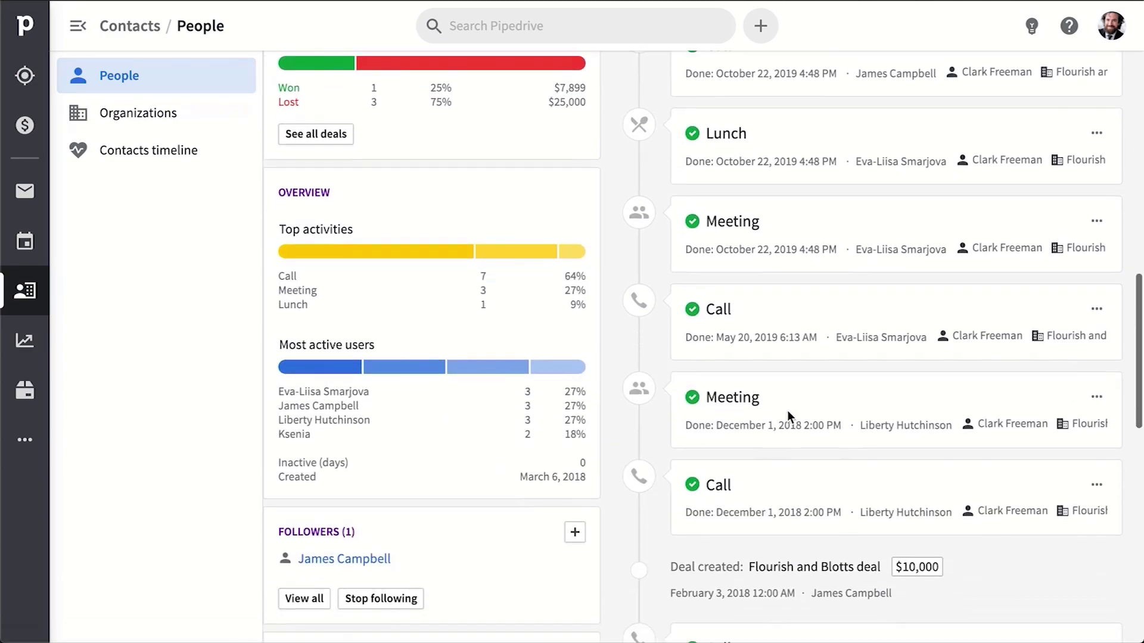
pyautogui.scroll(-3)
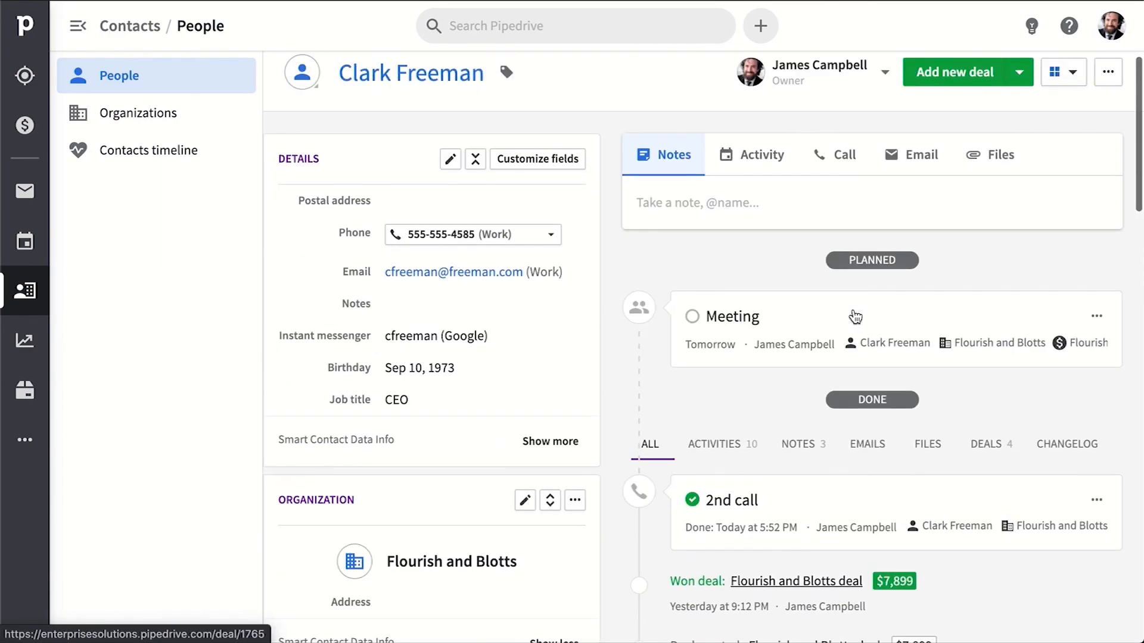
pyautogui.scroll(-3)
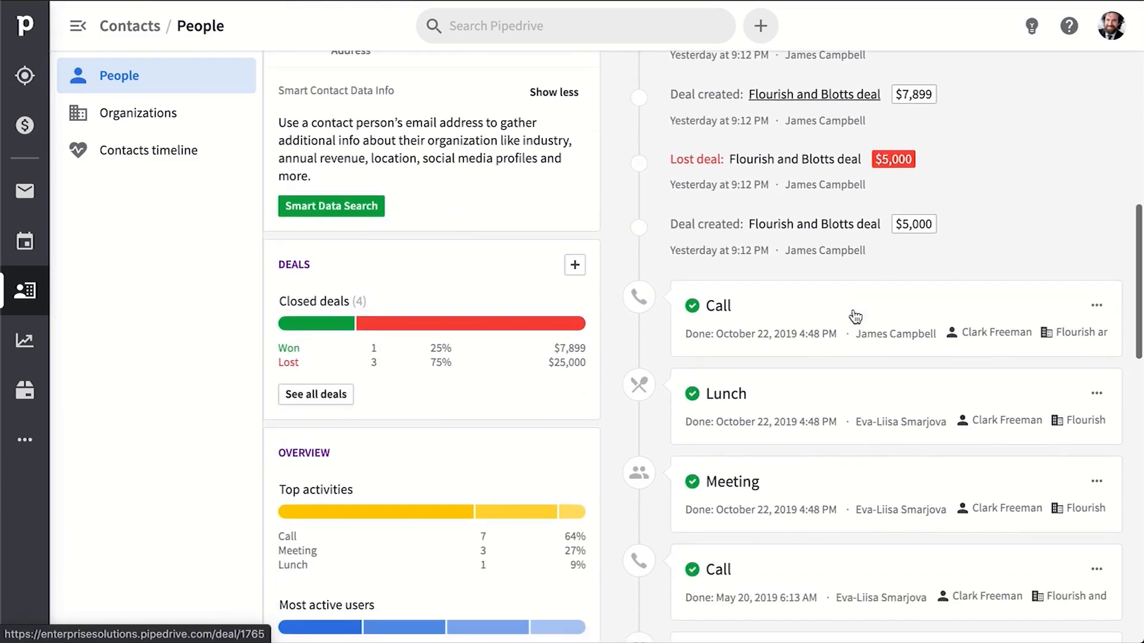
pyautogui.click(314, 395)
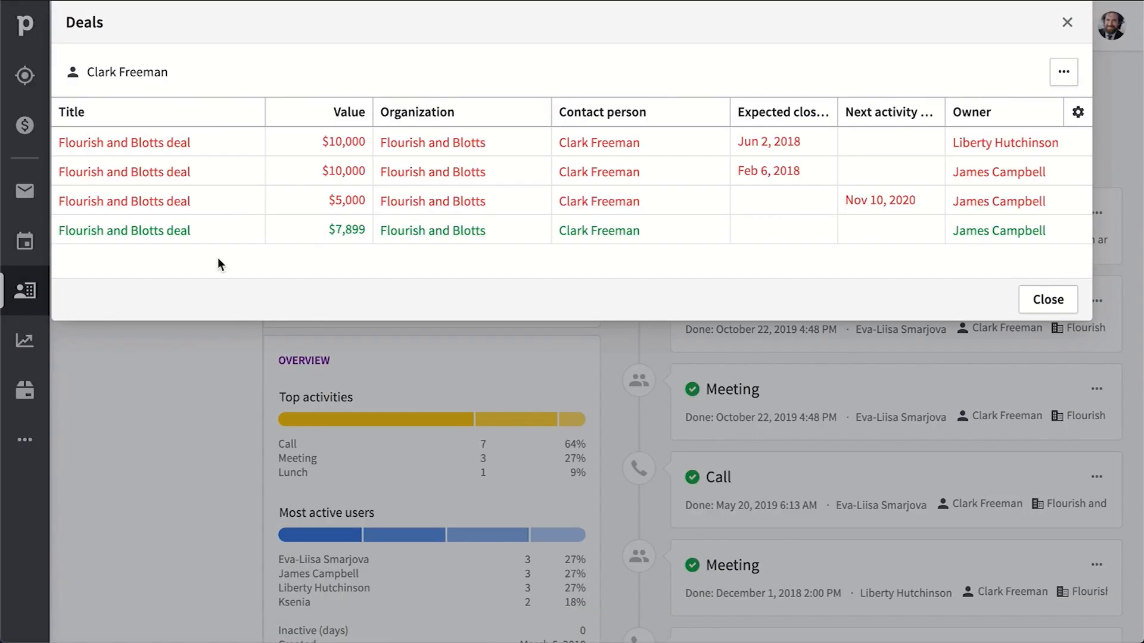
pyautogui.moveTo(986, 100)
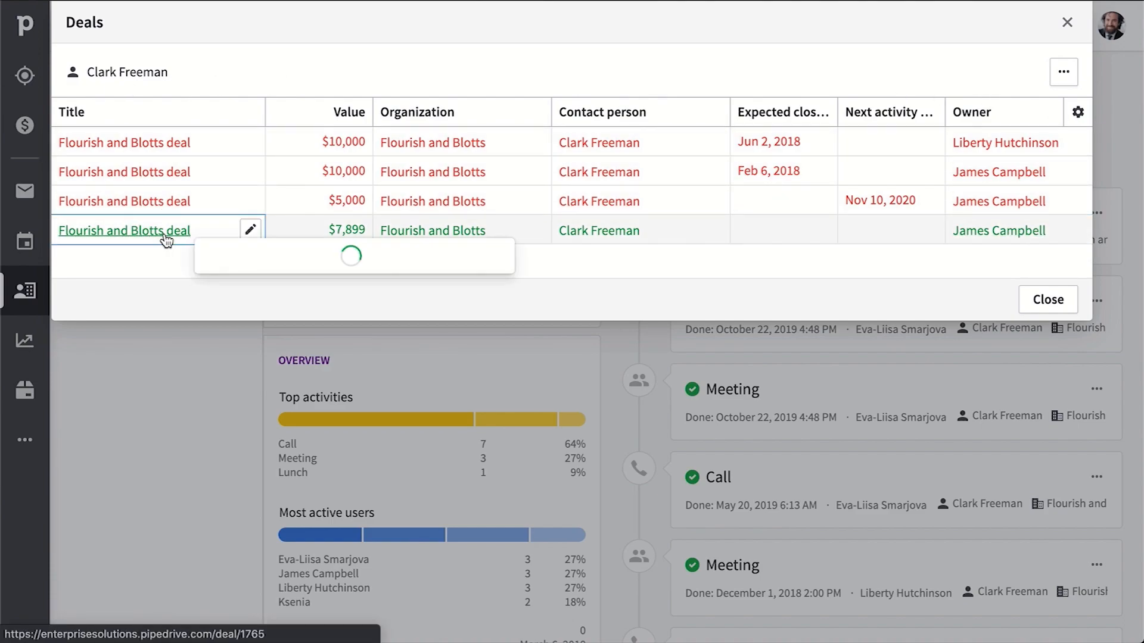
pyautogui.click(123, 230)
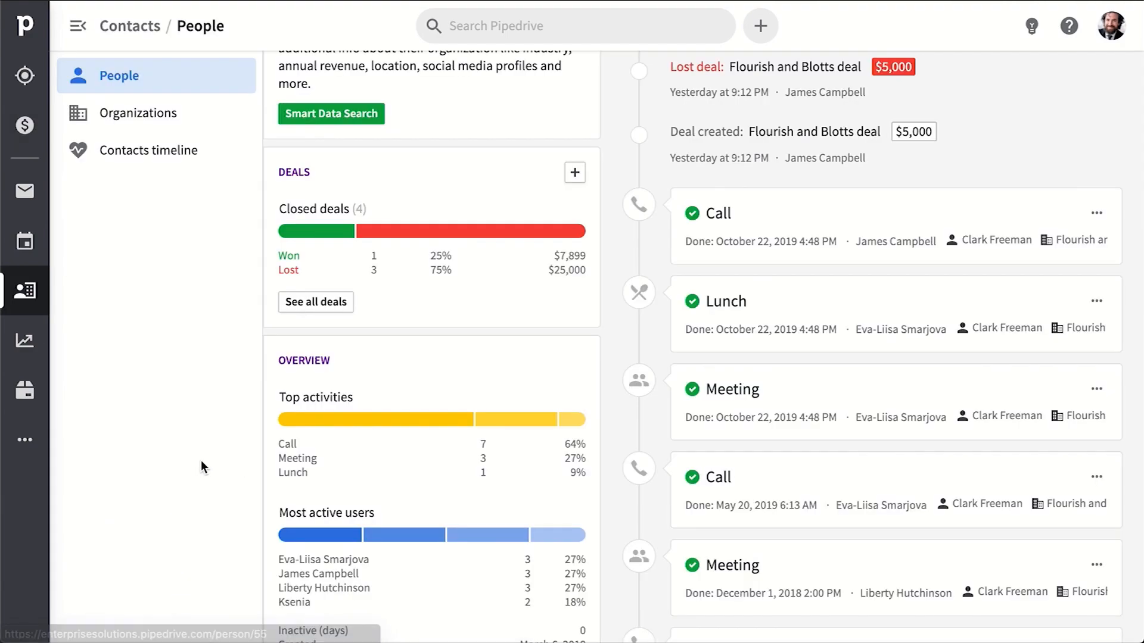
pyautogui.scroll(3)
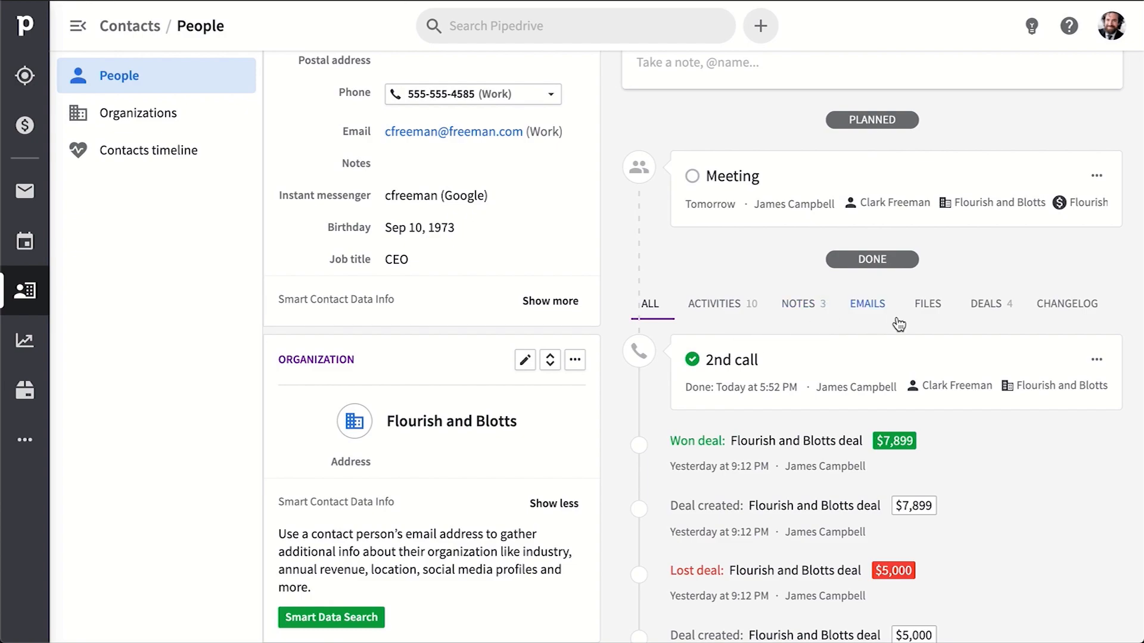
pyautogui.scroll(3)
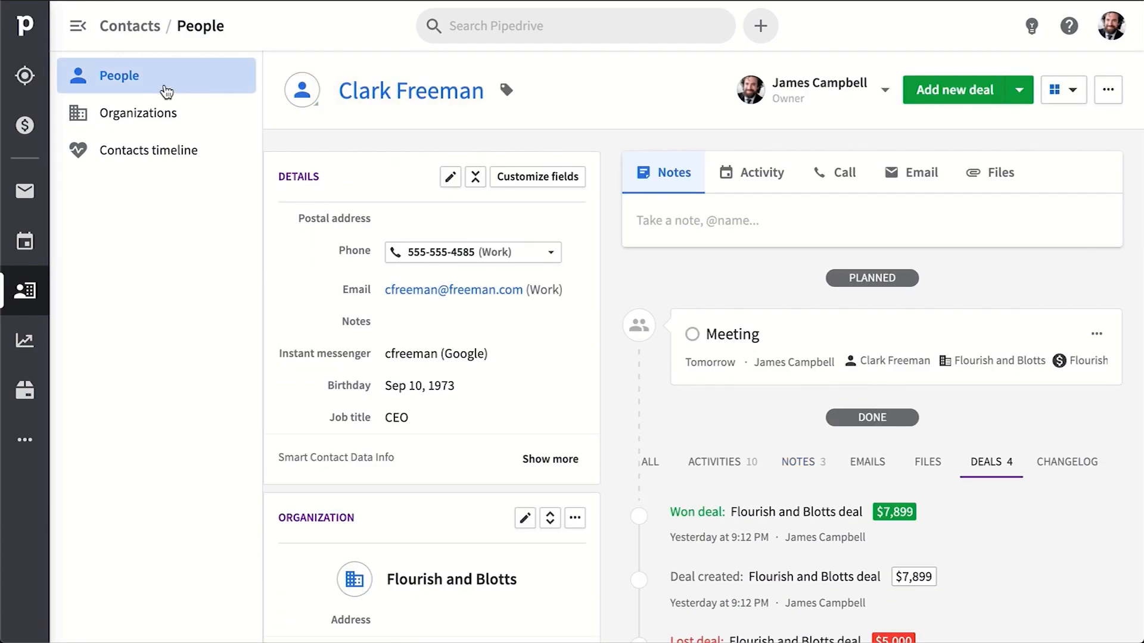
# Step: Filter the People list to the 44 people with open deals, select them all and start a group email
pyautogui.click(118, 75)
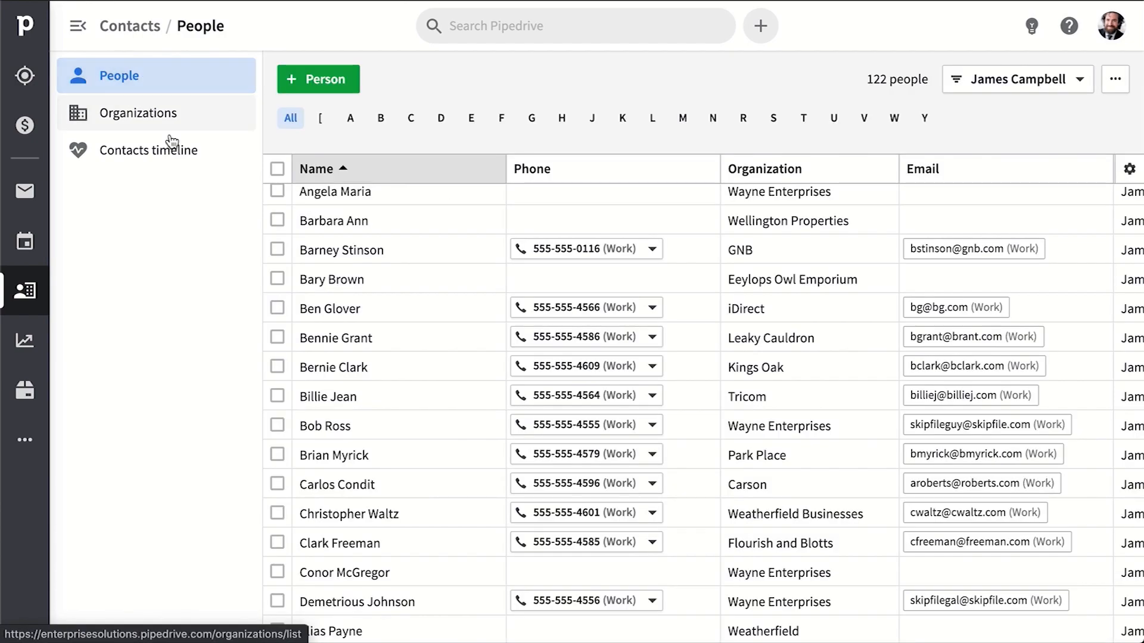
pyautogui.click(1016, 78)
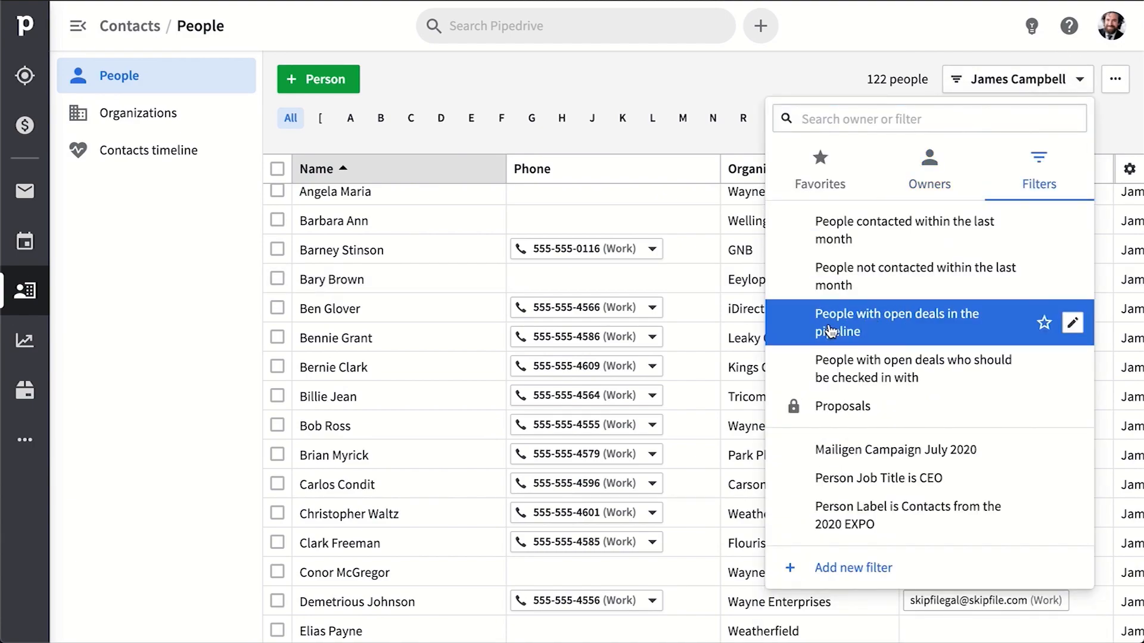
pyautogui.click(897, 323)
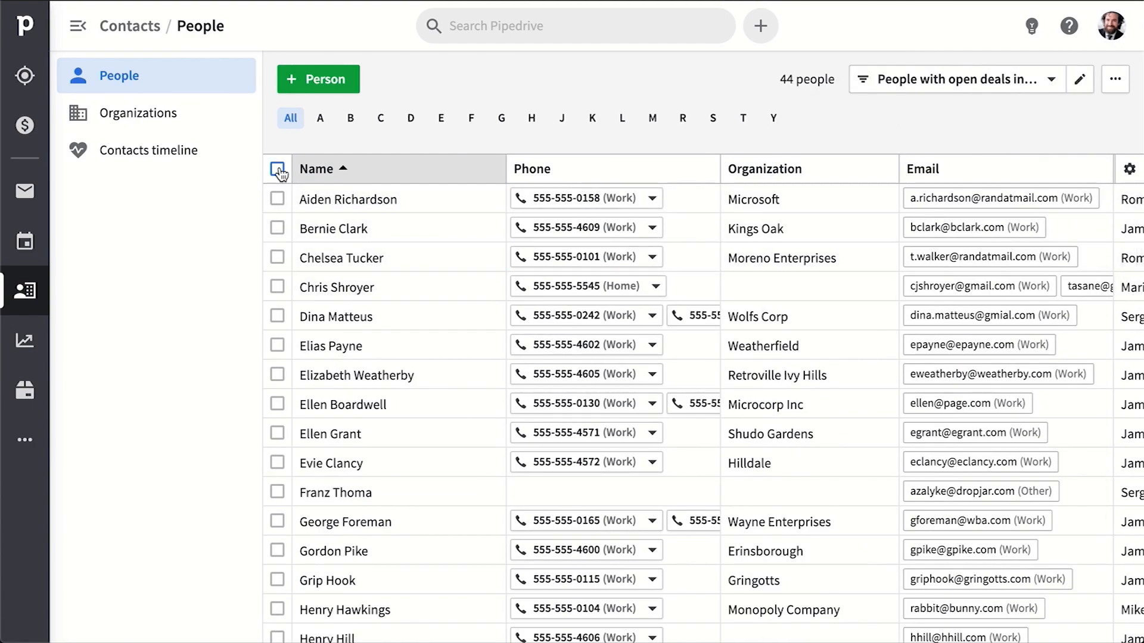
pyautogui.click(277, 168)
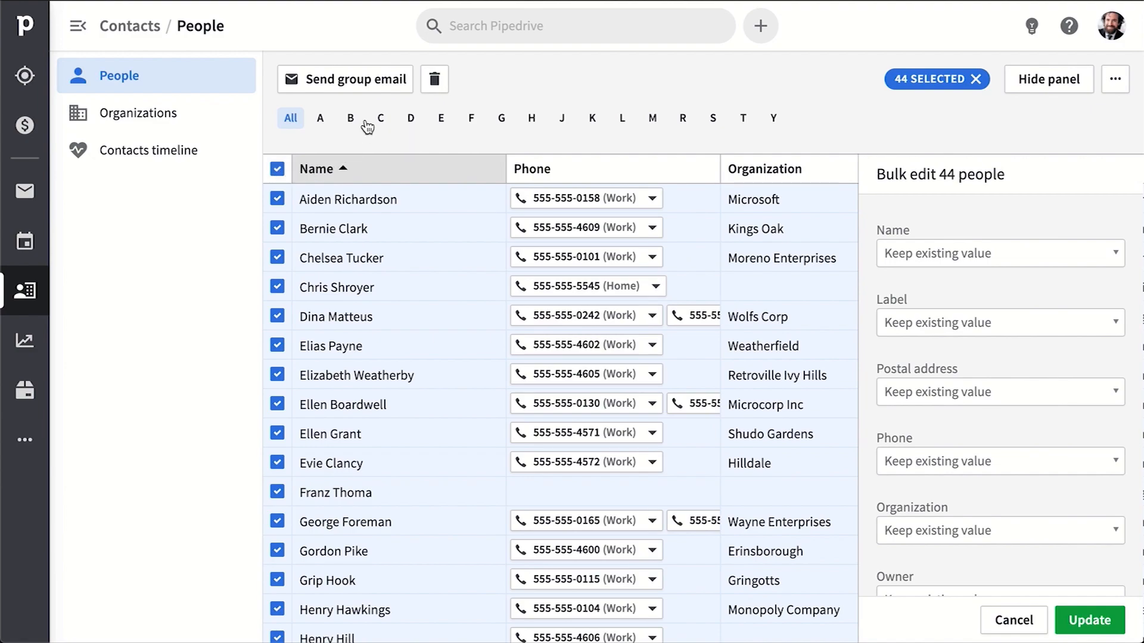
pyautogui.moveTo(358, 91)
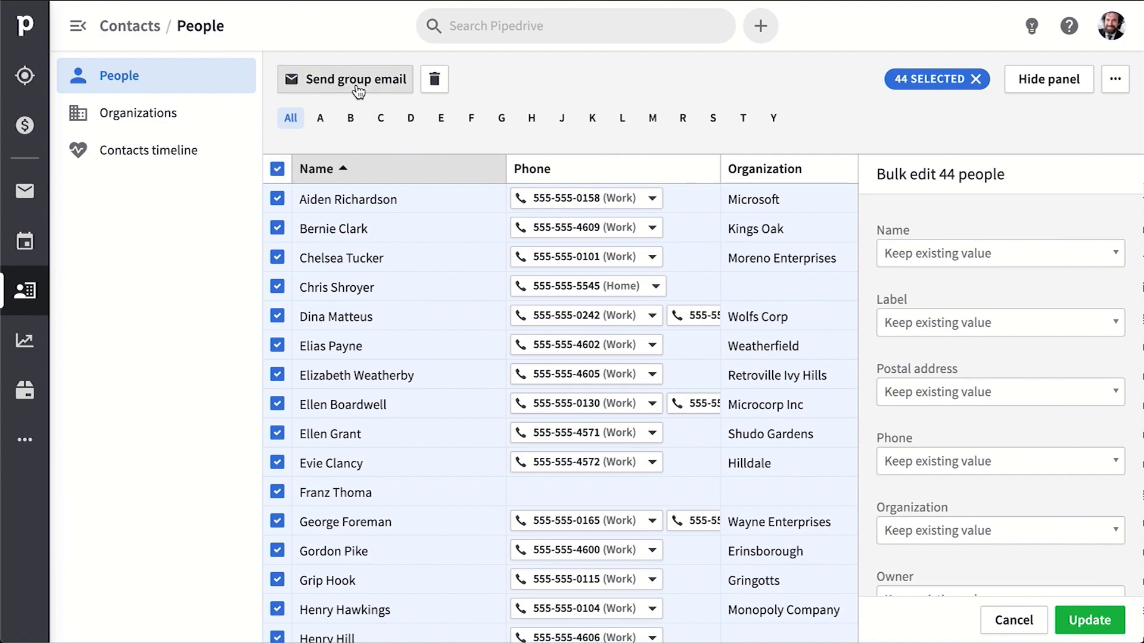
pyautogui.click(353, 79)
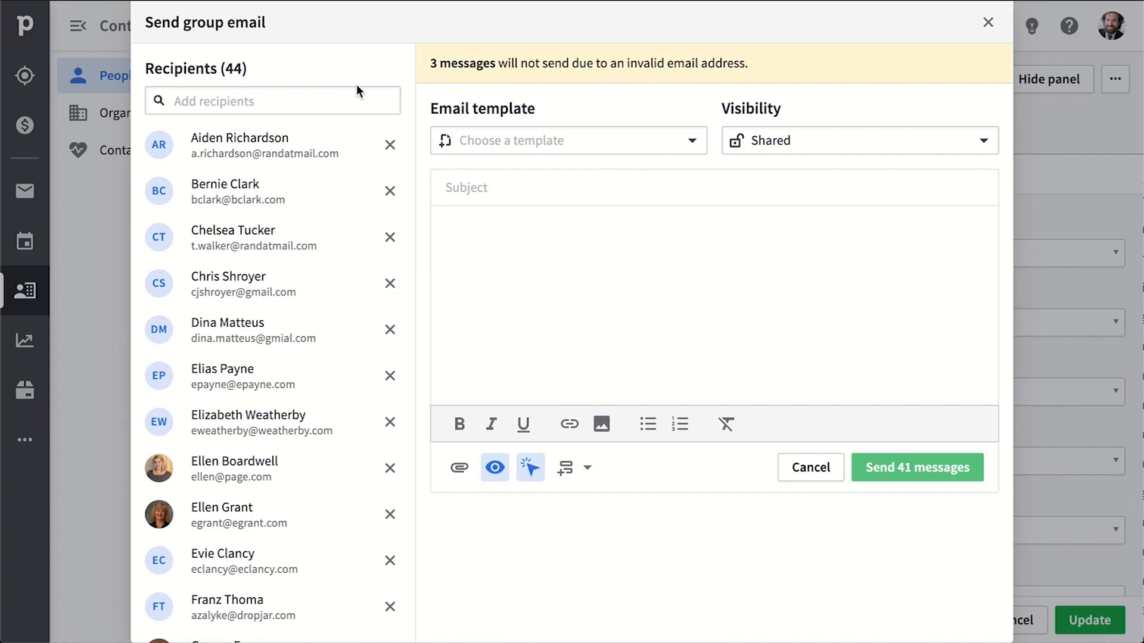
# Step: Fill the group email from the Intro template, then close it without sending
pyautogui.click(567, 141)
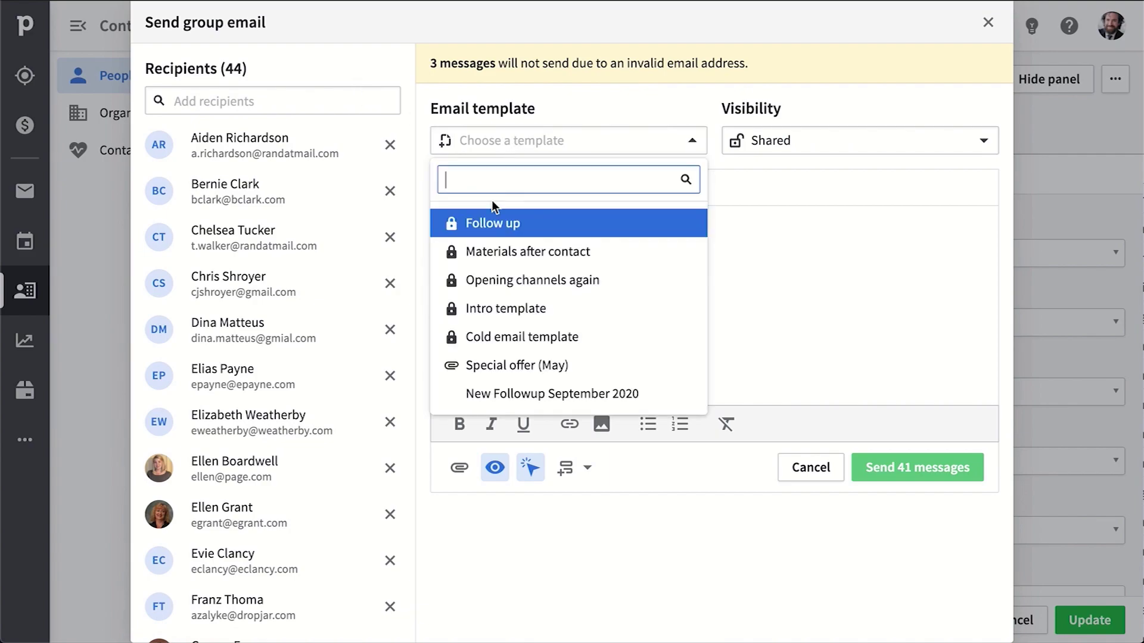
pyautogui.moveTo(505, 308)
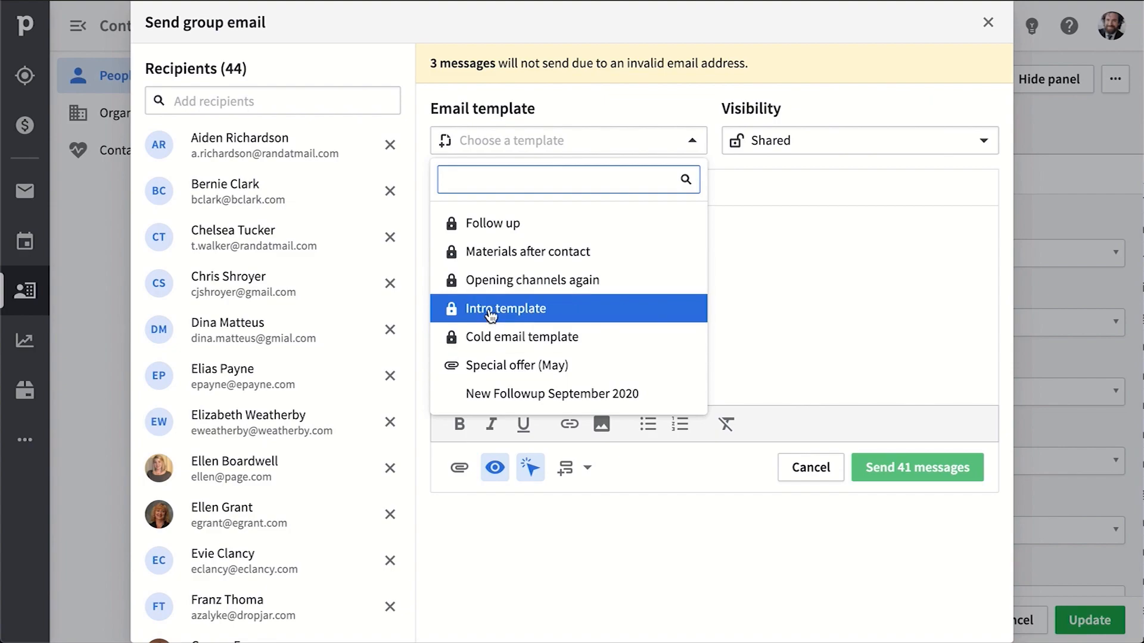
pyautogui.click(504, 307)
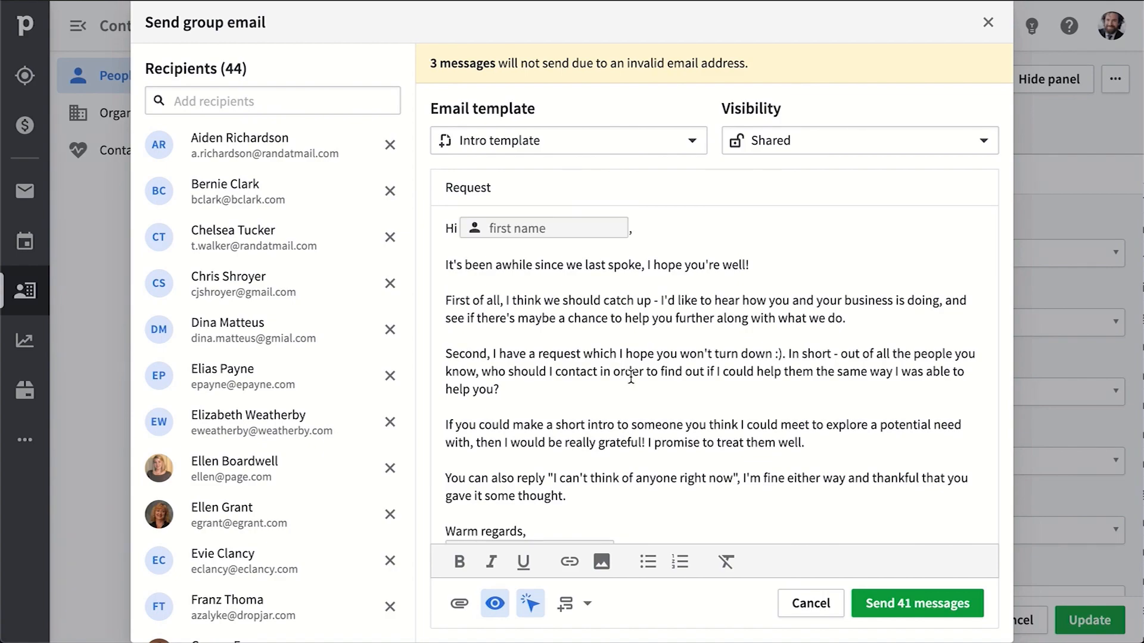
pyautogui.moveTo(494, 603)
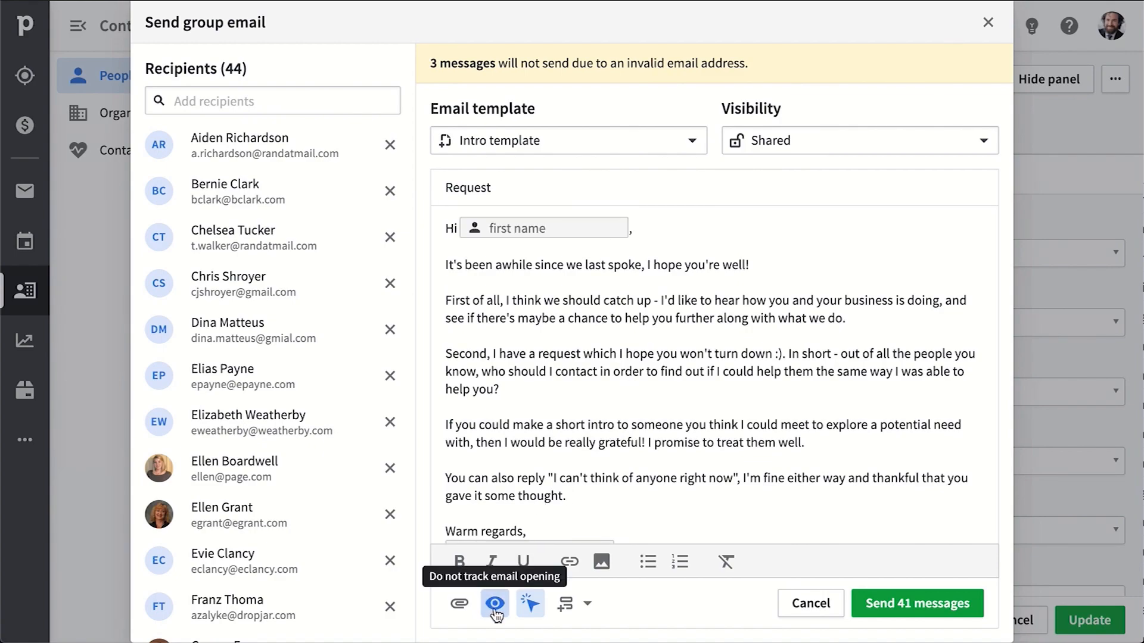
pyautogui.moveTo(530, 603)
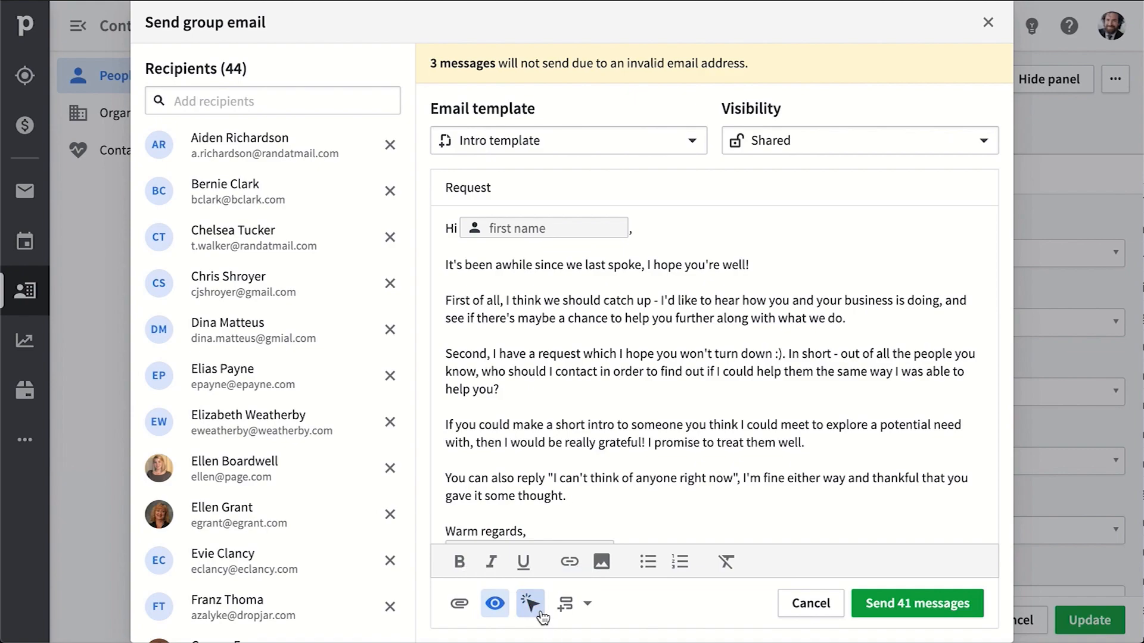
pyautogui.moveTo(740, 382)
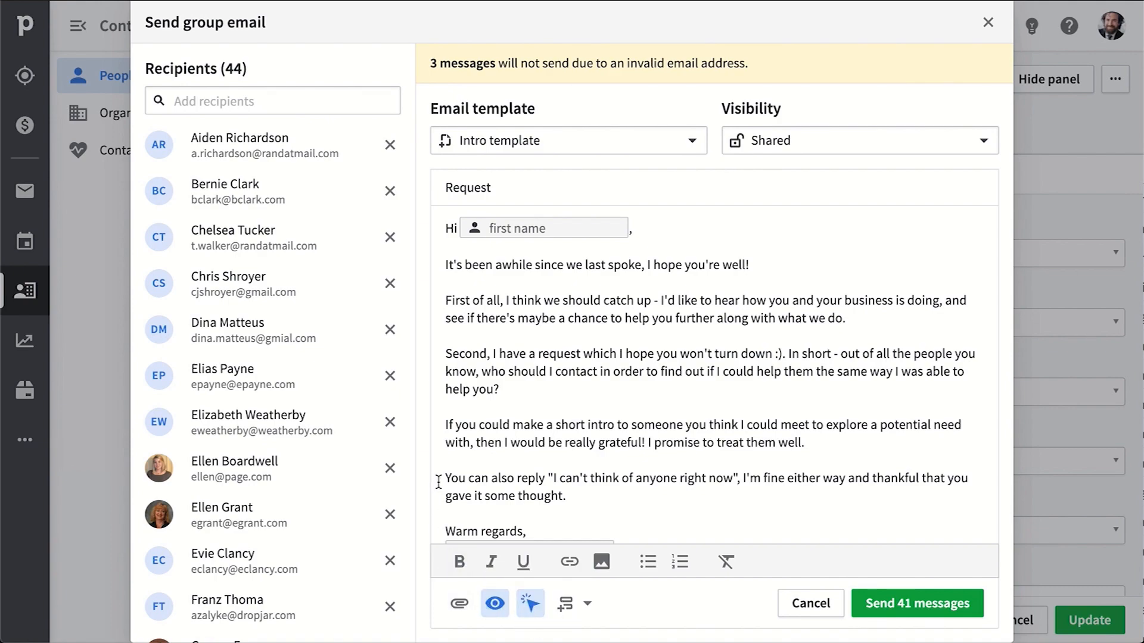
pyautogui.click(989, 22)
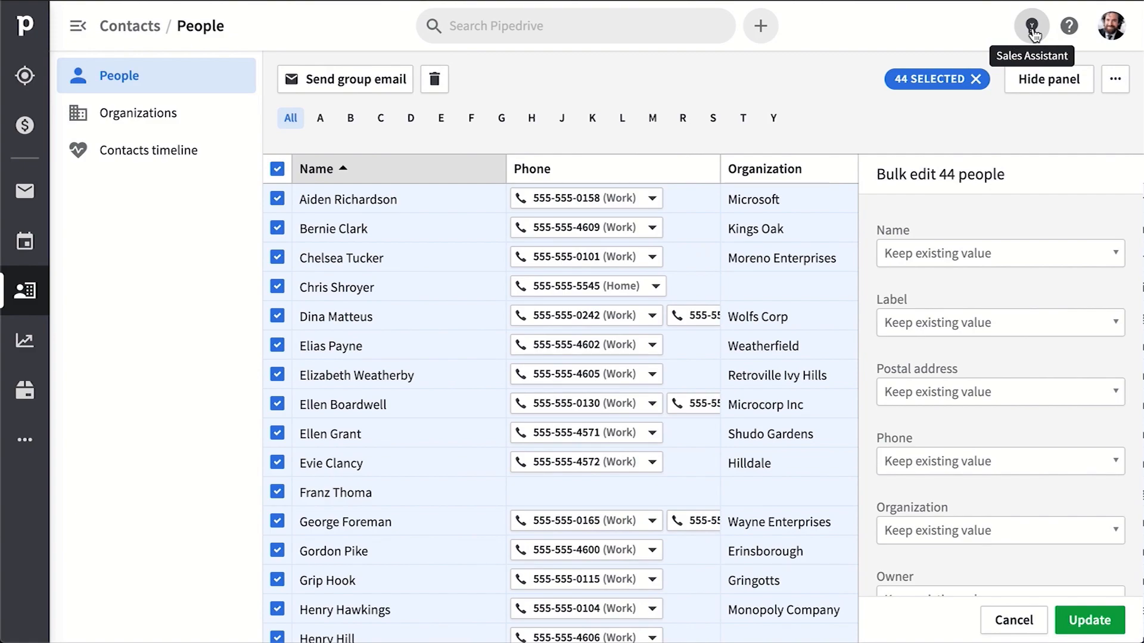
# Step: Check the Sales Assistant notifications, clear the people selection and move to the Products catalogue
pyautogui.click(1030, 25)
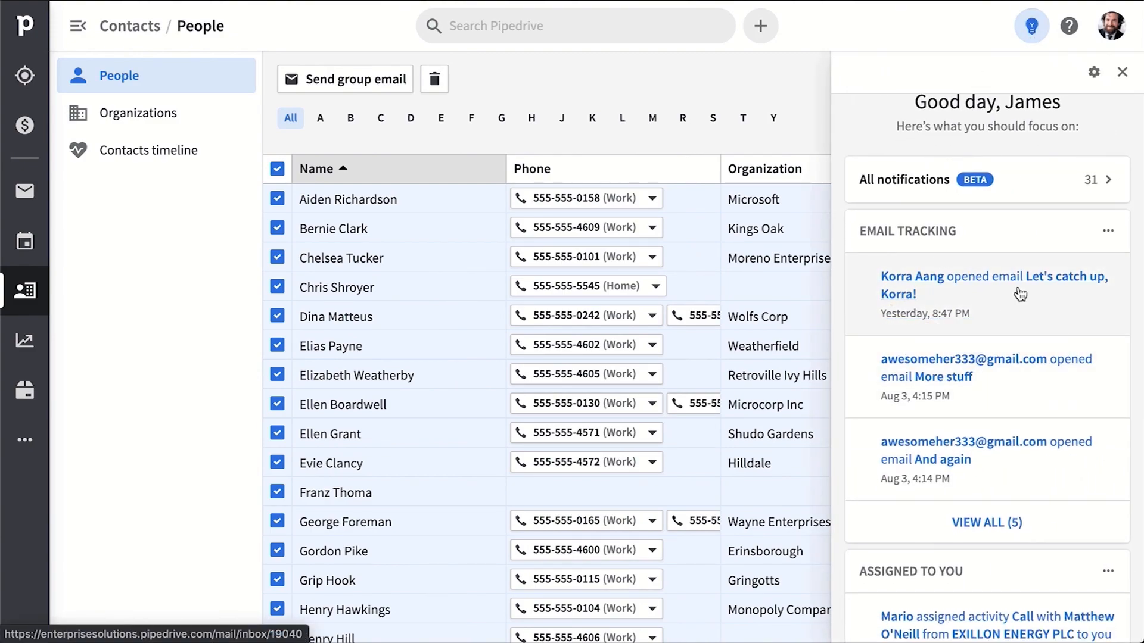
pyautogui.click(1122, 73)
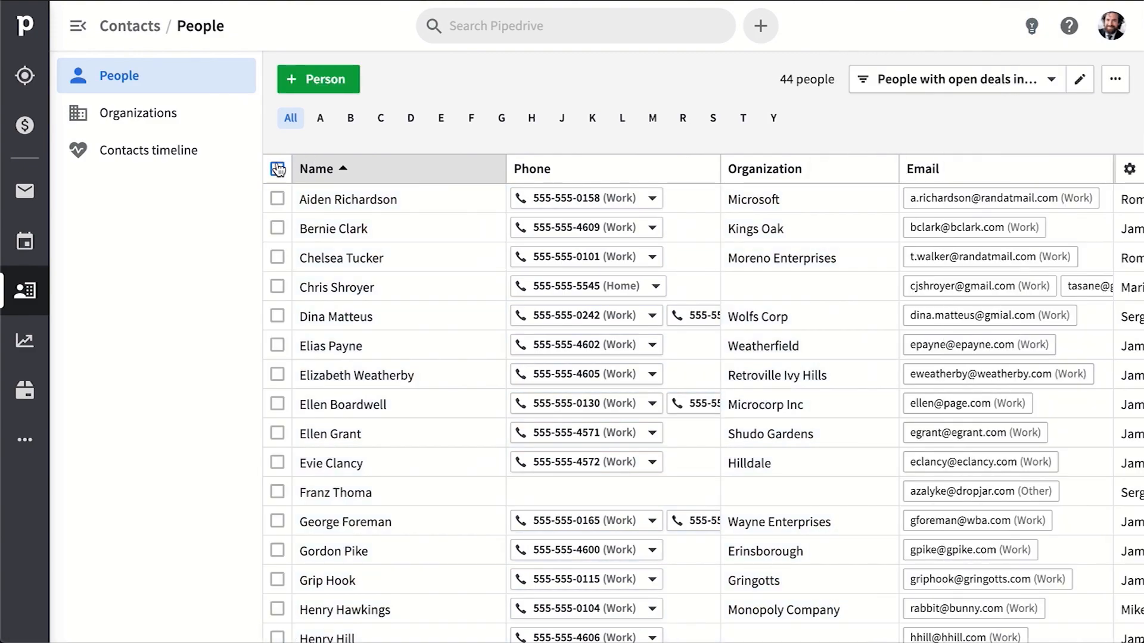
pyautogui.click(77, 25)
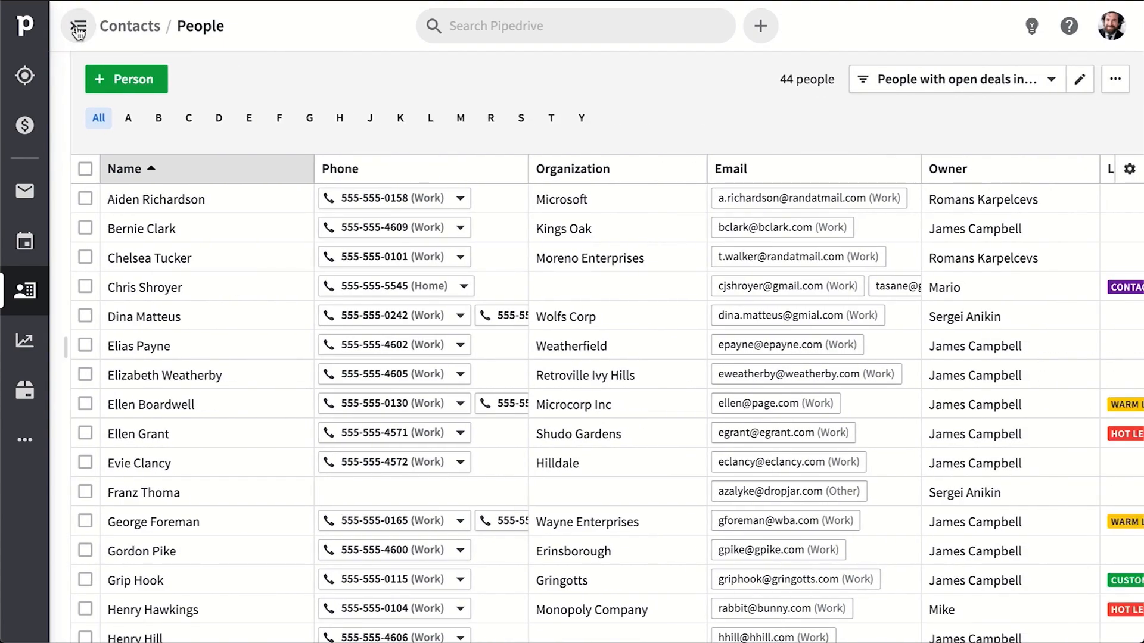
pyautogui.click(23, 391)
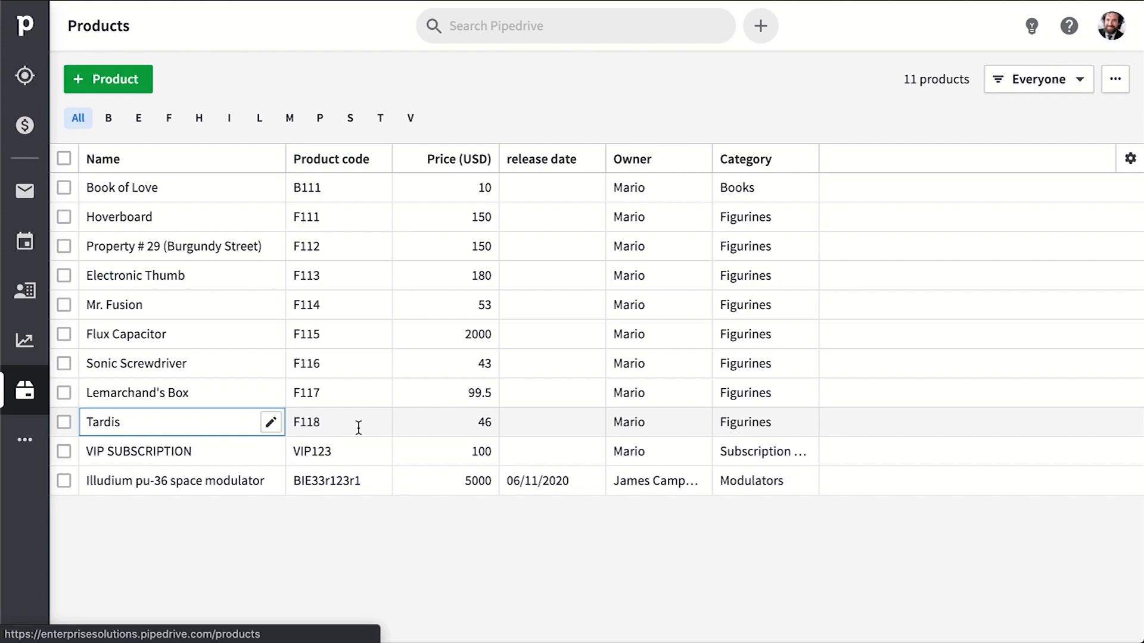
# Step: Open the Illudium pu-36 space modulator product's deals and cancel adding a new deal
pyautogui.click(1114, 79)
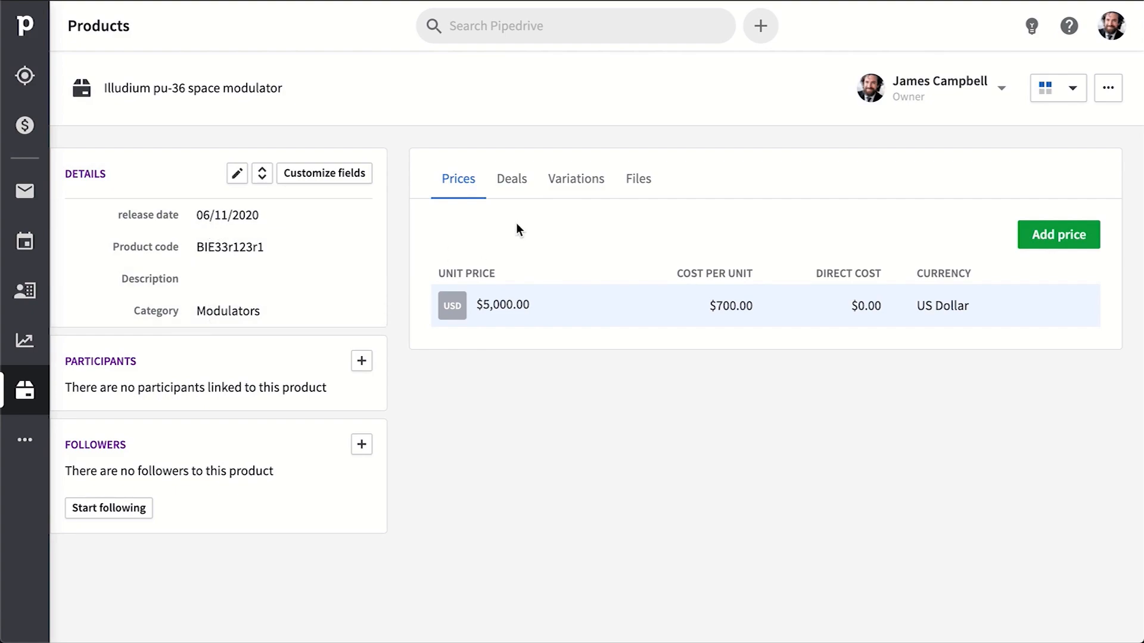
pyautogui.click(511, 178)
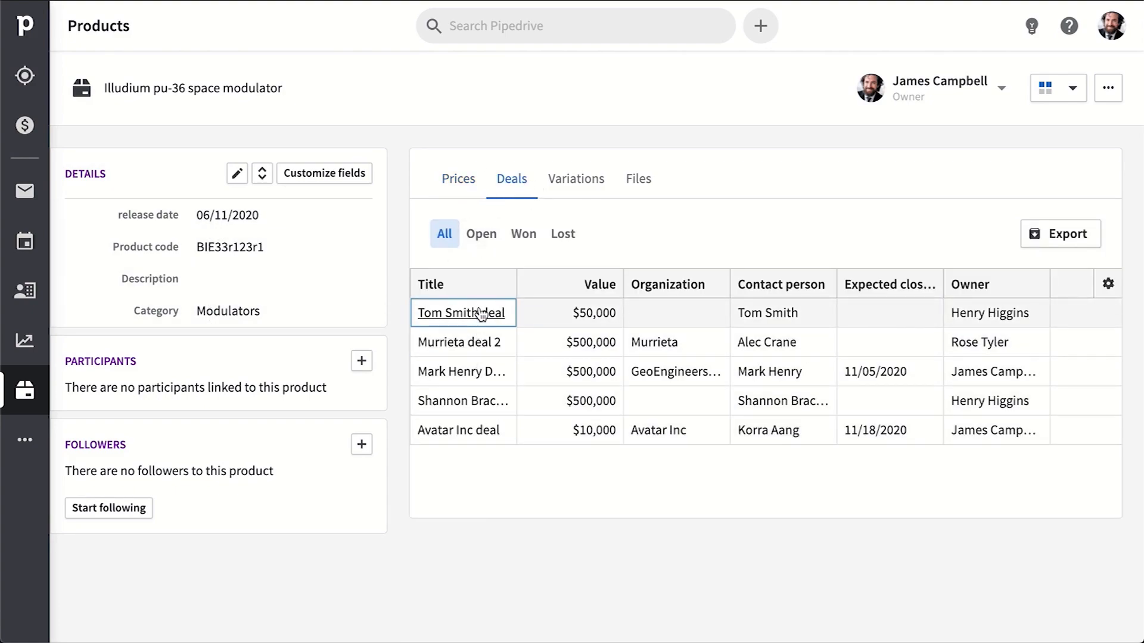
pyautogui.click(760, 25)
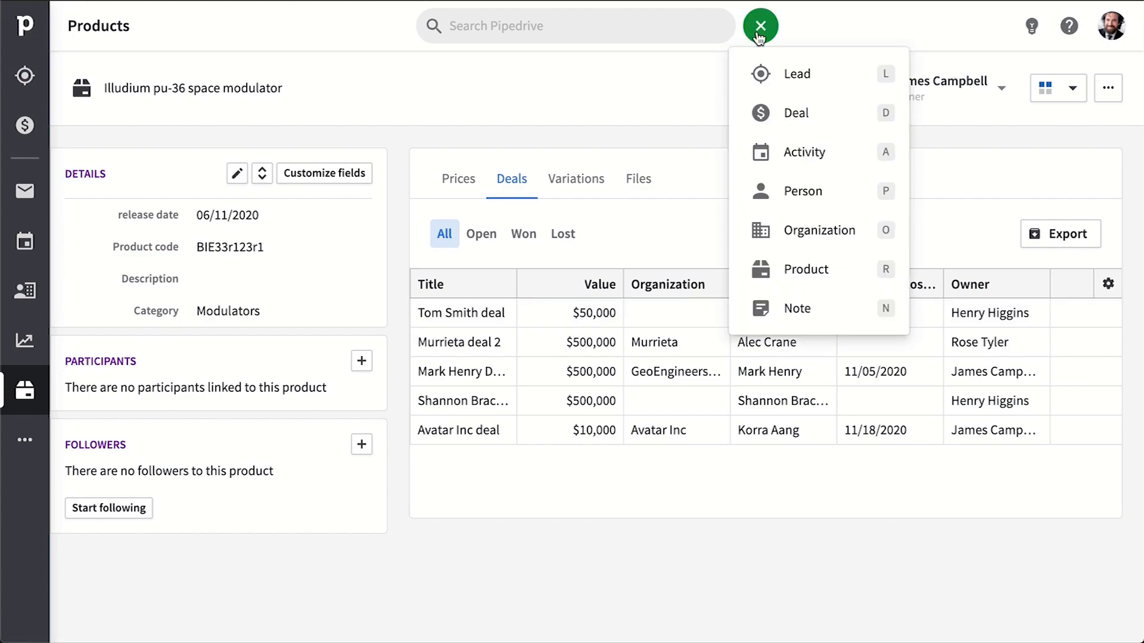
pyautogui.click(796, 113)
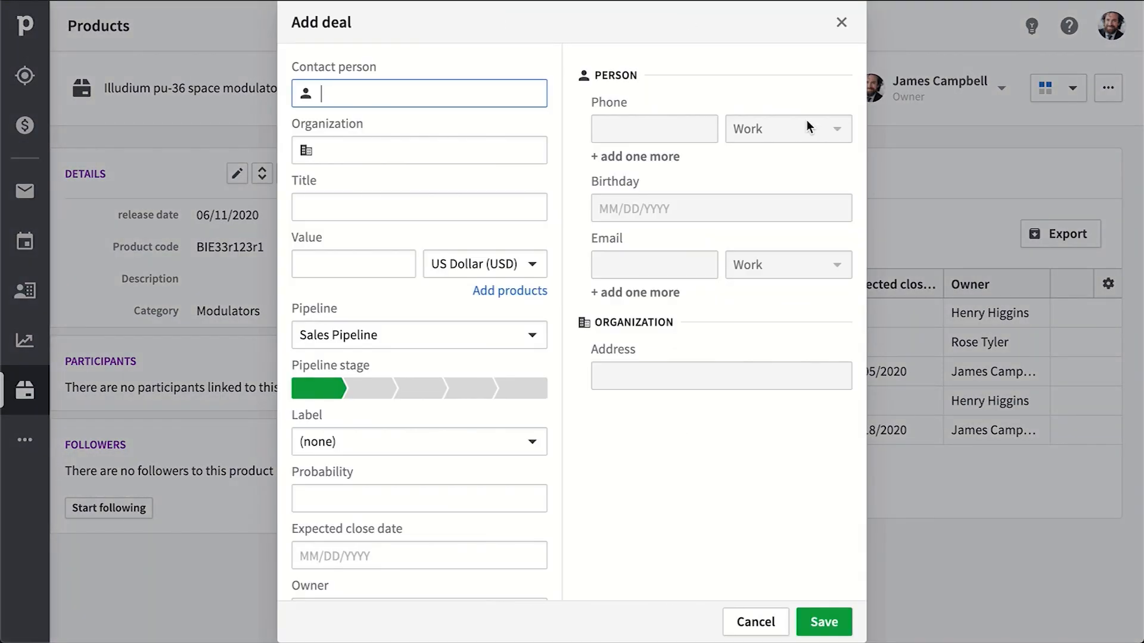
pyautogui.click(509, 291)
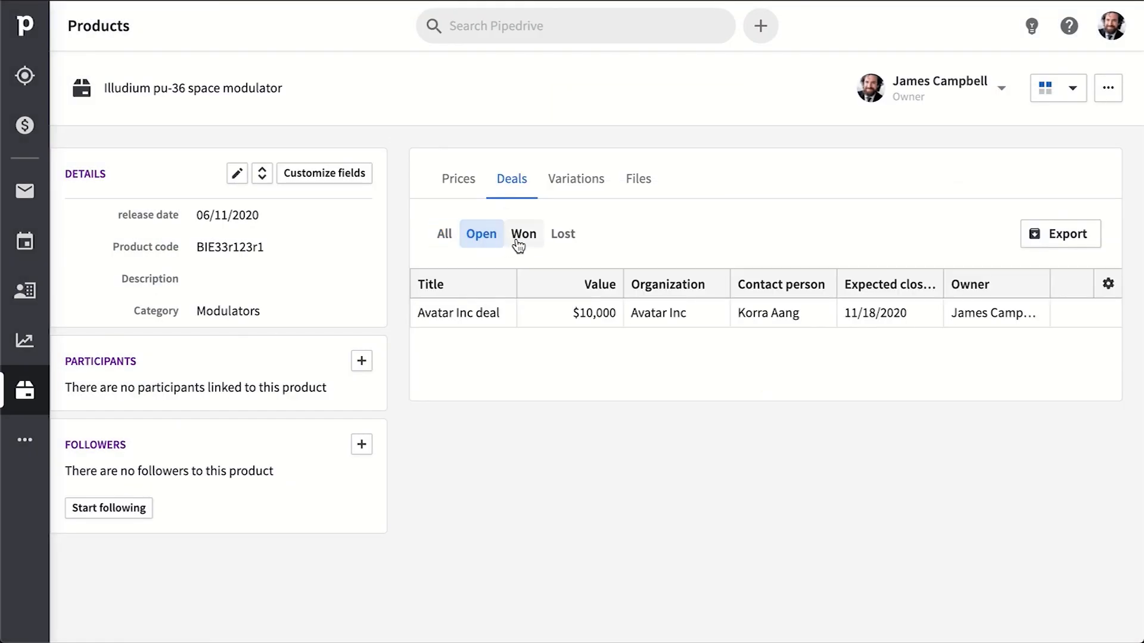
# Step: Filter the product's deals to Won, then move to Insights reports and dashboards
pyautogui.click(523, 233)
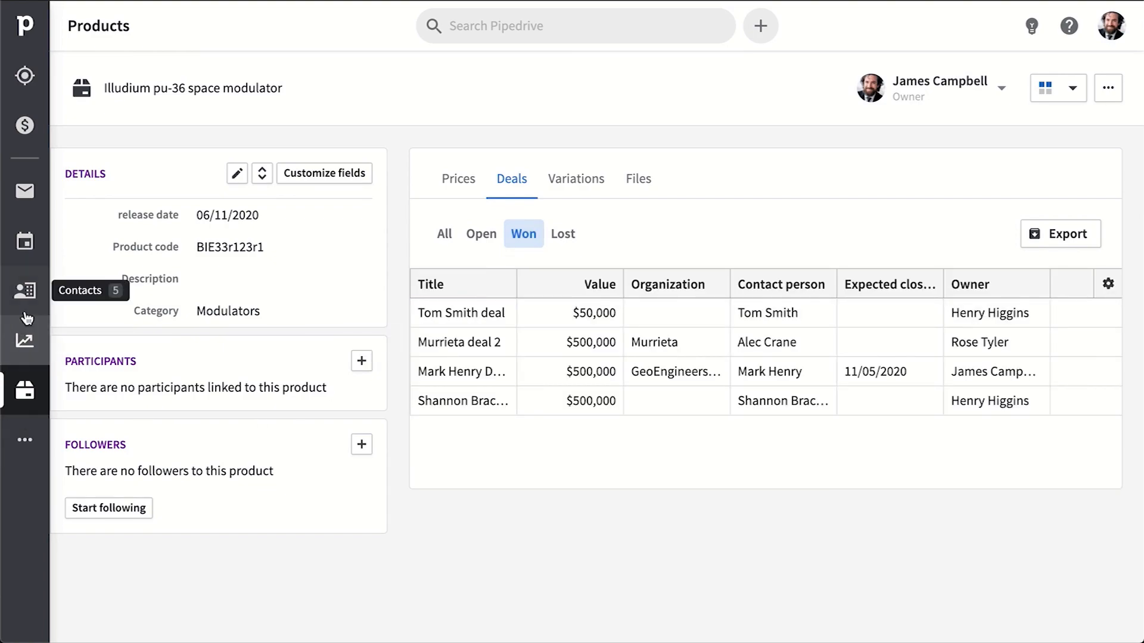
pyautogui.moveTo(25, 343)
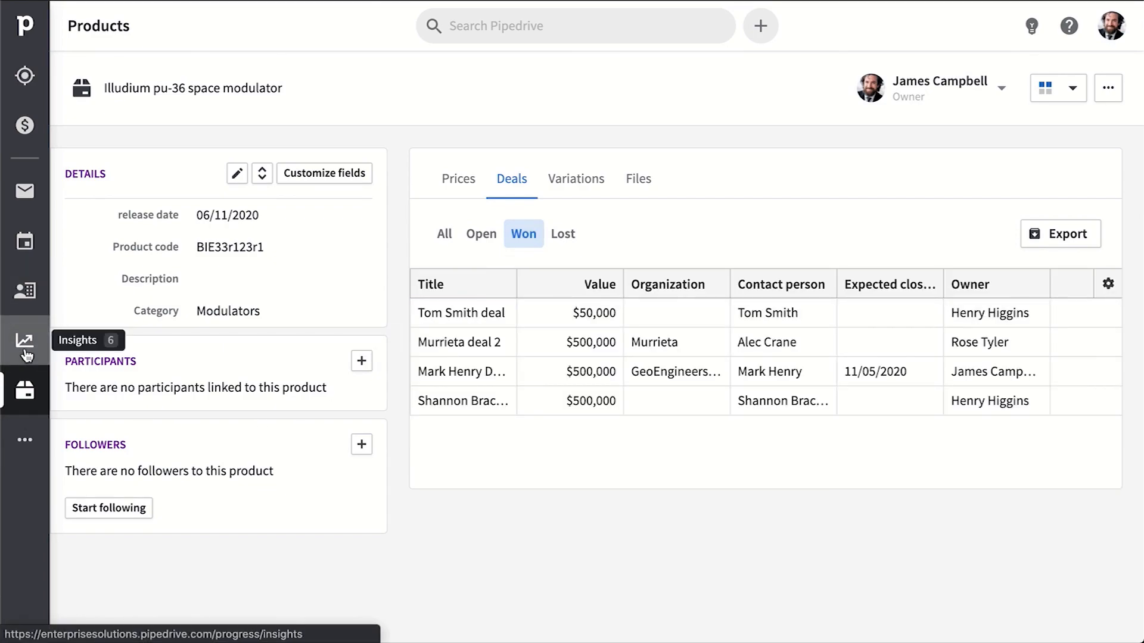
pyautogui.click(25, 342)
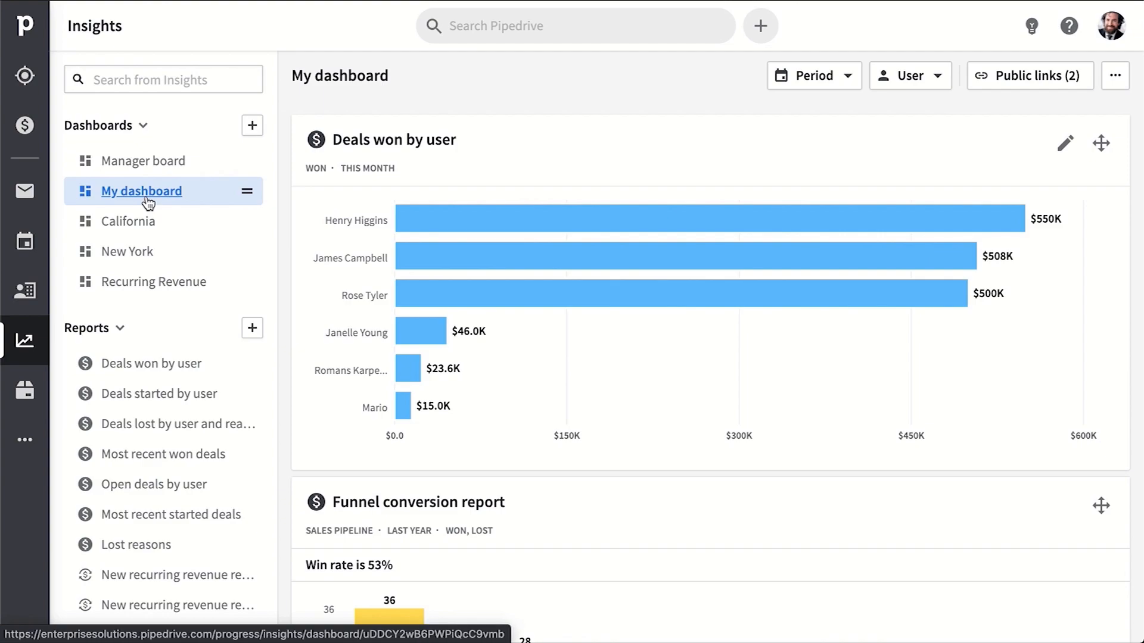
pyautogui.scroll(-3)
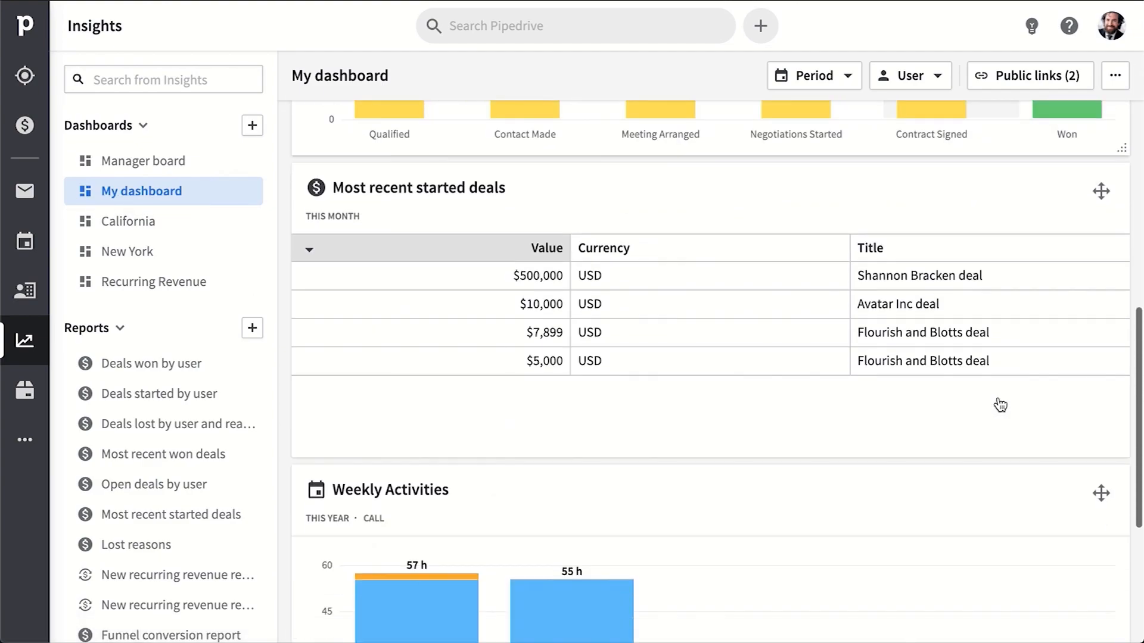
pyautogui.scroll(3)
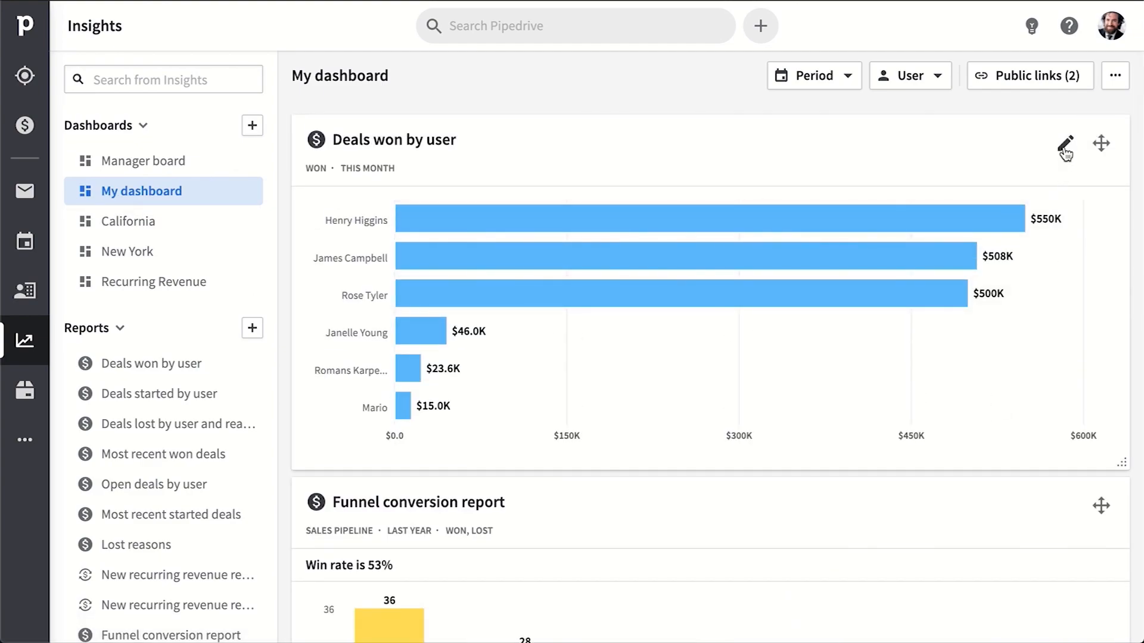
# Step: Edit the Deals won by user report to count this year's deals measured by number of products
pyautogui.click(1065, 143)
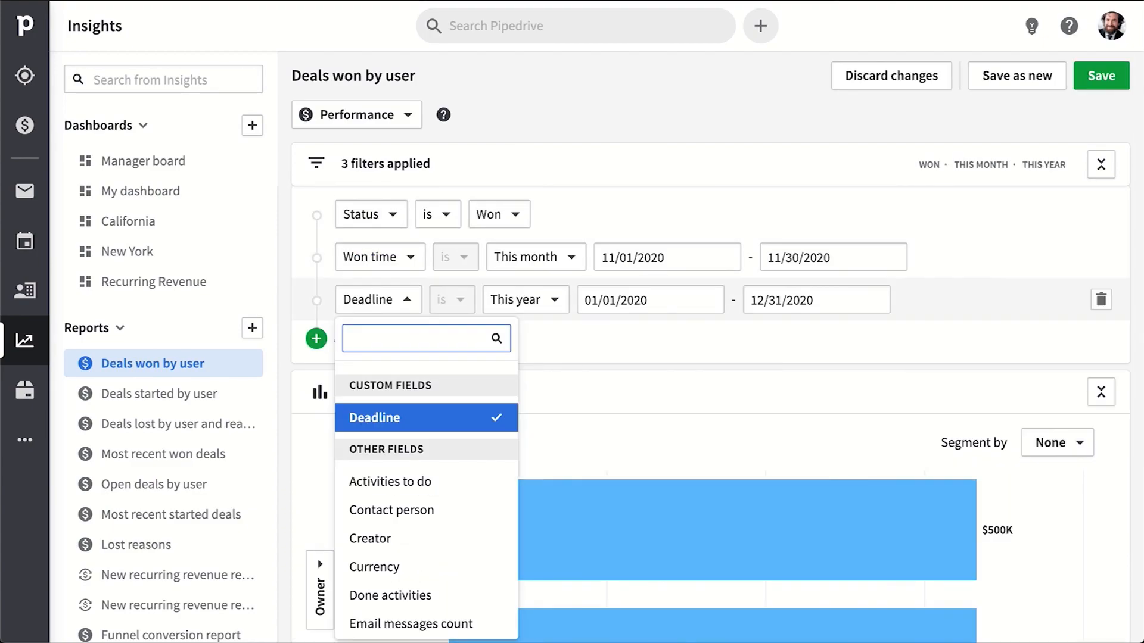
pyautogui.click(535, 258)
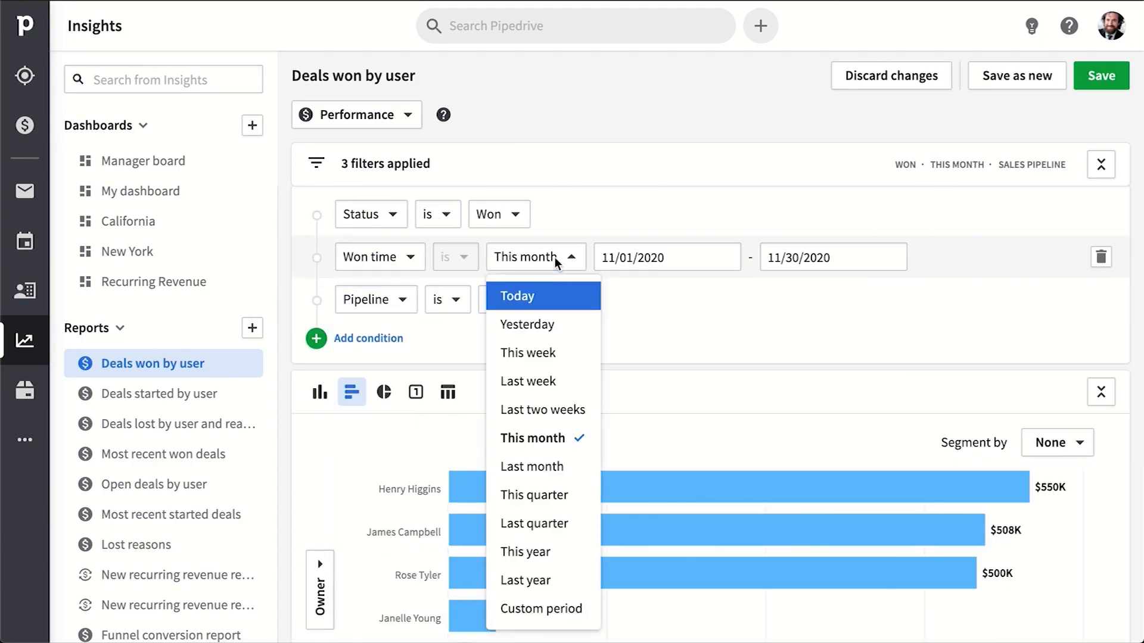
pyautogui.click(524, 551)
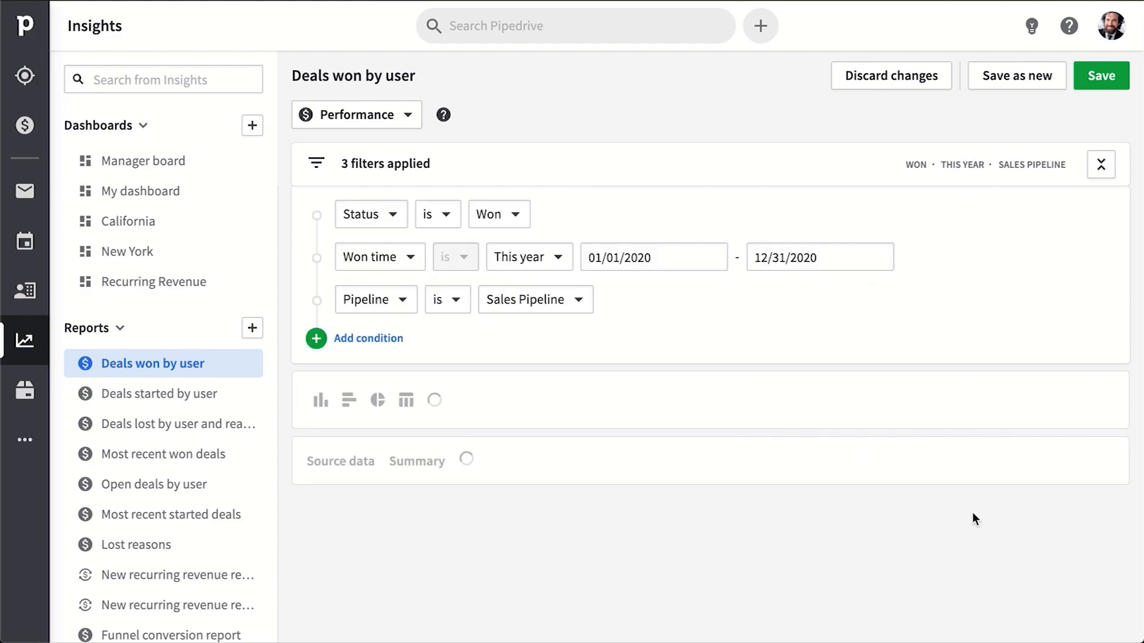
pyautogui.click(658, 604)
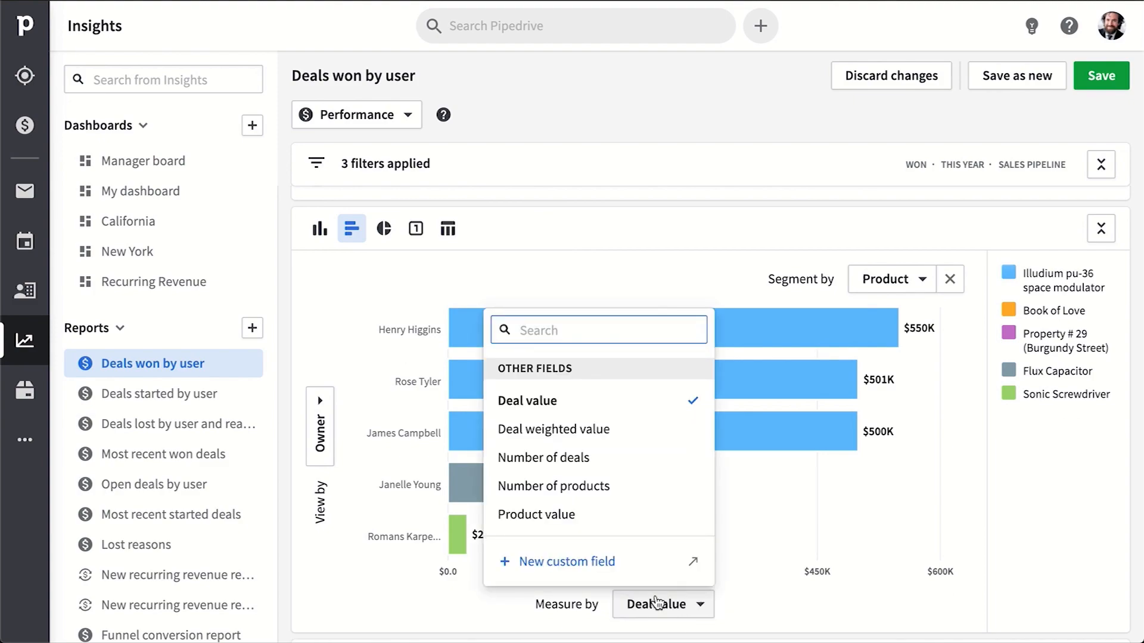
pyautogui.click(553, 486)
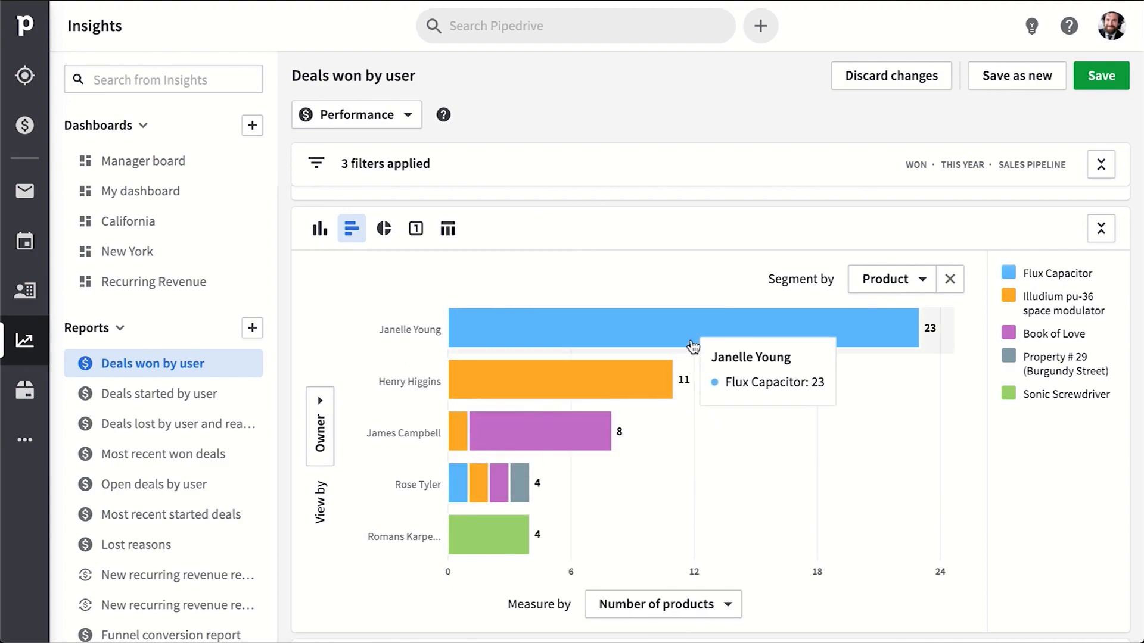
pyautogui.moveTo(480, 502)
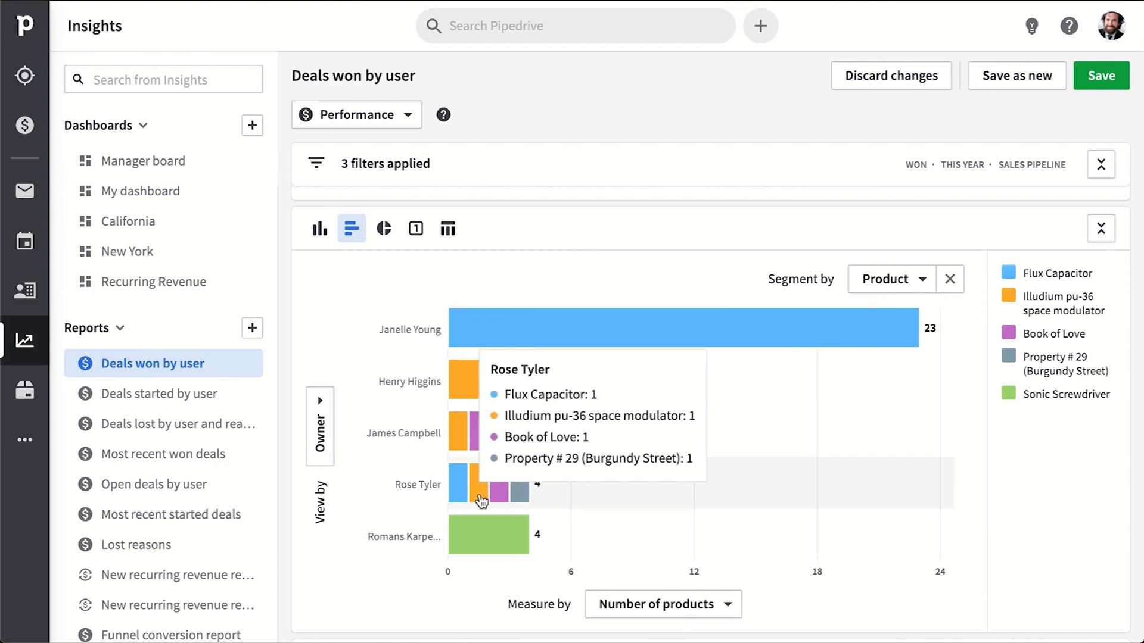
# Step: Inspect Rose Tyler's won deals from her bar, then save the report
pyautogui.click(480, 484)
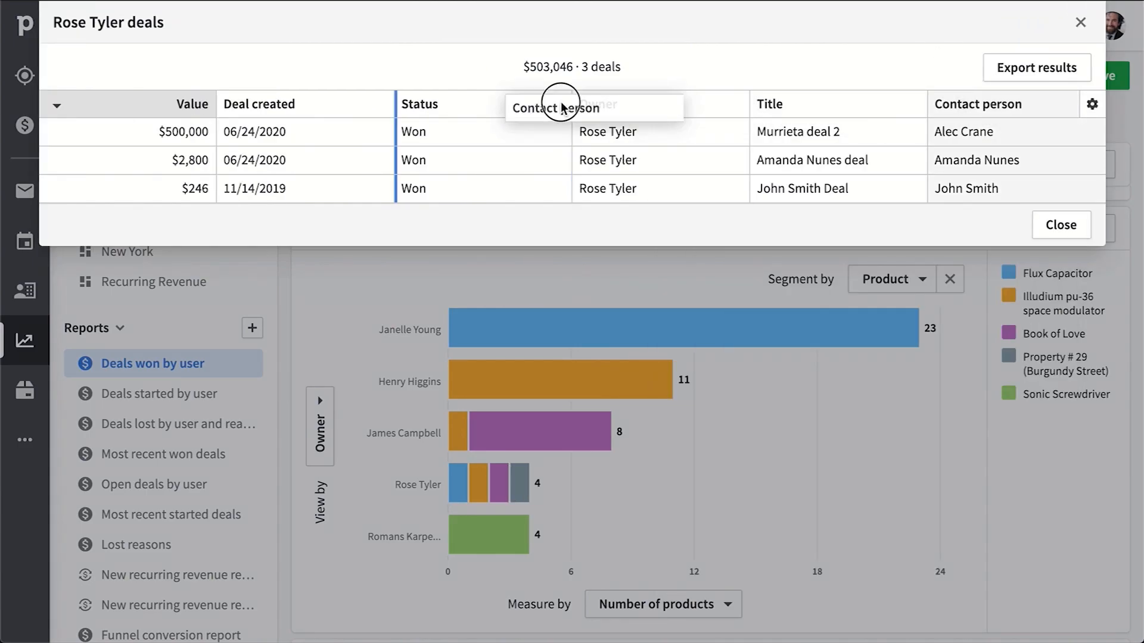
pyautogui.click(1059, 225)
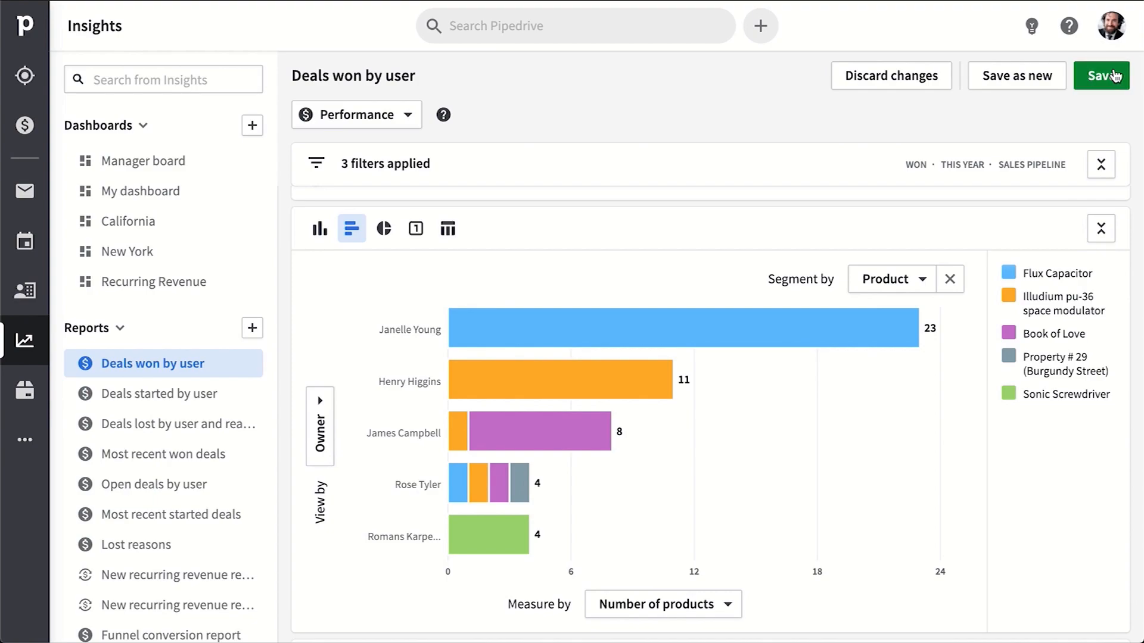
pyautogui.click(1100, 75)
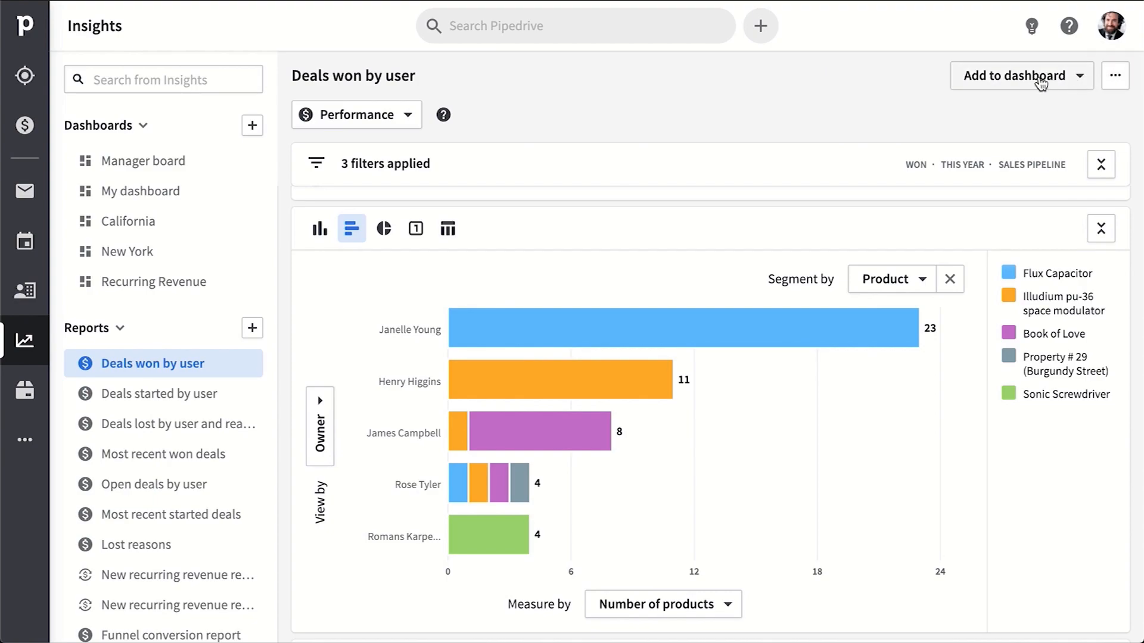
# Step: Show My dashboard and cancel creating a new dashboard
pyautogui.click(141, 191)
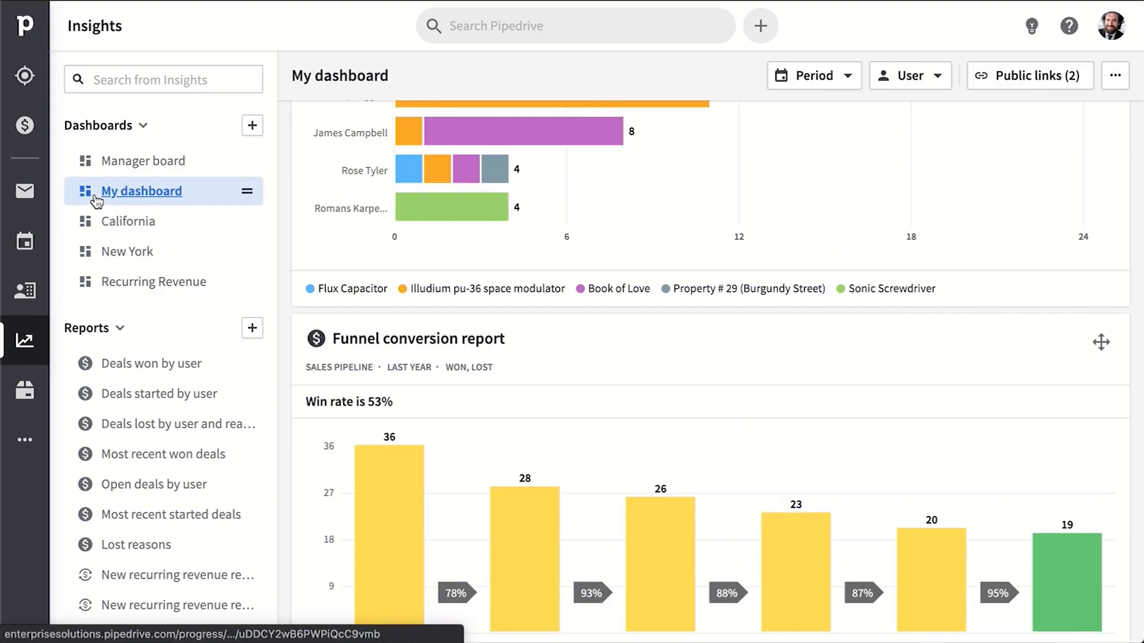
pyautogui.scroll(3)
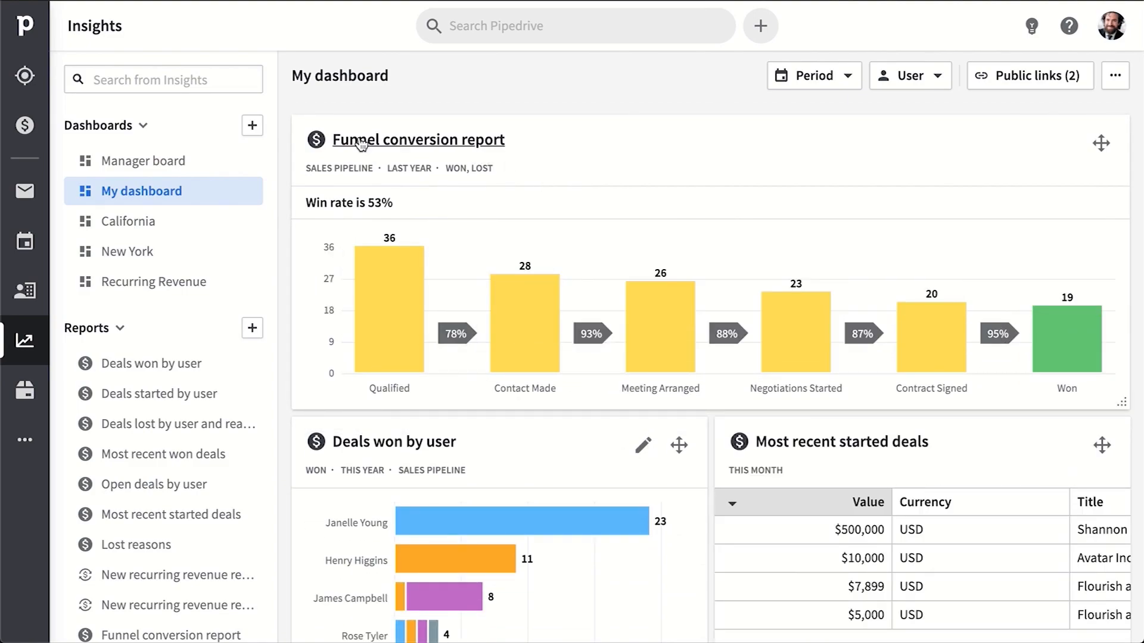
pyautogui.moveTo(253, 125)
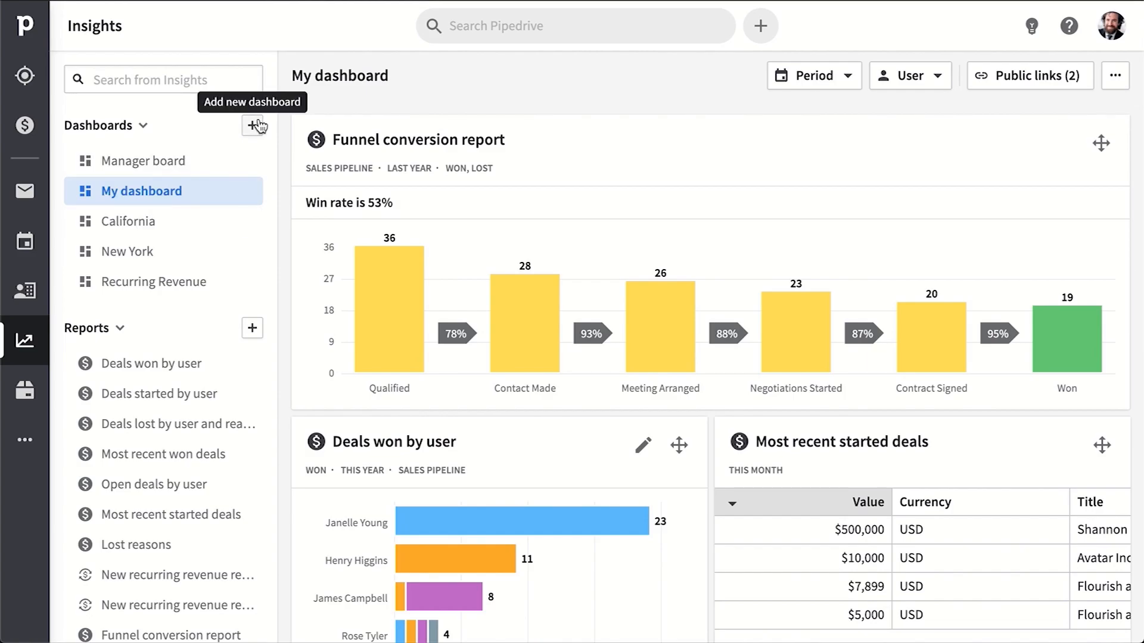
pyautogui.click(253, 125)
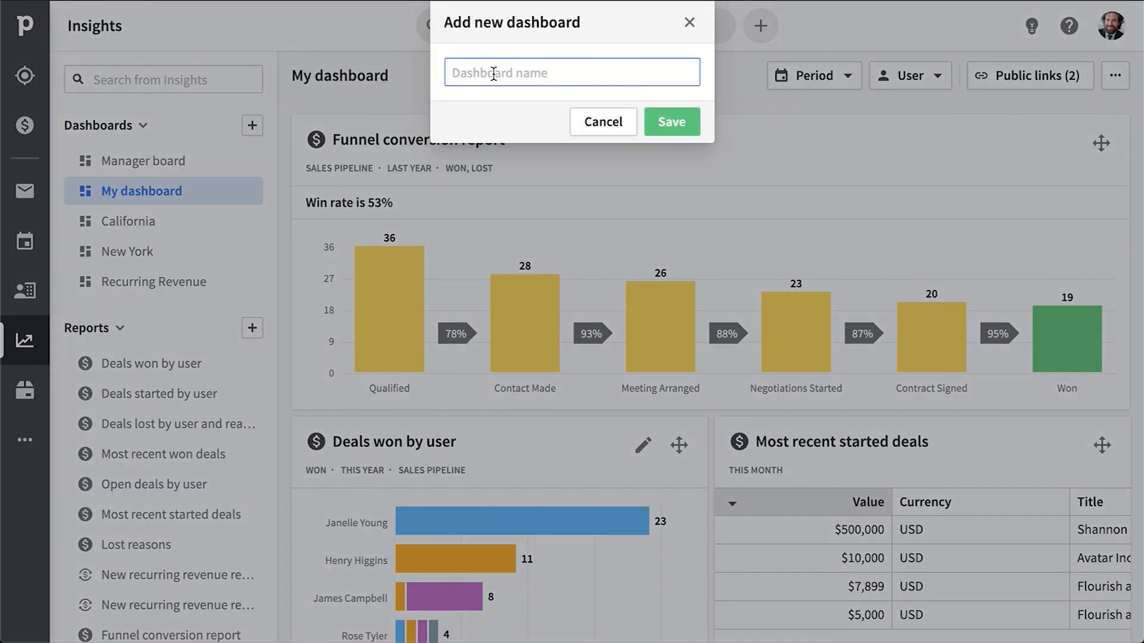
pyautogui.click(603, 122)
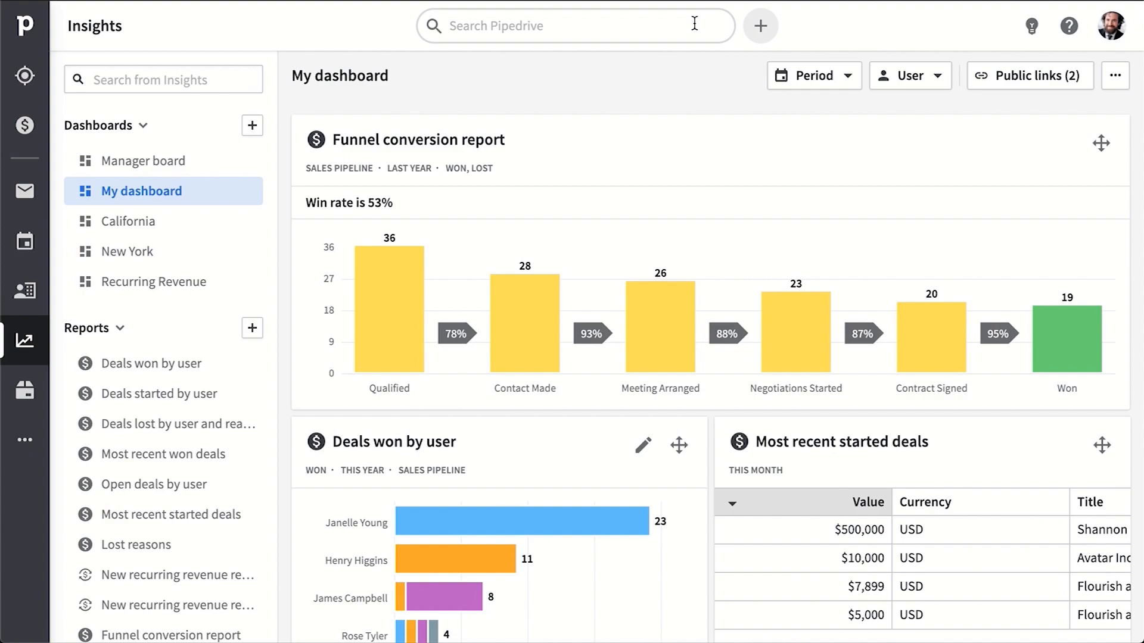
# Step: Add a public link renamed for Adam to My dashboard, then delete it, leaving two links
pyautogui.click(1029, 75)
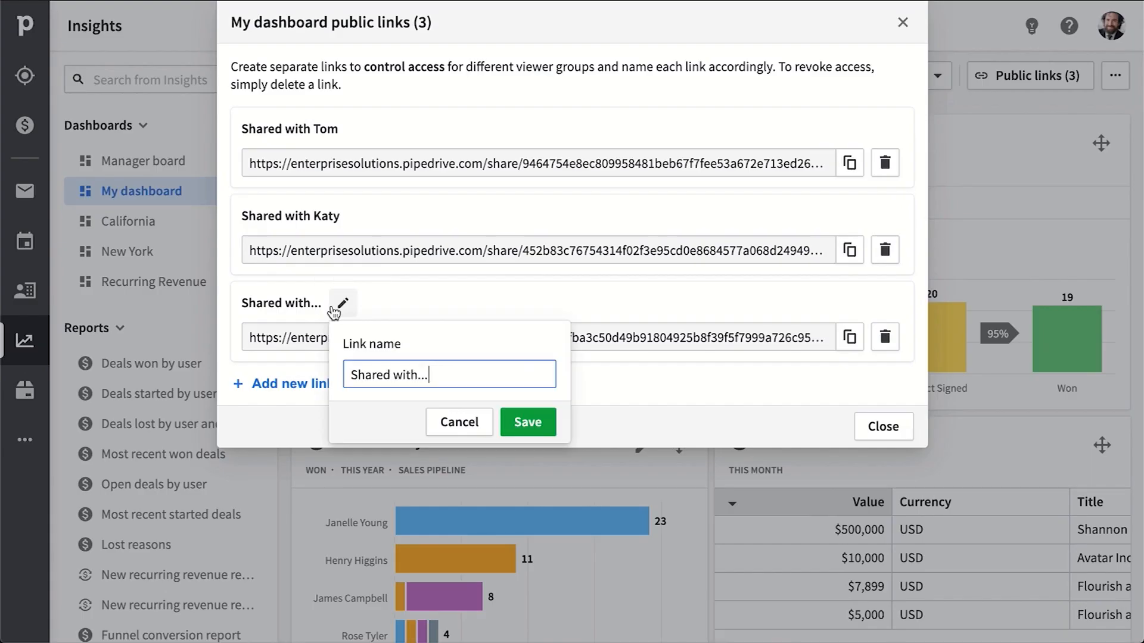
pyautogui.click(527, 422)
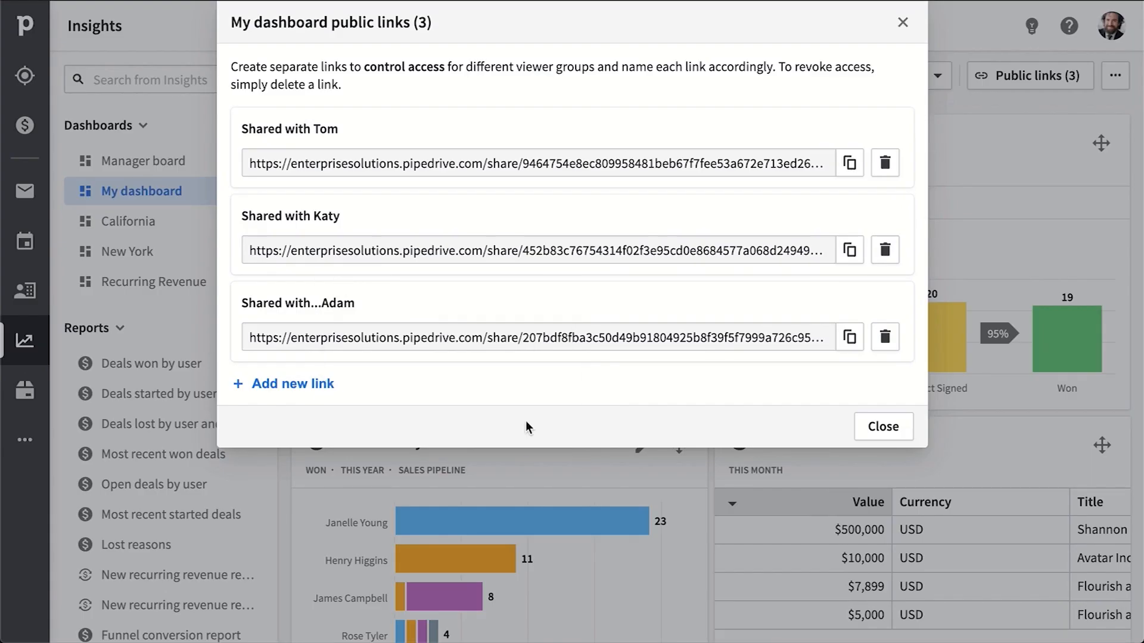
pyautogui.click(885, 337)
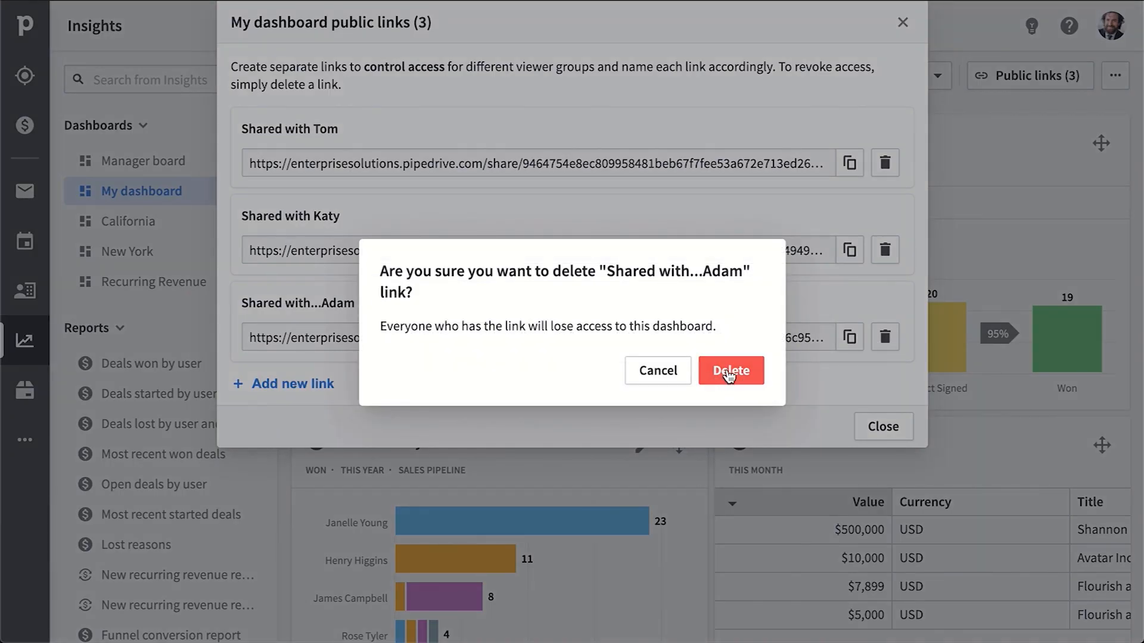
pyautogui.click(730, 370)
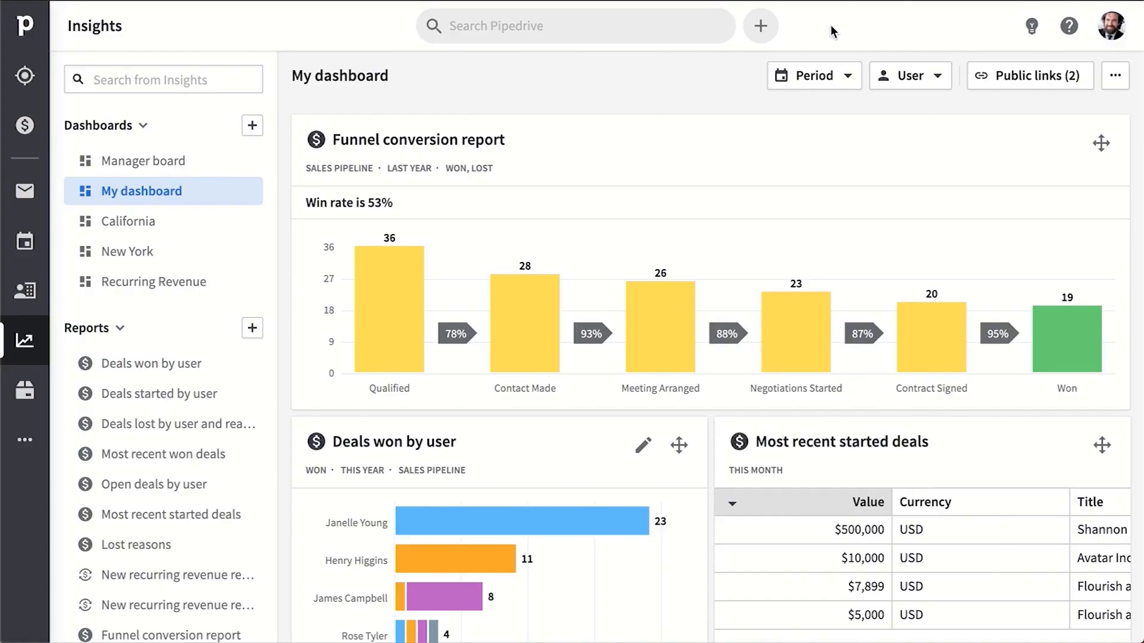
# Step: Search Pipedrive for 'Ben', return to the Sales Pipeline board and peek at the Quick add options
pyautogui.click(574, 25)
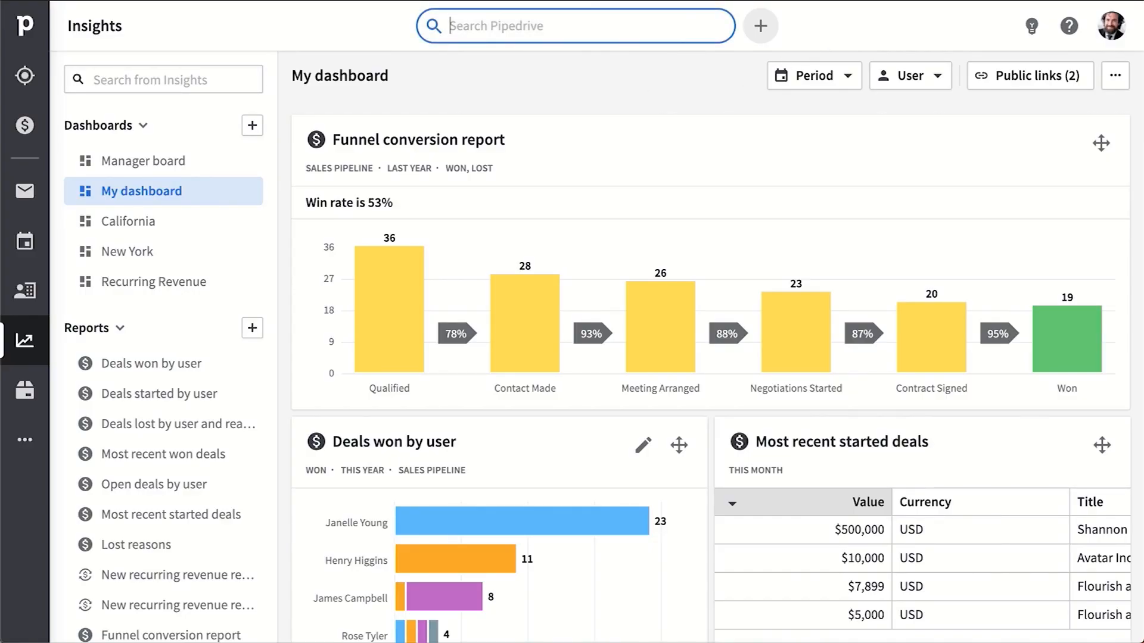
pyautogui.write('Ben')
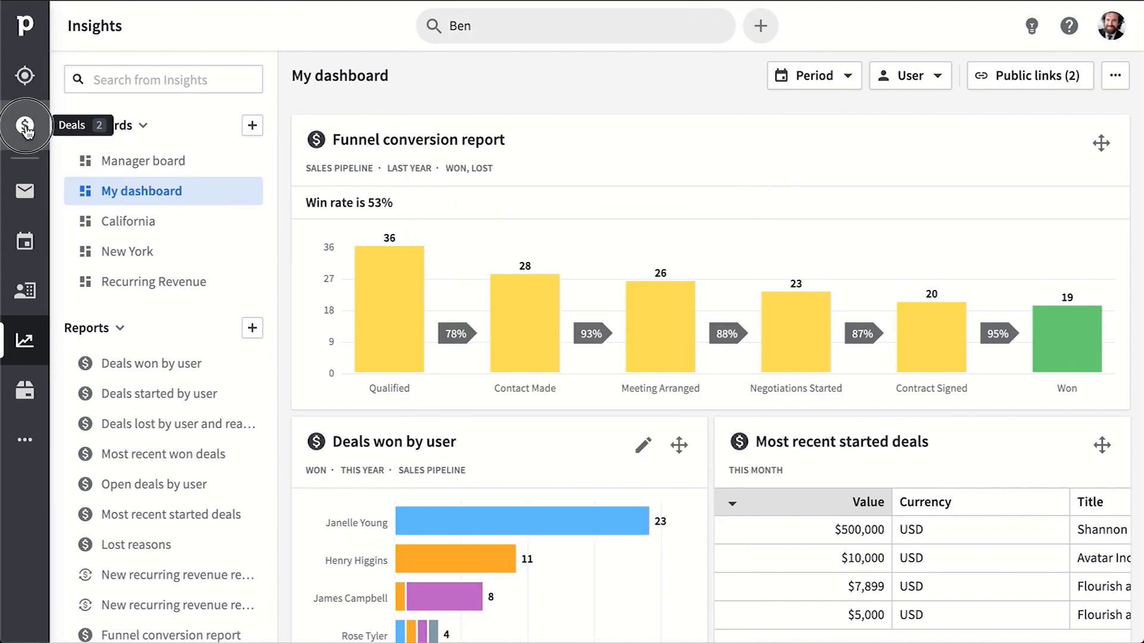
pyautogui.click(25, 125)
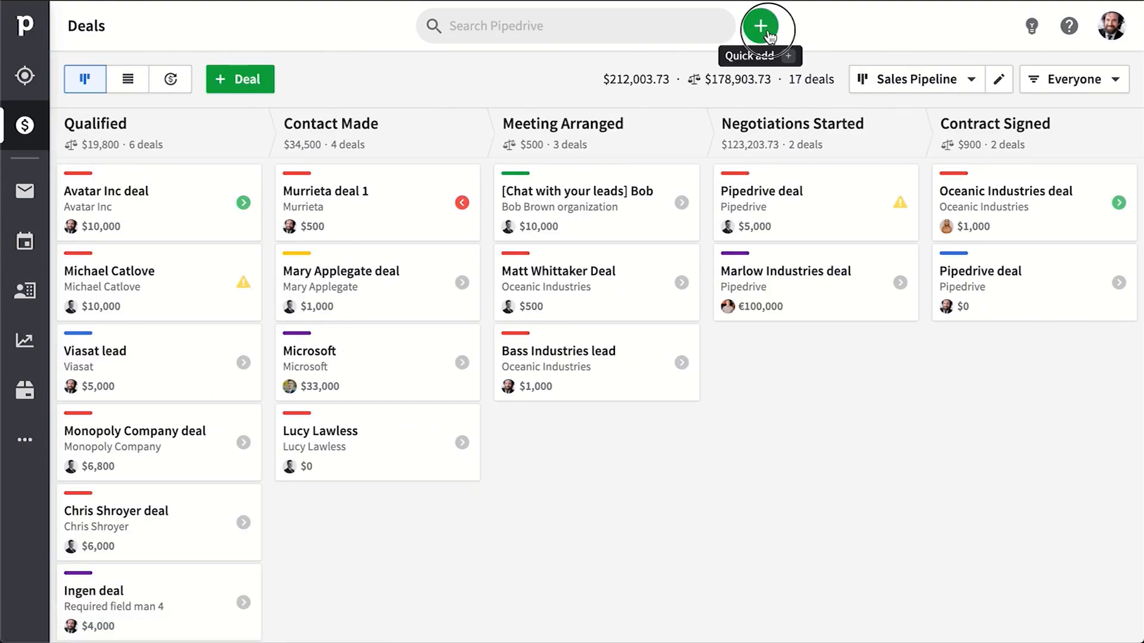
pyautogui.click(761, 25)
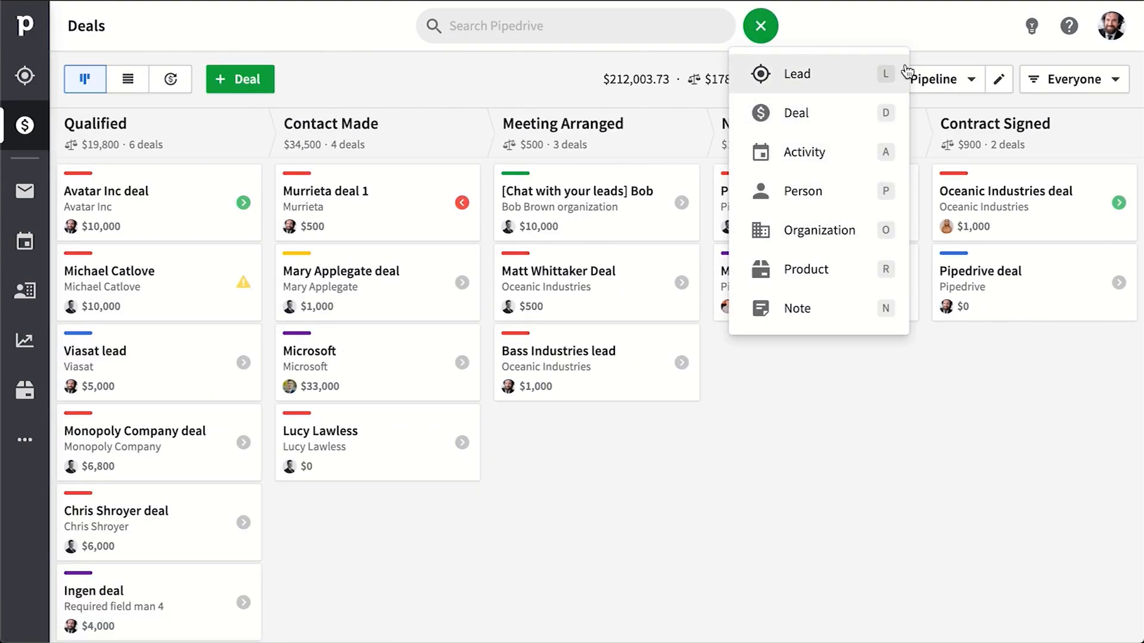
pyautogui.click(760, 25)
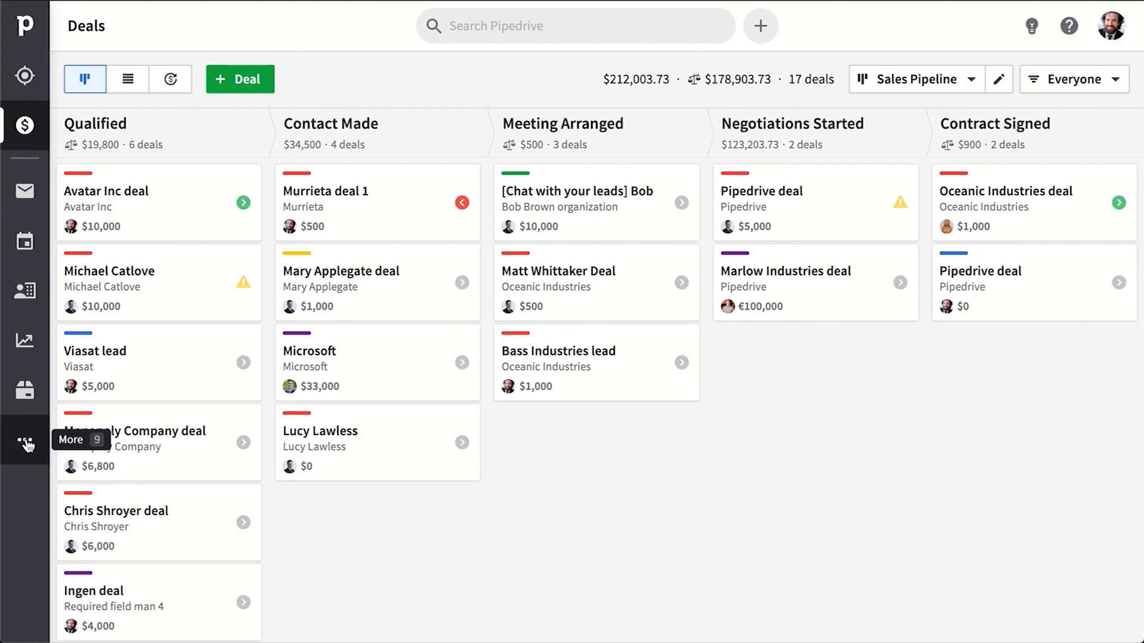
# Step: In Workflow automation, start the deal-moved-to-stage email template sent to the deal contact person, then close its setup
pyautogui.click(25, 443)
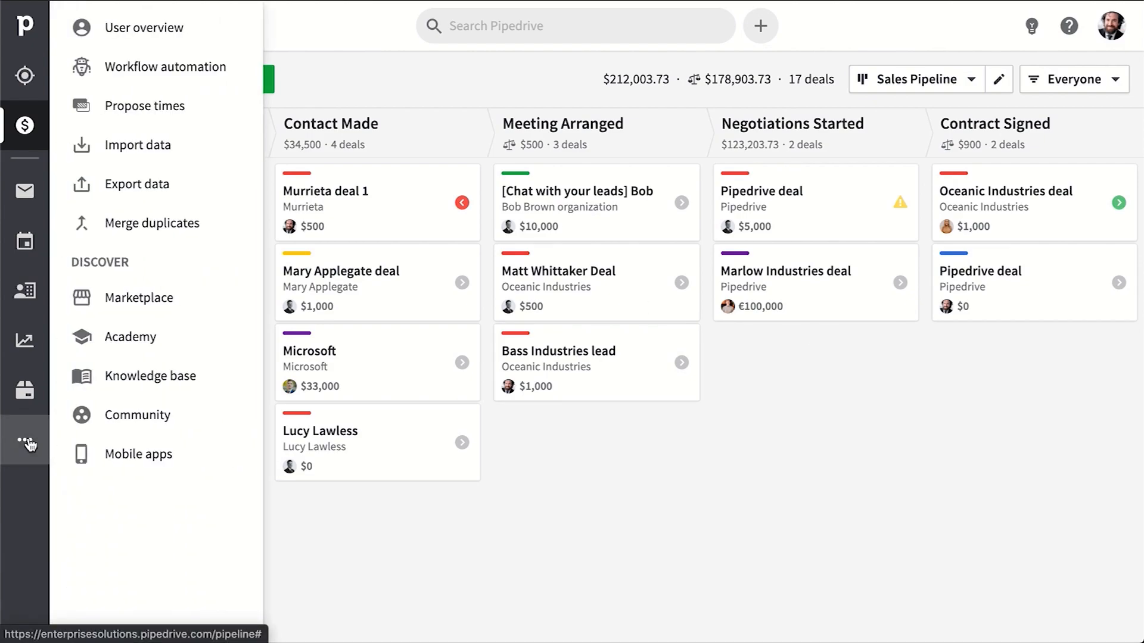
pyautogui.moveTo(164, 67)
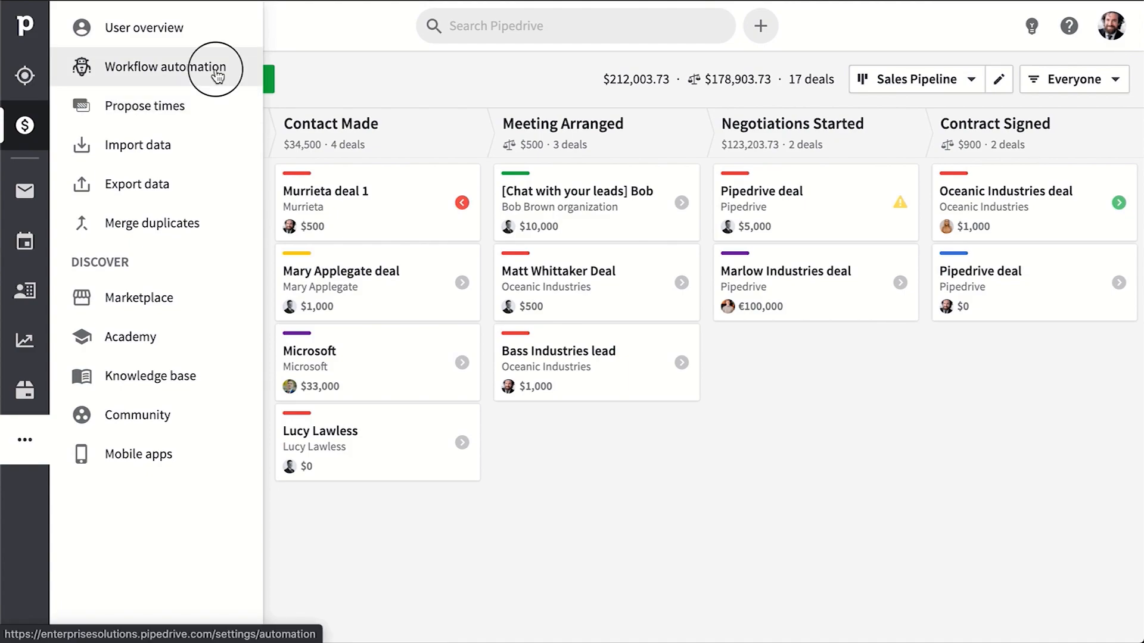
pyautogui.click(167, 67)
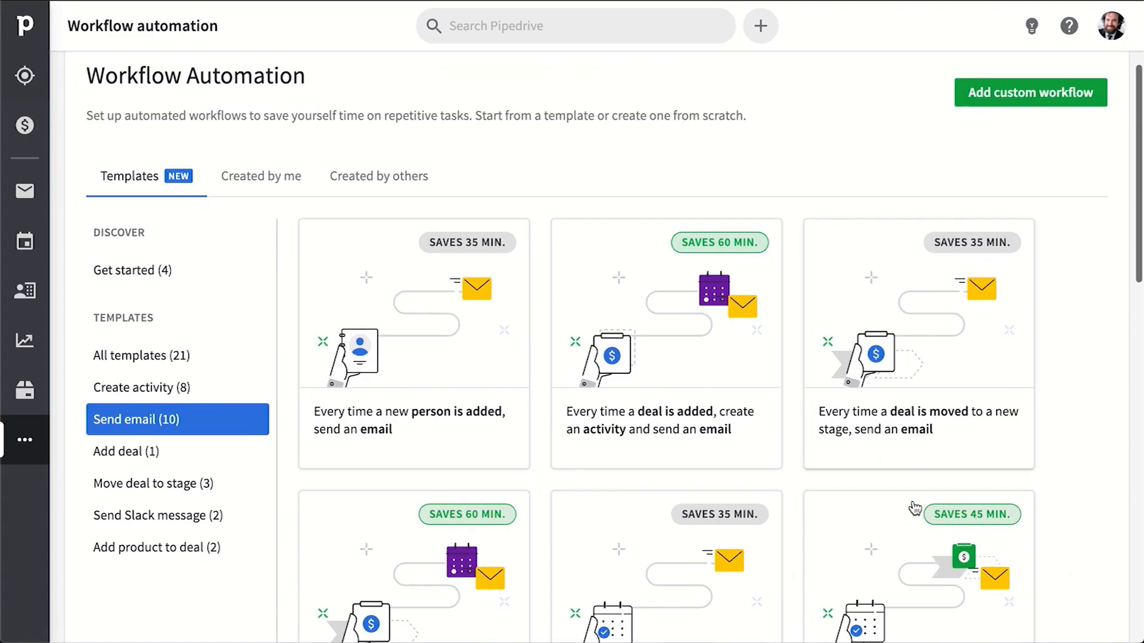
pyautogui.click(917, 344)
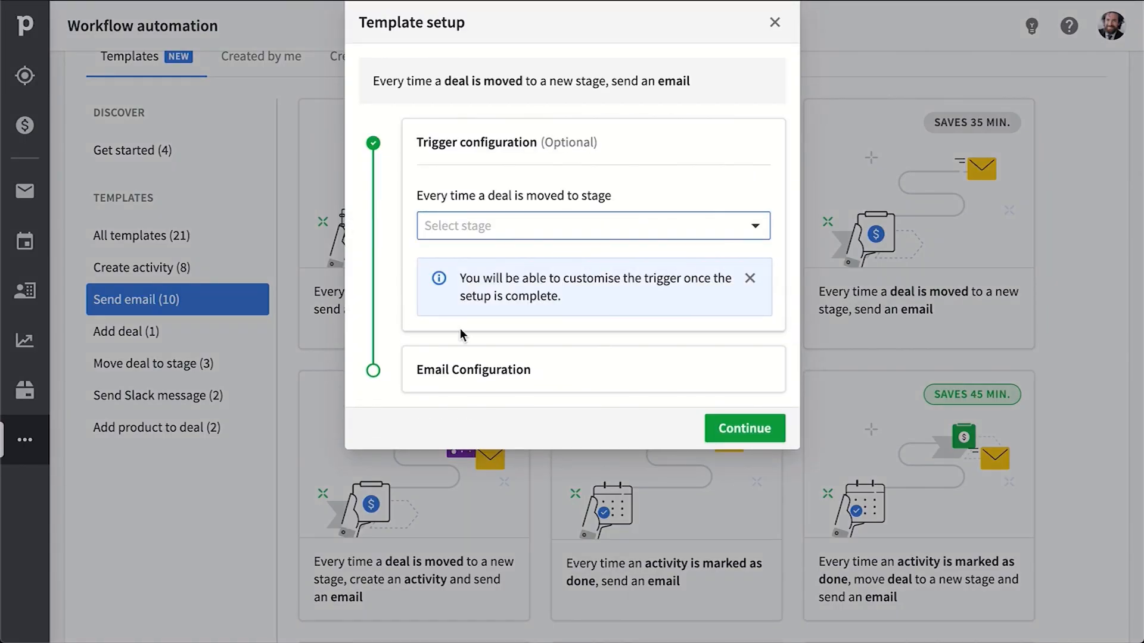
pyautogui.click(592, 226)
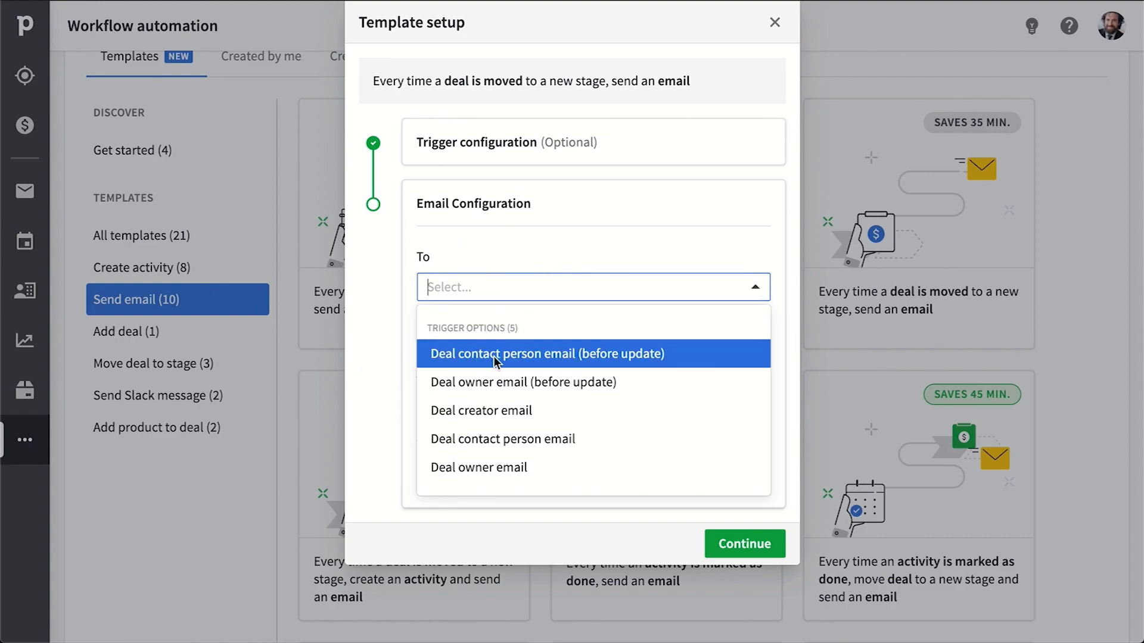
pyautogui.click(545, 354)
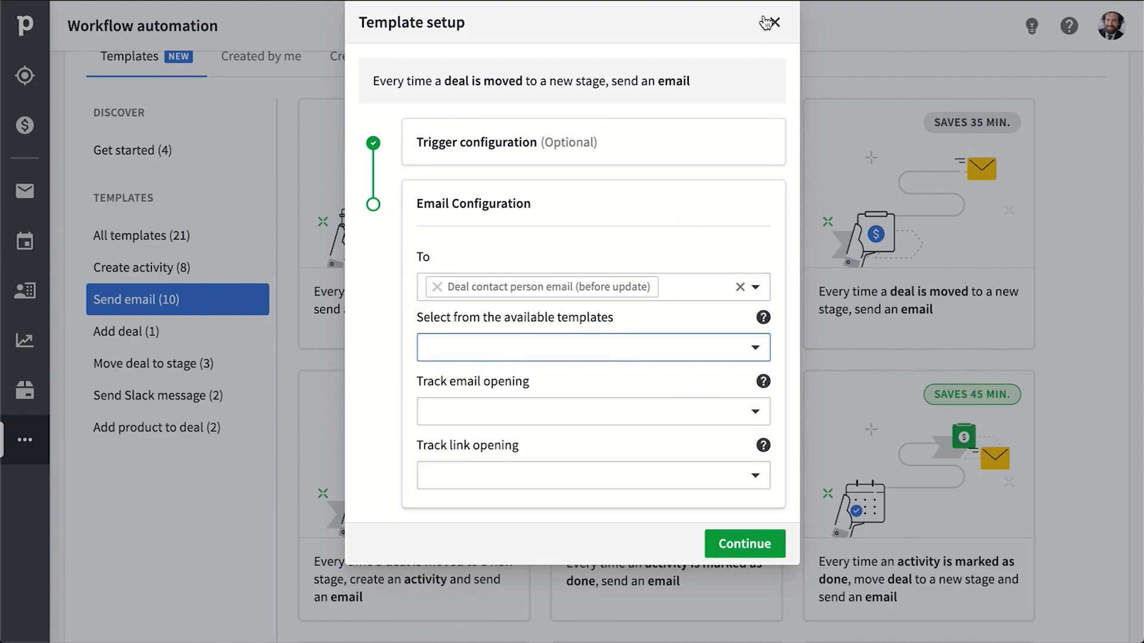
pyautogui.click(771, 23)
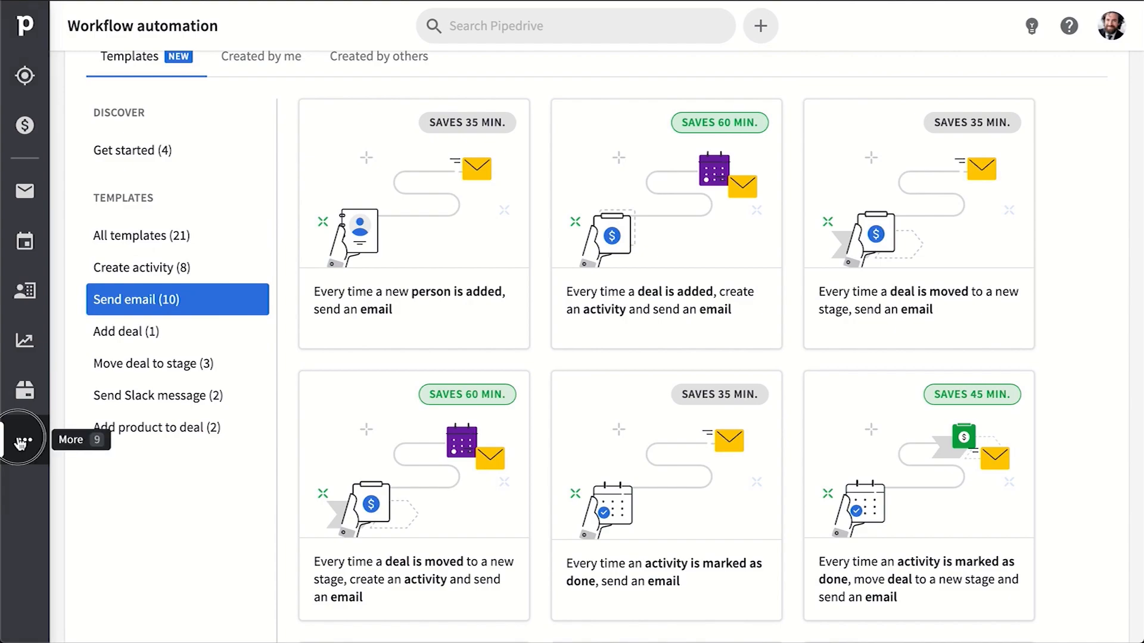
# Step: Set scheduler availability to 10:30 AM–6:15 PM Monday copied to all weekdays and preview the booking page
pyautogui.click(24, 440)
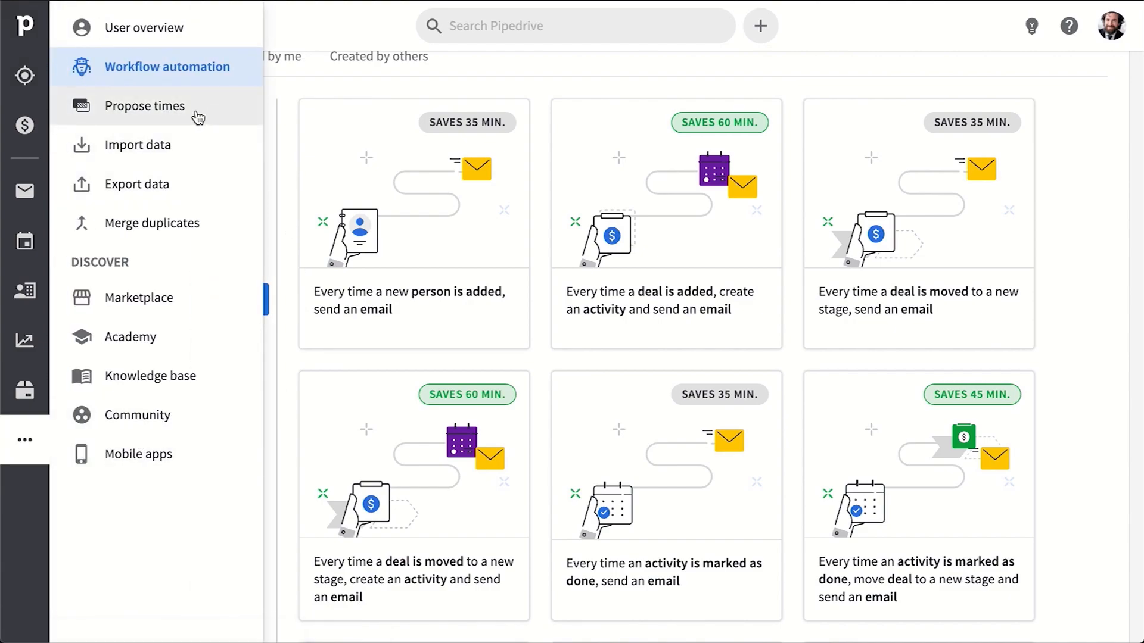
pyautogui.click(144, 106)
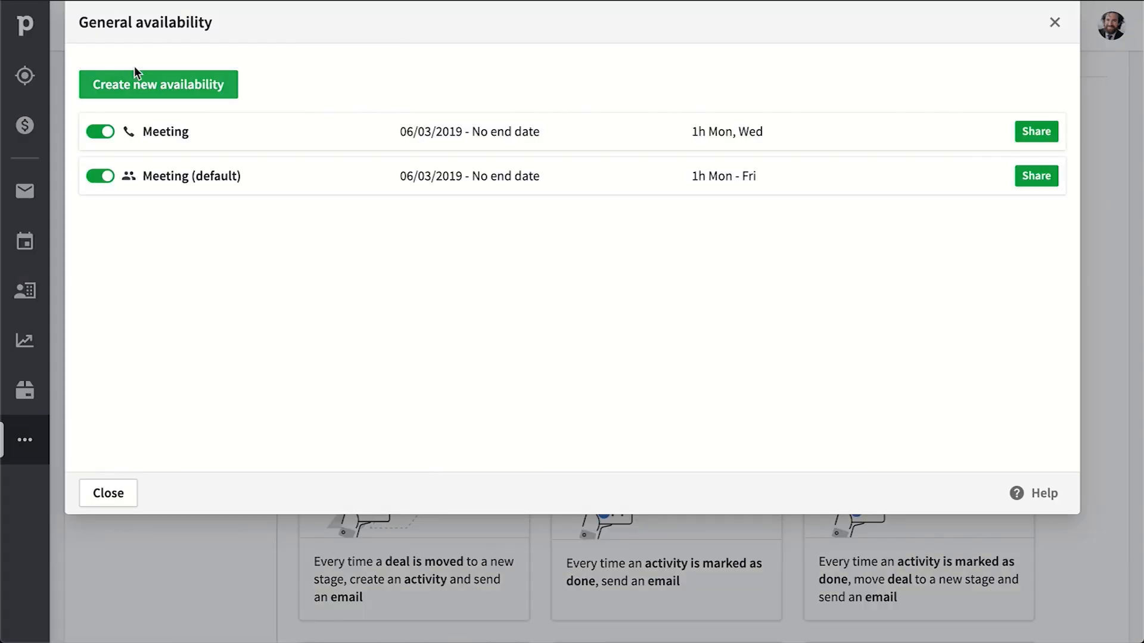
pyautogui.click(158, 83)
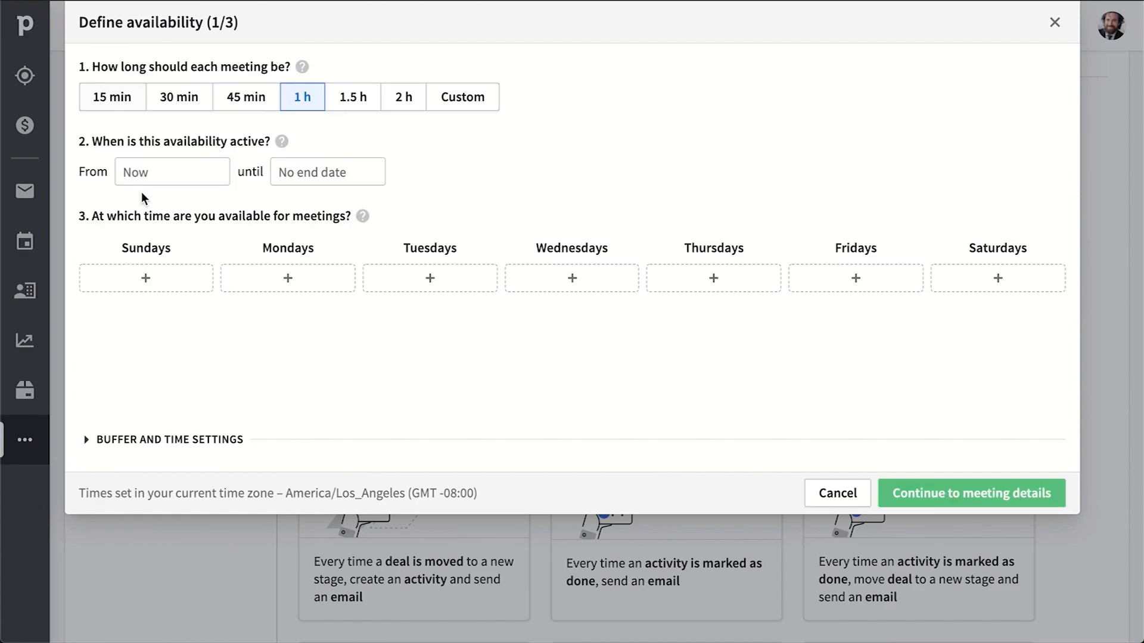
pyautogui.click(287, 277)
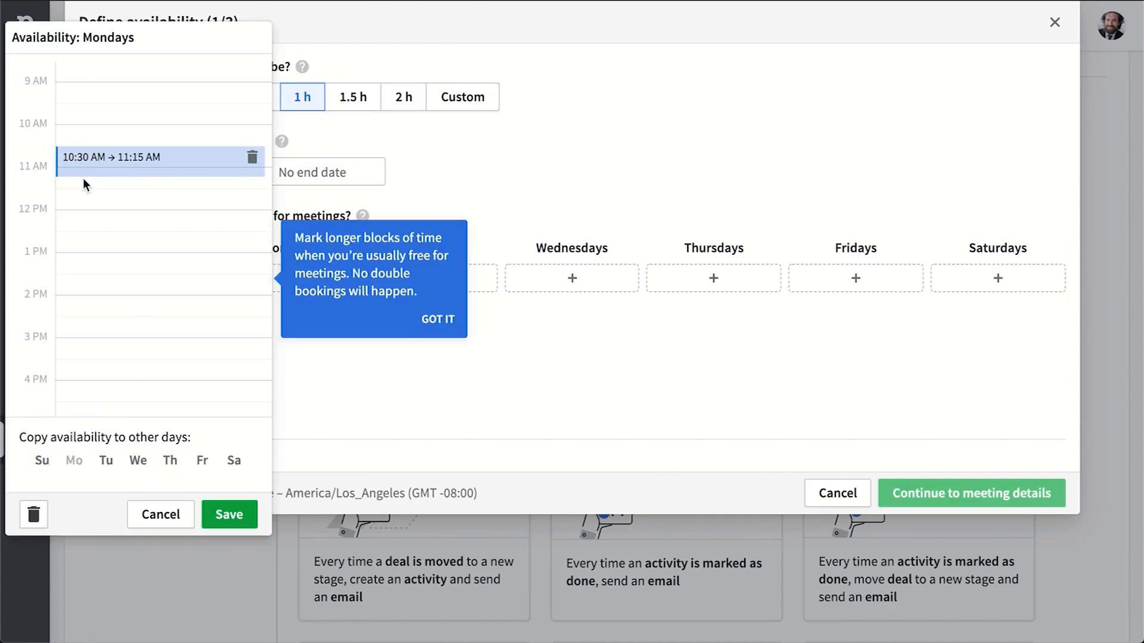
pyautogui.click(229, 514)
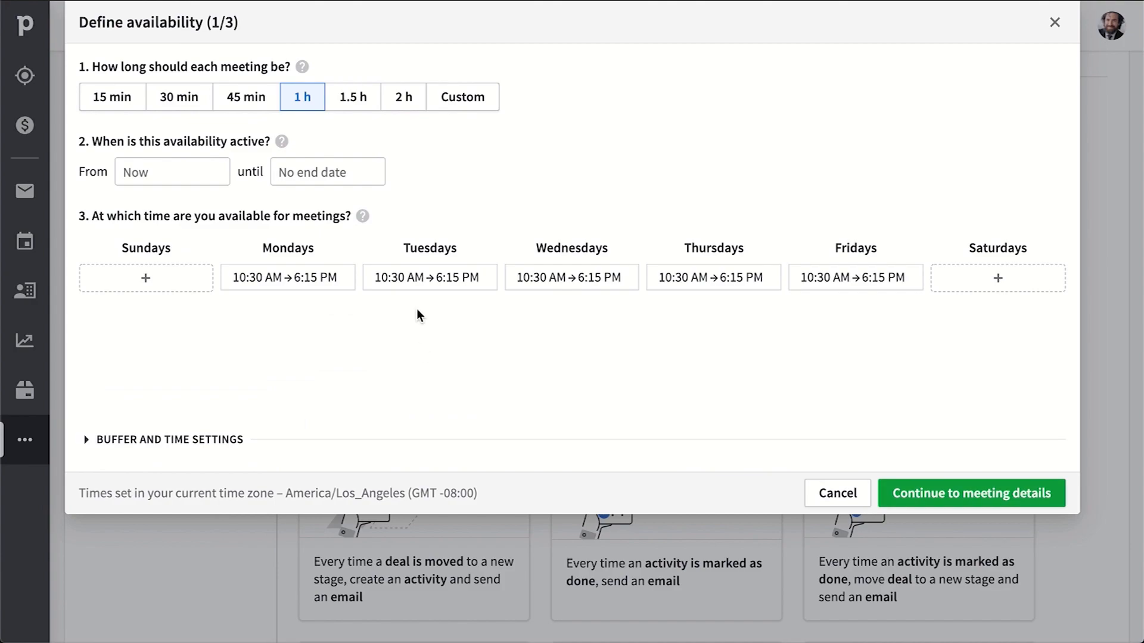
pyautogui.click(971, 493)
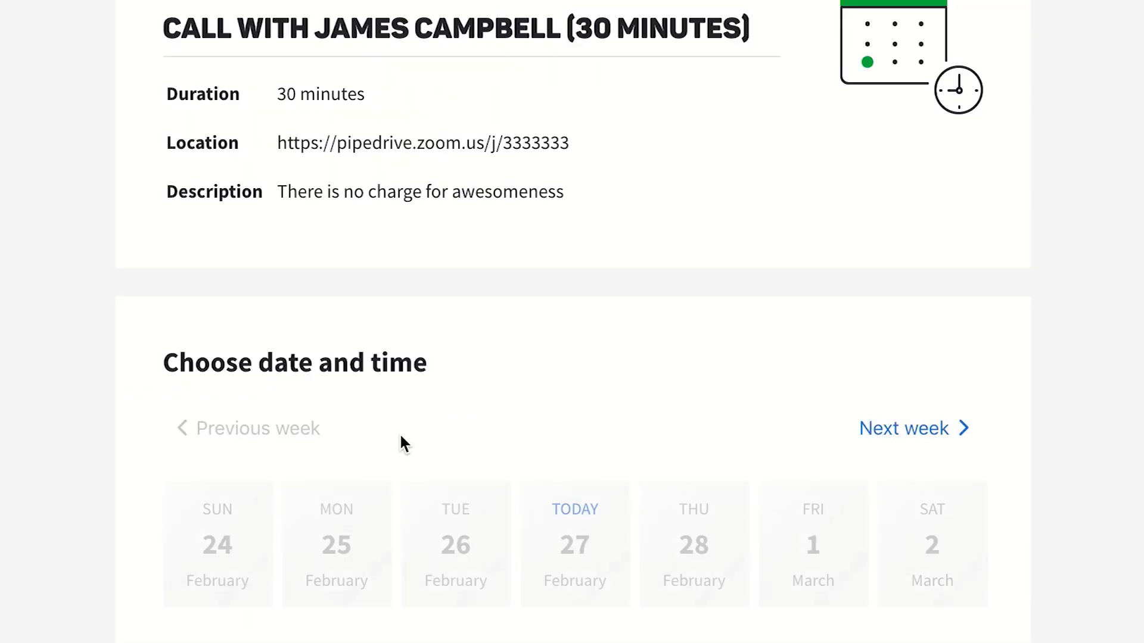
pyautogui.click(574, 543)
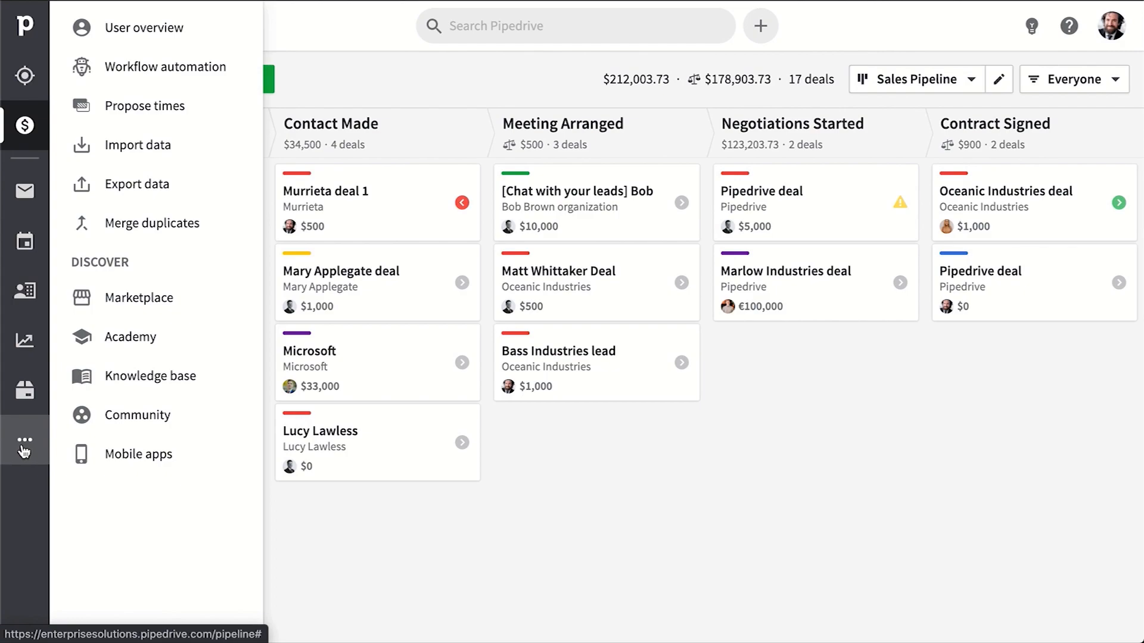
pyautogui.moveTo(174, 297)
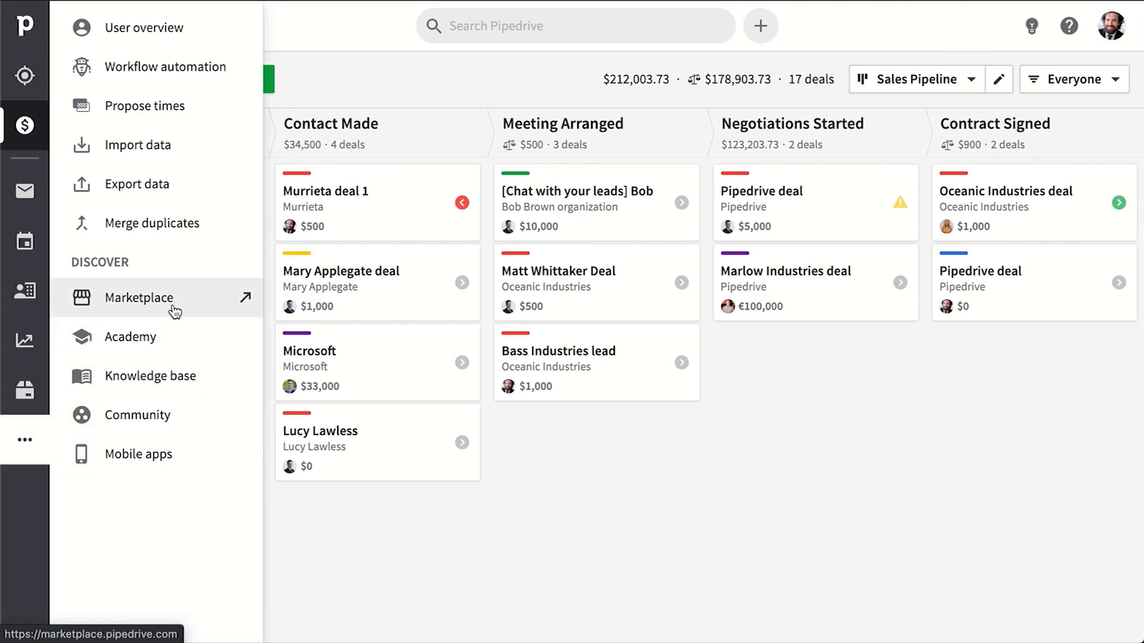
pyautogui.moveTo(196, 354)
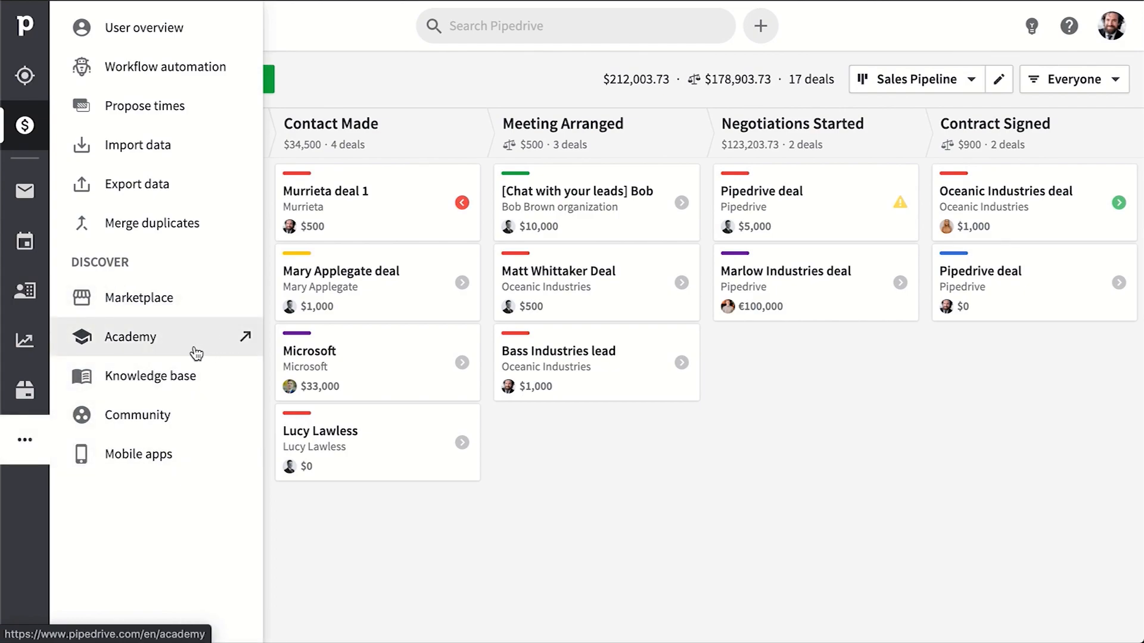
pyautogui.moveTo(219, 392)
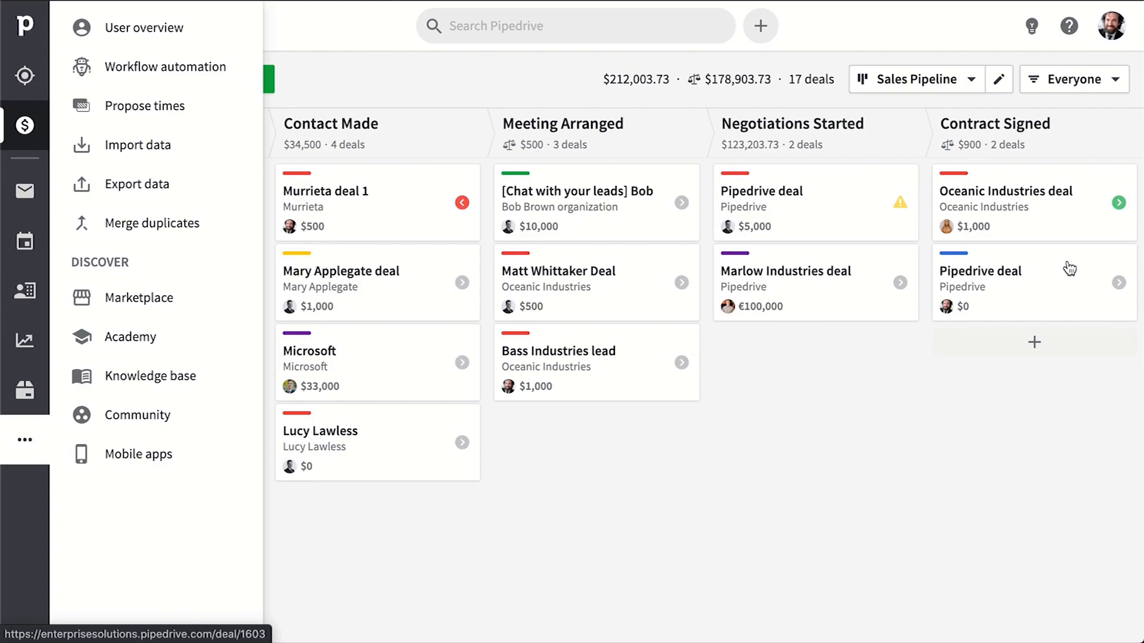
# Step: View the Quick Help panel's Help Center links, then reveal the account and company menu
pyautogui.click(1068, 25)
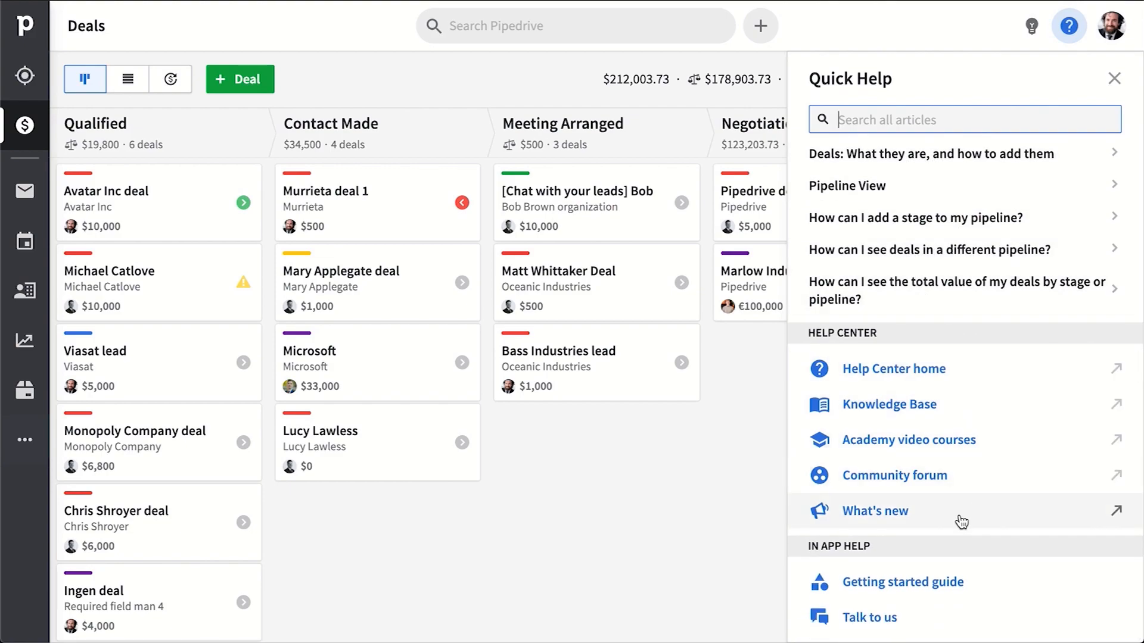
pyautogui.moveTo(960, 483)
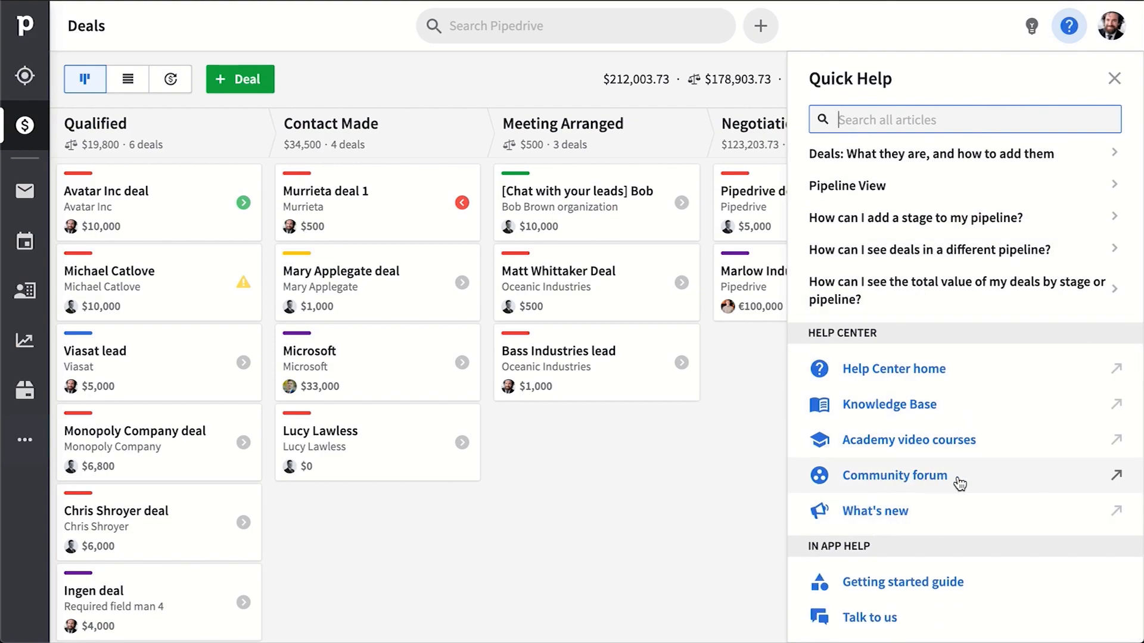
pyautogui.moveTo(1005, 480)
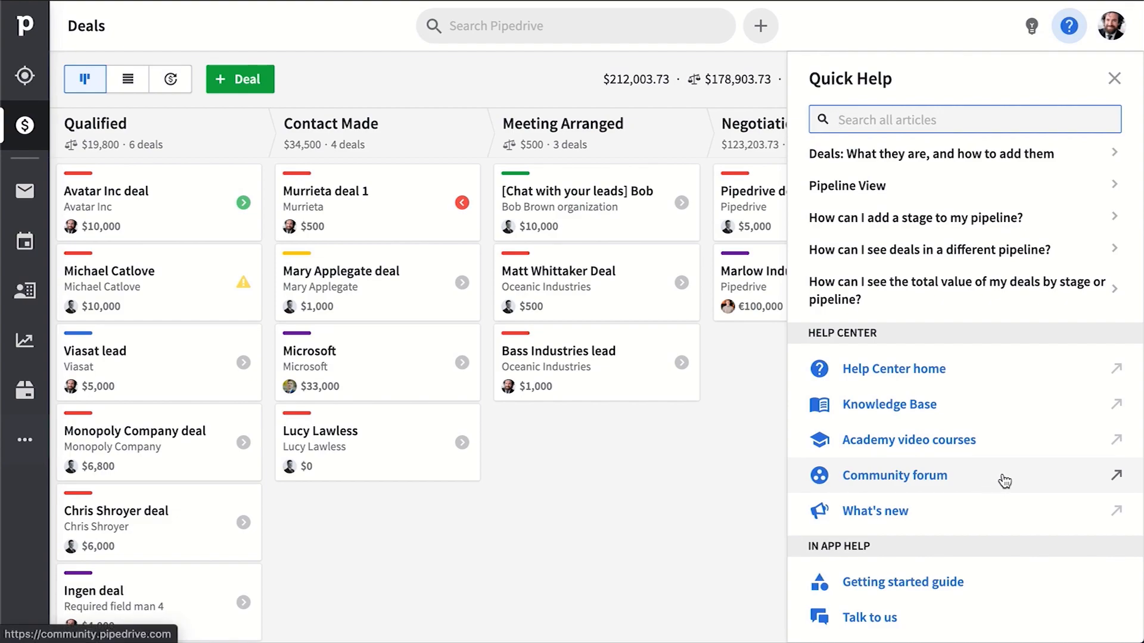
pyautogui.moveTo(1073, 378)
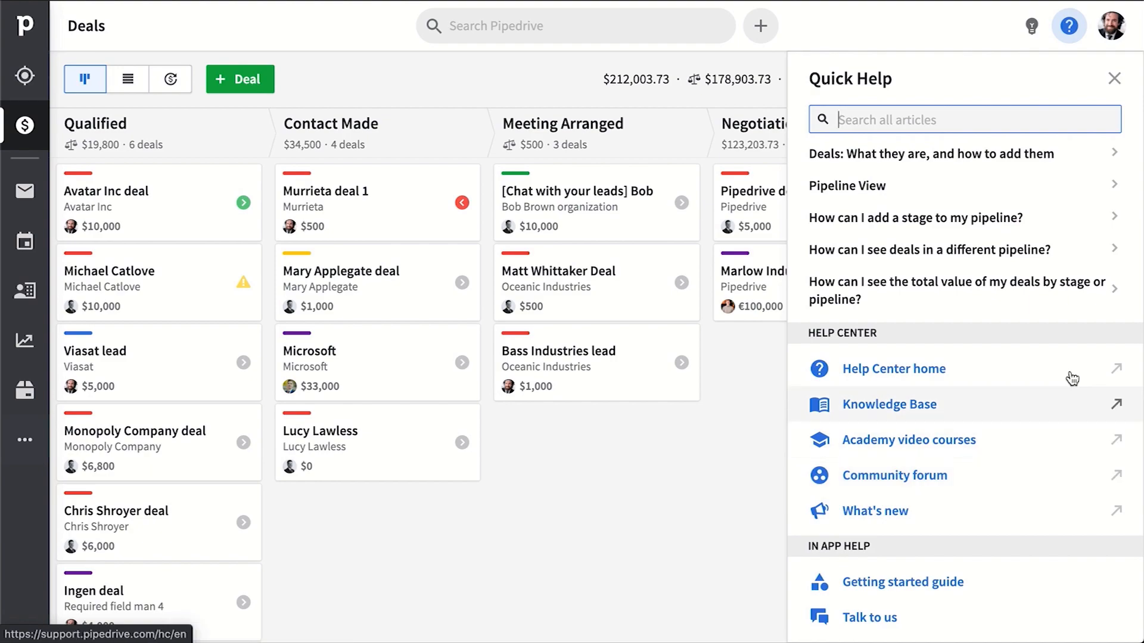
pyautogui.click(1112, 25)
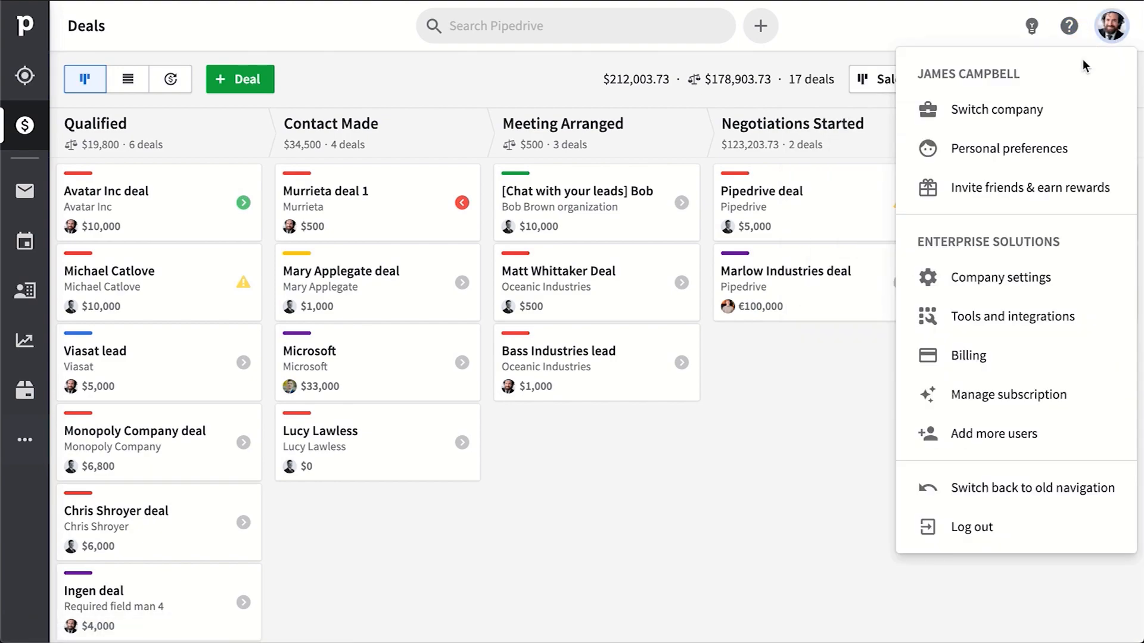
pyautogui.moveTo(1013, 315)
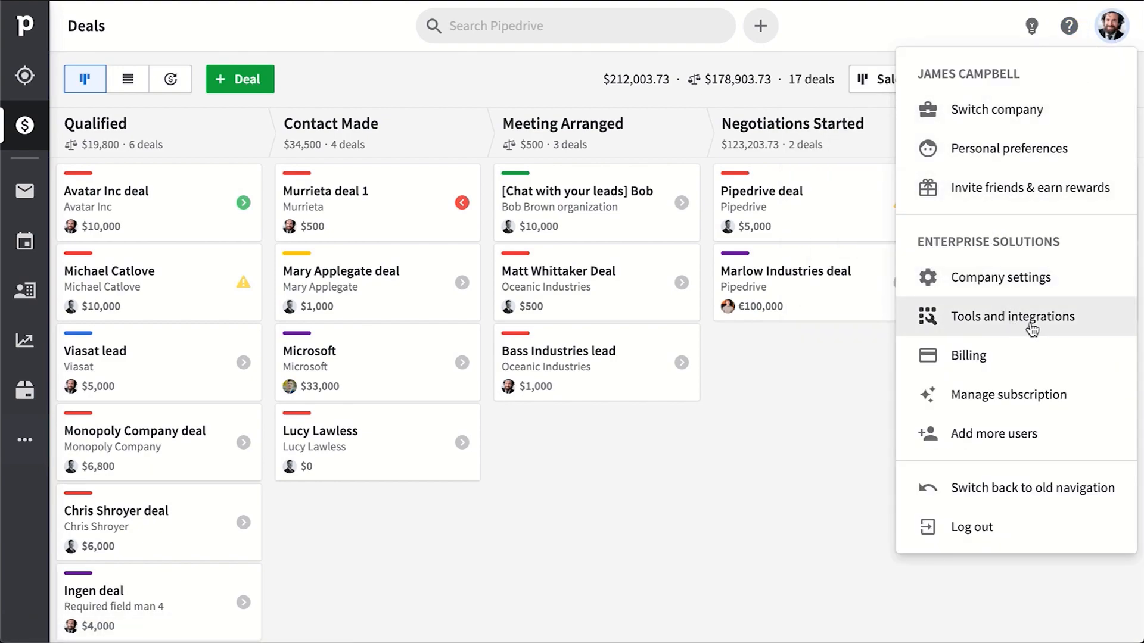
pyautogui.moveTo(1013, 316)
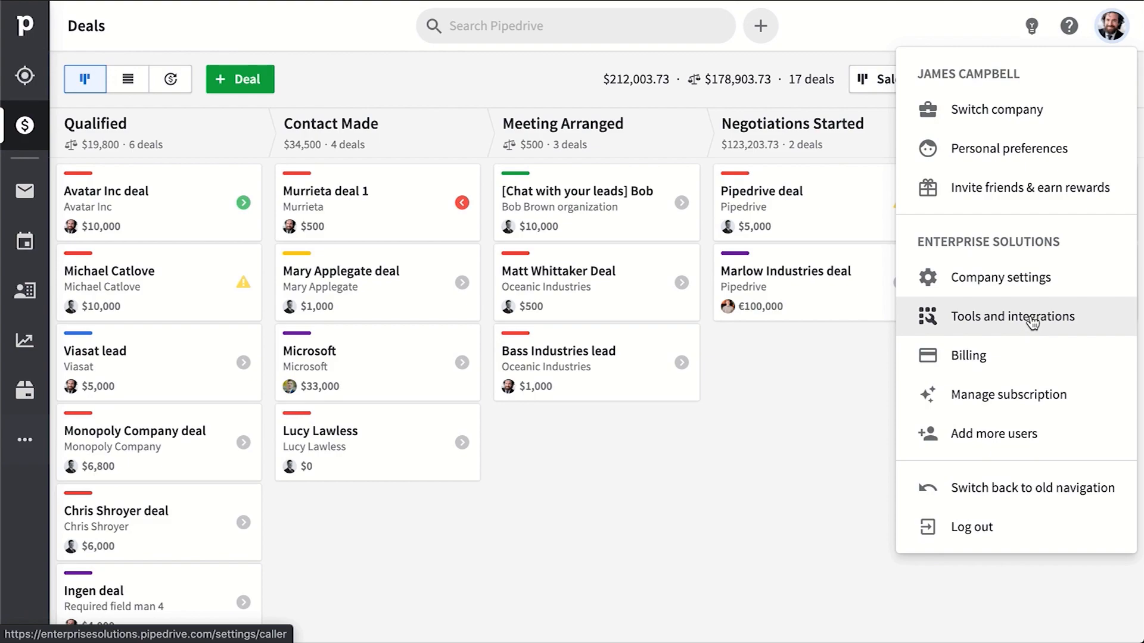
pyautogui.moveTo(992, 434)
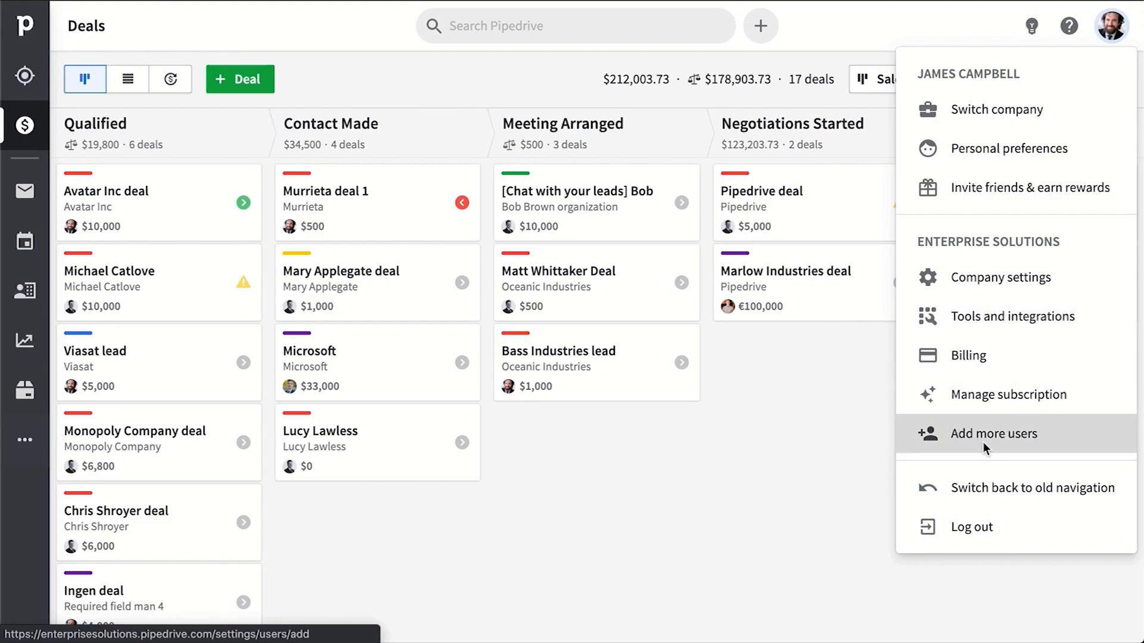
# Step: Preview the Add more users invite form and the quick new-deal form, closing both unsaved
pyautogui.click(994, 434)
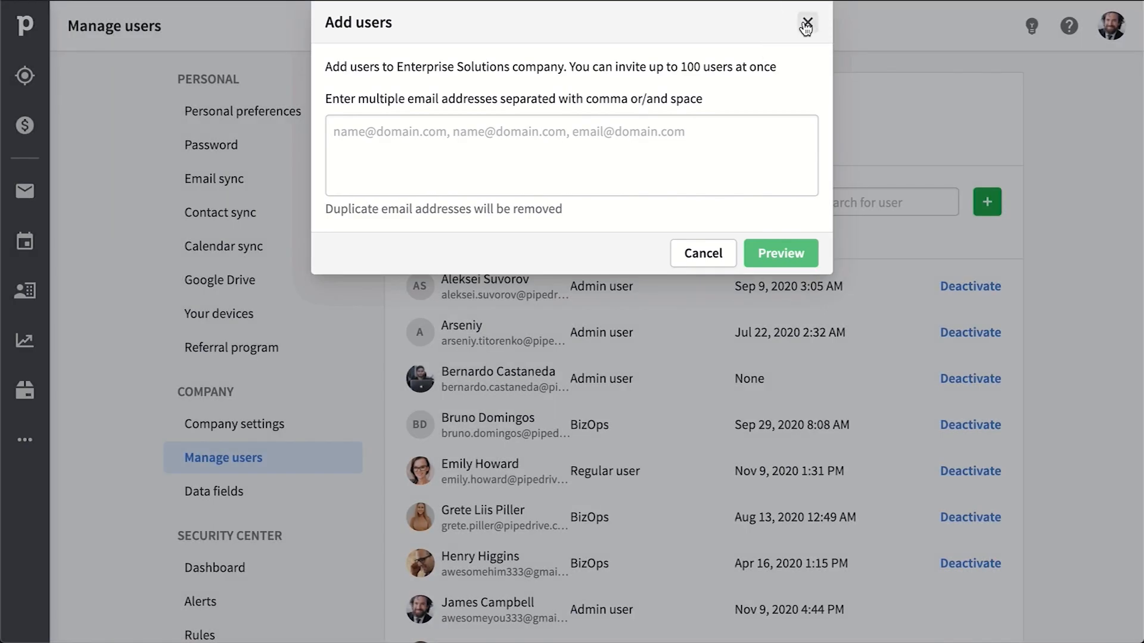
pyautogui.click(806, 22)
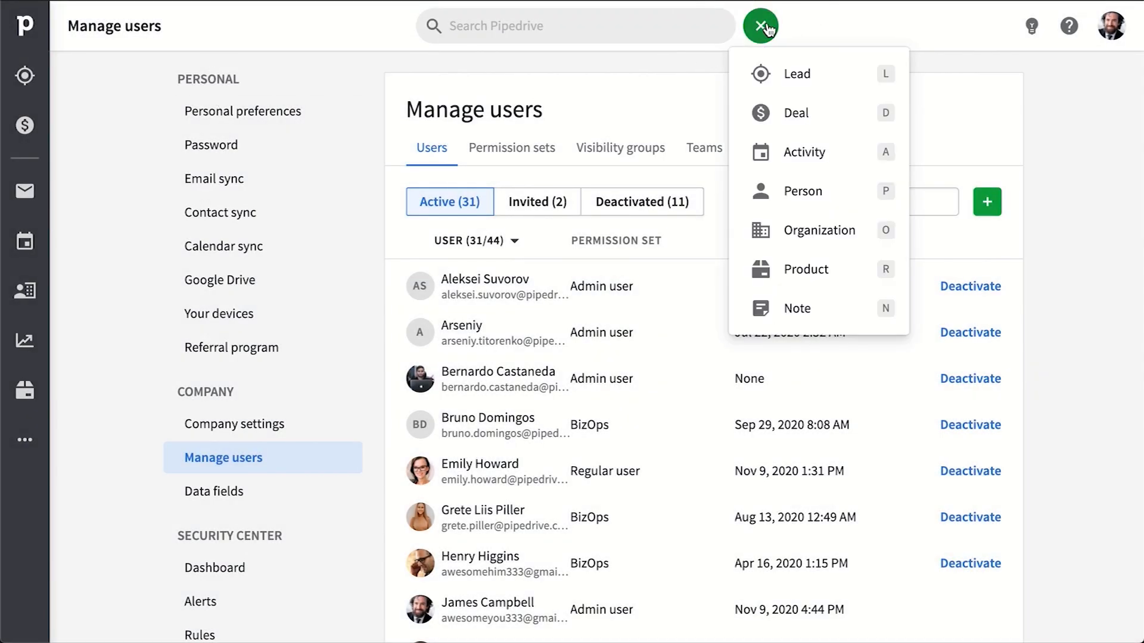
pyautogui.moveTo(817, 113)
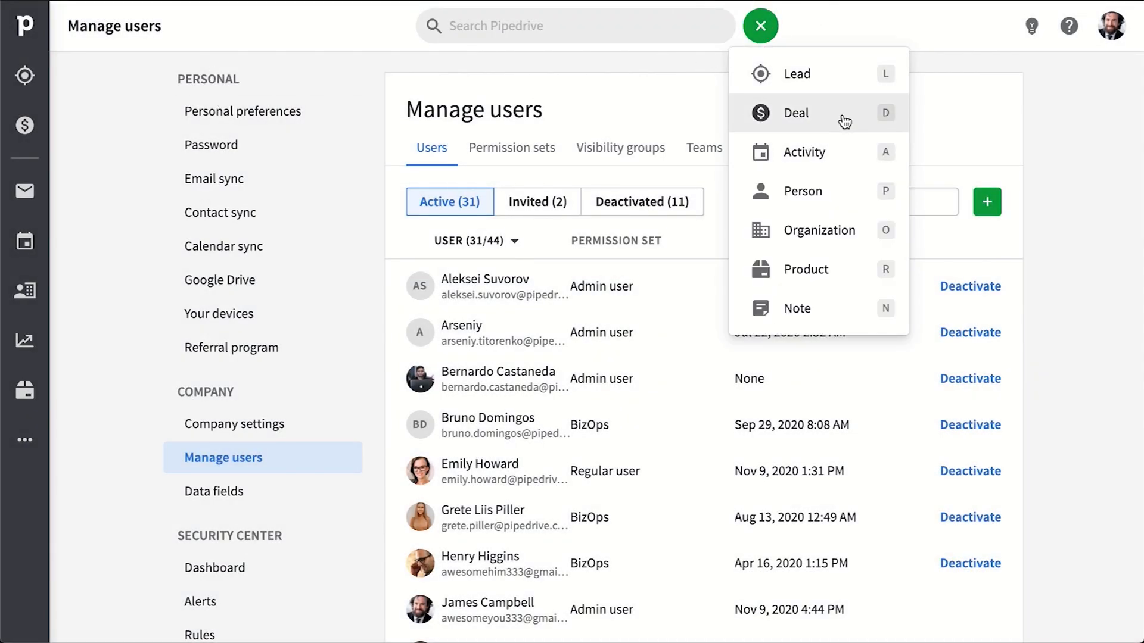
pyautogui.click(797, 113)
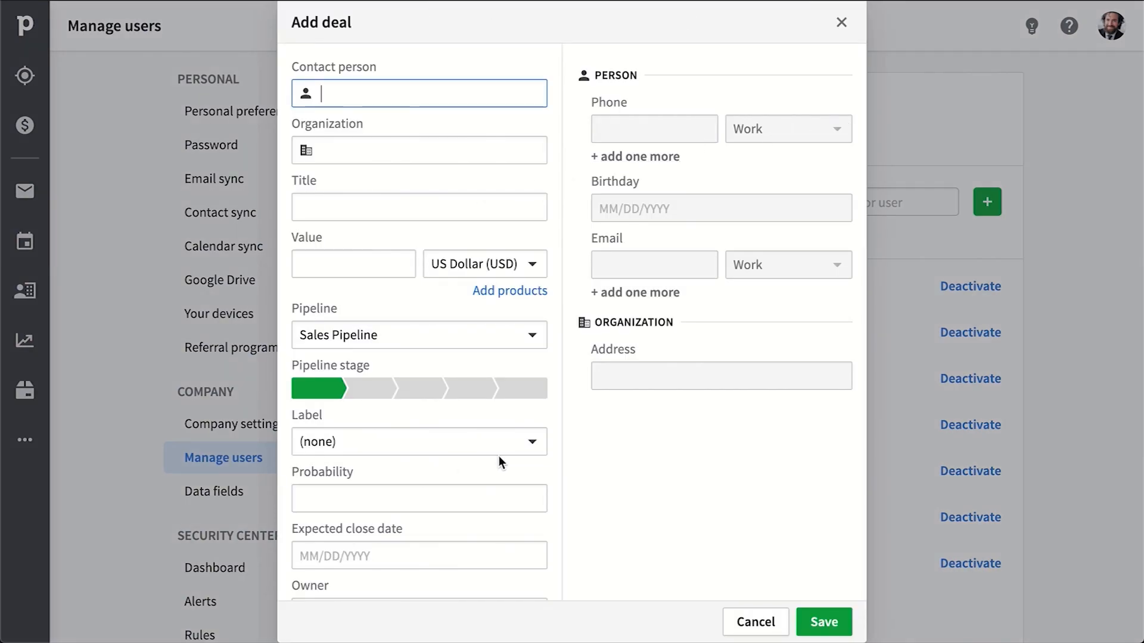
pyautogui.click(418, 469)
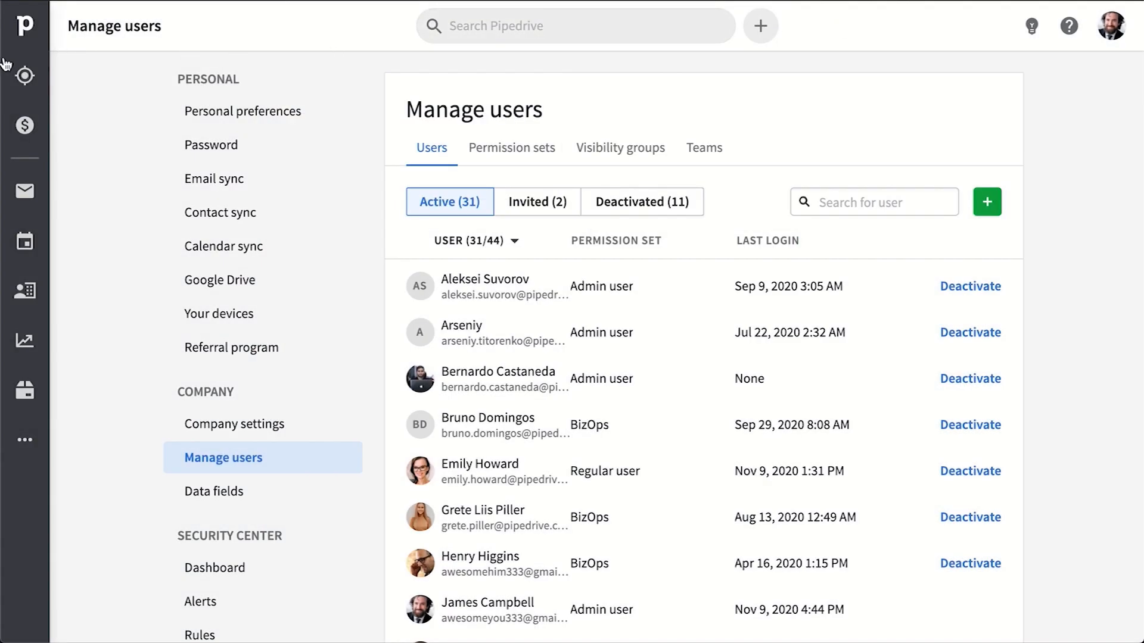
# Step: Return to the Deals pipeline and list the owner choices under the Everyone filter
pyautogui.click(24, 125)
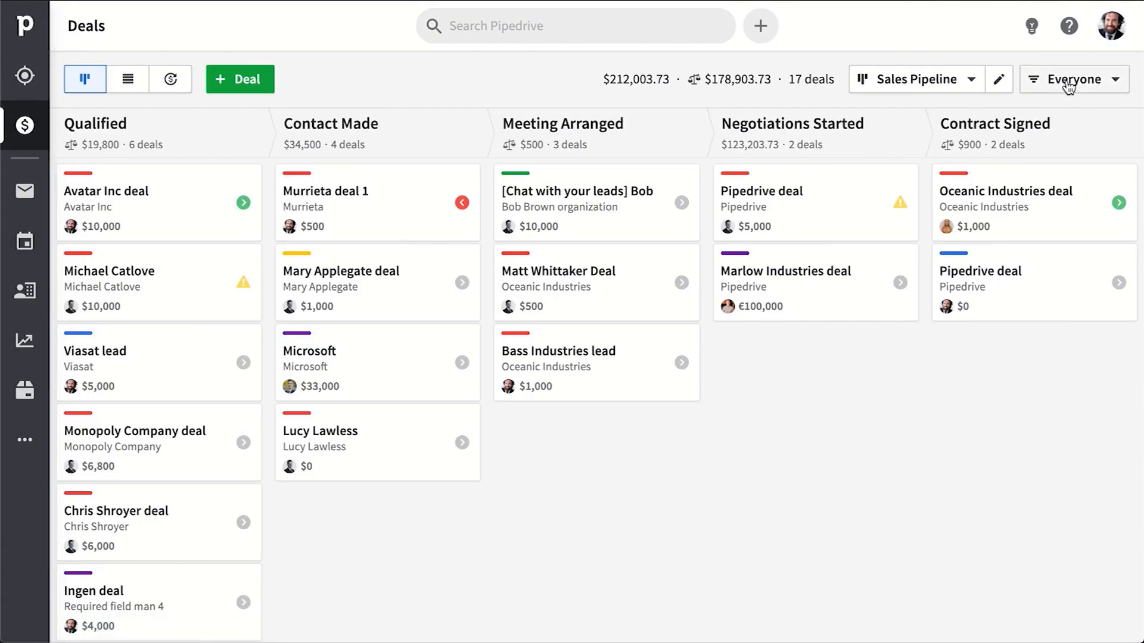
pyautogui.click(1072, 79)
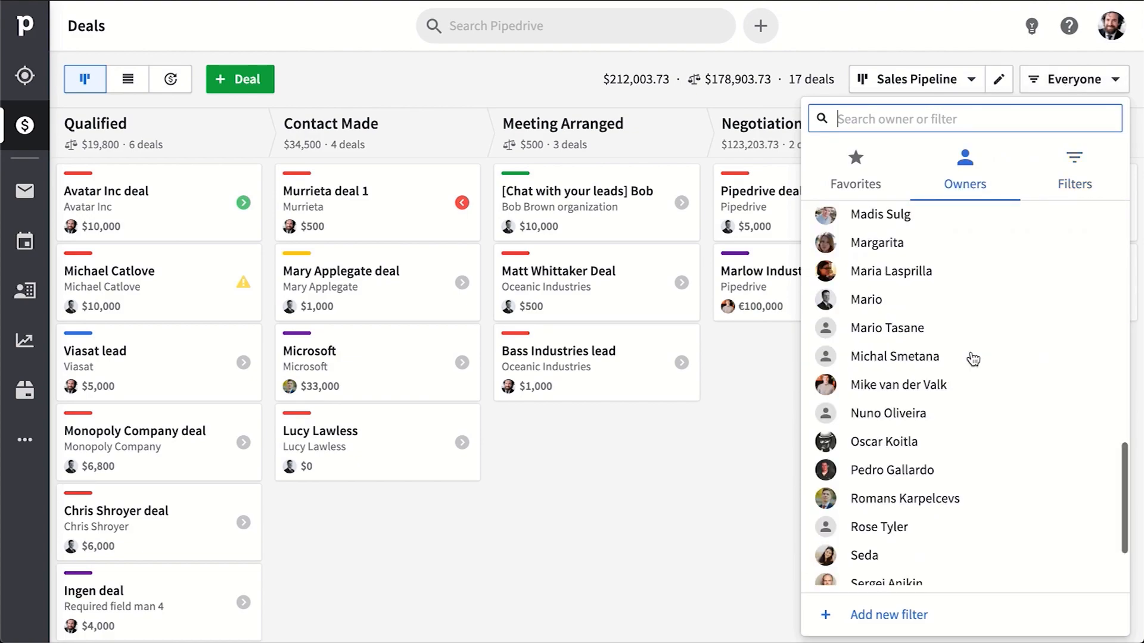